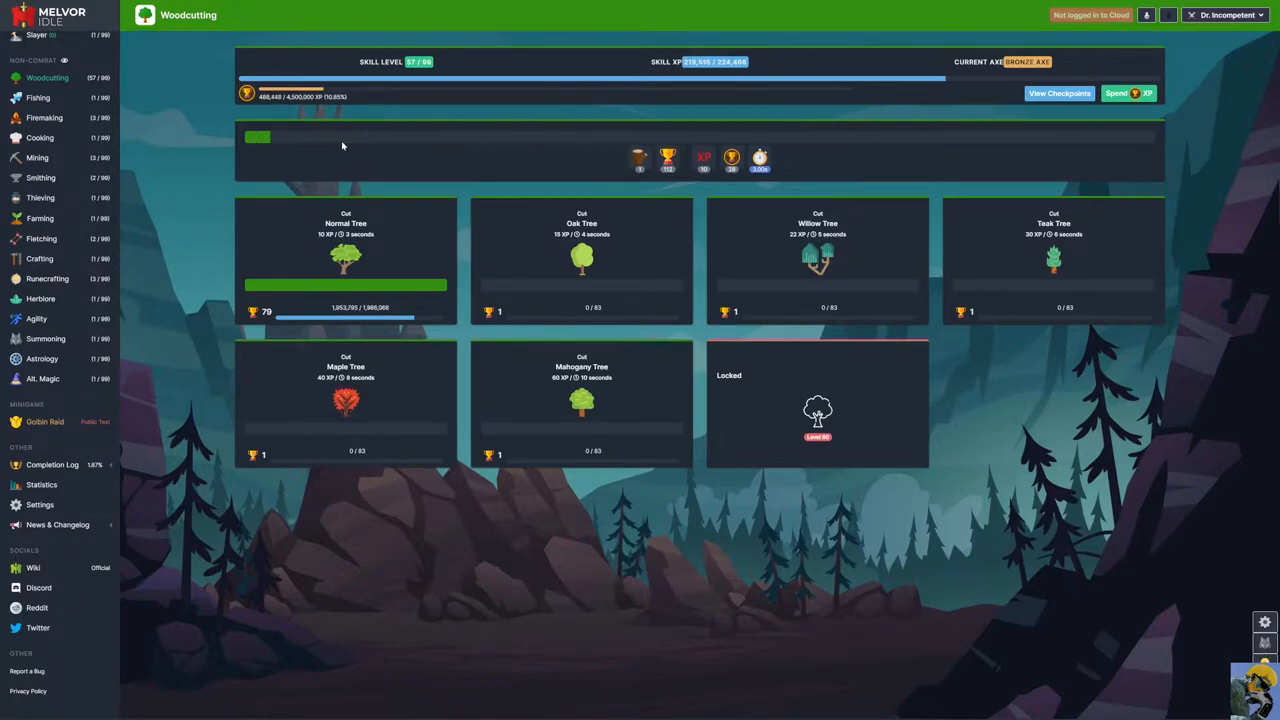
- Claim the Woodcutting Mastery Token from the bank, then return to cutting Normal Trees
left_click(346, 260)
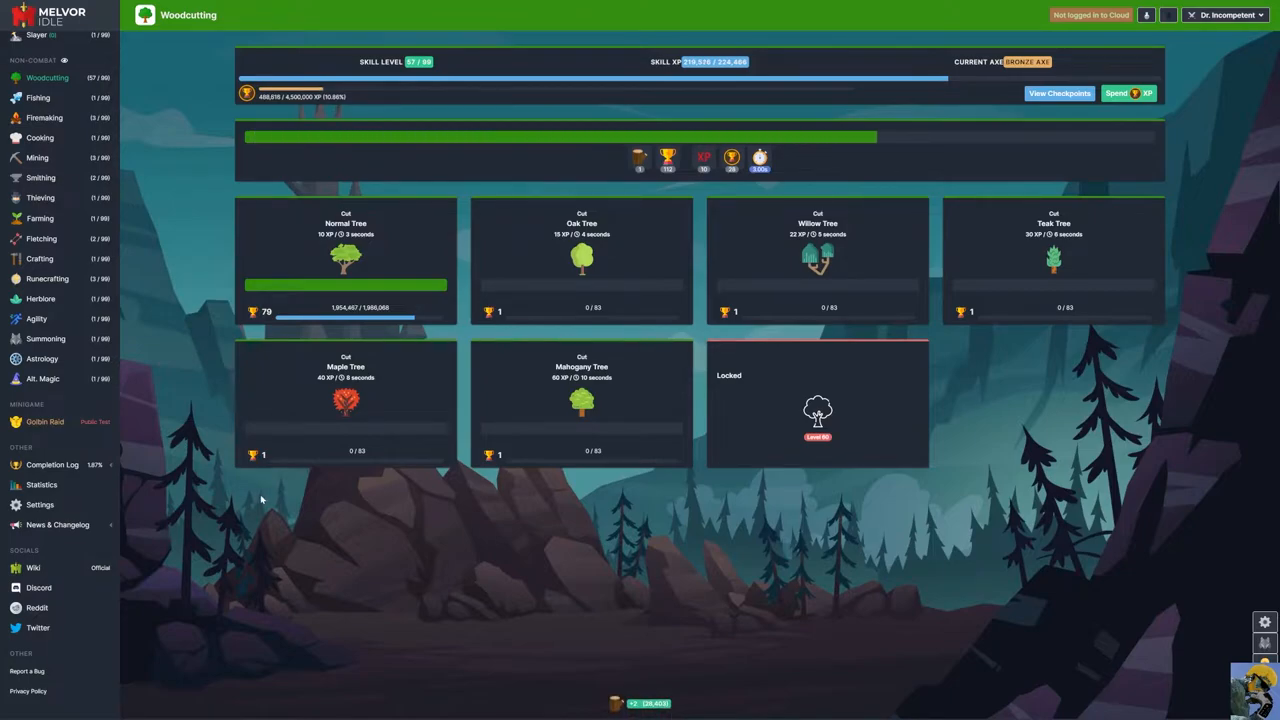
mouse_move(136, 200)
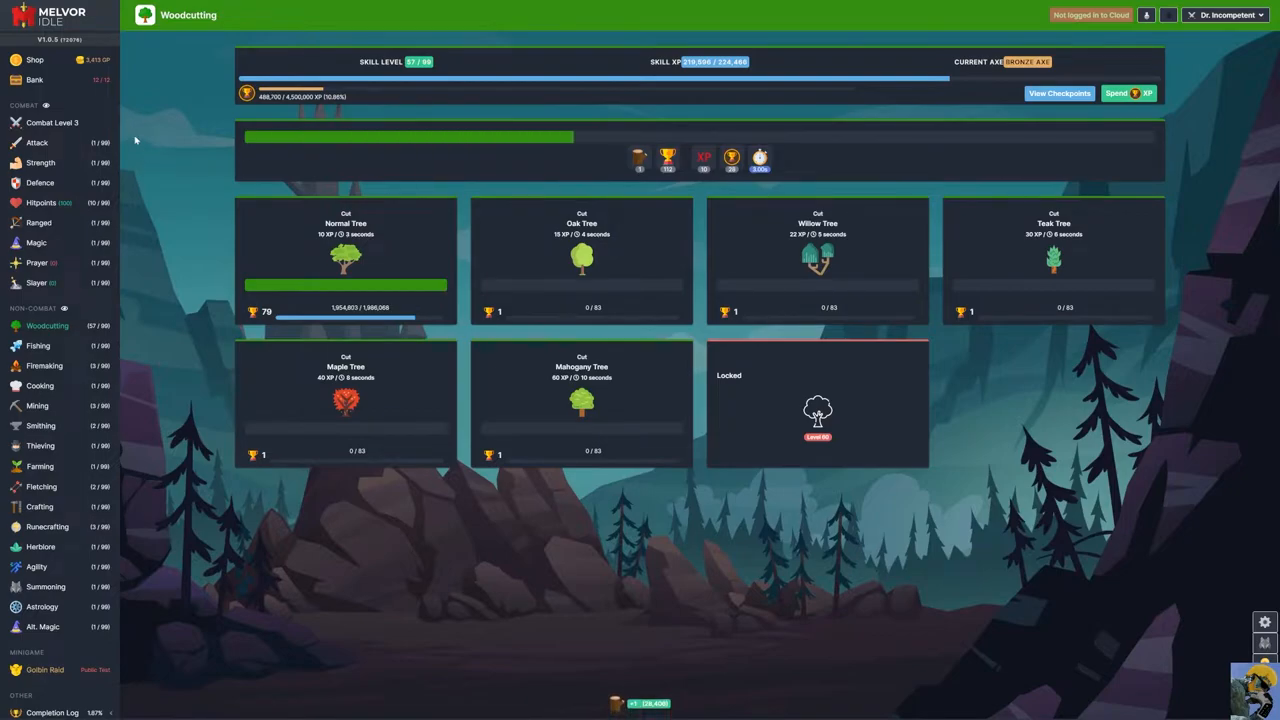
left_click(34, 80)
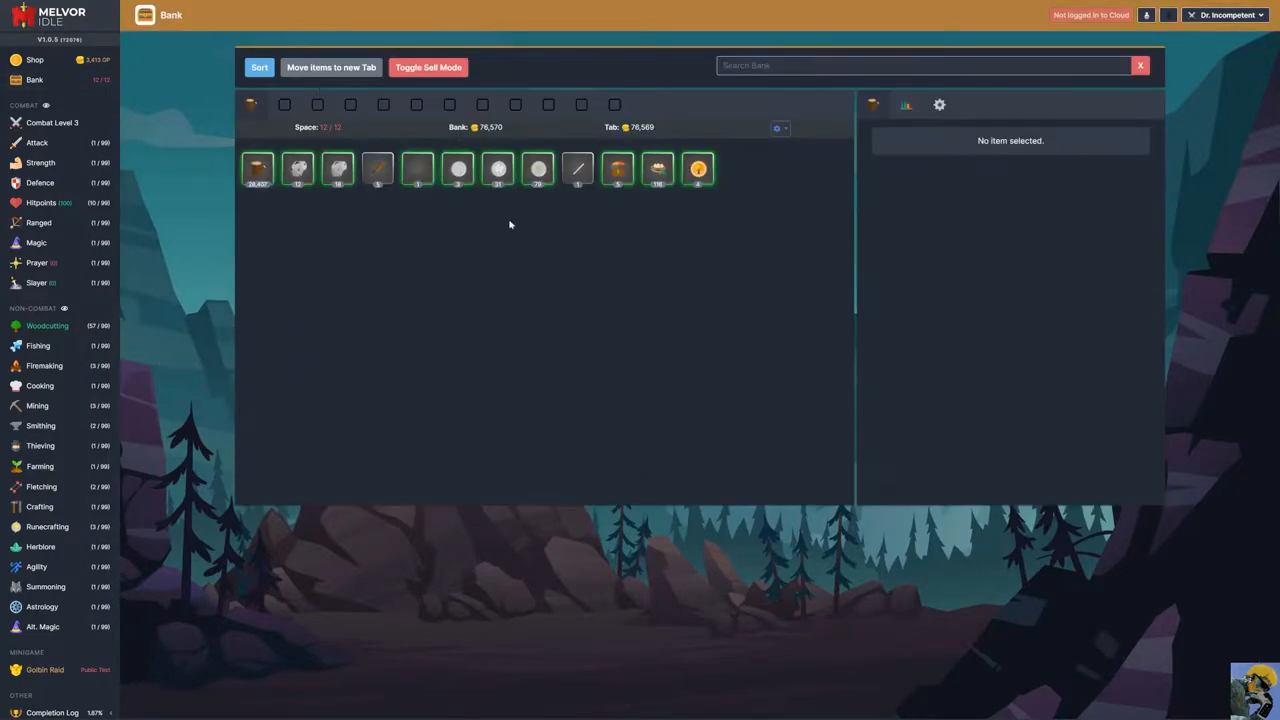
mouse_move(700, 168)
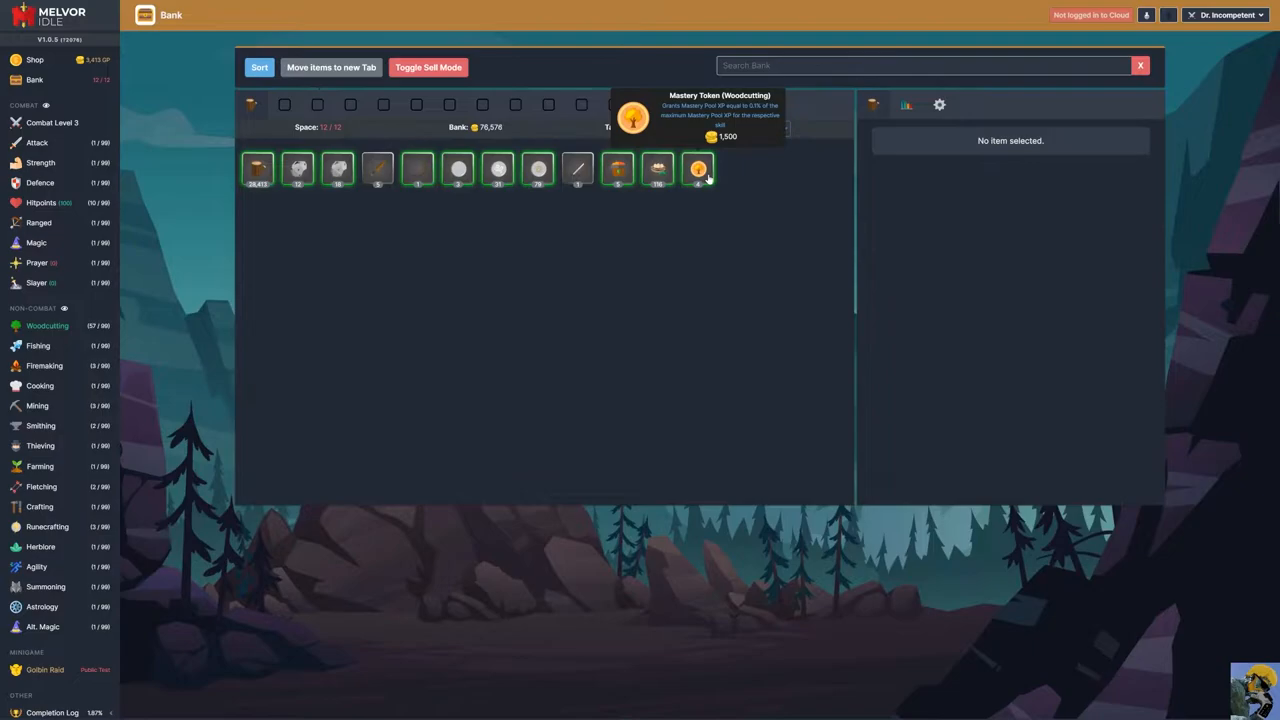
mouse_move(800, 256)
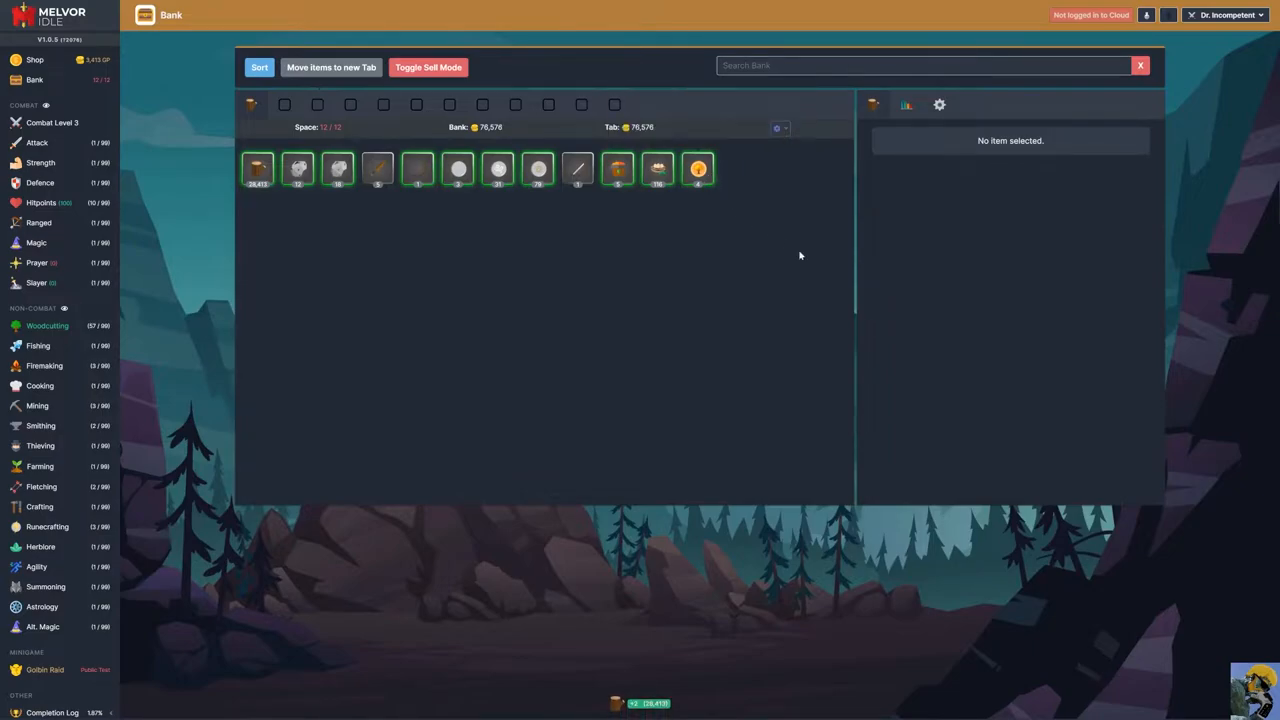
left_click(698, 168)
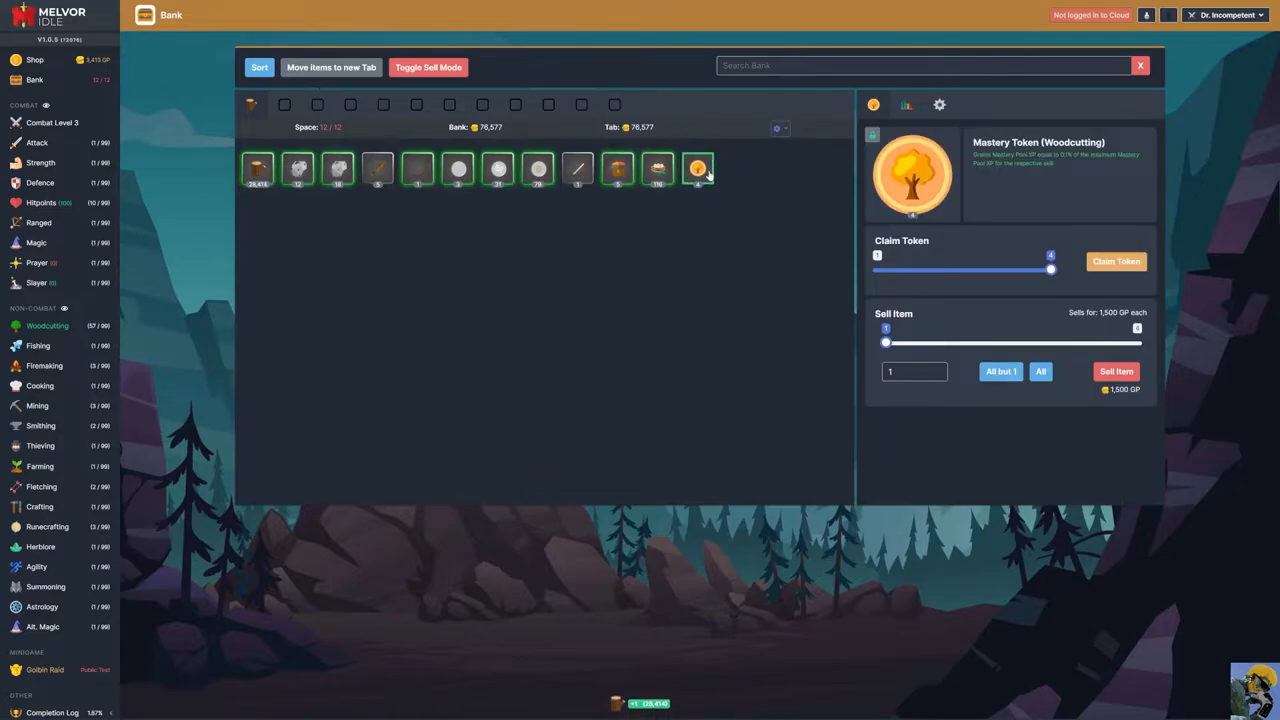
left_click(1116, 260)
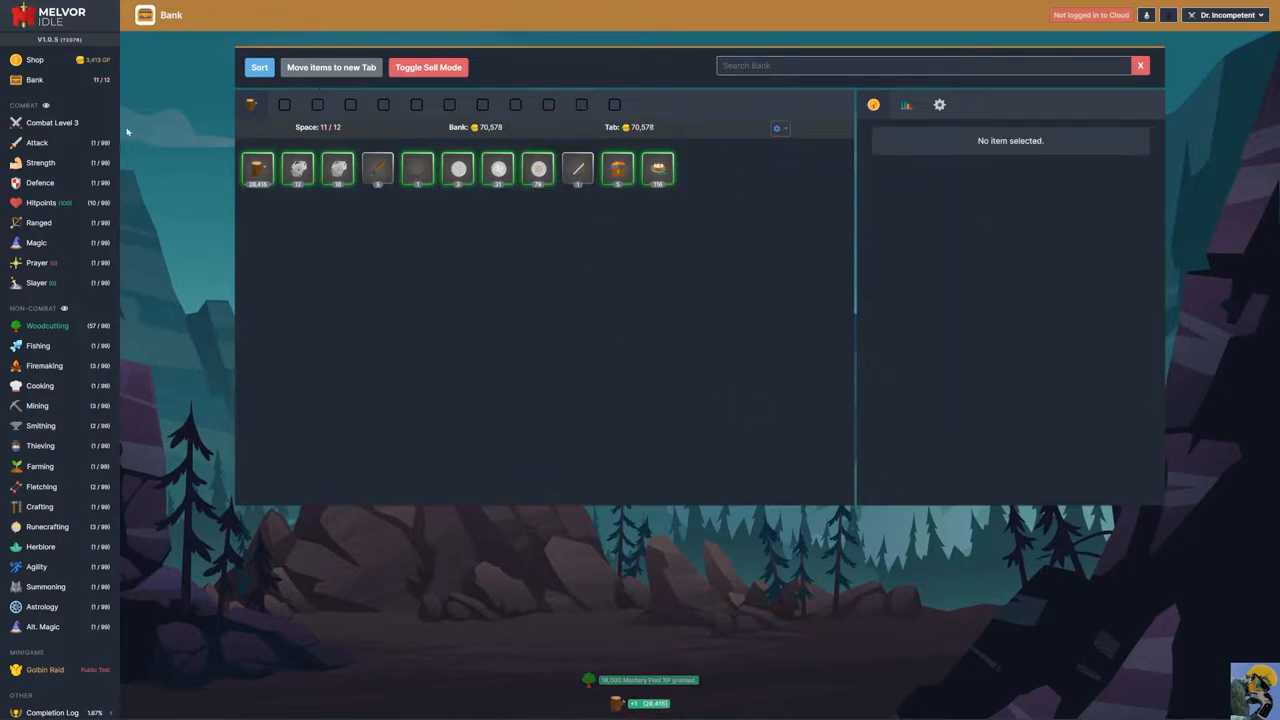
left_click(48, 324)
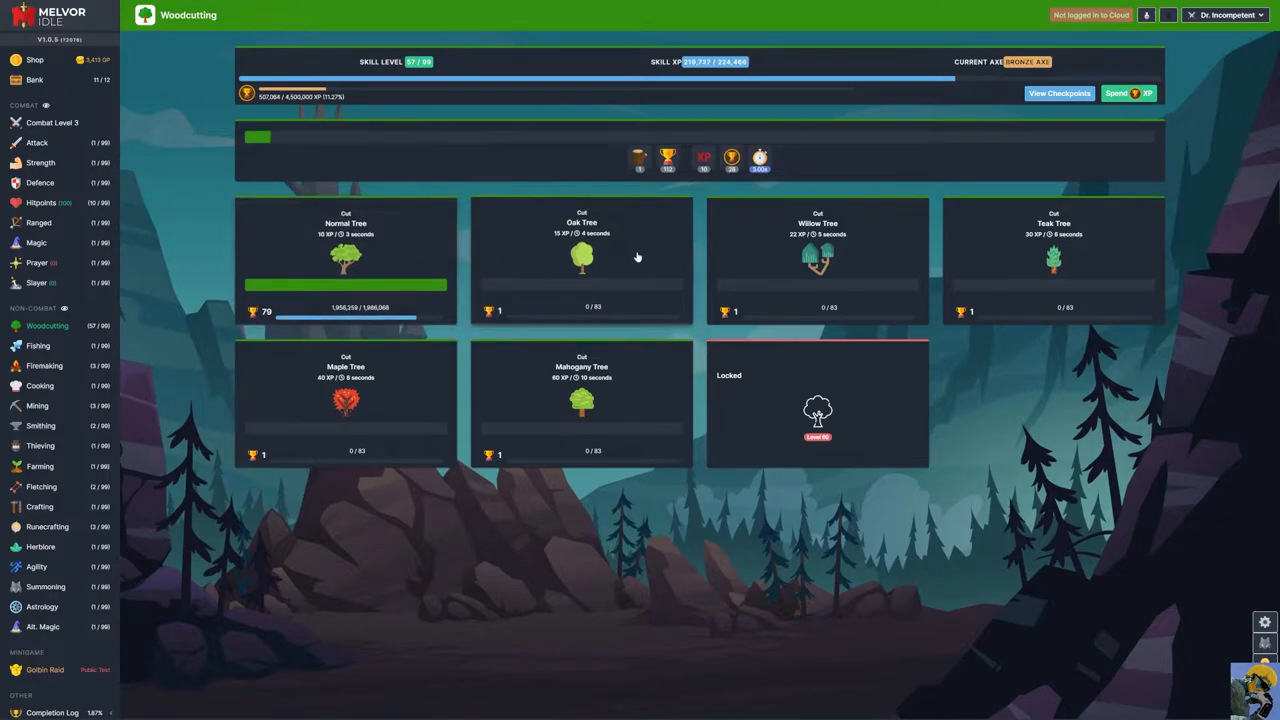
- Check the Normal Logs stack in the bank and bring up the shop's 5 x Extra Bank Slot offer
left_click(580, 260)
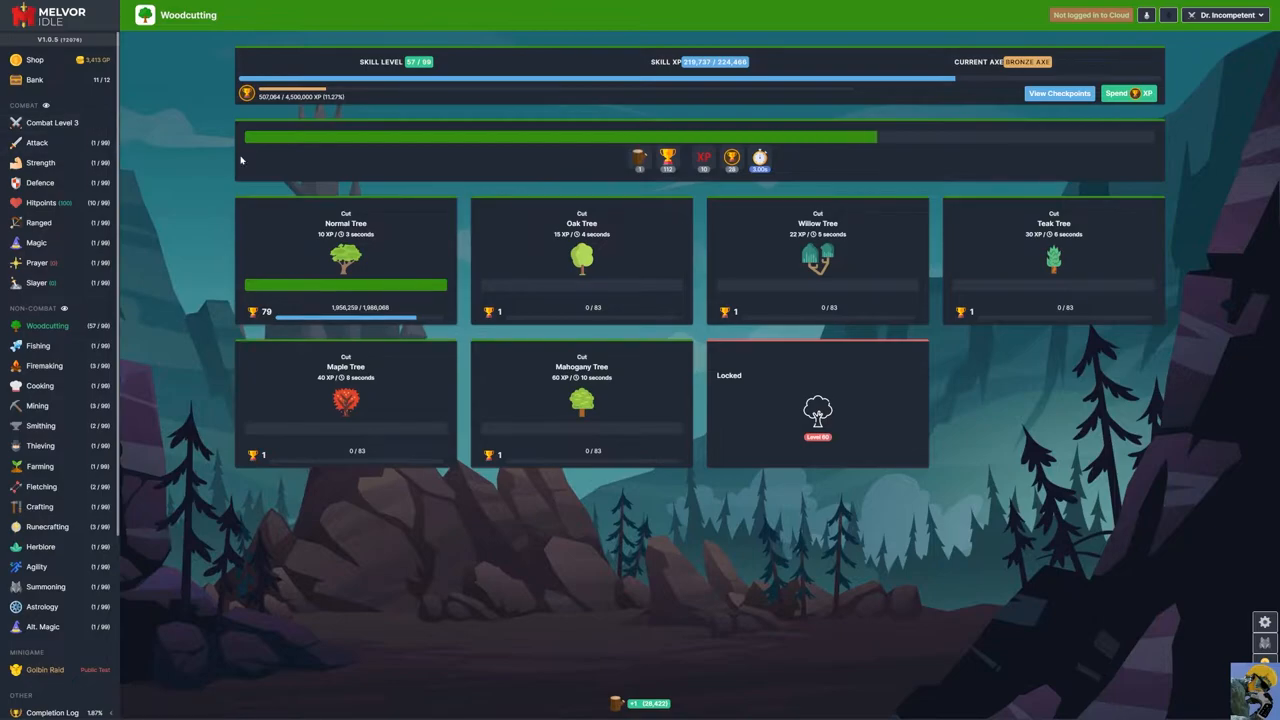
left_click(36, 80)
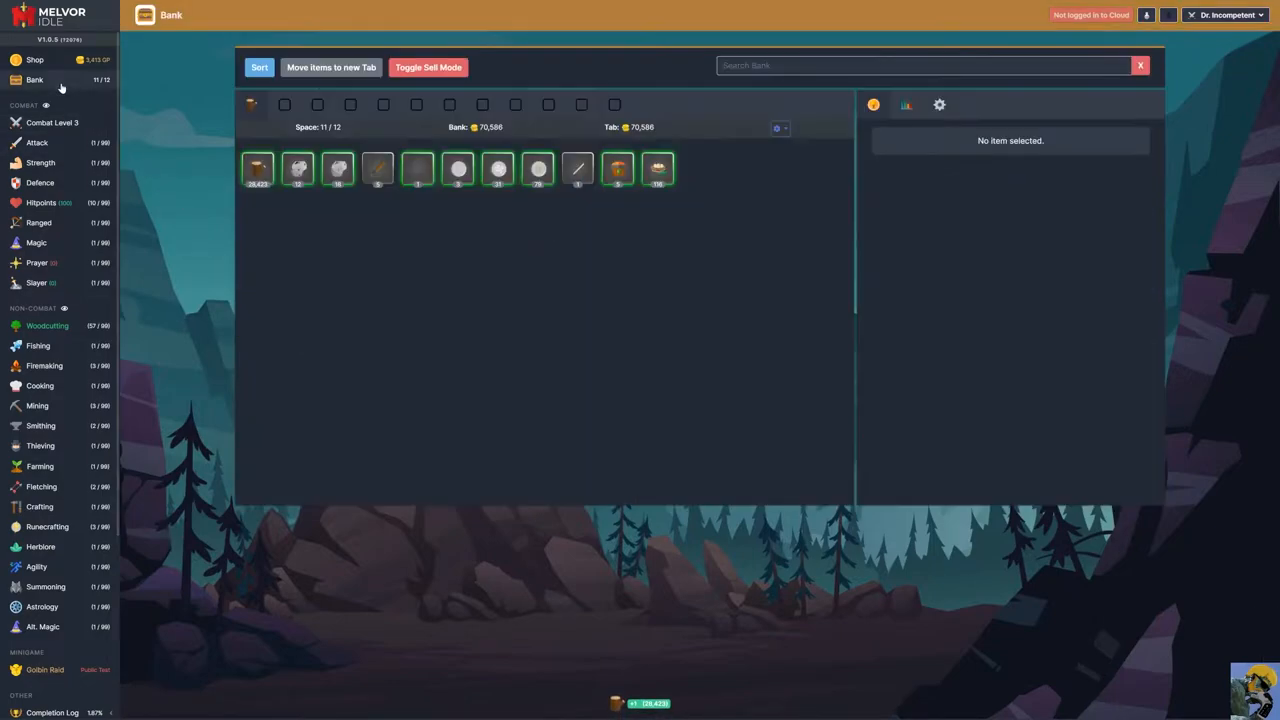
left_click(256, 168)
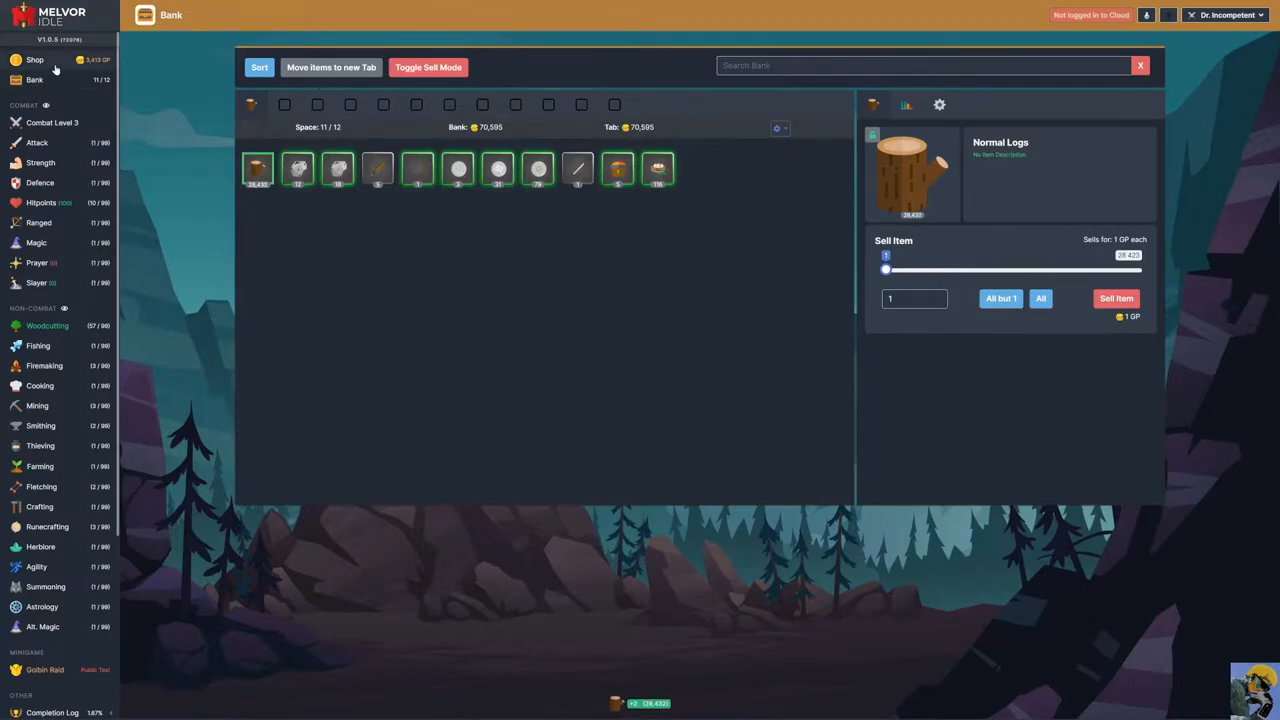
left_click(36, 60)
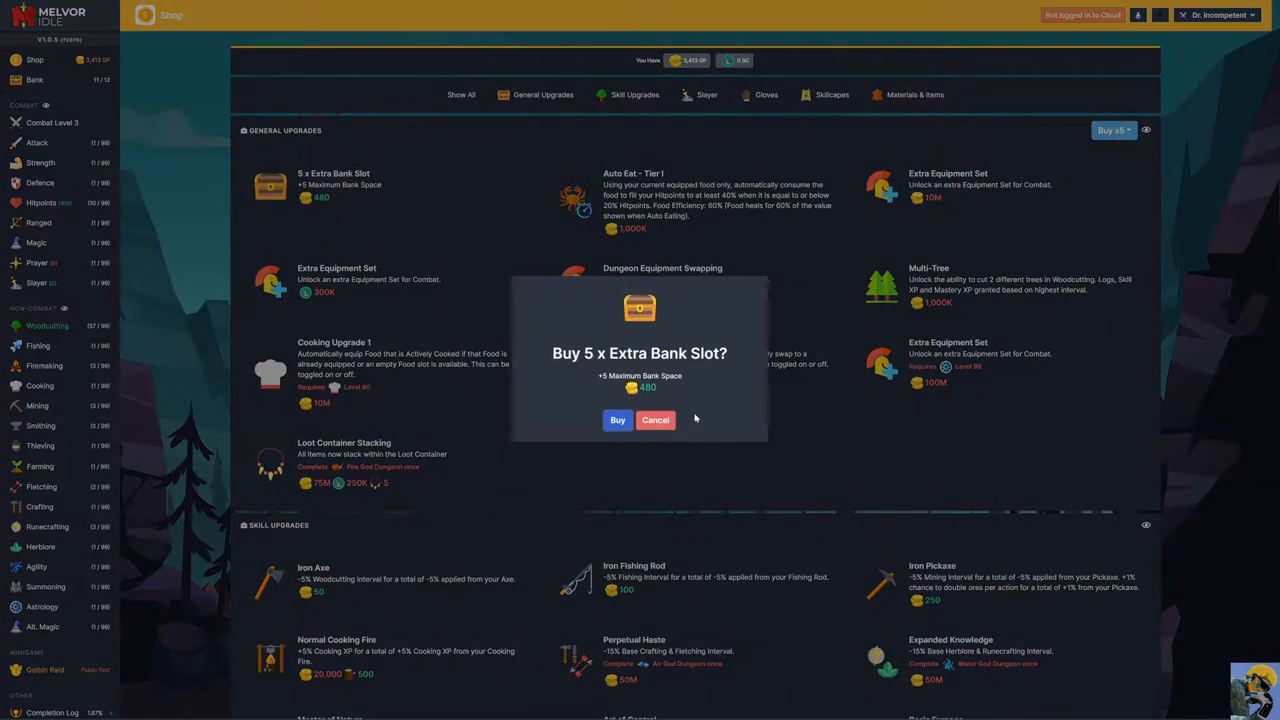
- Buy 5 extra bank slots and look over the General and Skill Upgrades listings
left_click(616, 420)
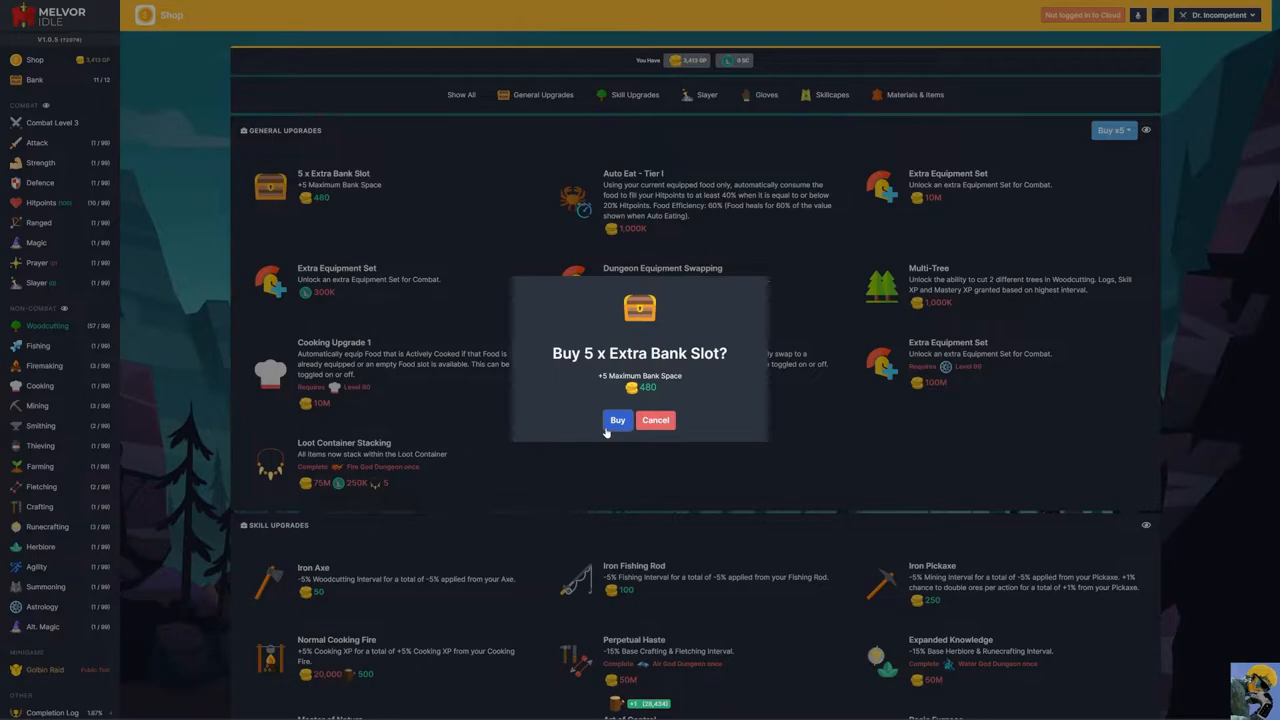
left_click(616, 420)
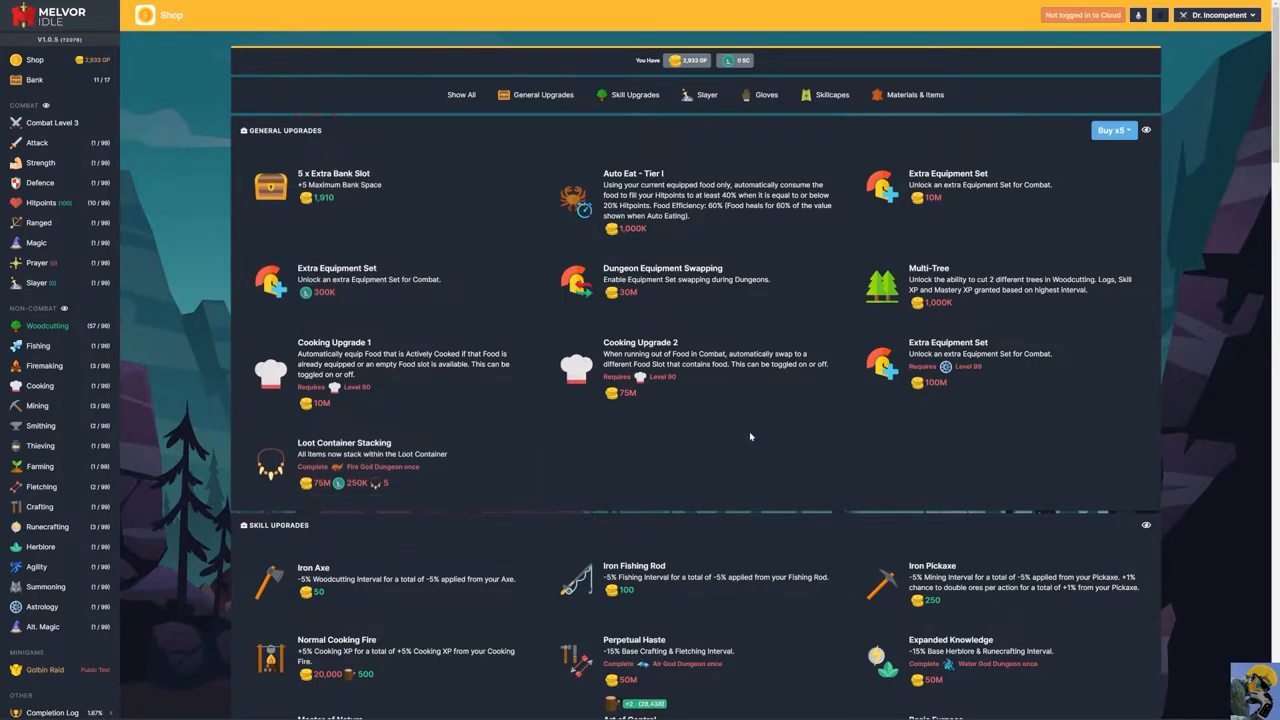
scroll("down", 3)
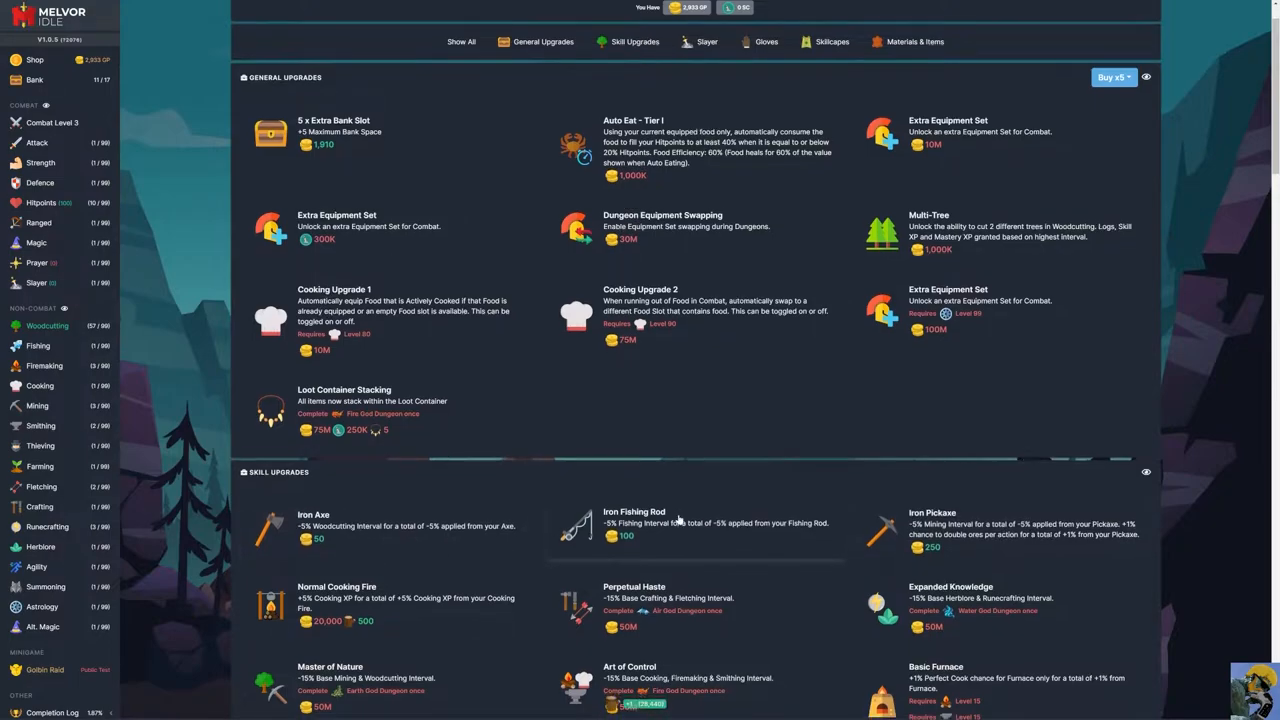
scroll("down", 3)
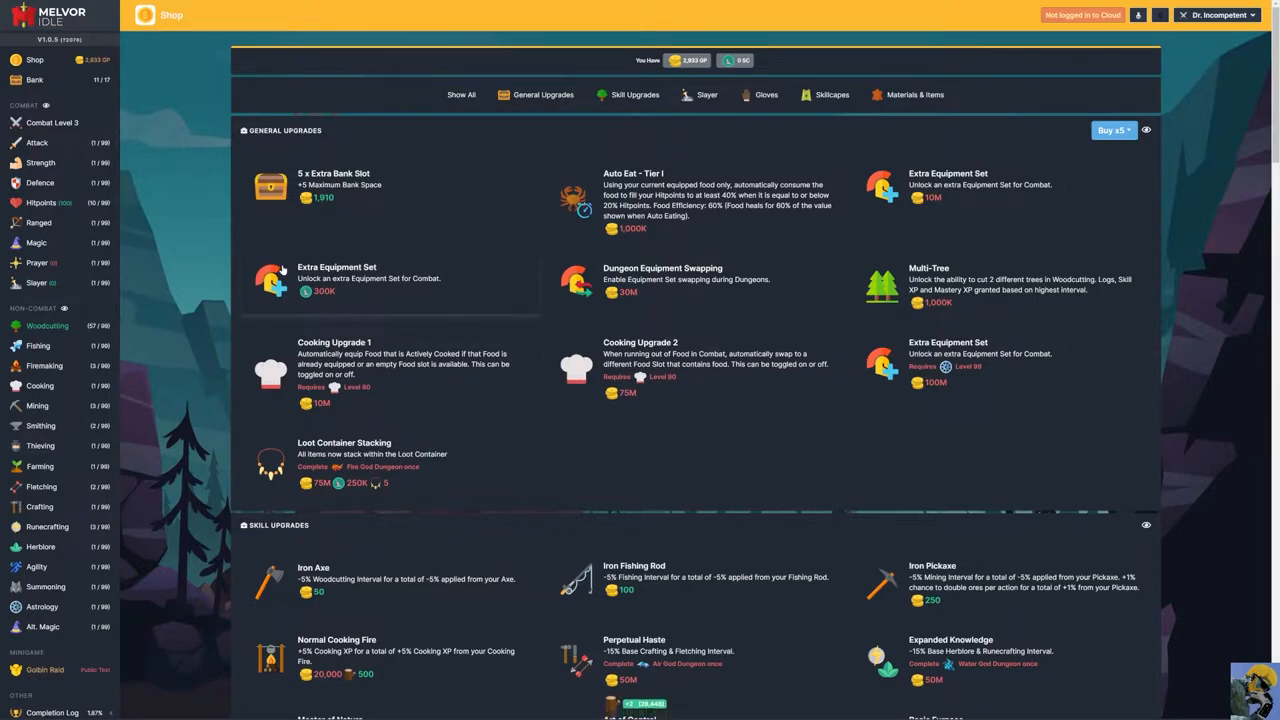
mouse_move(454, 256)
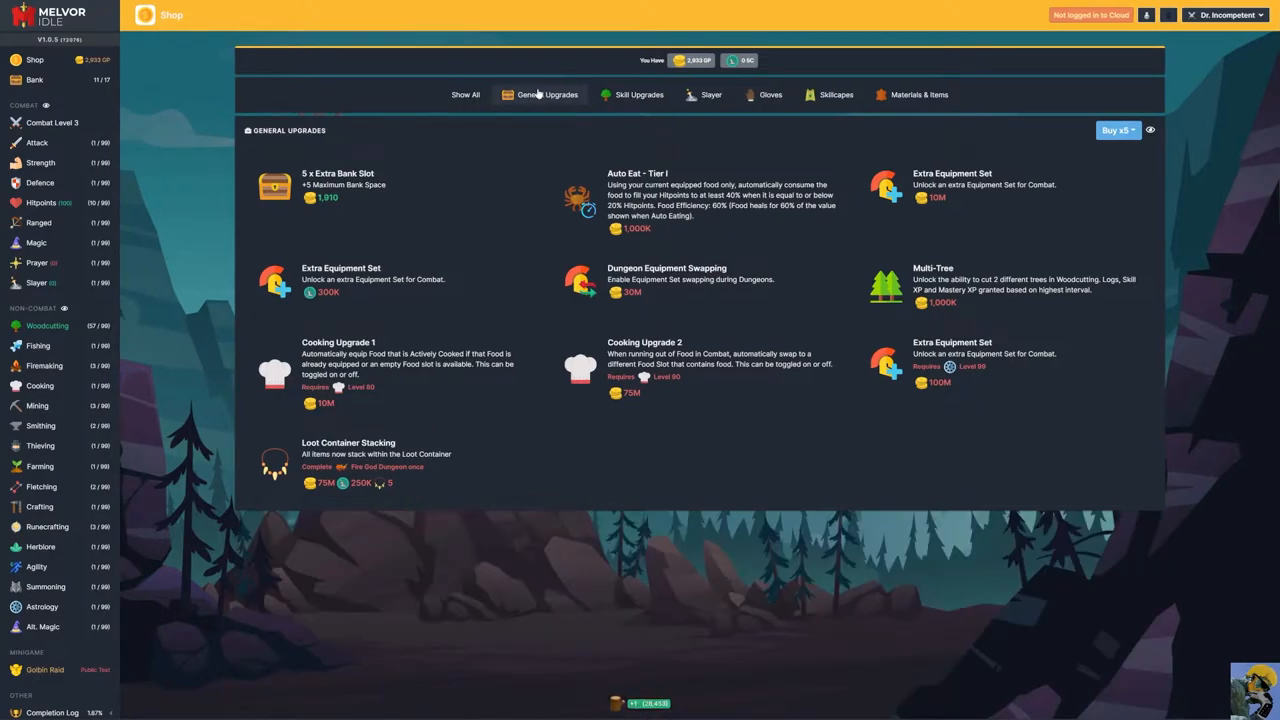
- Browse the gloves listing, then buy the Iron Axe and Iron Pickaxe upgrades
scroll("down", 3)
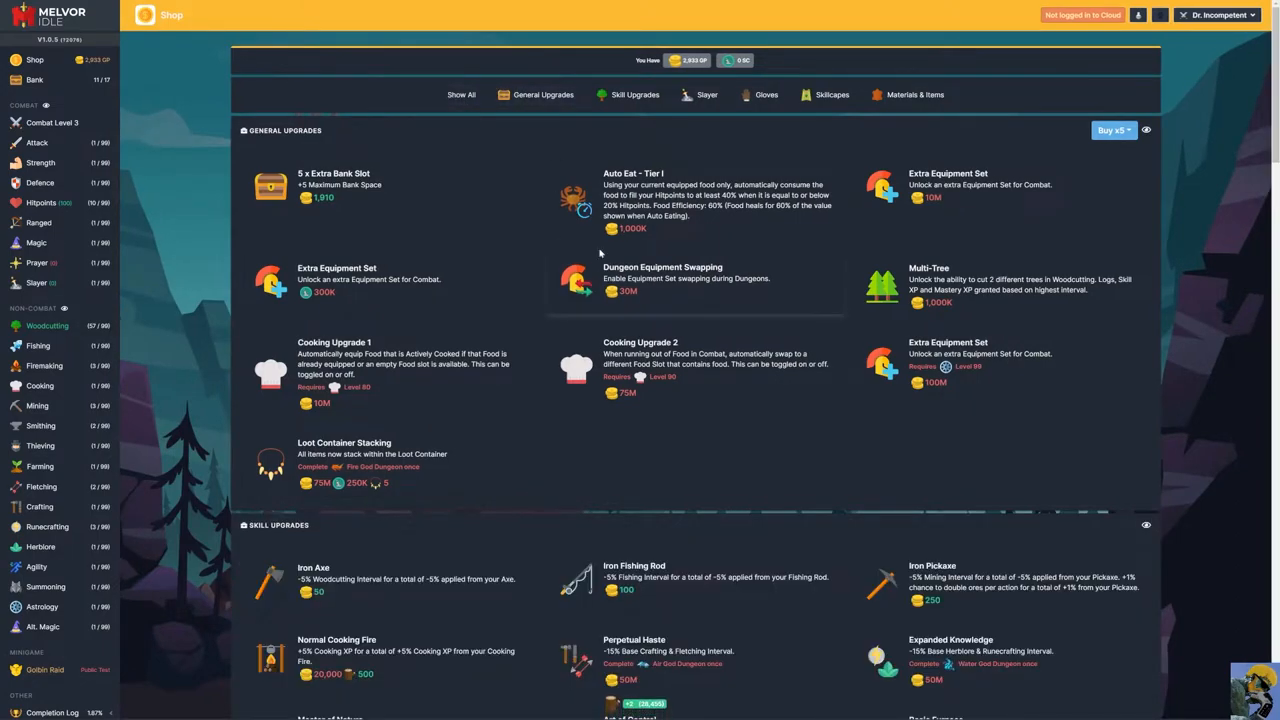
left_click(766, 94)
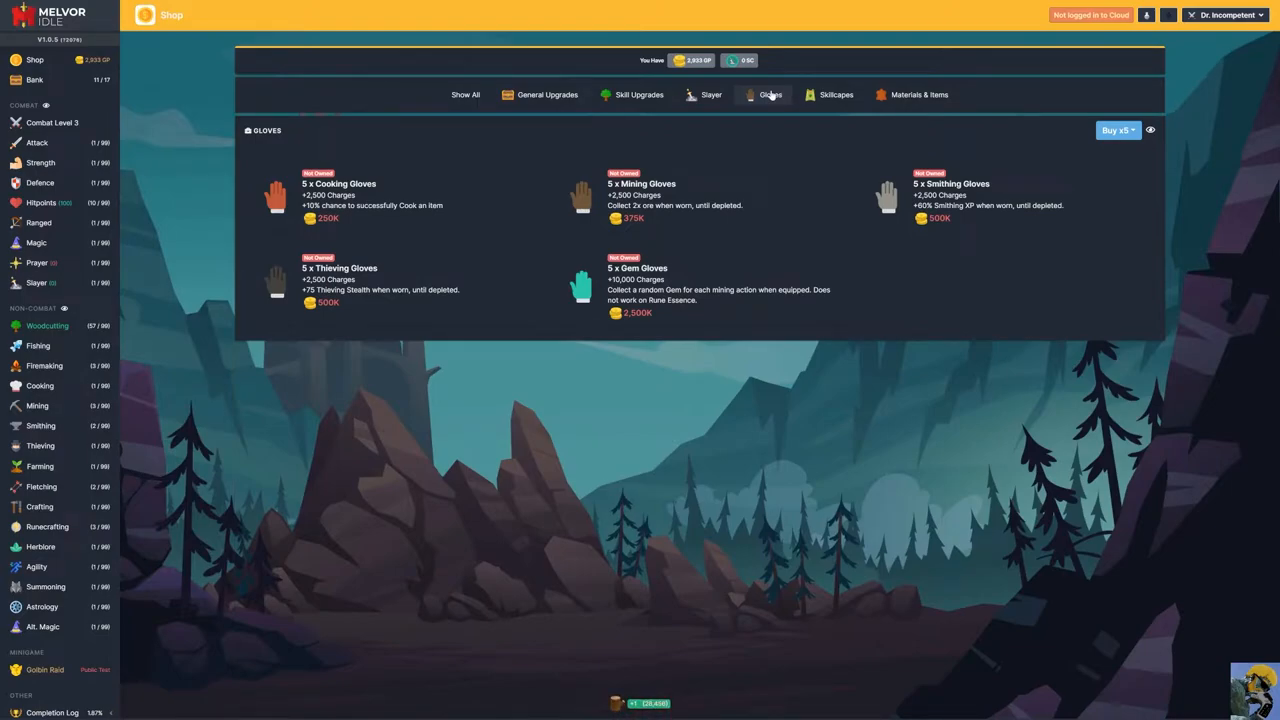
mouse_move(602, 104)
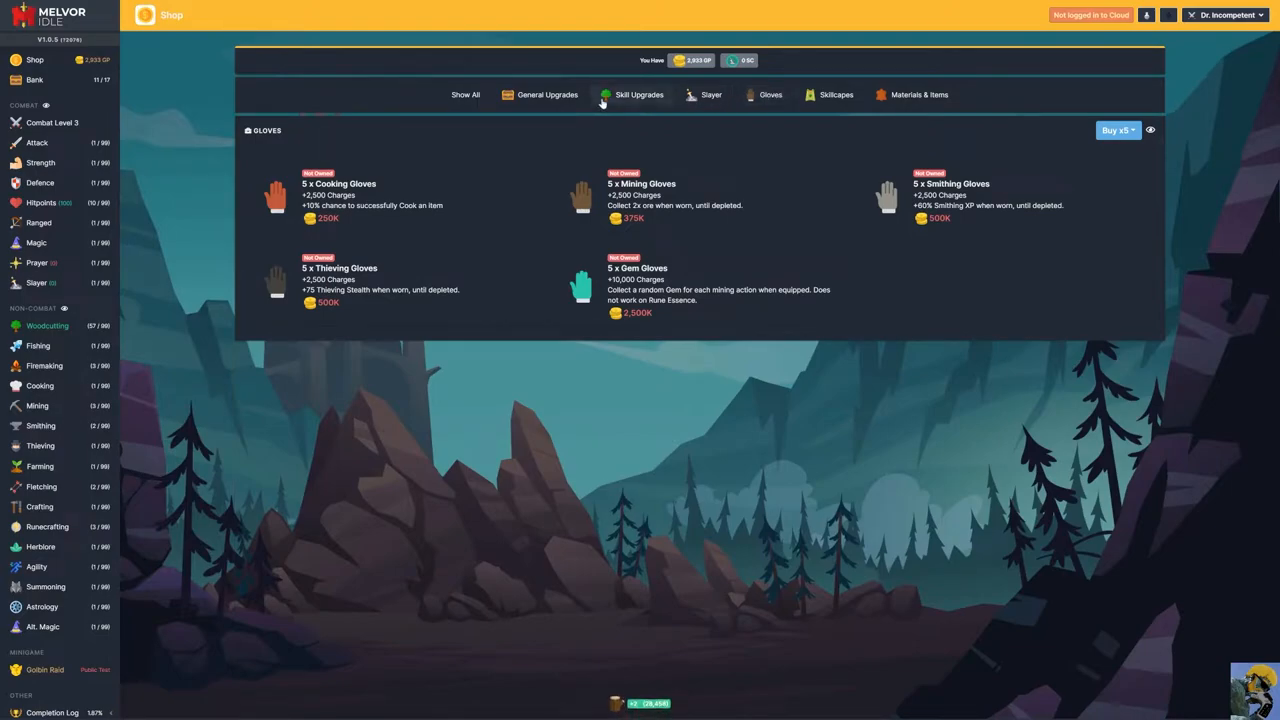
left_click(544, 94)
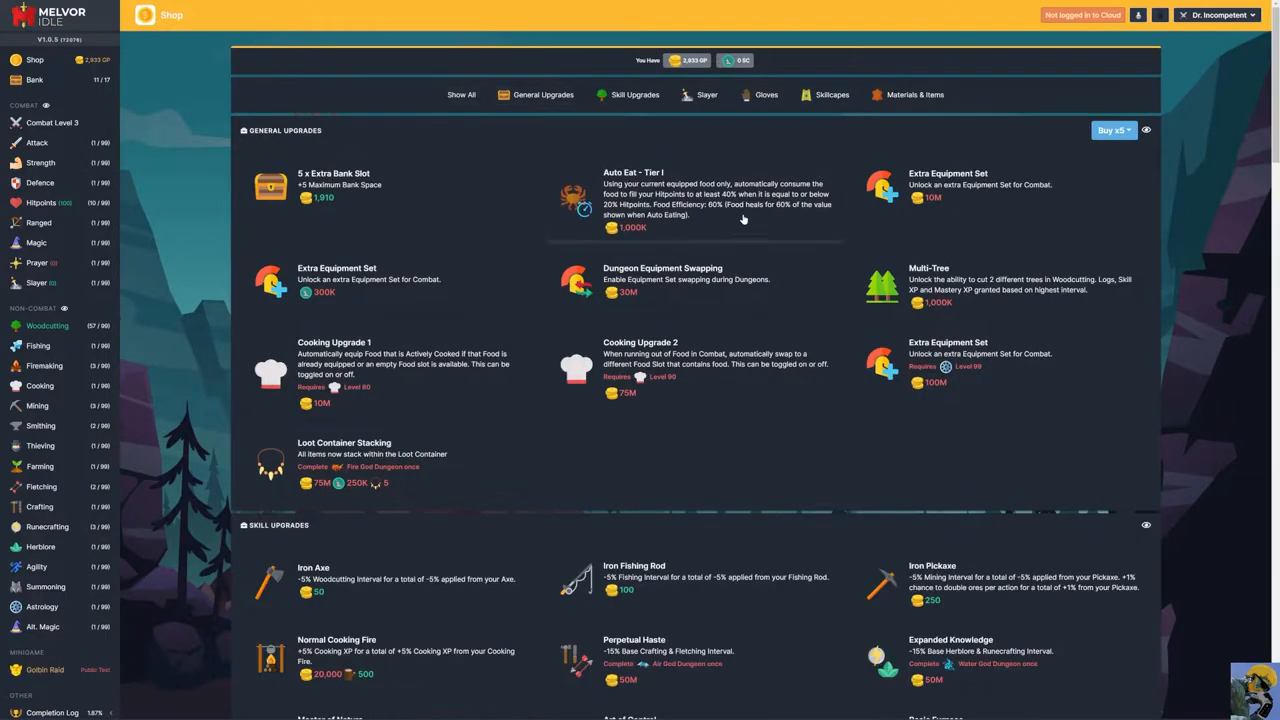
scroll("down", 3)
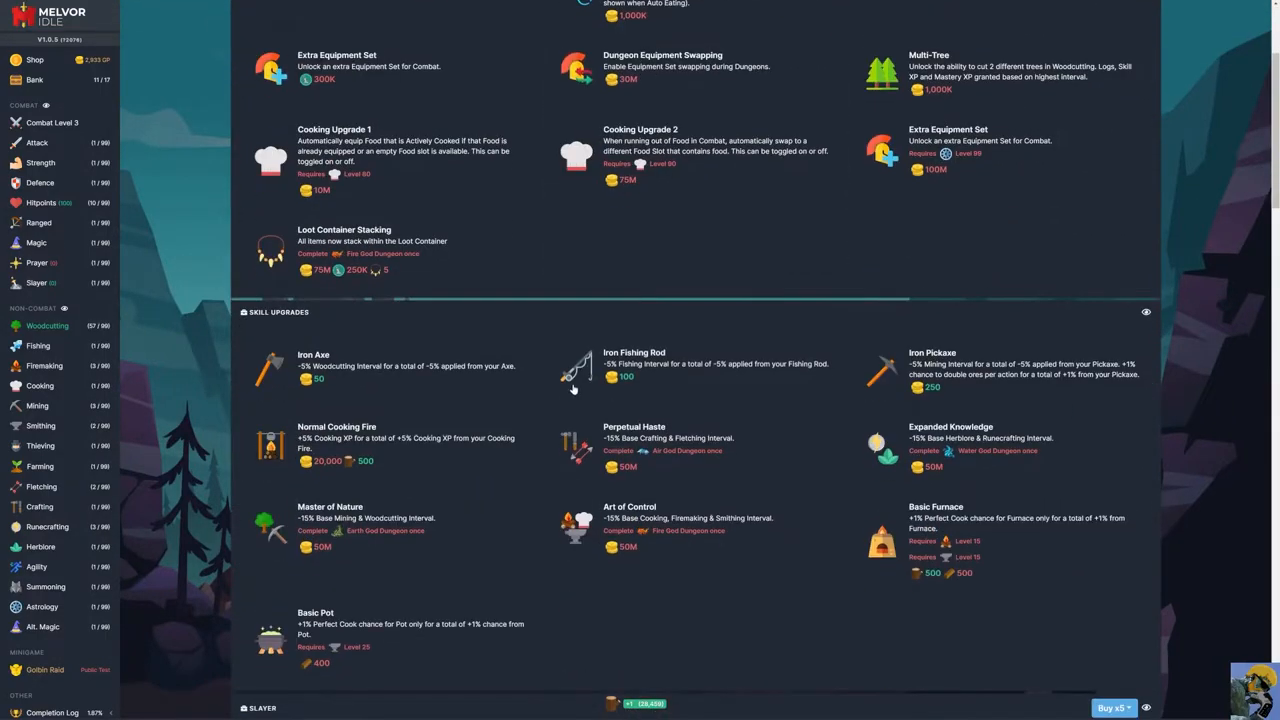
left_click(312, 368)
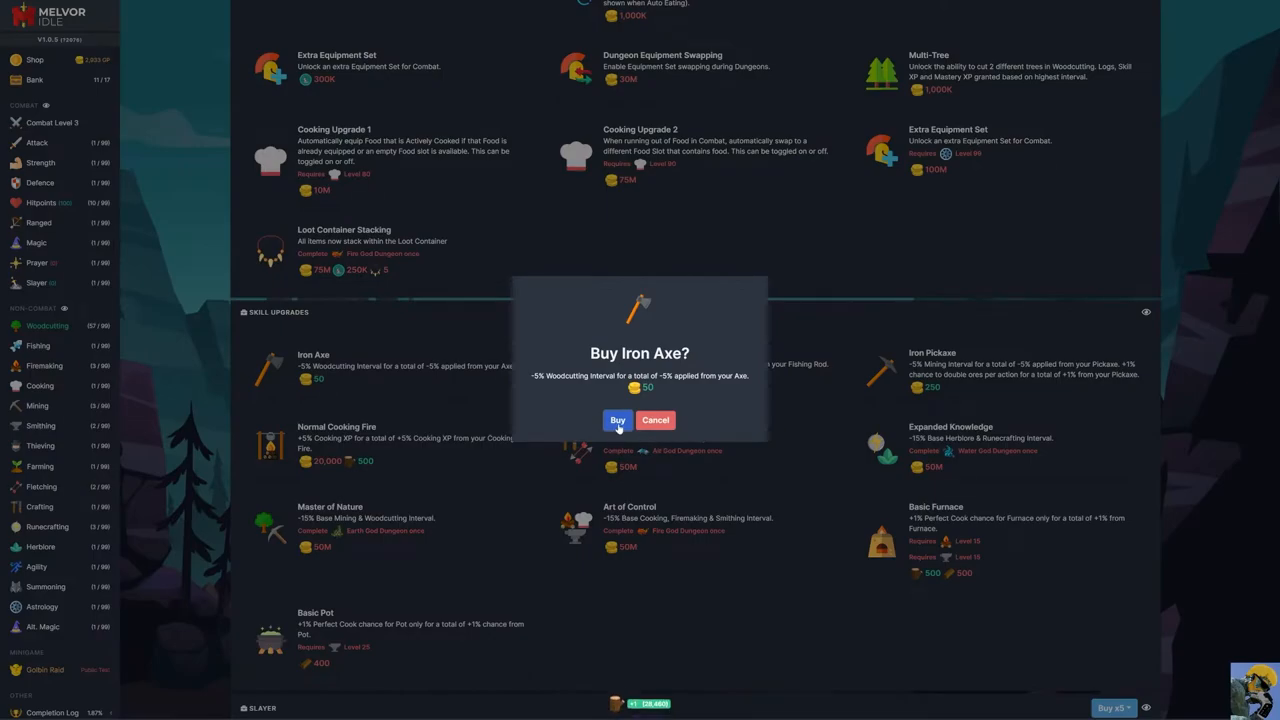
left_click(616, 420)
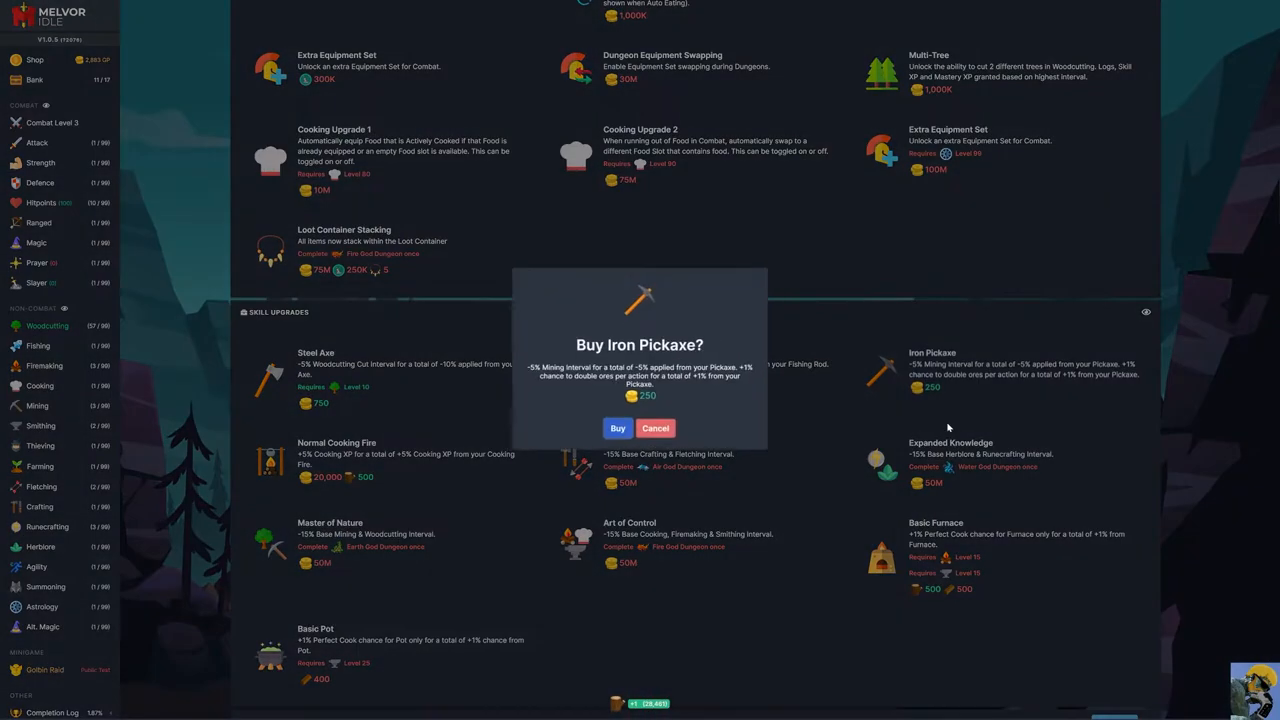
left_click(616, 428)
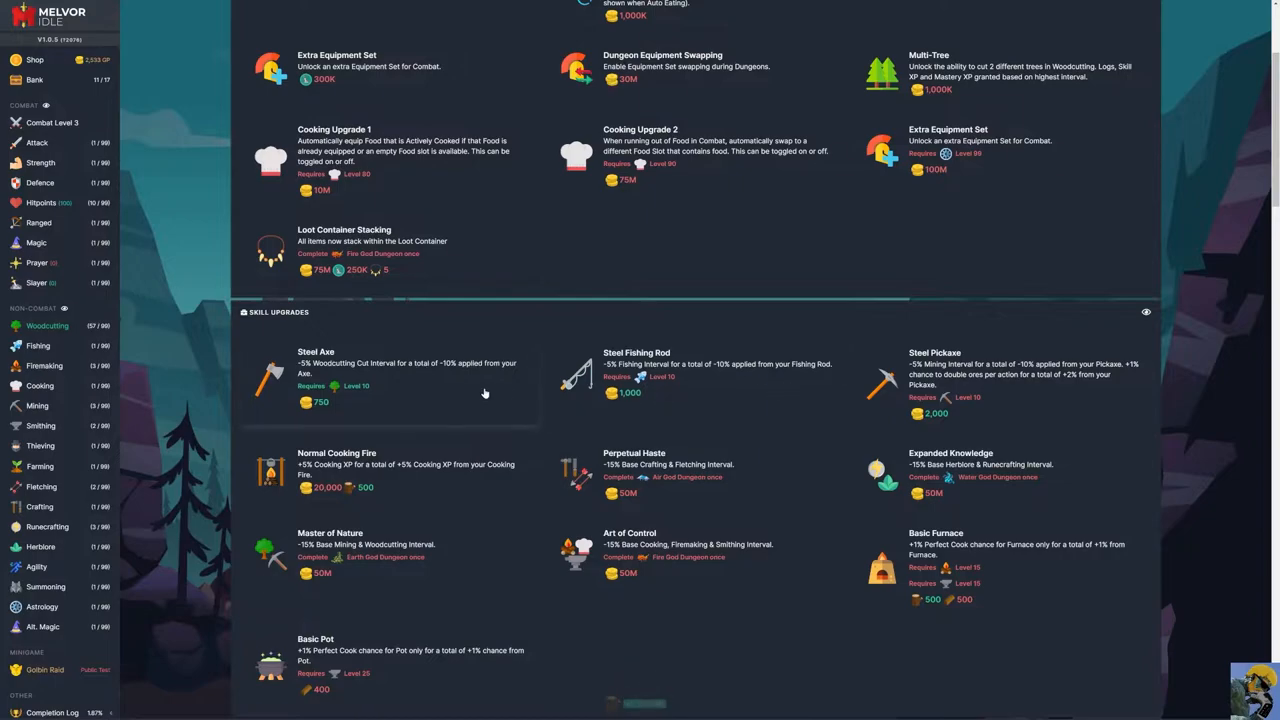
- Scroll down through the Slayer, Gloves and Skillcapes sections of the shop
scroll("down", 3)
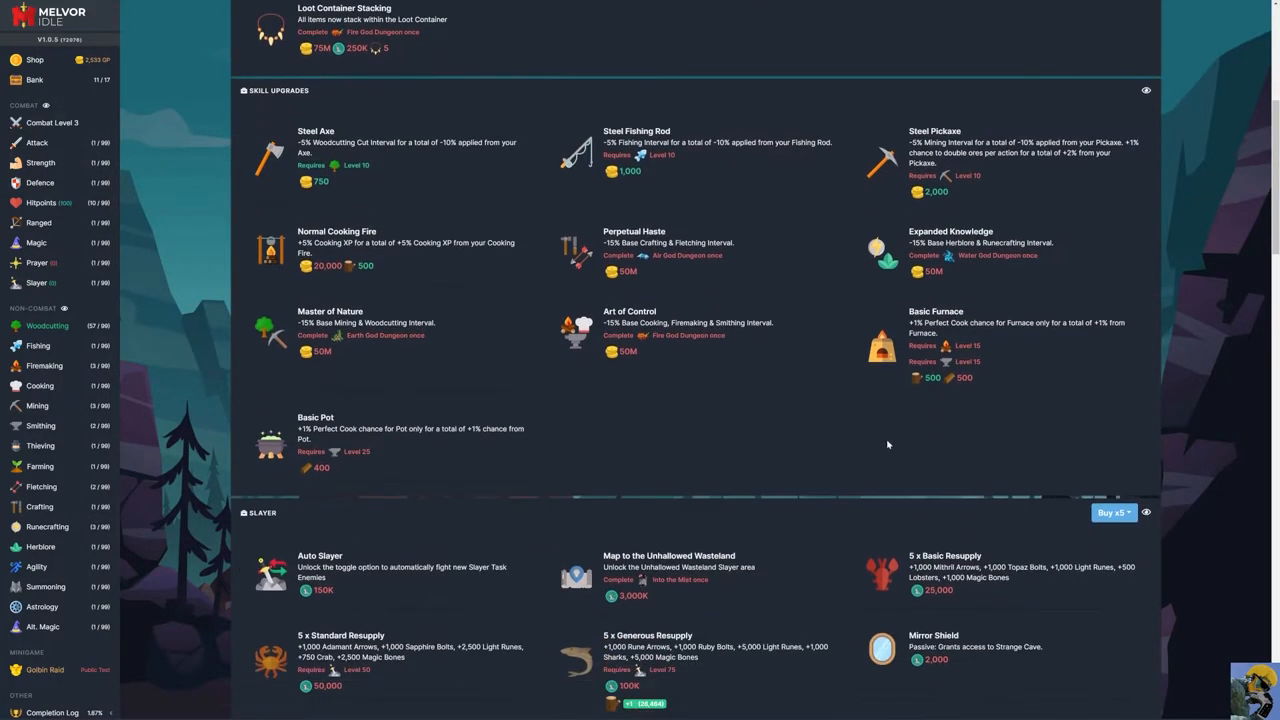
mouse_move(940, 384)
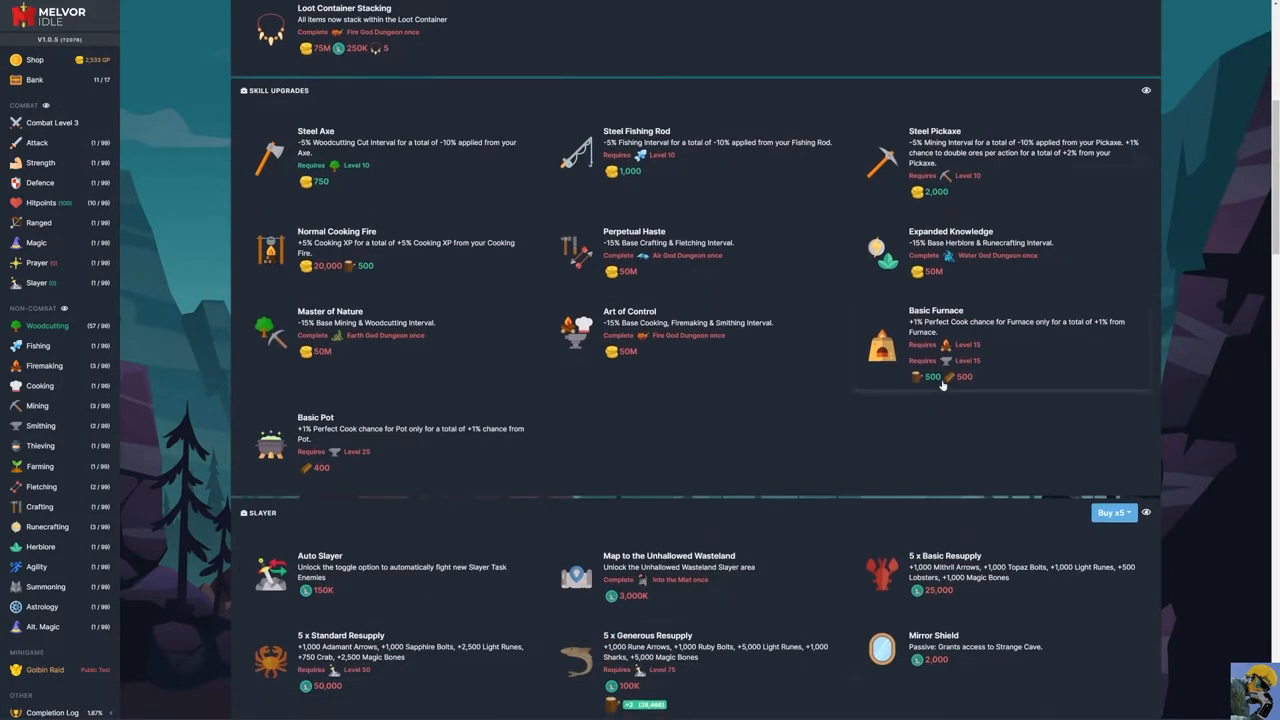
mouse_move(968, 388)
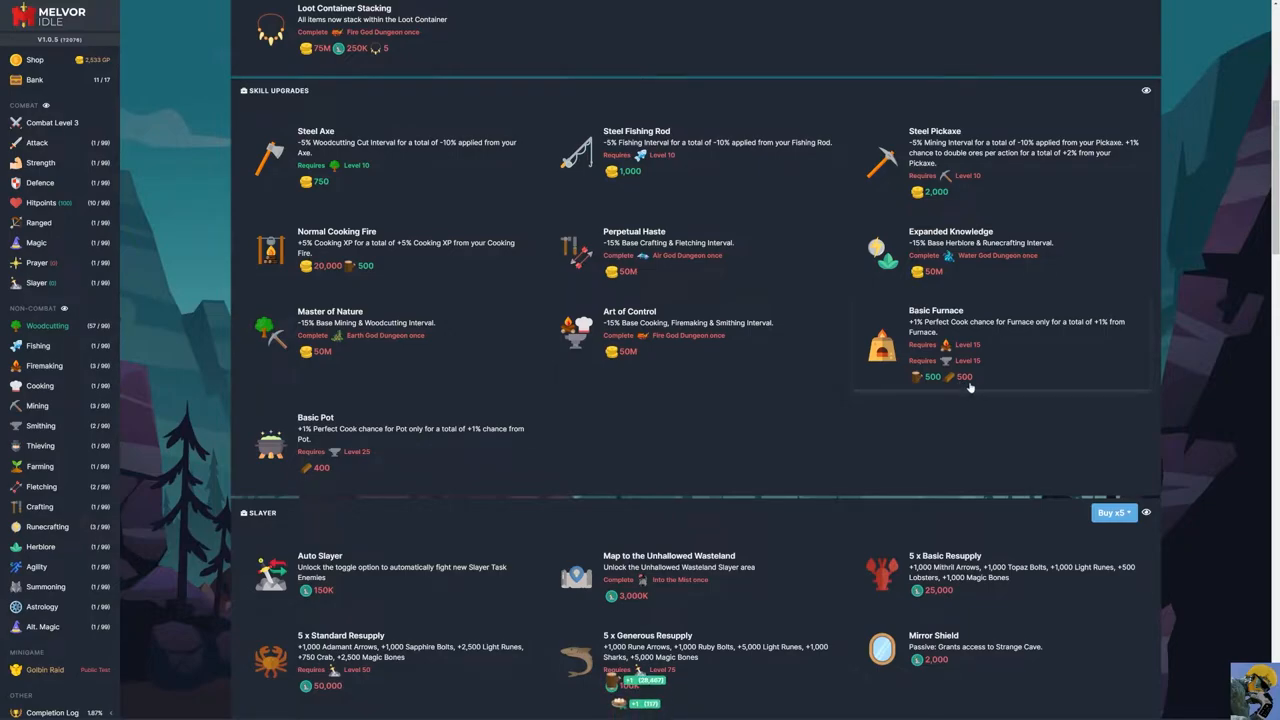
scroll("down", 3)
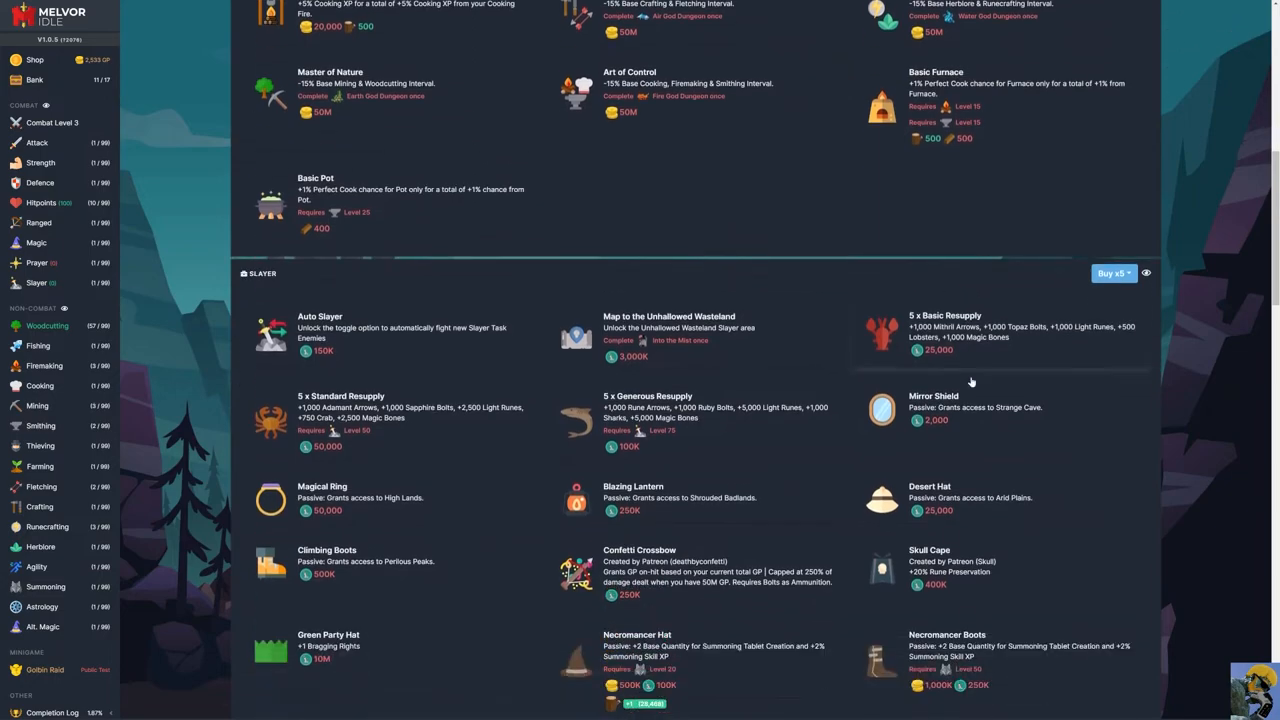
scroll("down", 3)
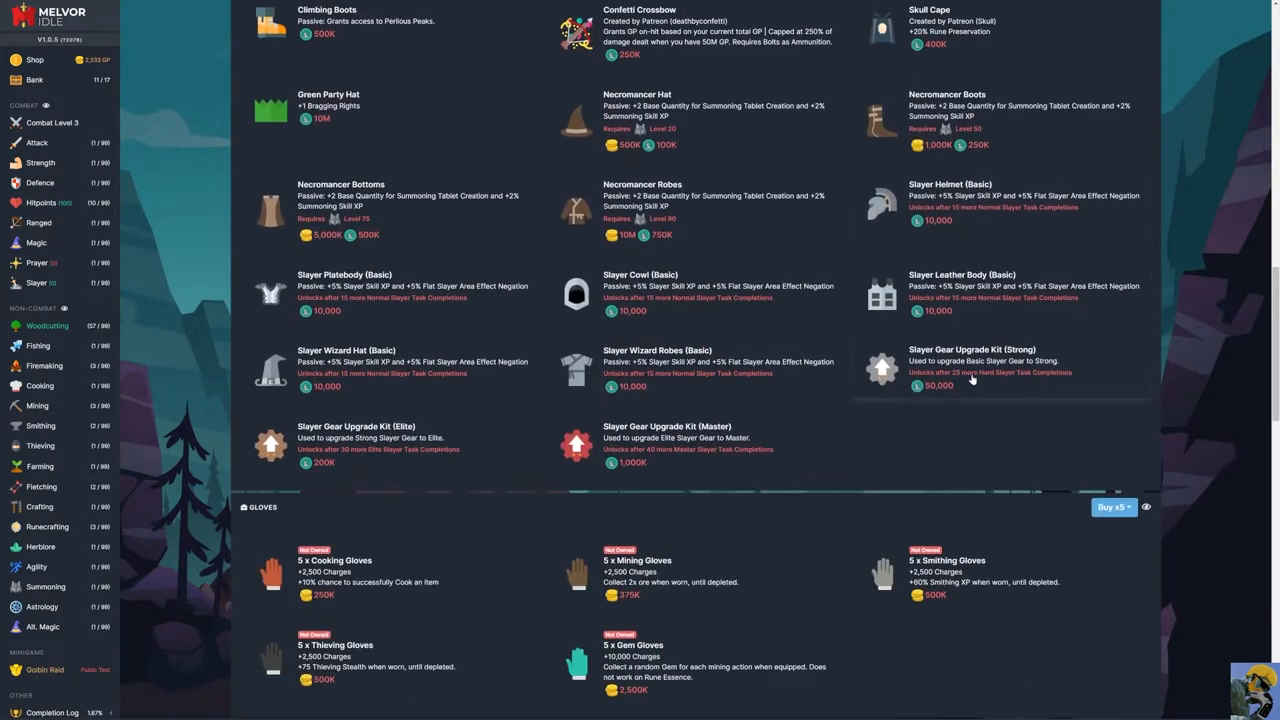
scroll("down", 3)
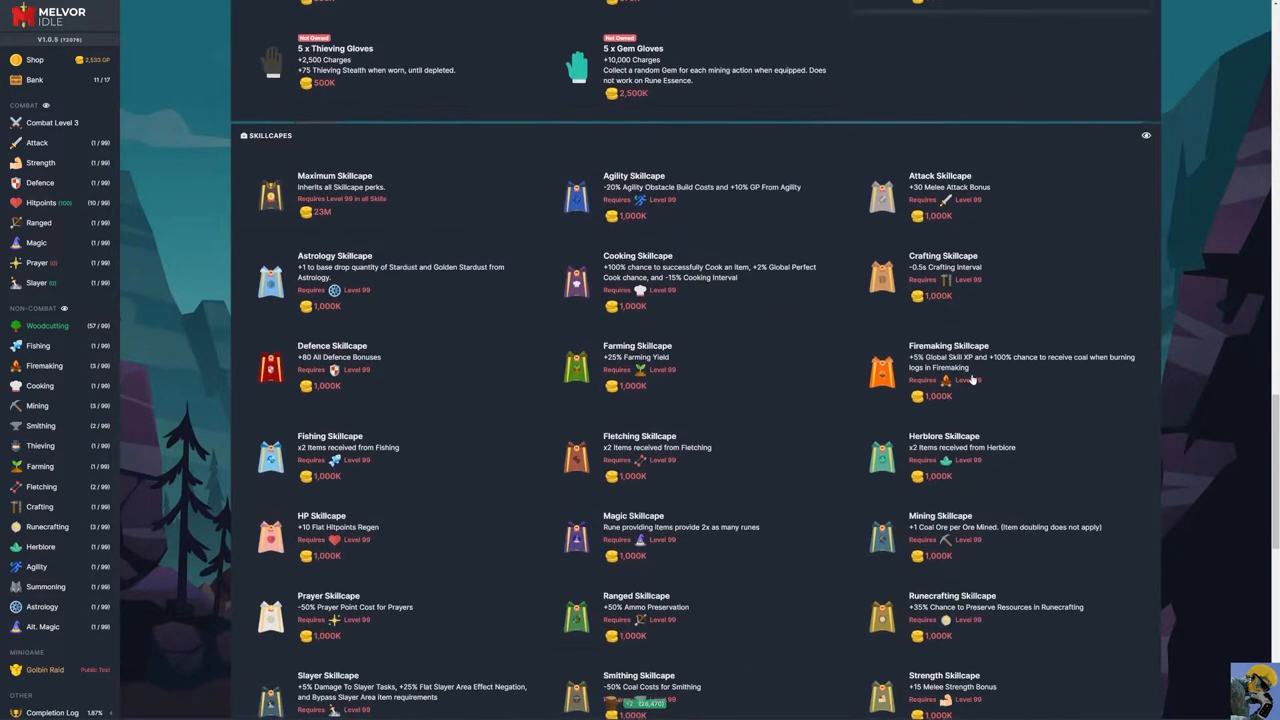
scroll("down", 3)
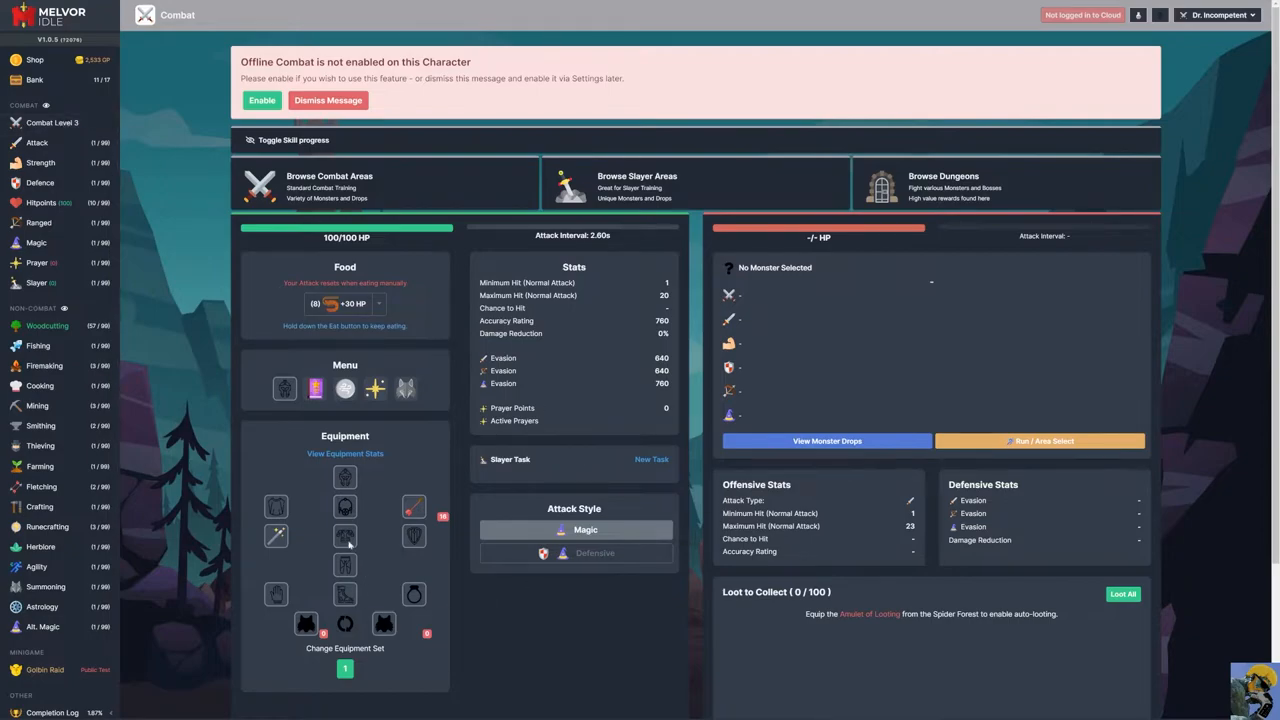
mouse_move(412, 508)
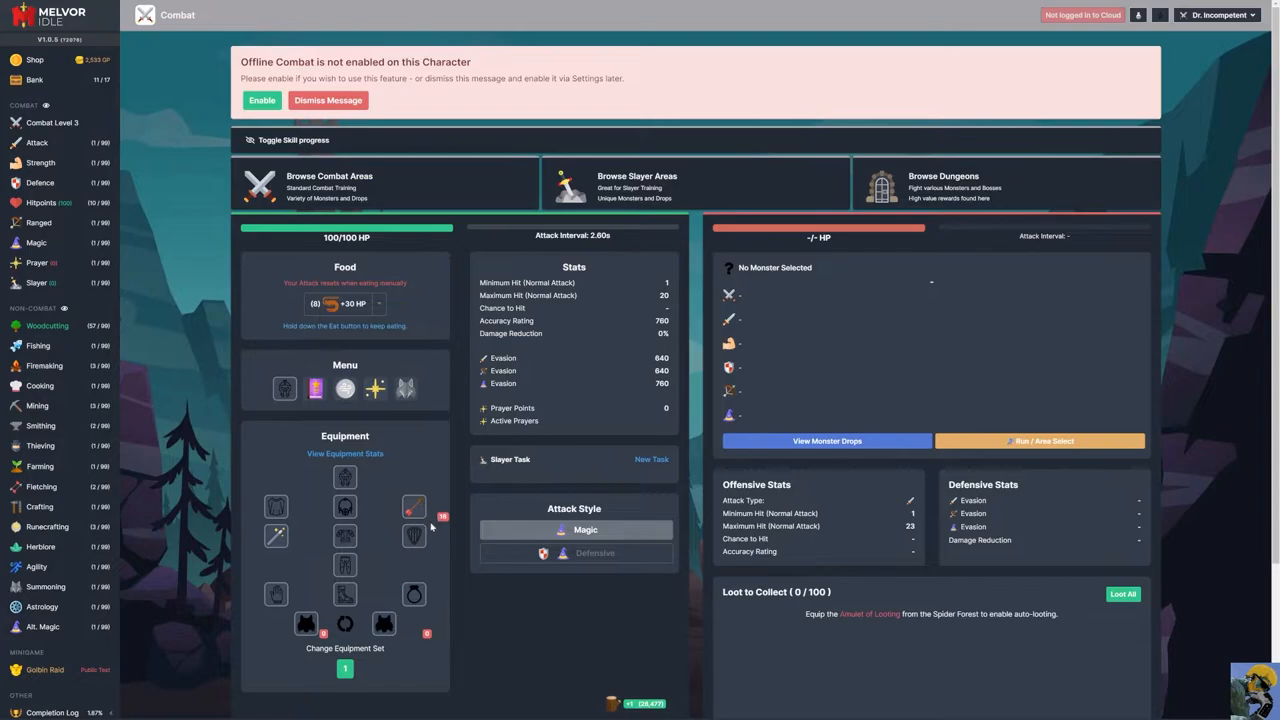
mouse_move(344, 508)
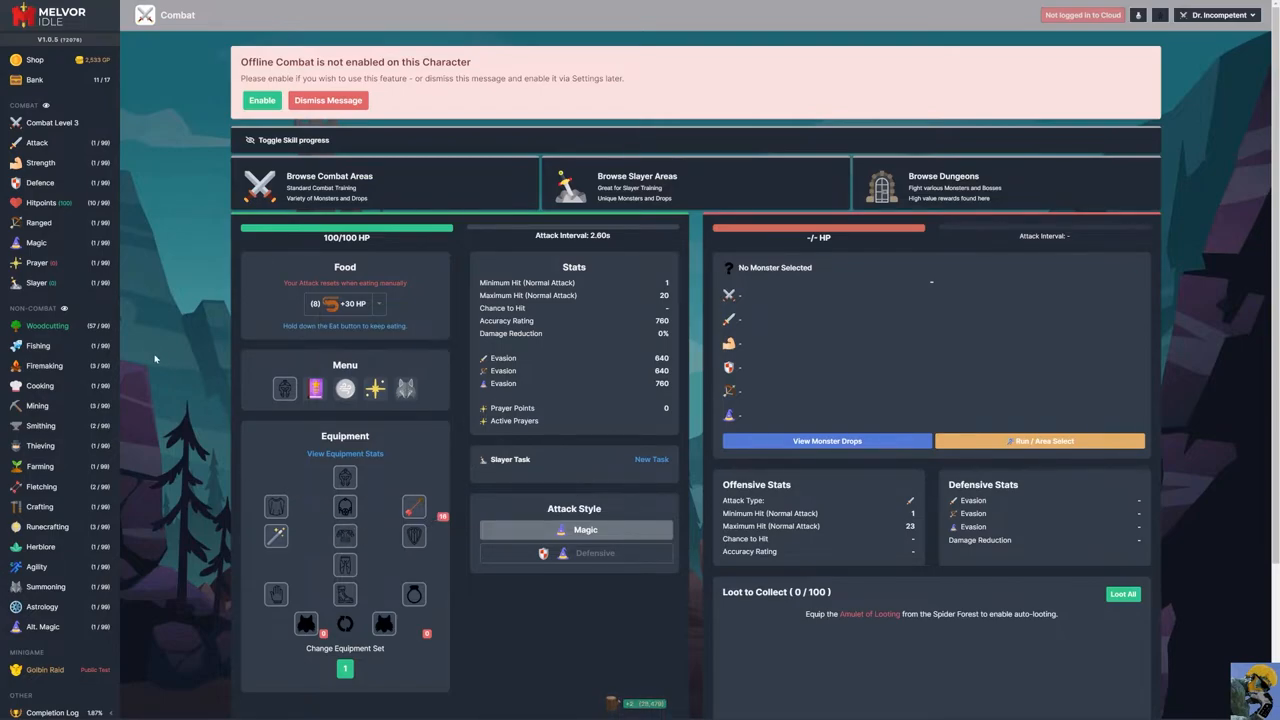
- Switch to the Smithing skill page showing Bronze Arrowtips
left_click(40, 424)
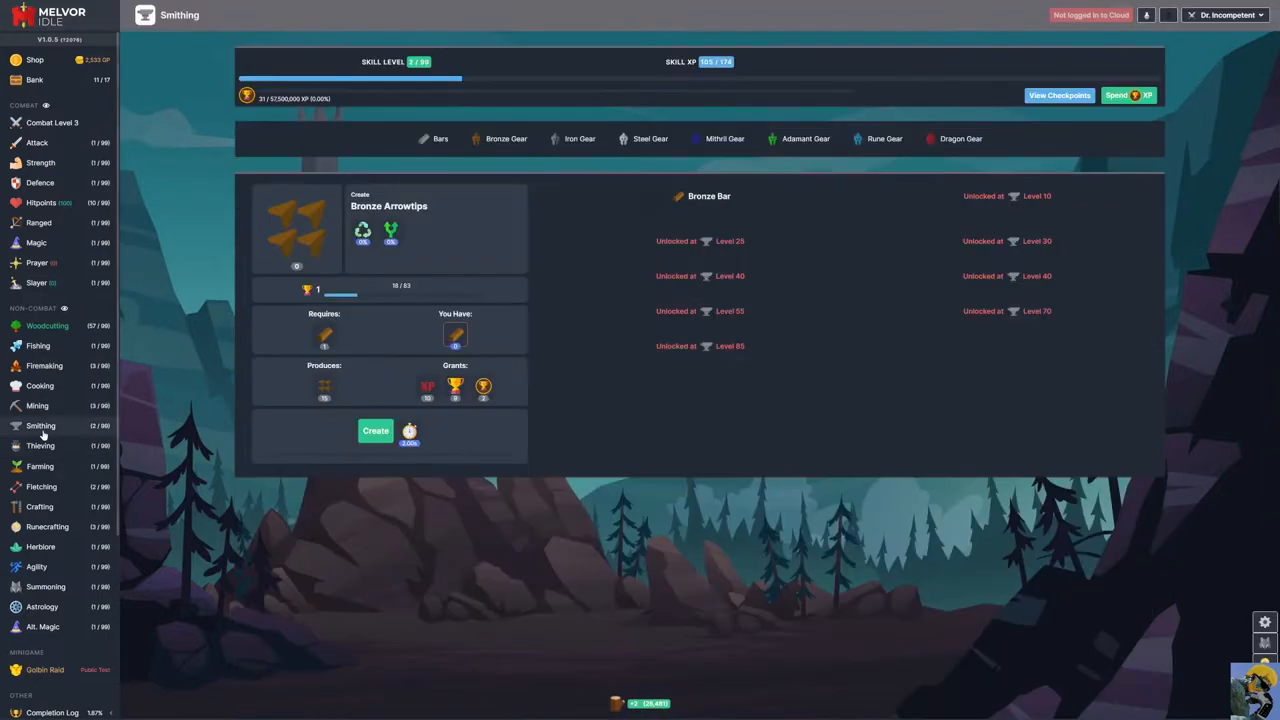
- Choose Bronze Bar as the smithing recipe under Bronze Gear
left_click(504, 138)
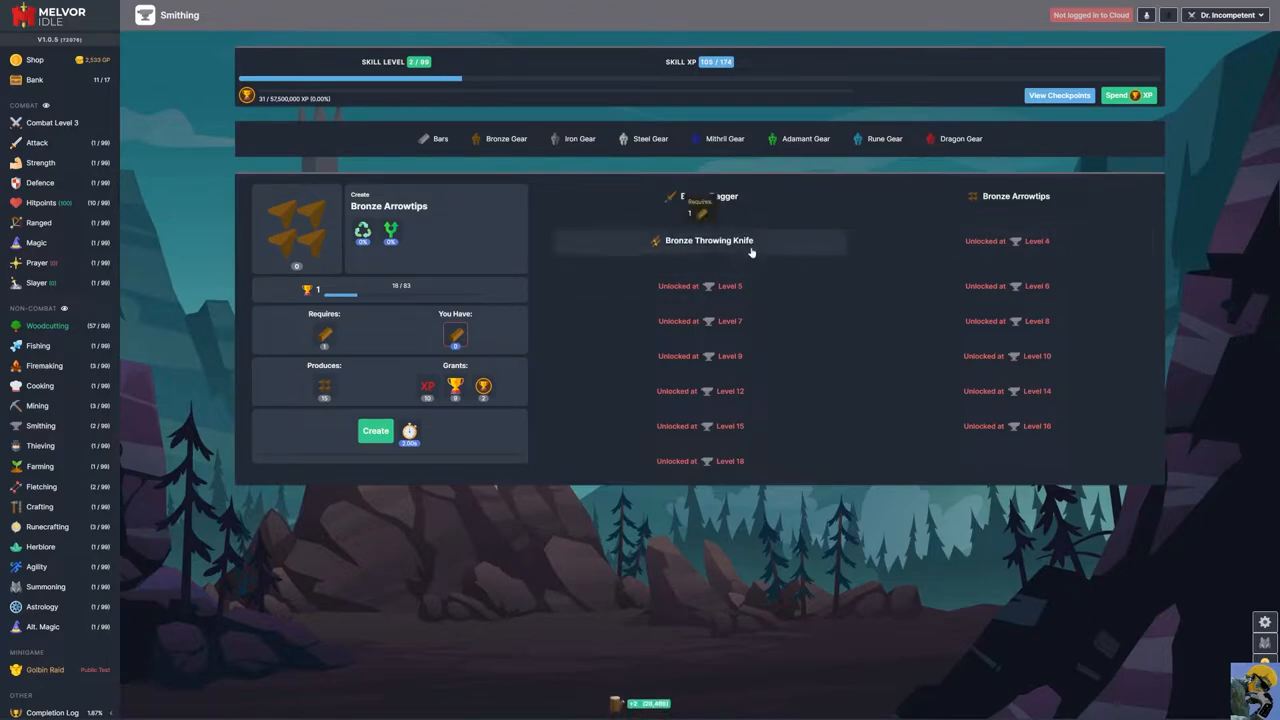
left_click(708, 240)
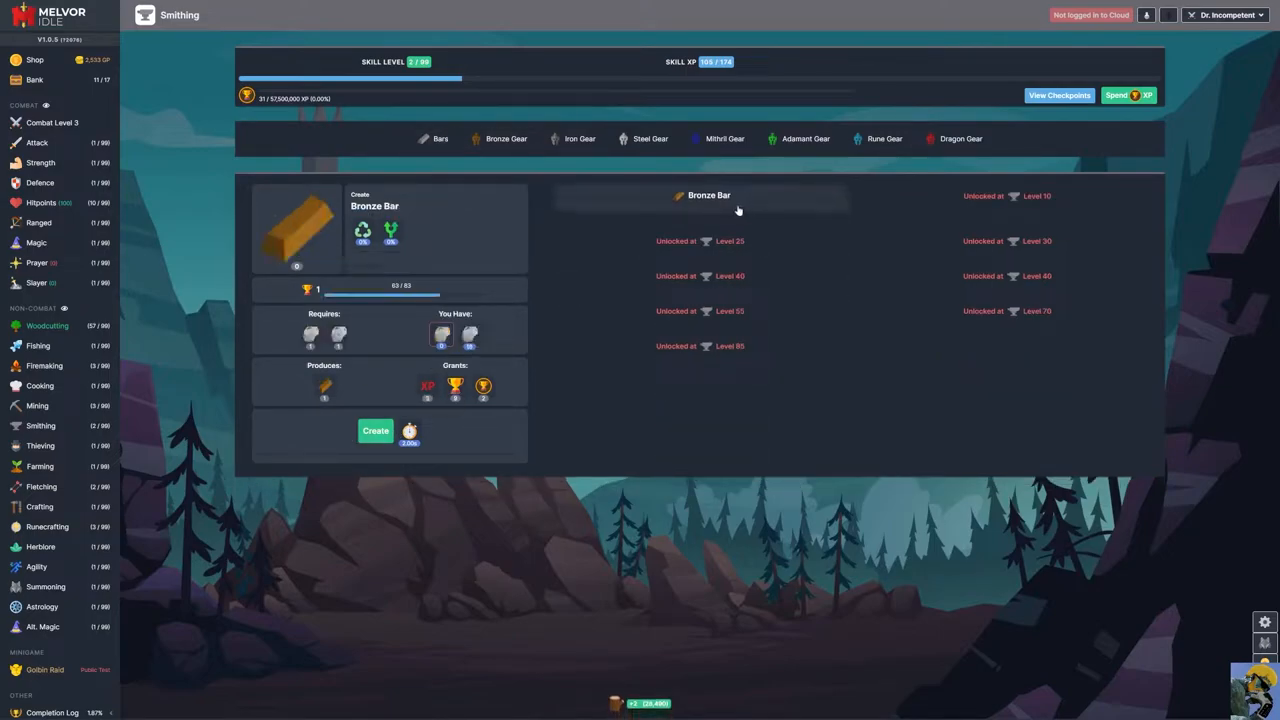
mouse_move(440, 334)
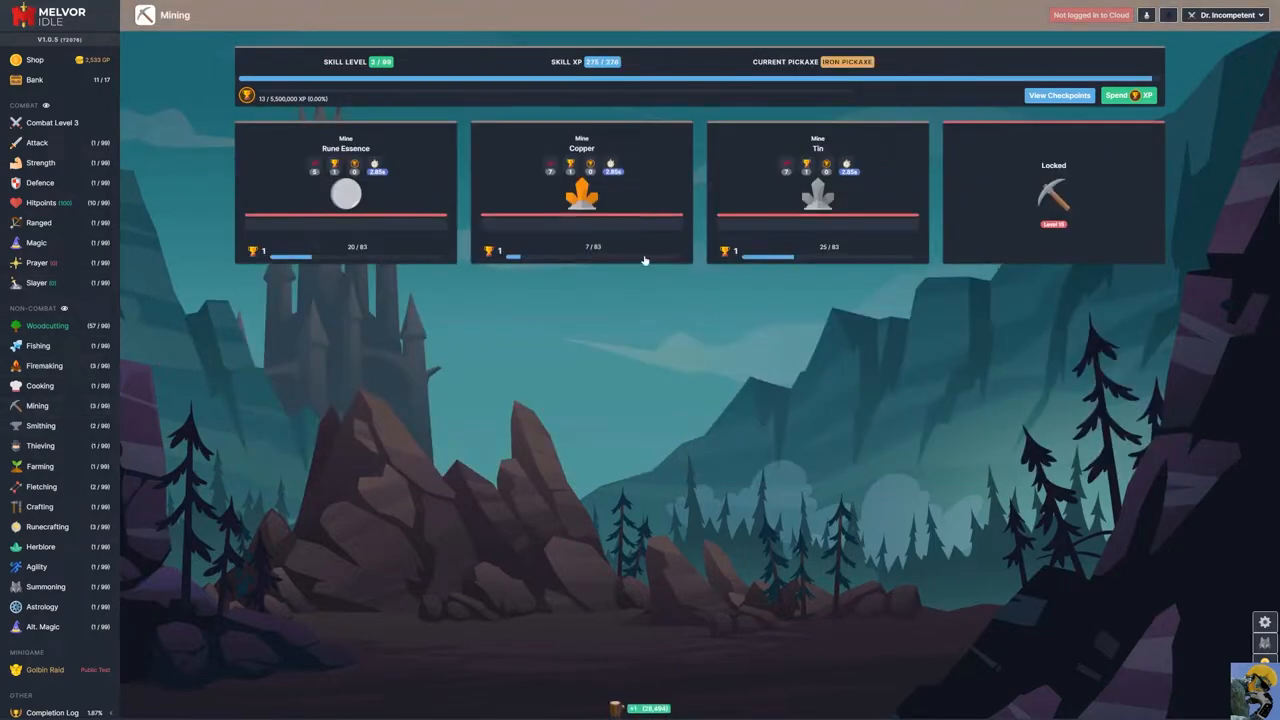
- Start mining Copper and bring up the Mining Spend Mastery XP window
left_click(580, 190)
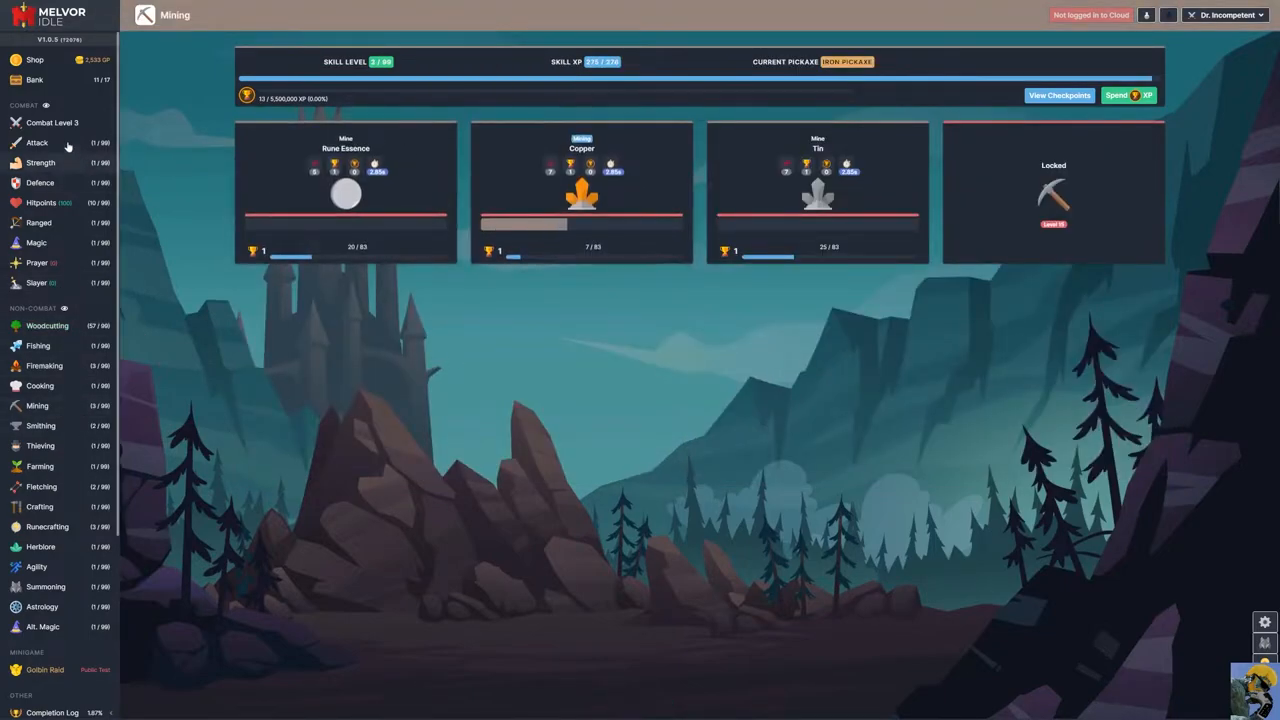
left_click(34, 80)
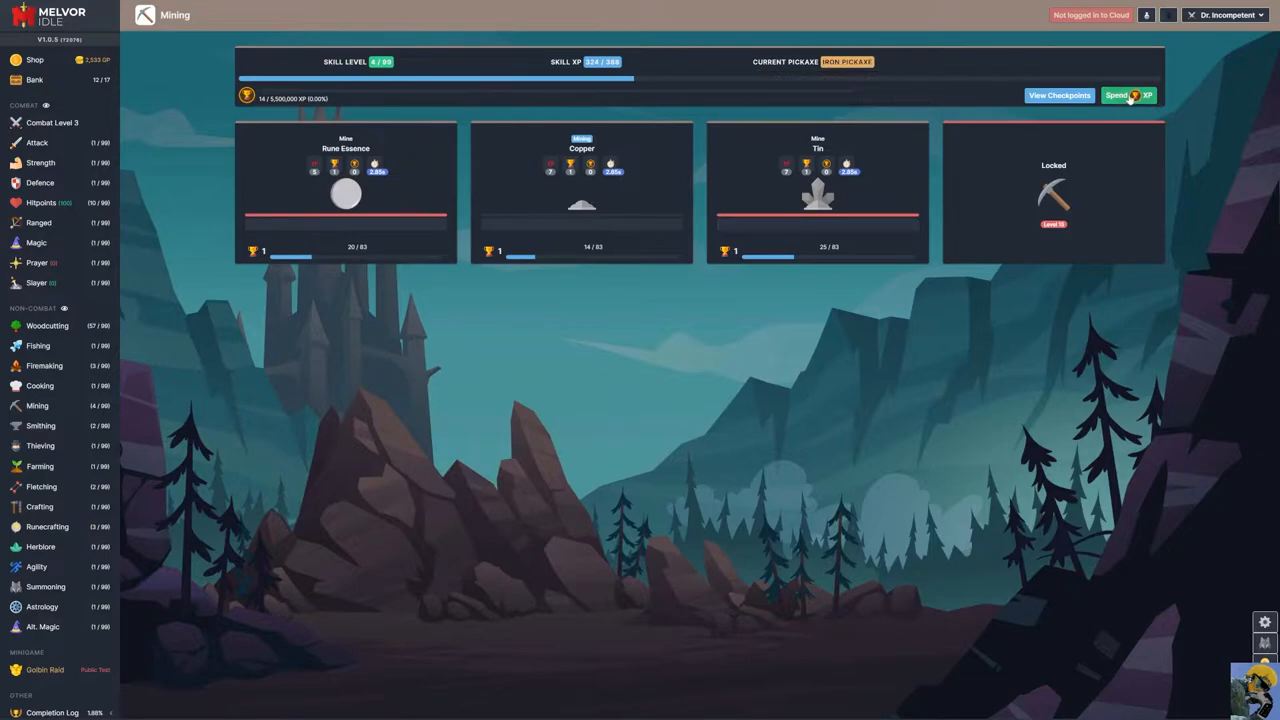
mouse_move(1136, 96)
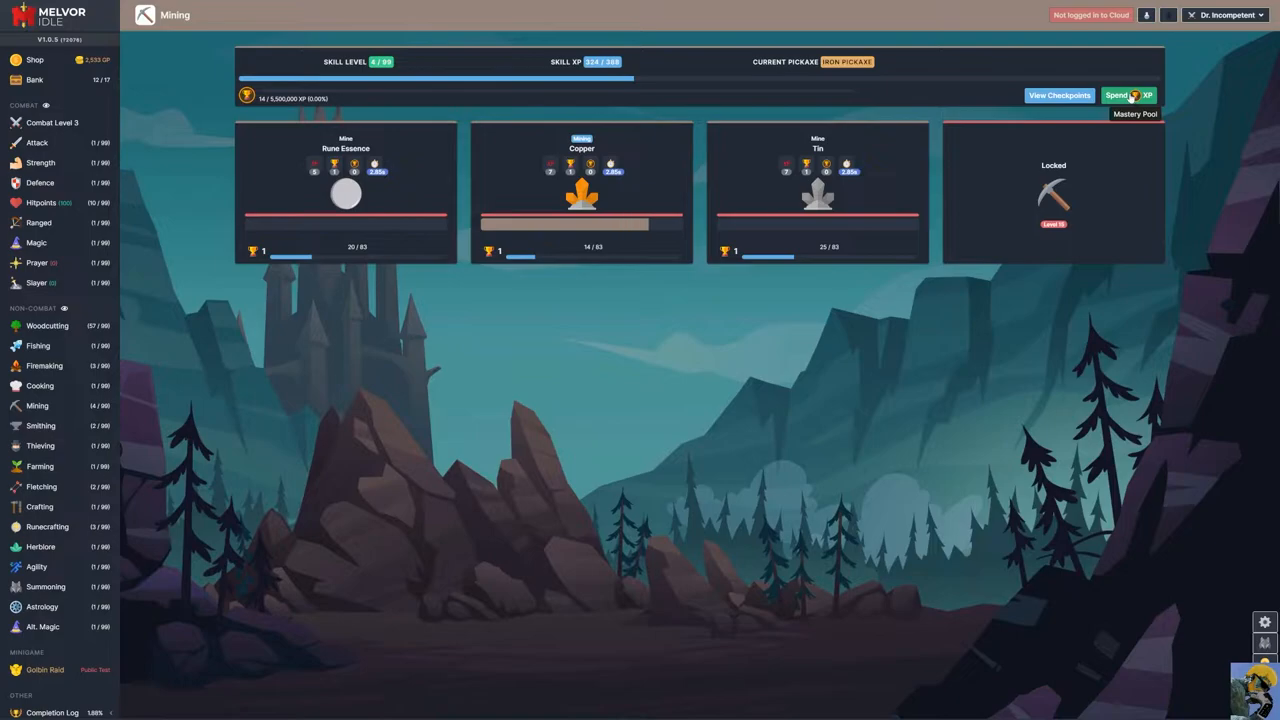
left_click(1128, 96)
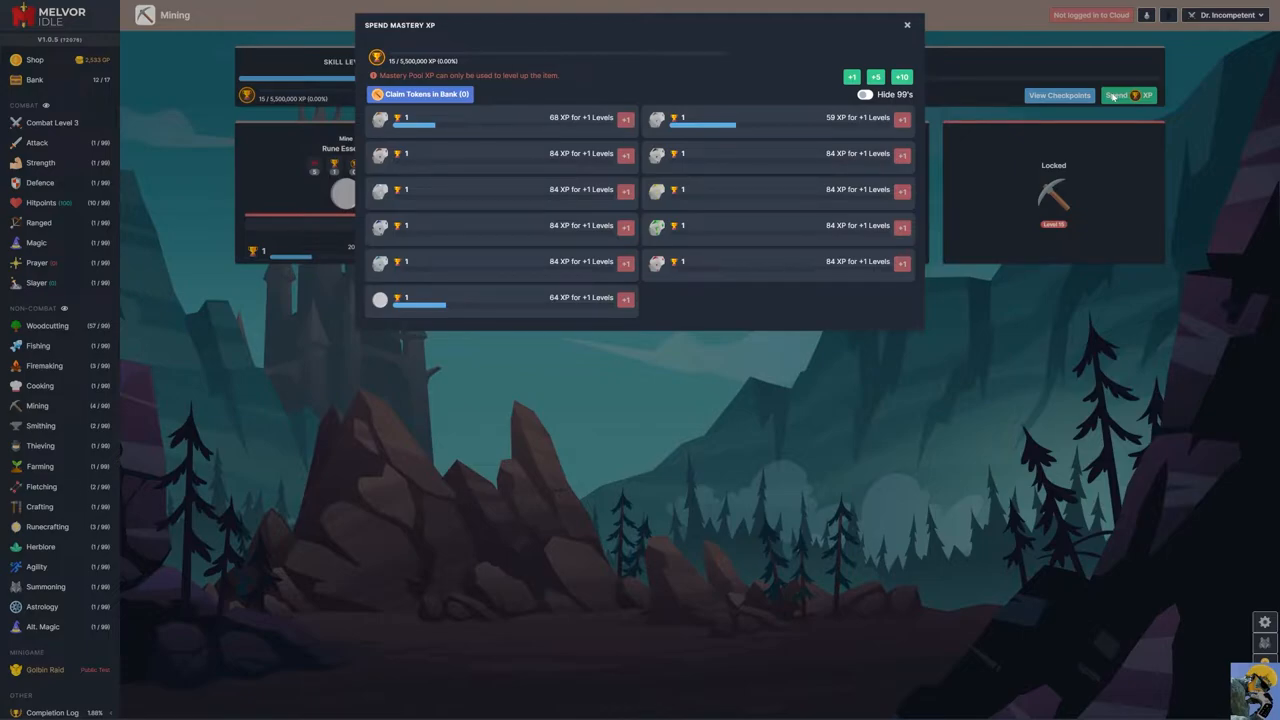
- Review and close the Mining Spend Mastery XP window while copper mining continues
left_click(626, 116)
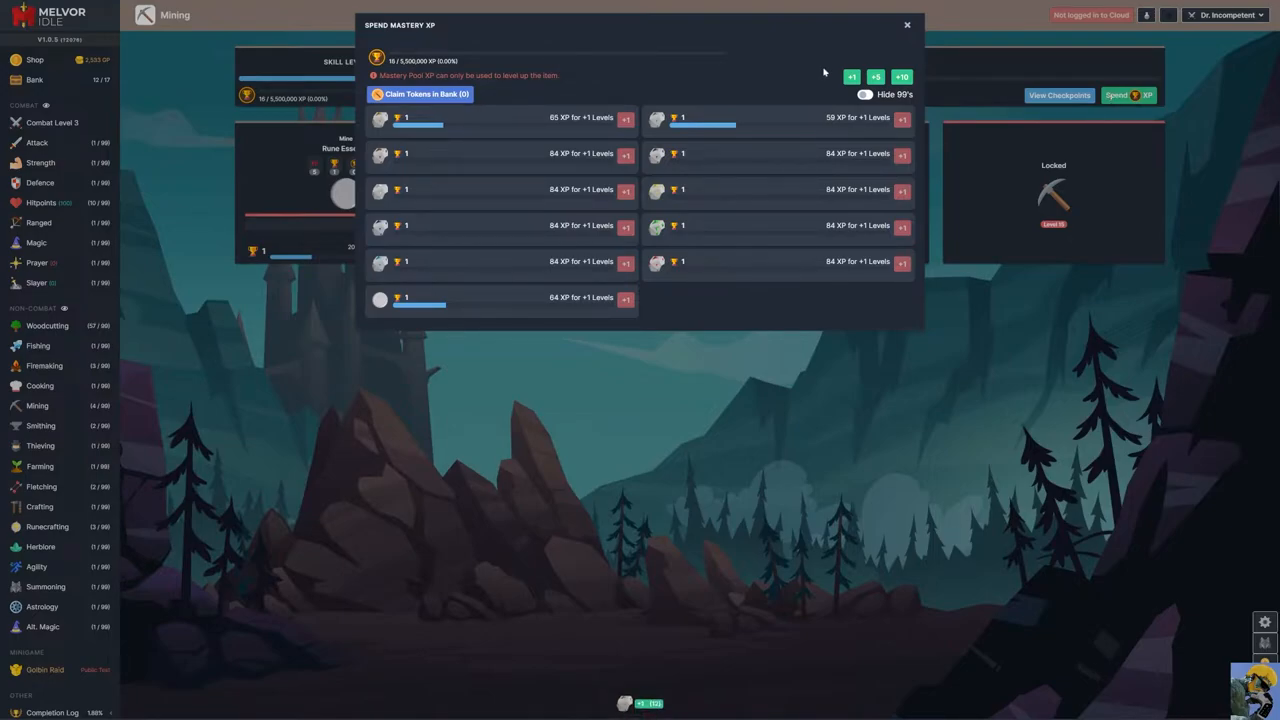
left_click(908, 24)
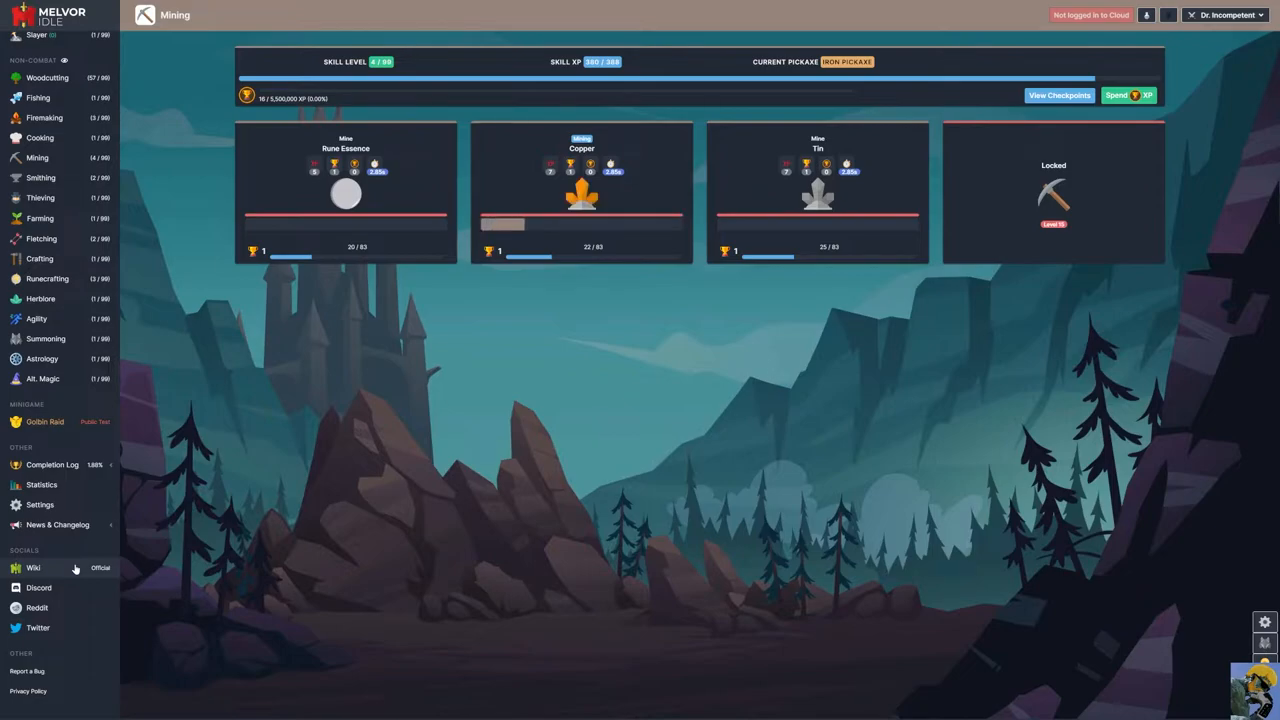
mouse_move(652, 492)
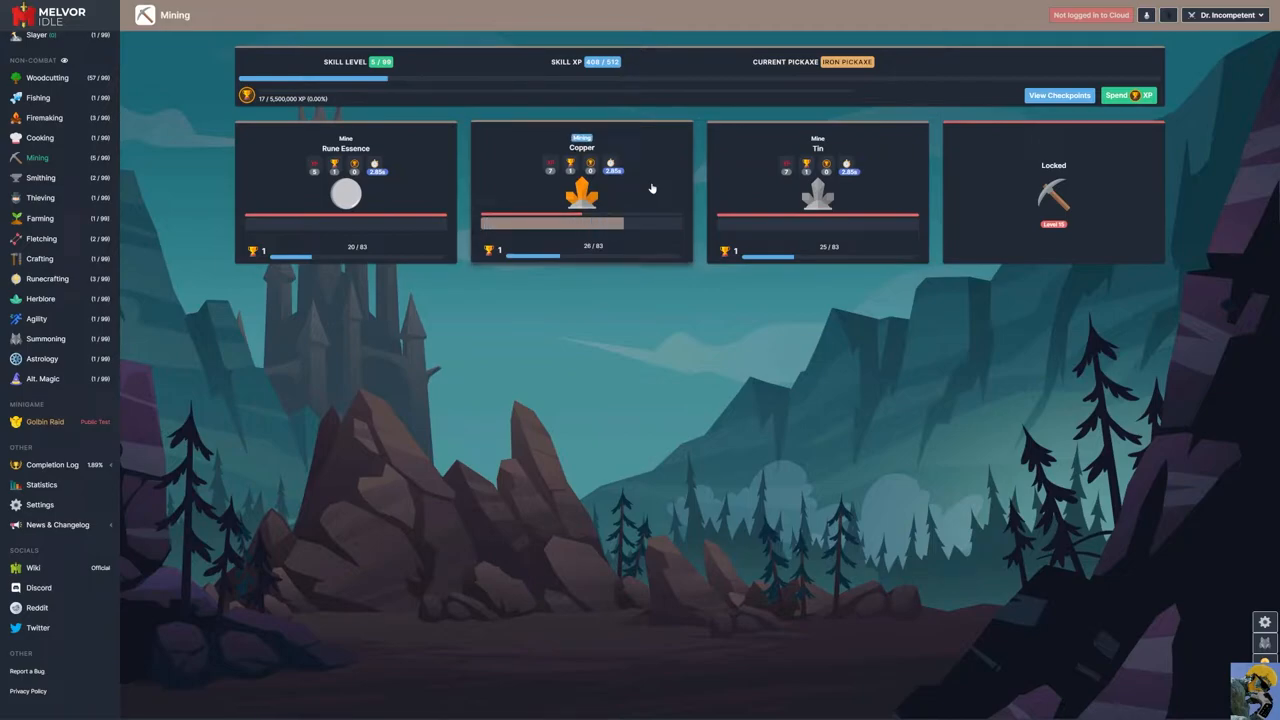
- Check the bank, browse the shop's Materials & Items and General Upgrades, then return to Smithing
left_click(36, 80)
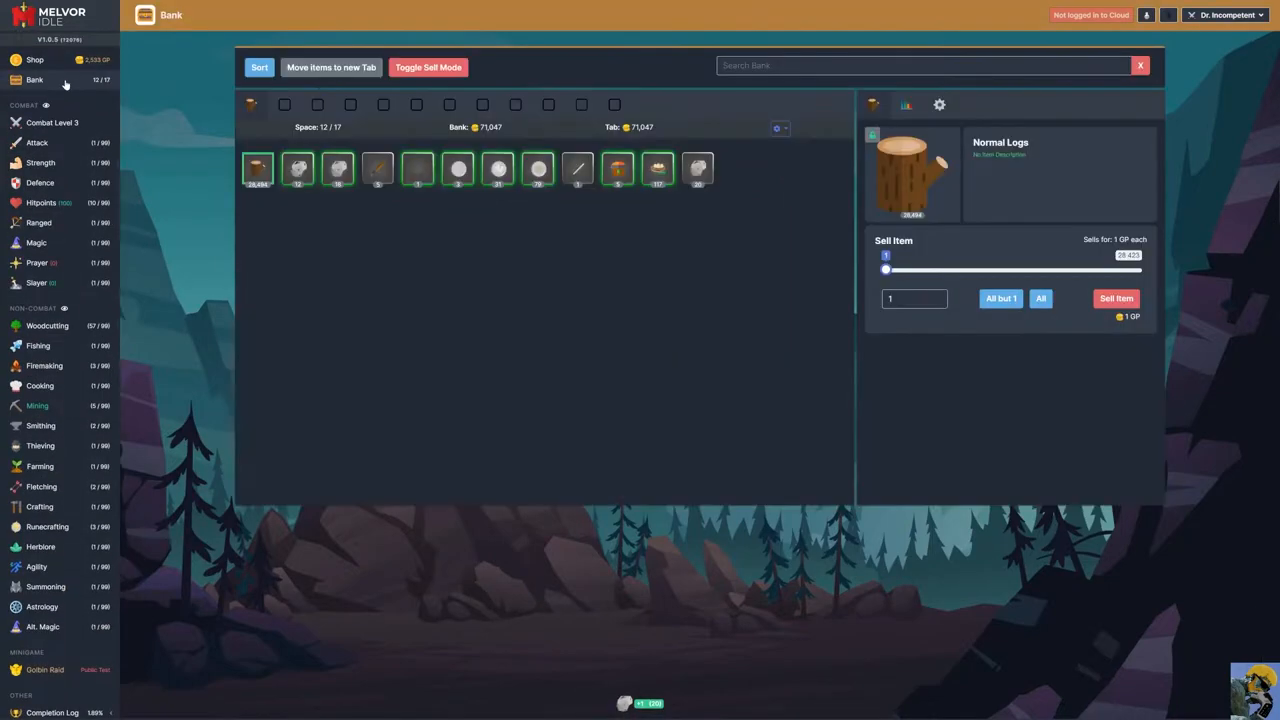
mouse_move(336, 168)
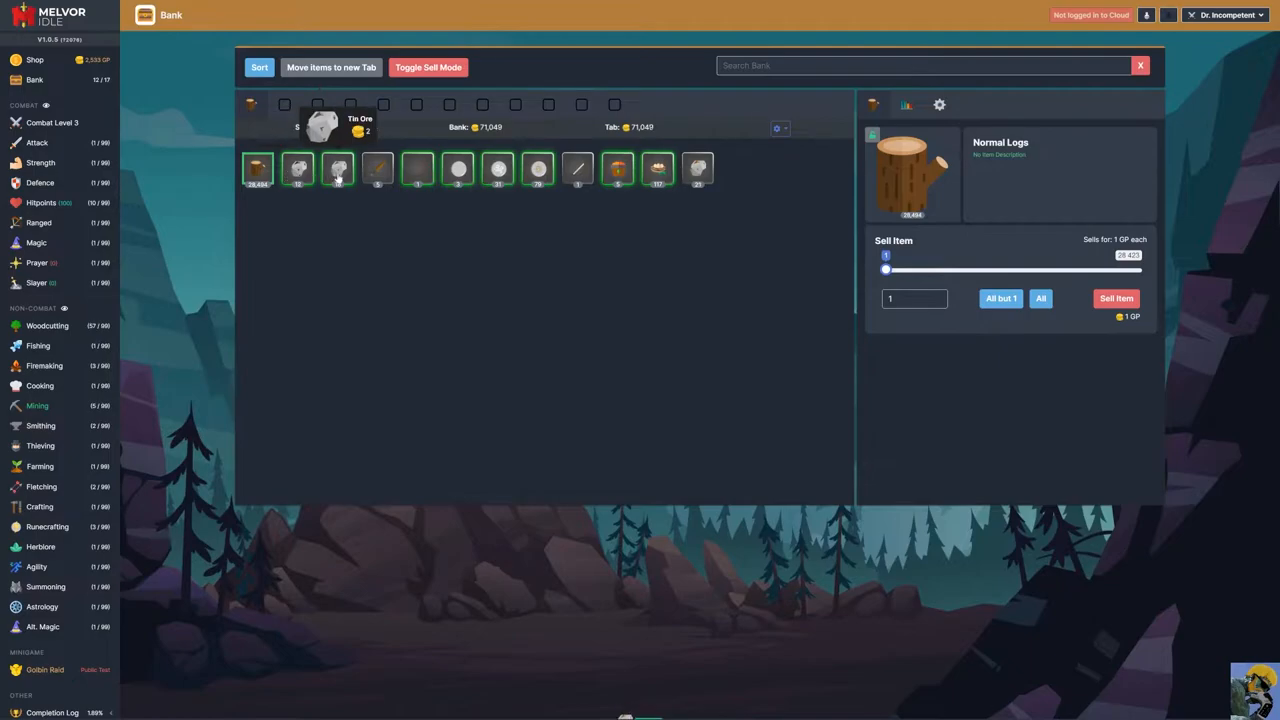
mouse_move(364, 304)
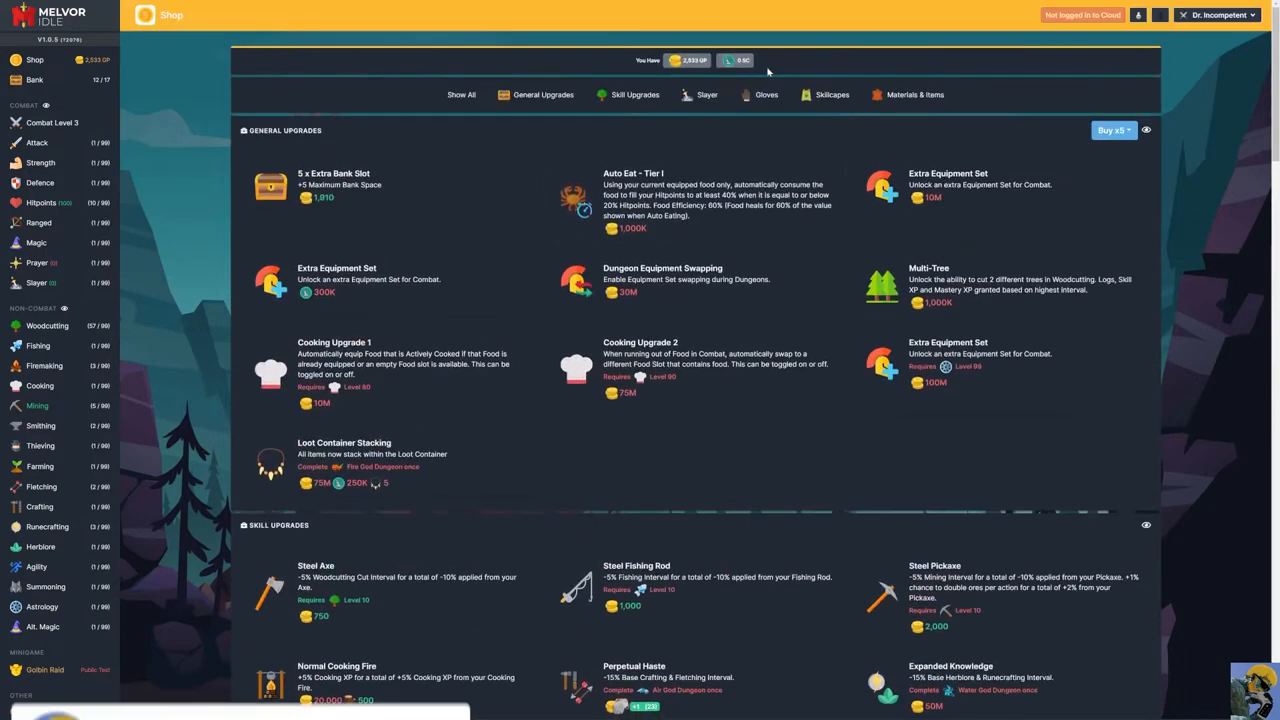
left_click(912, 94)
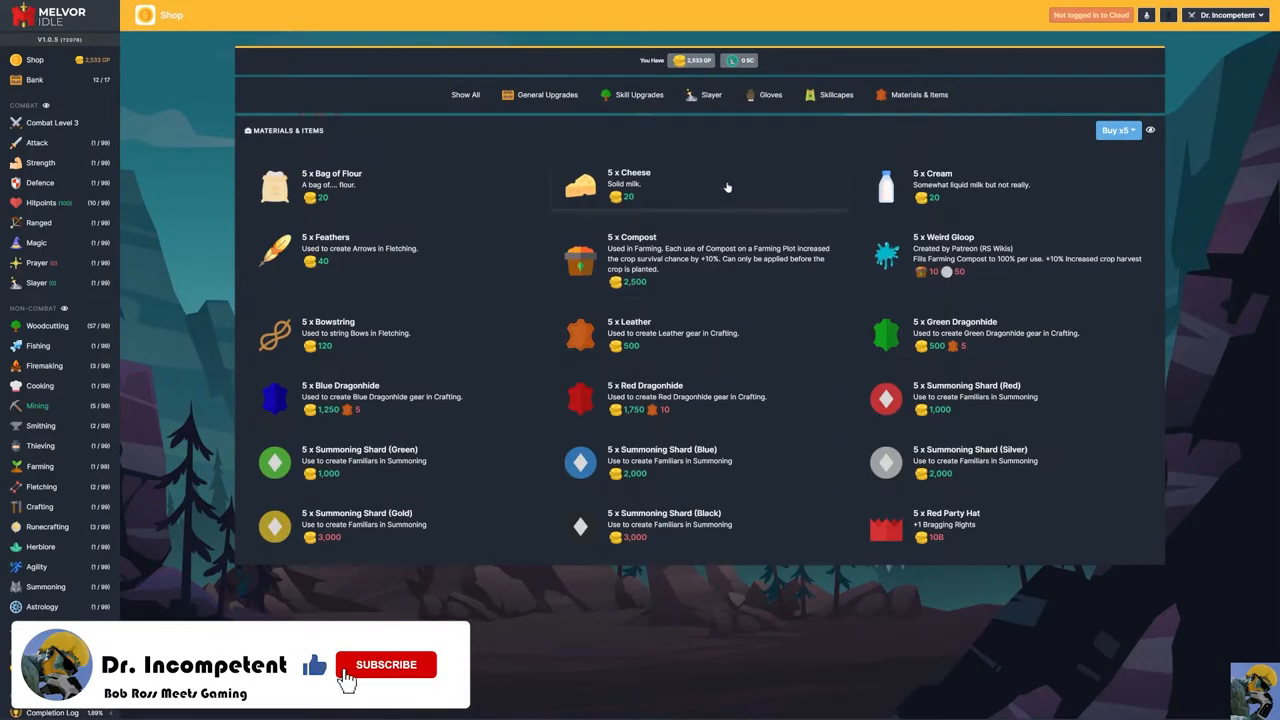
left_click(386, 664)
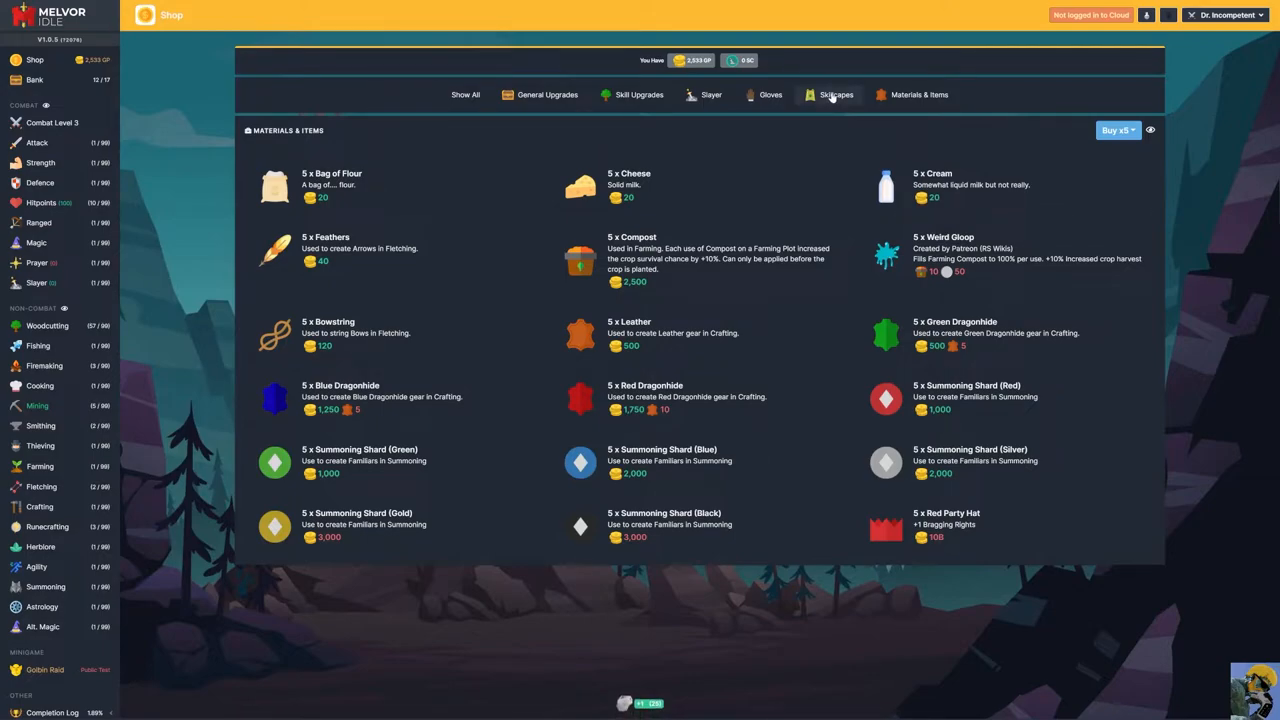
mouse_move(424, 464)
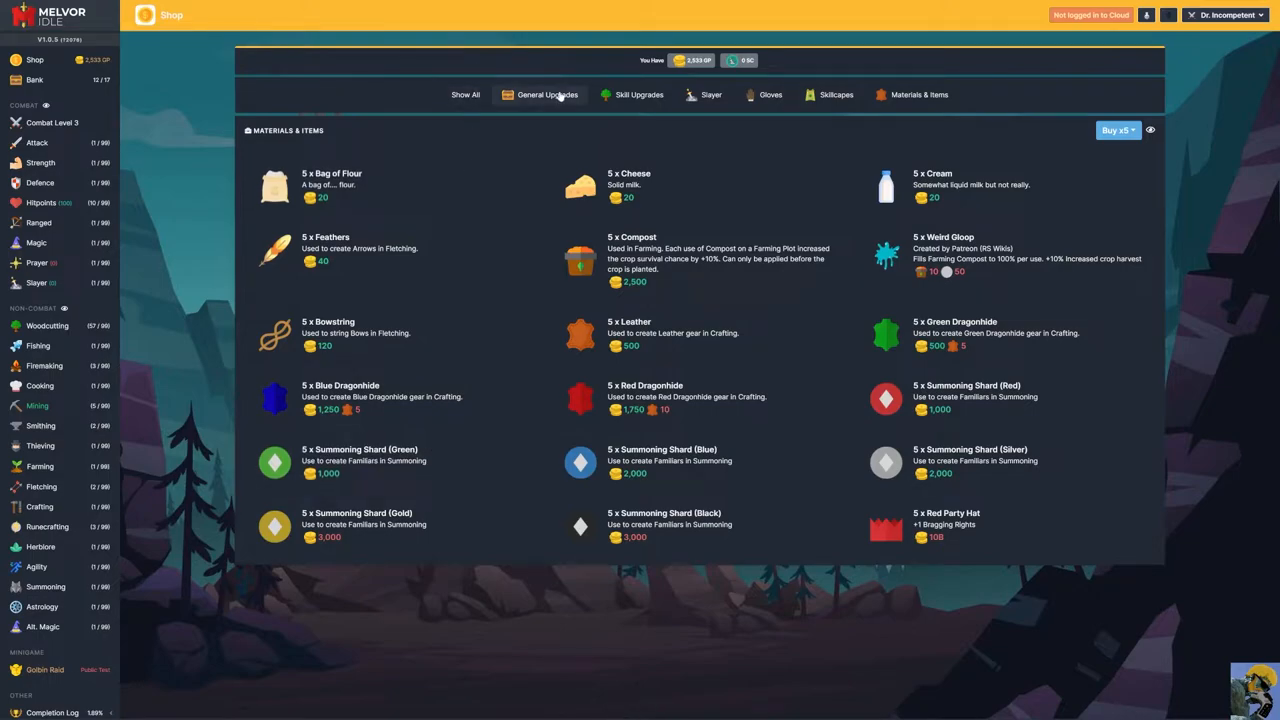
left_click(548, 94)
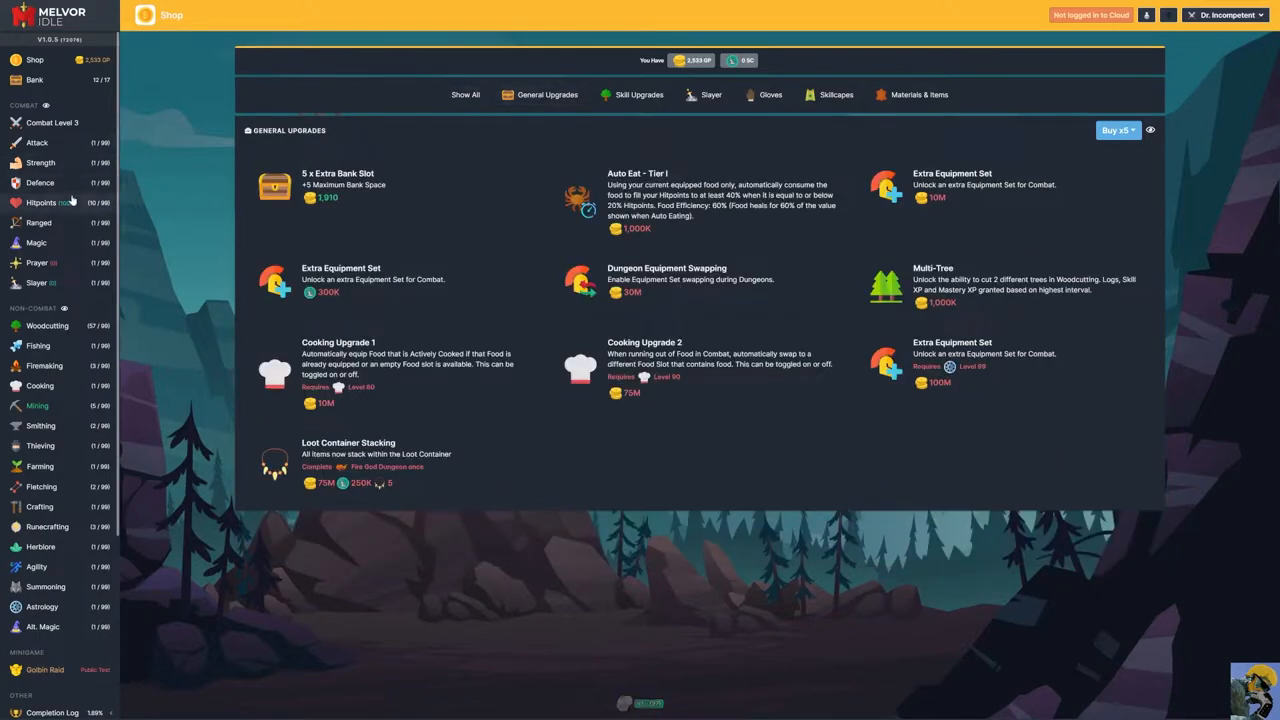
left_click(40, 424)
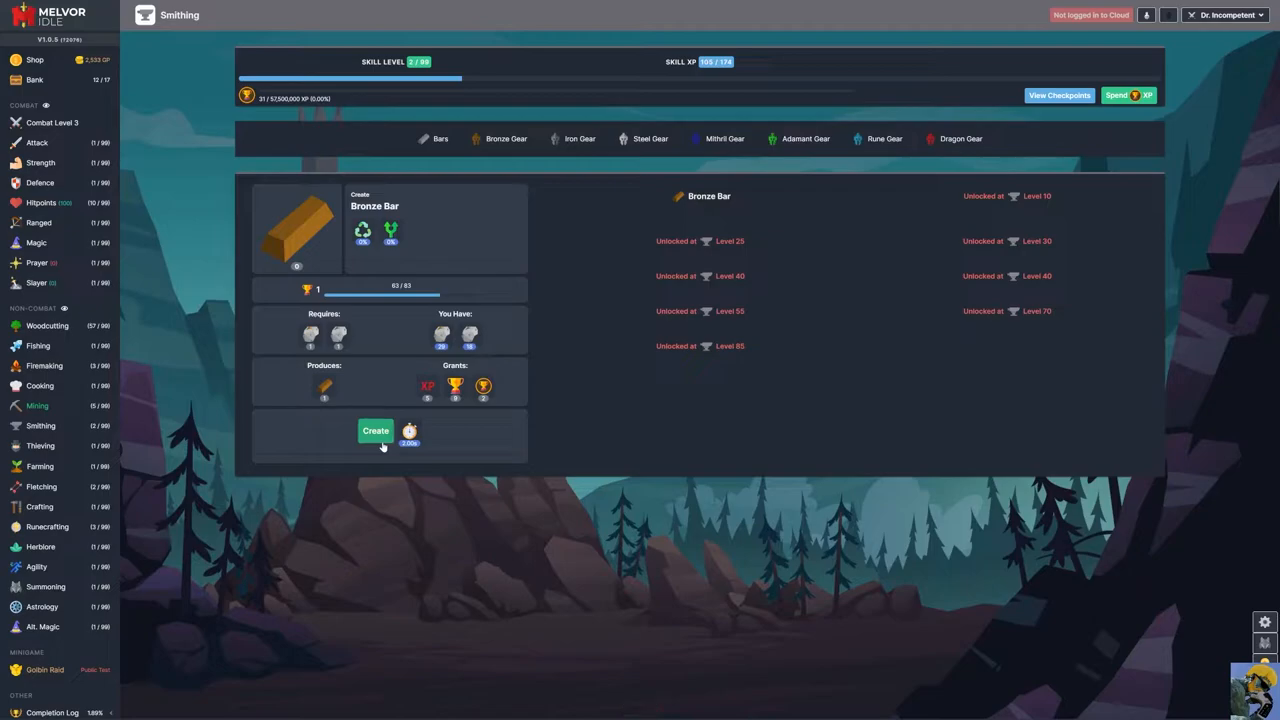
- Smelt a batch of Bronze Bars, then move to the Farming page with its empty allotment
left_click(376, 430)
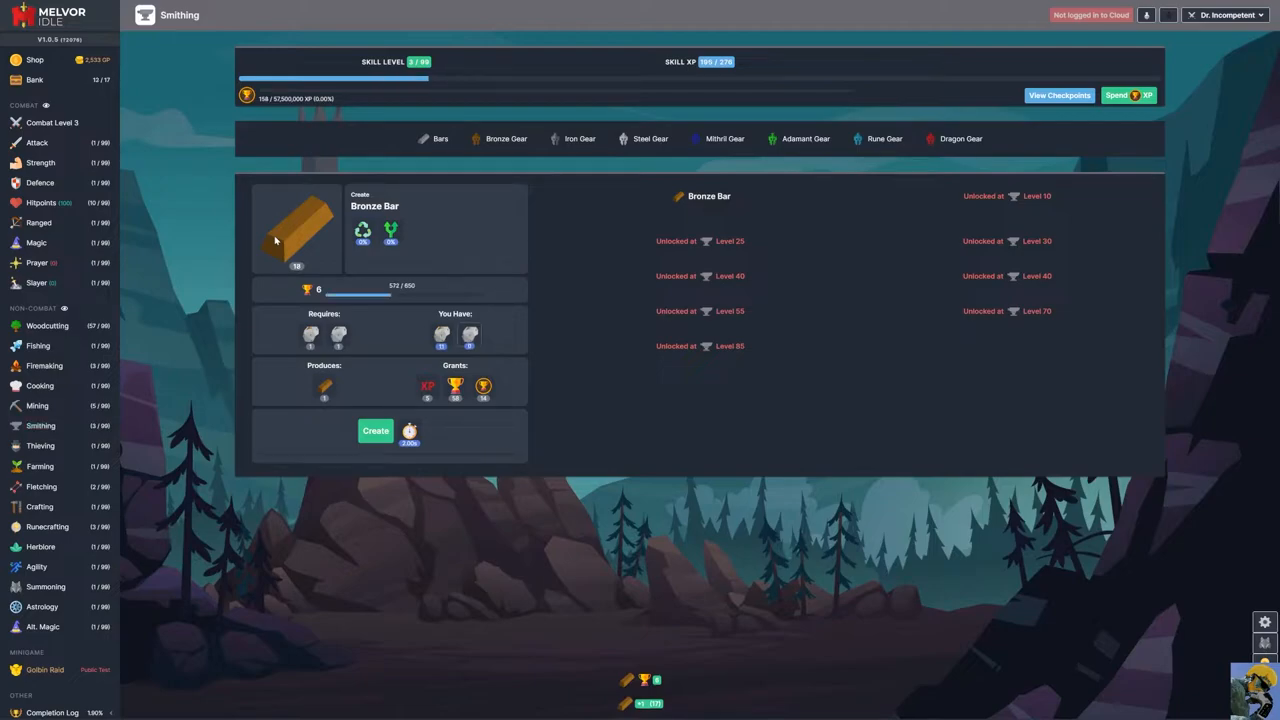
left_click(376, 430)
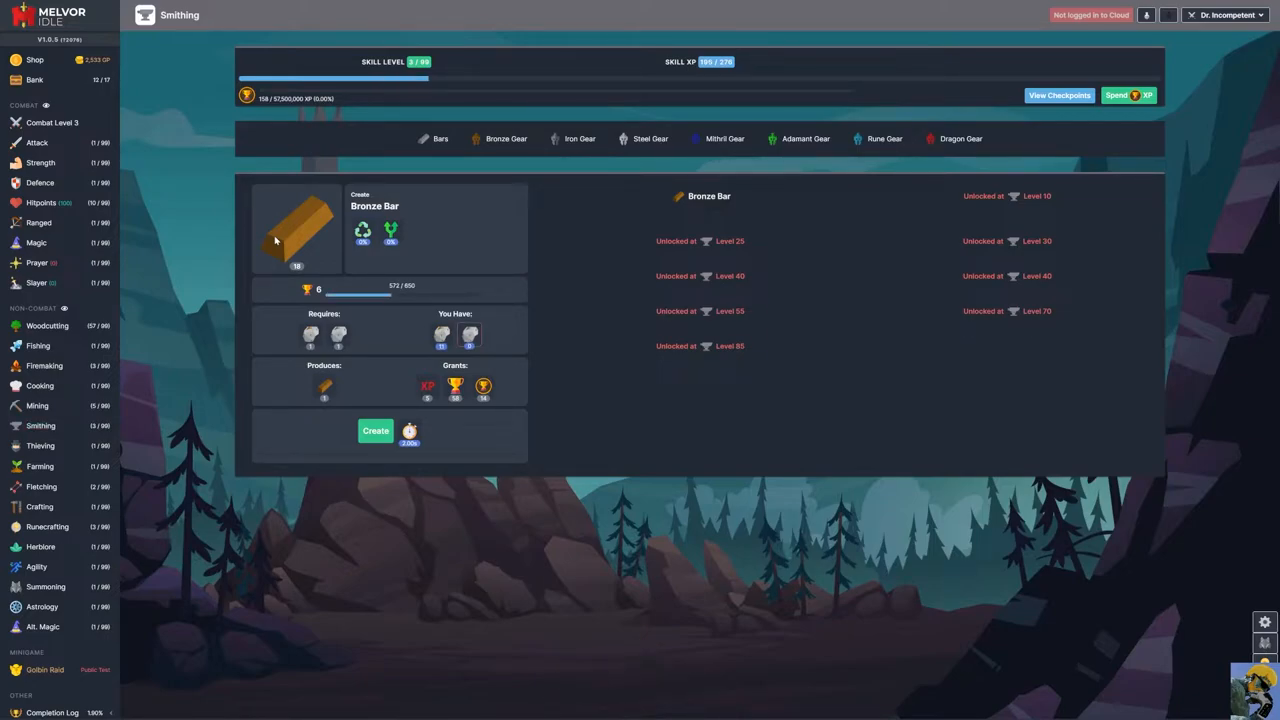
left_click(40, 466)
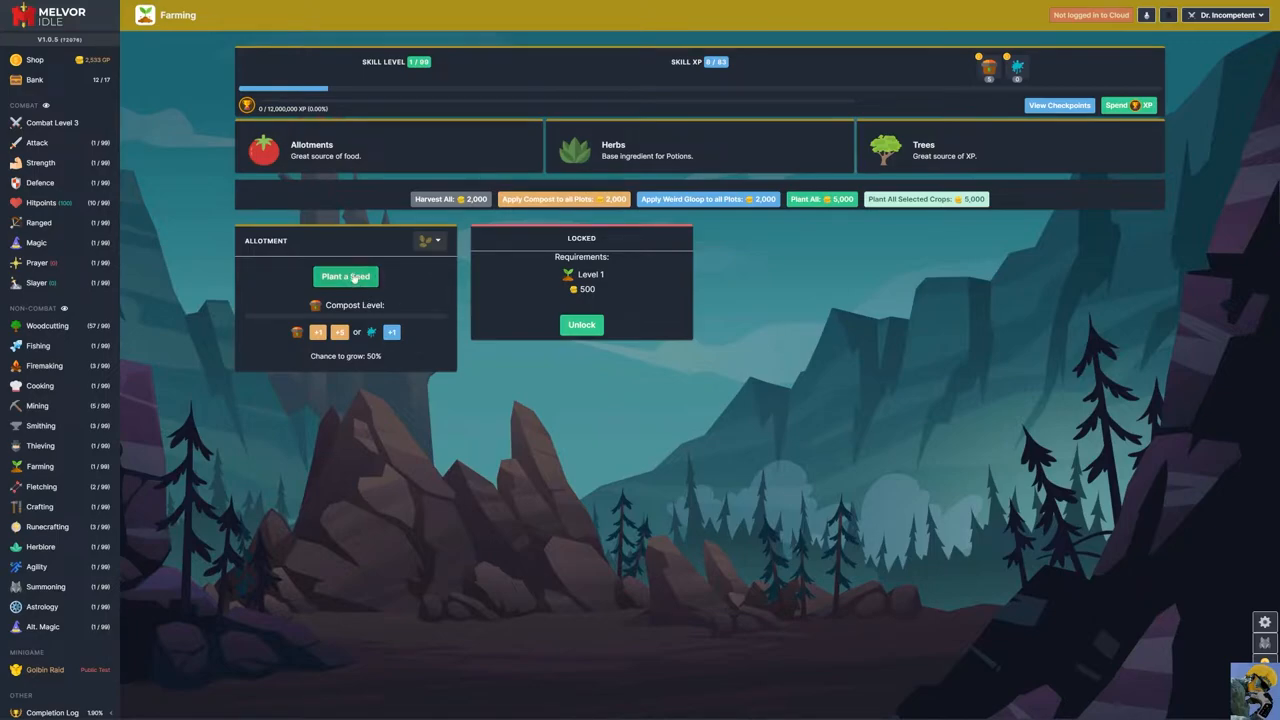
- Return to the Farming allotments and unlock the second patch for 500 GP
left_click(34, 80)
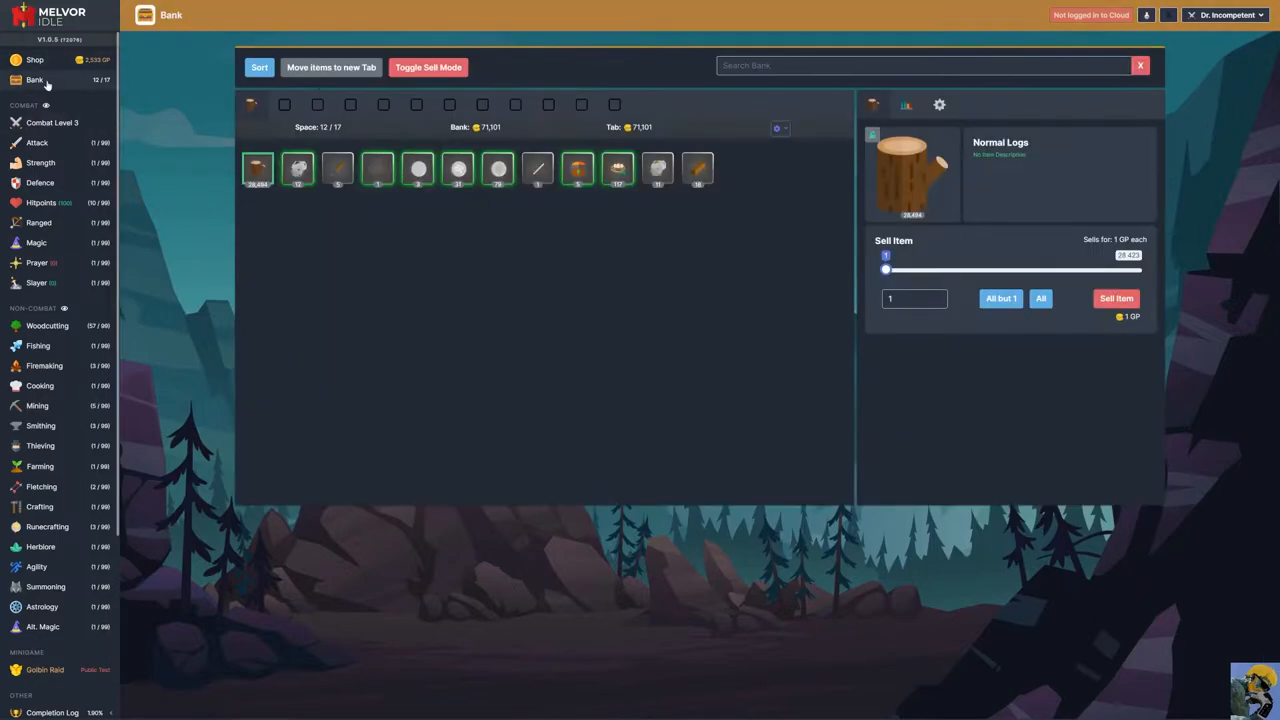
mouse_move(616, 168)
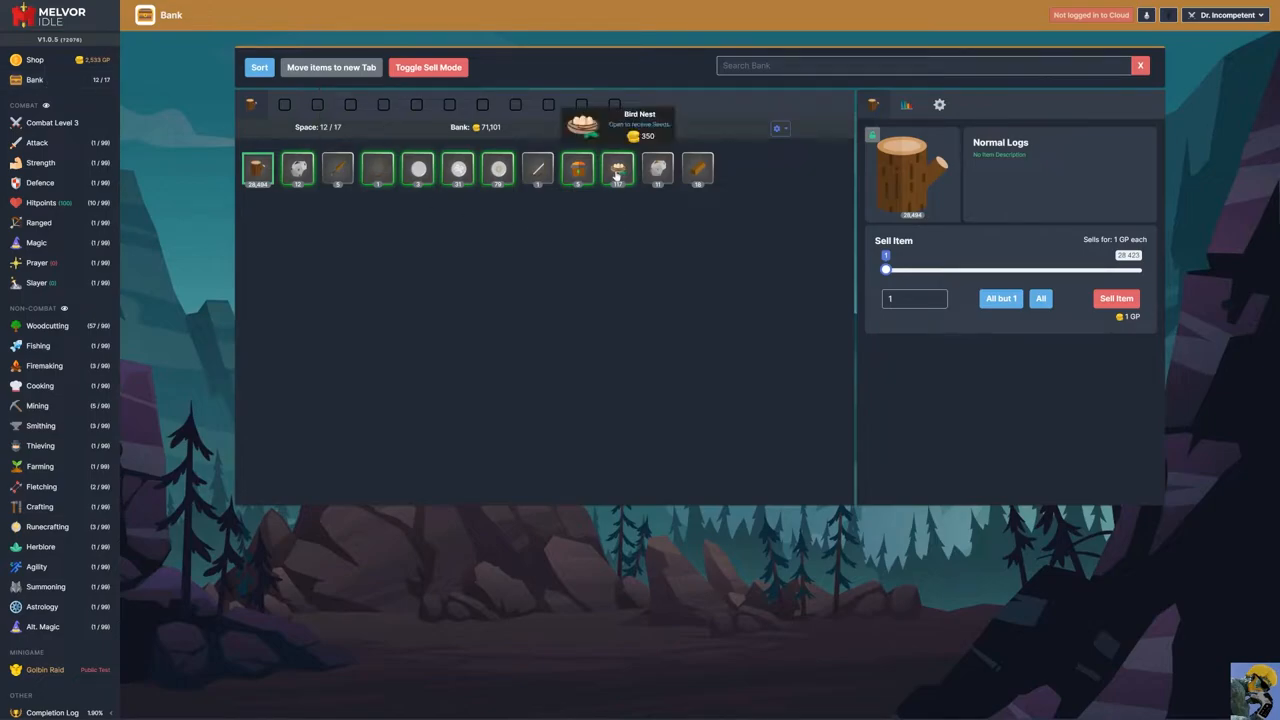
mouse_move(578, 168)
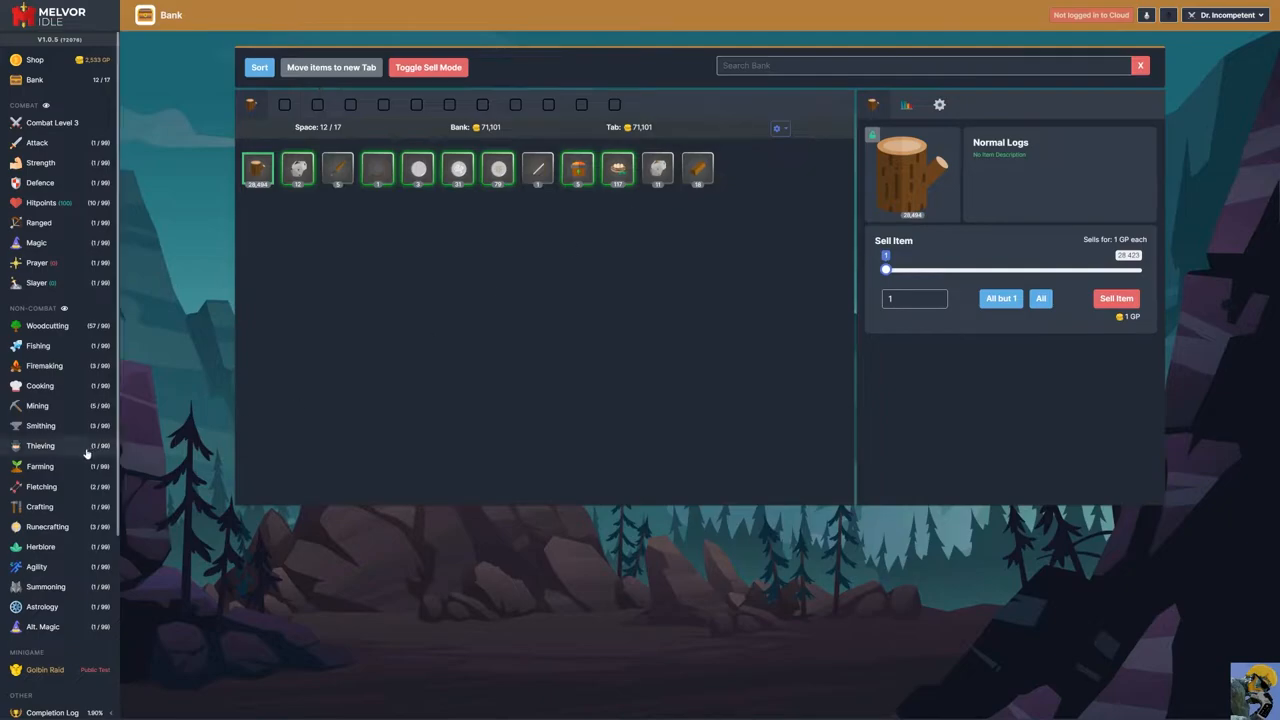
left_click(40, 466)
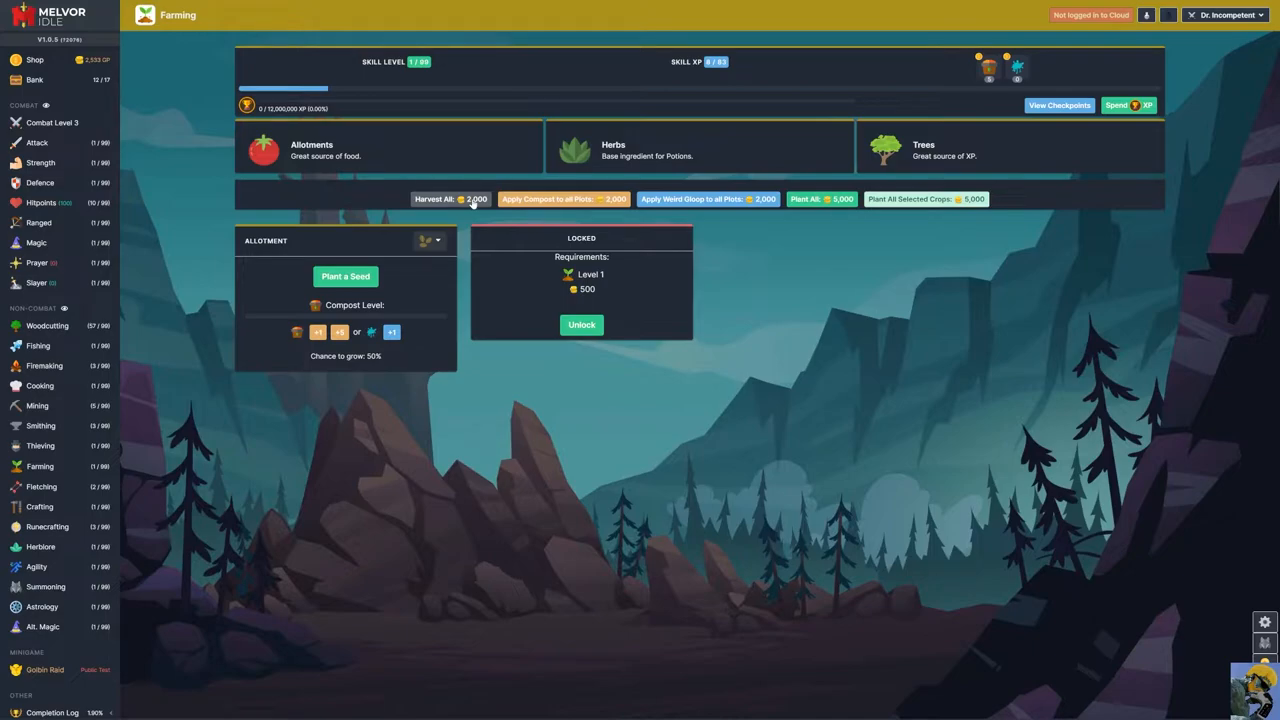
mouse_move(564, 204)
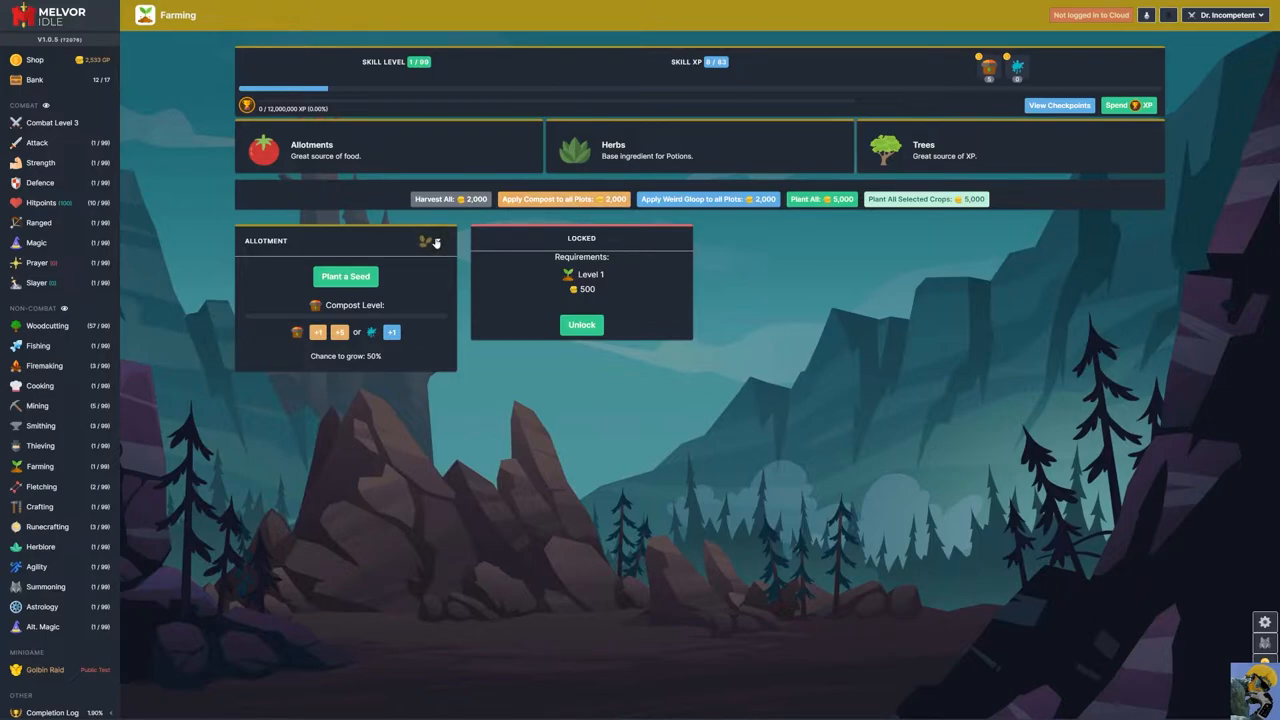
mouse_move(604, 186)
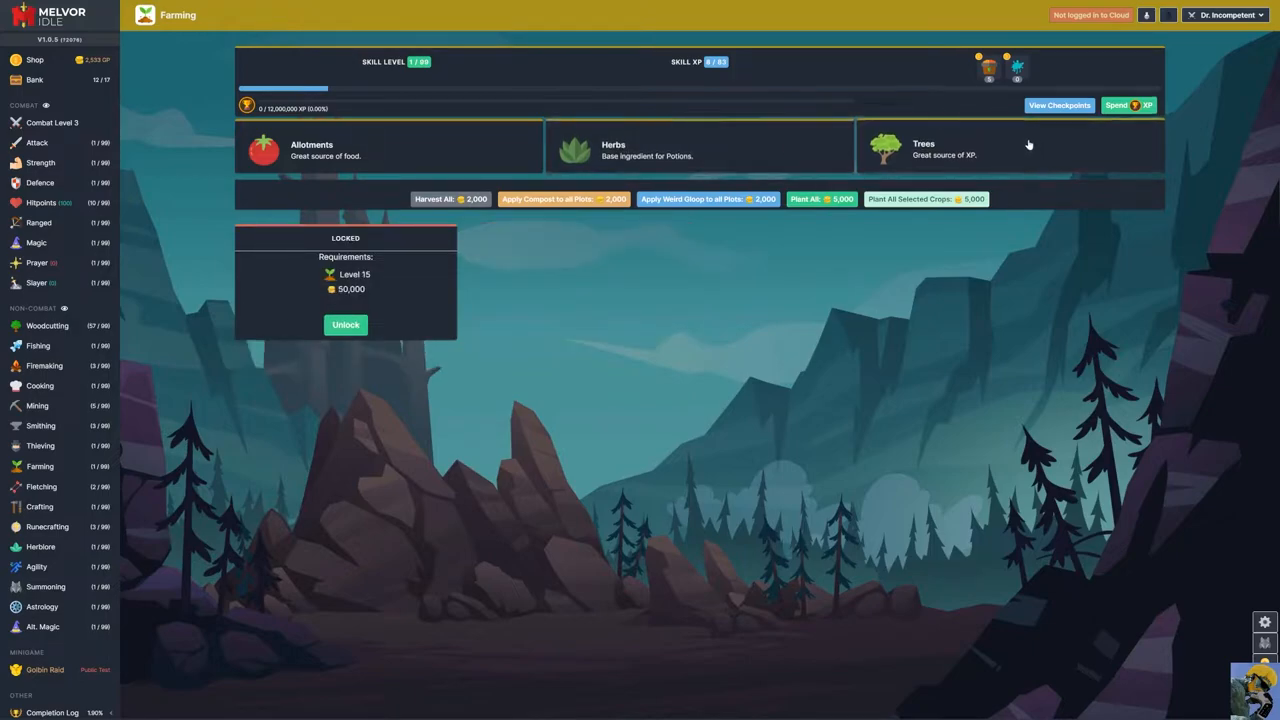
left_click(312, 148)
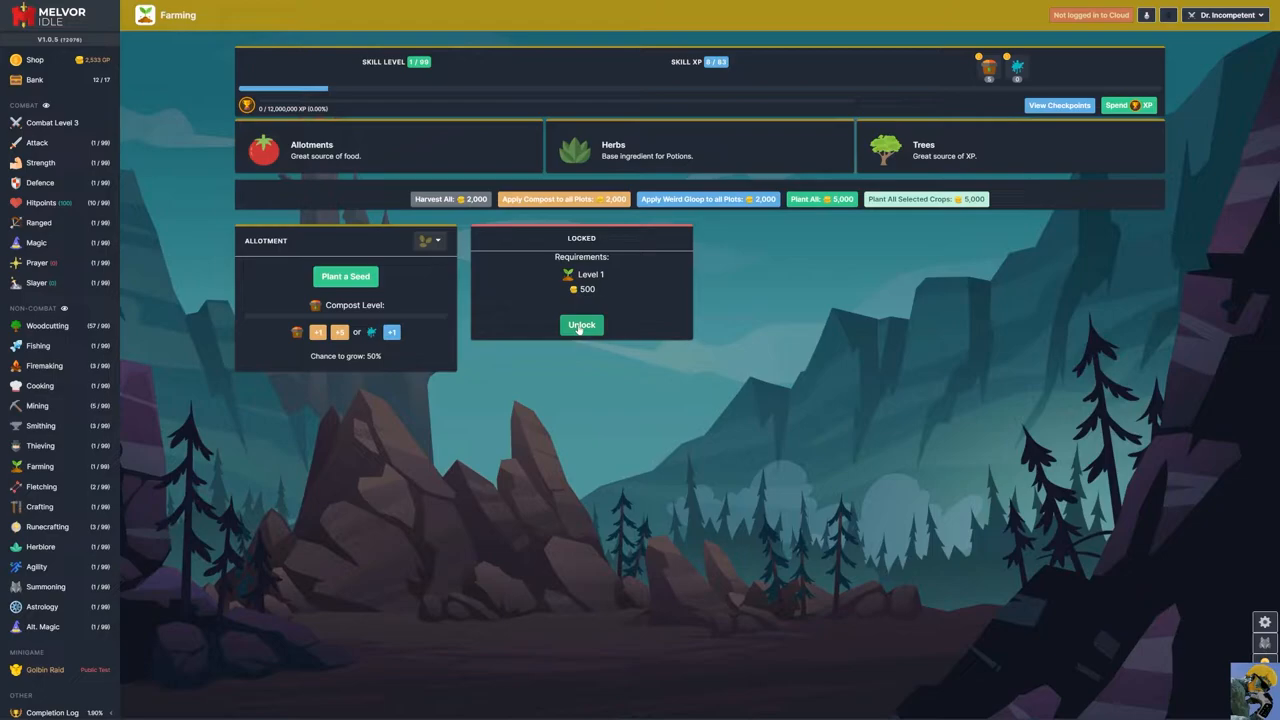
left_click(580, 324)
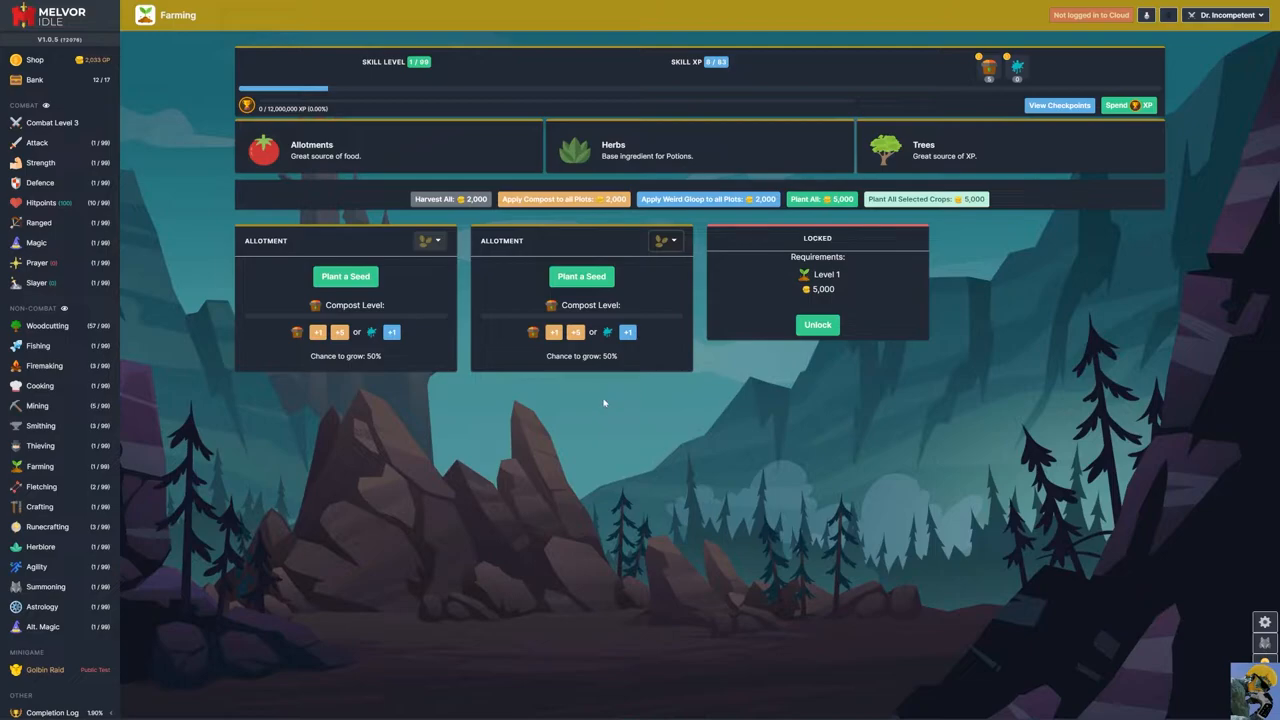
mouse_move(606, 400)
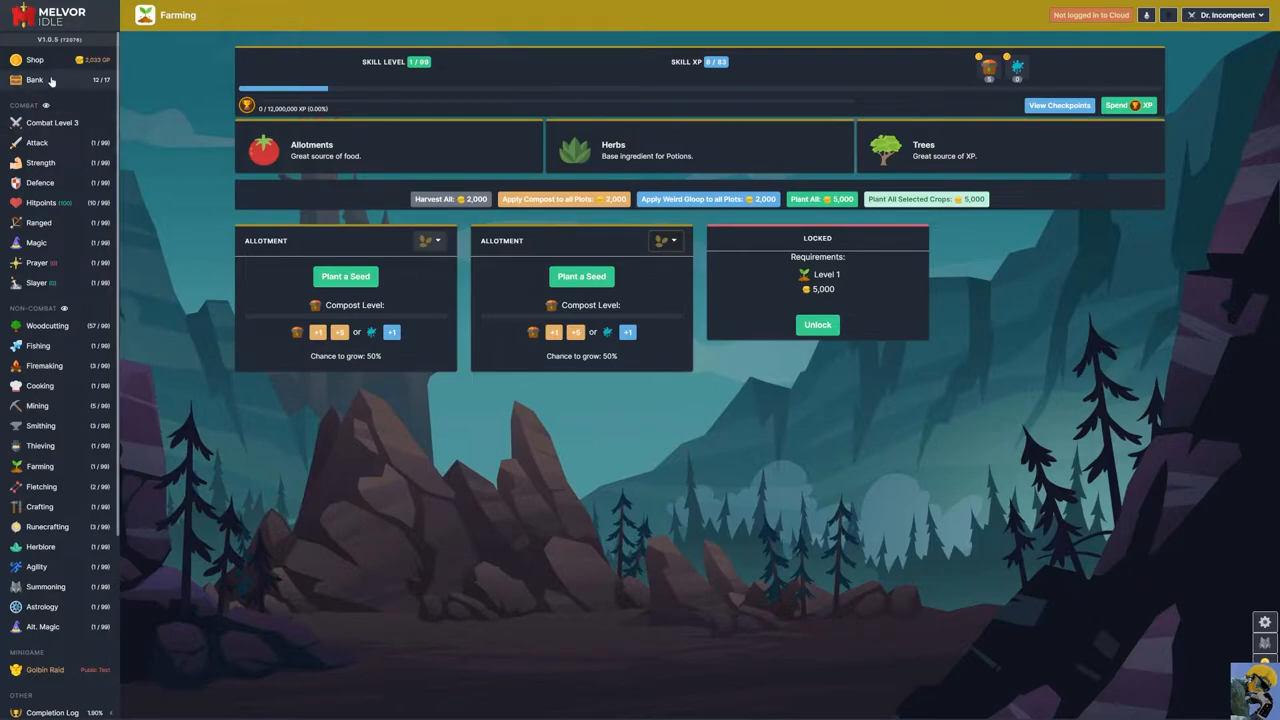
- Open the stored Bird Nest stack in the bank into farming seeds, dismissing the results
left_click(36, 80)
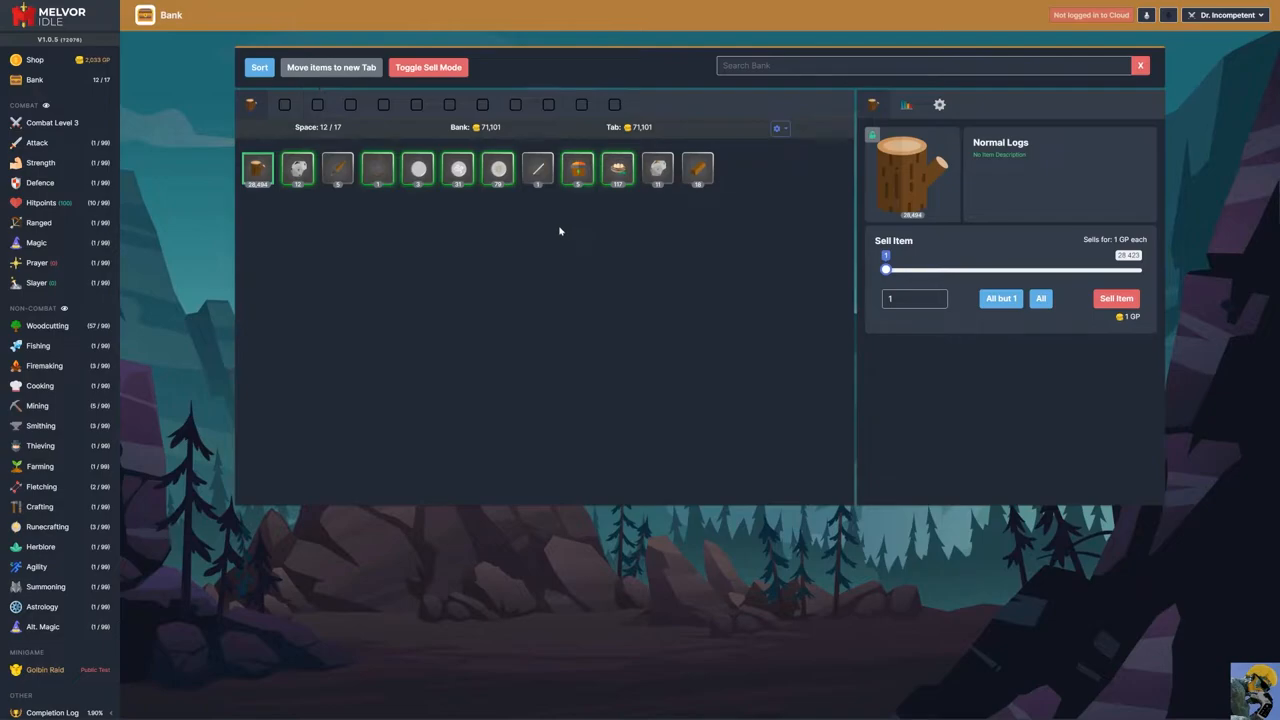
mouse_move(568, 228)
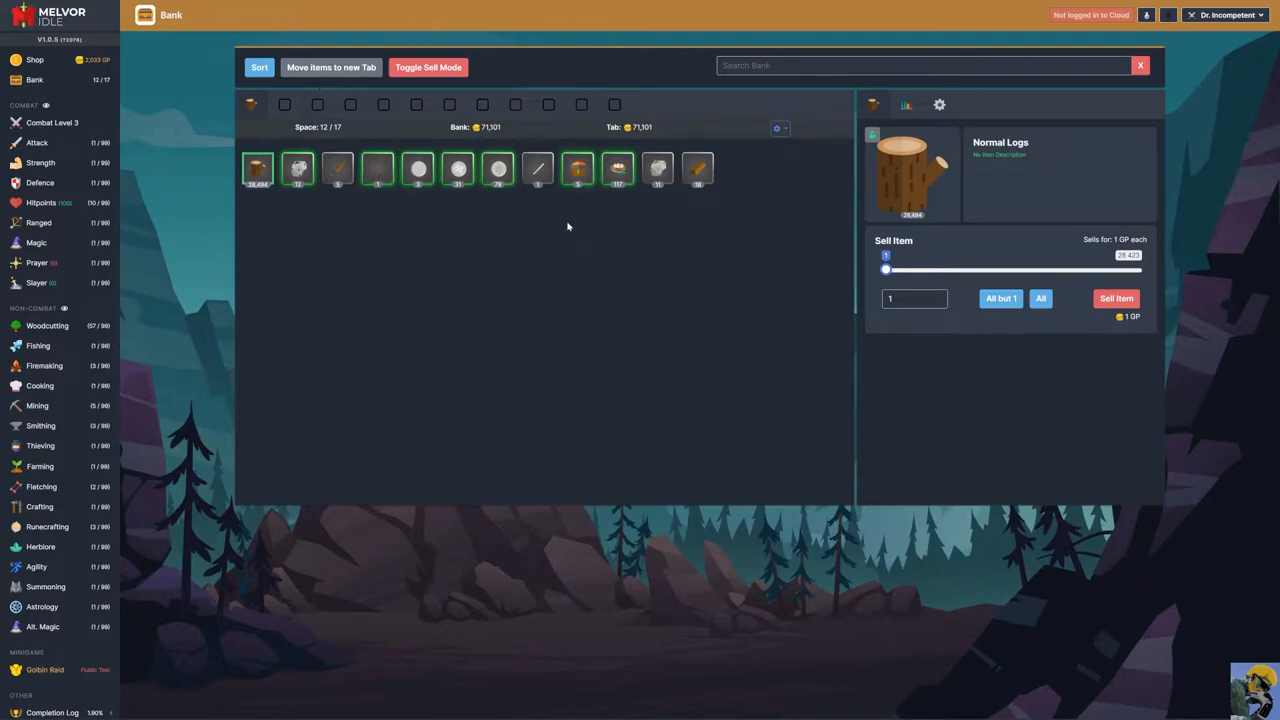
mouse_move(616, 168)
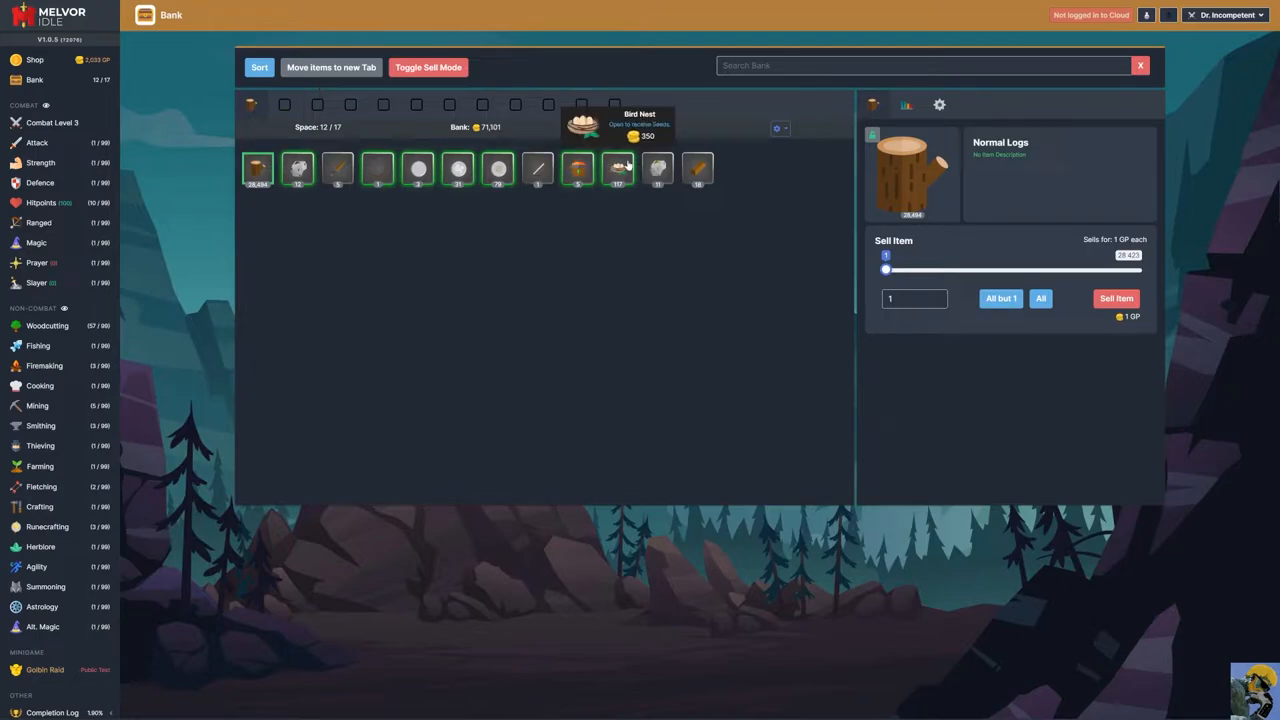
mouse_move(628, 168)
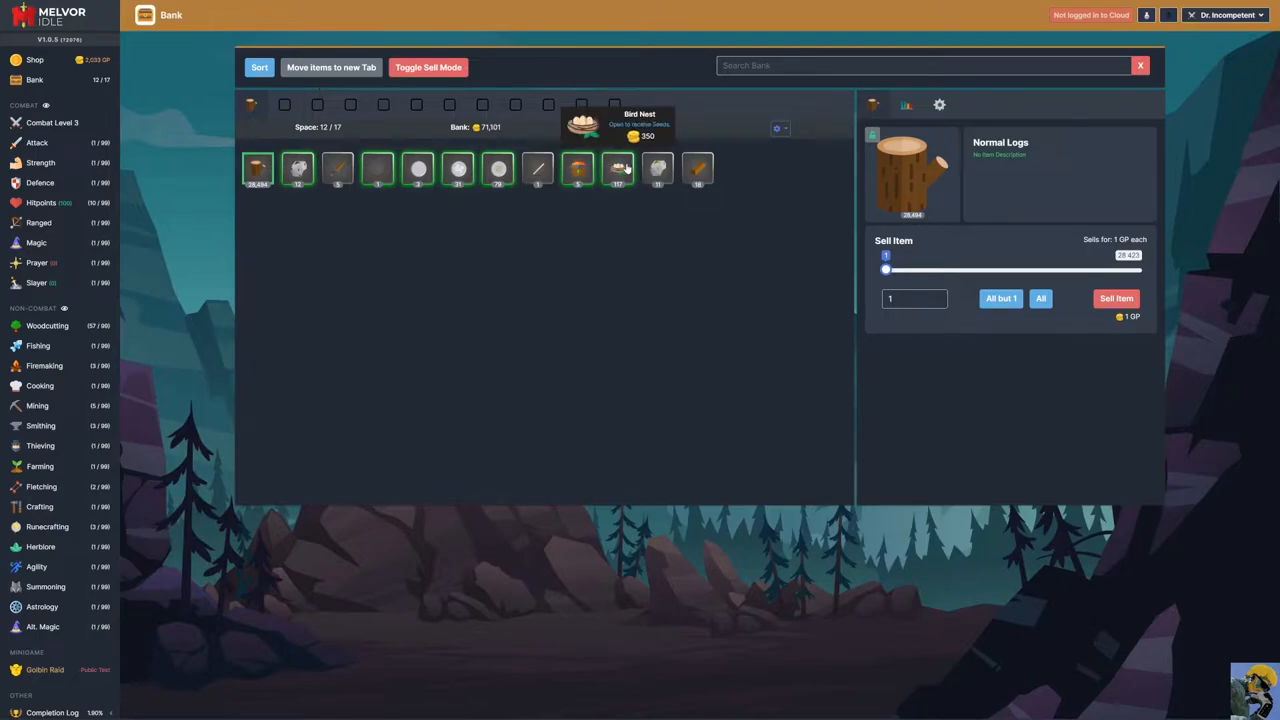
left_click(618, 168)
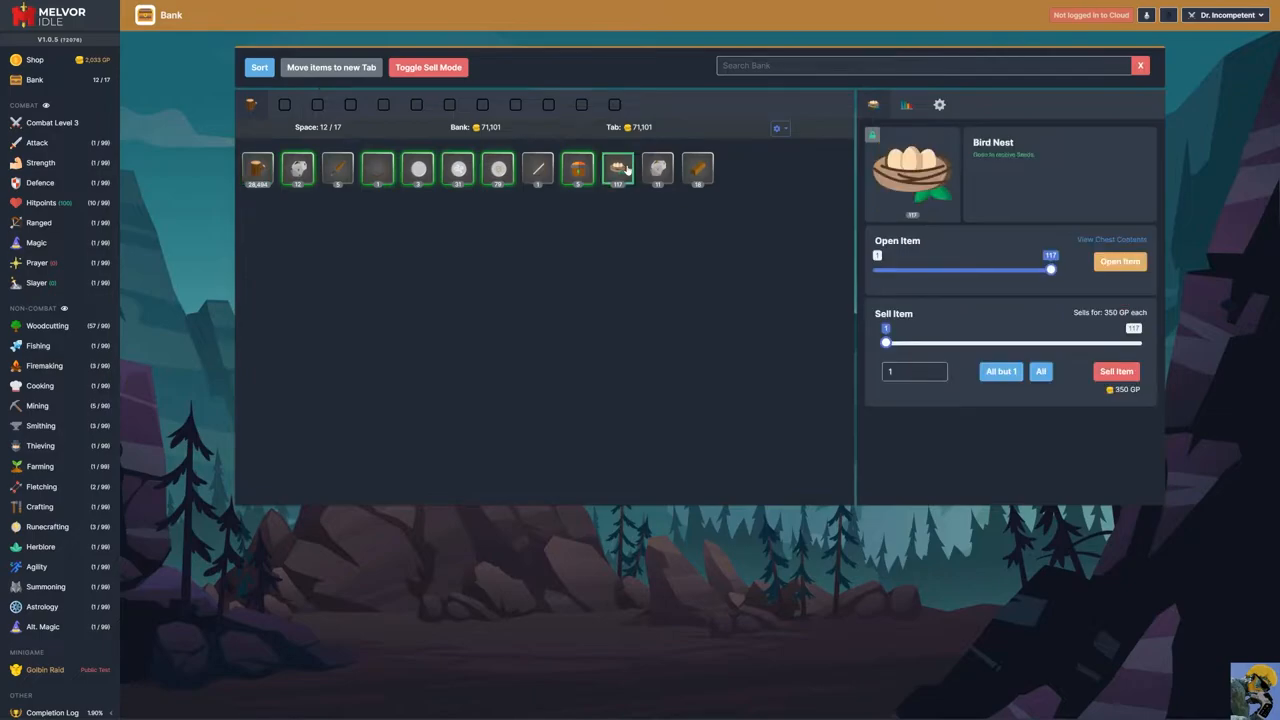
left_click(1120, 260)
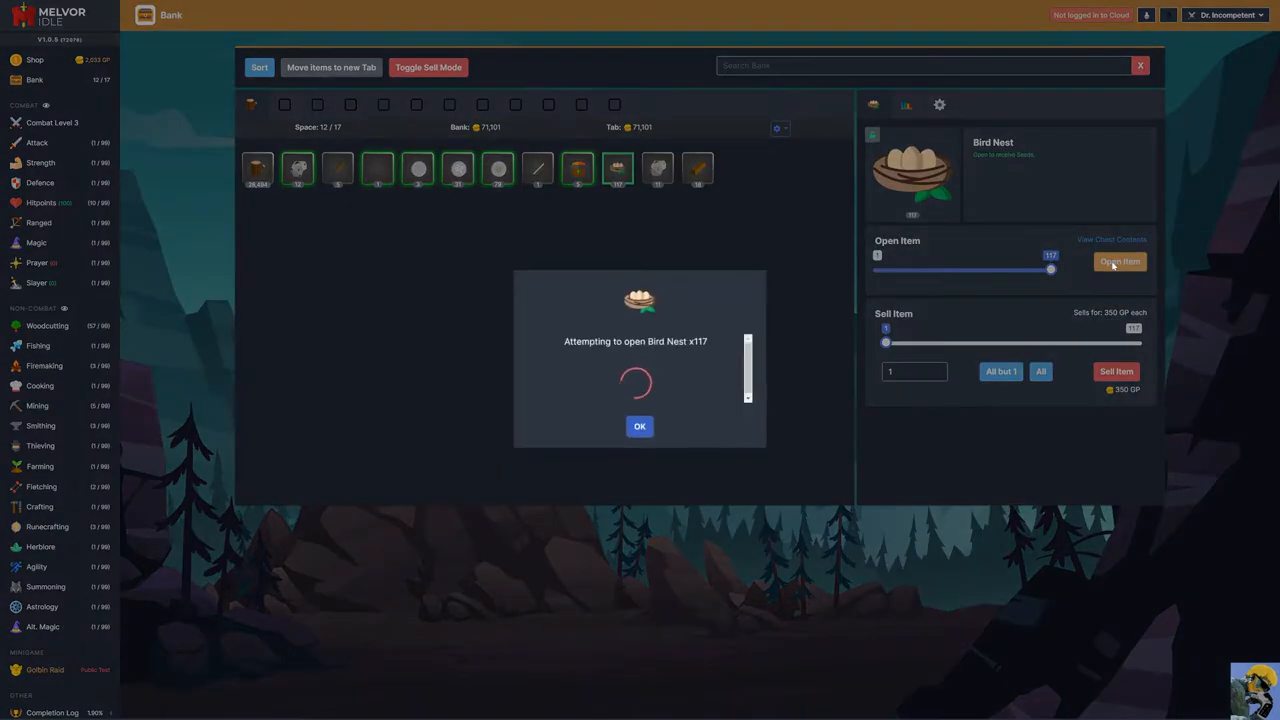
left_click(1120, 260)
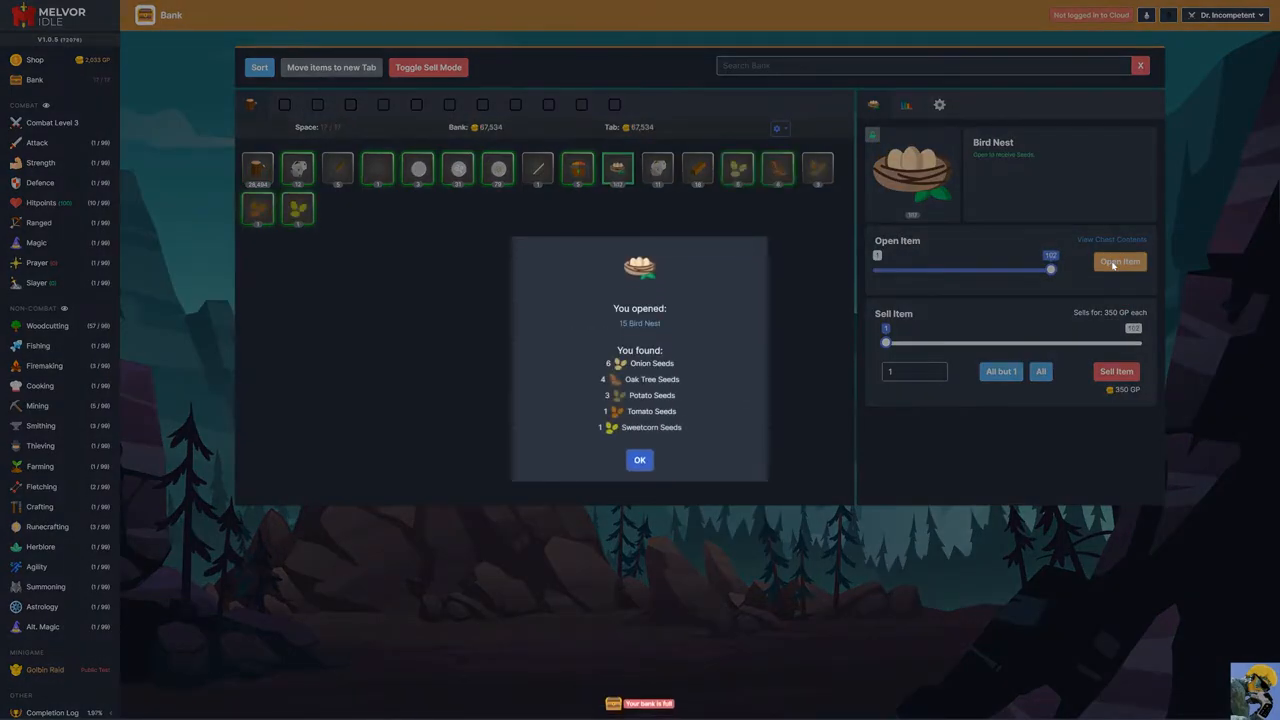
left_click(640, 460)
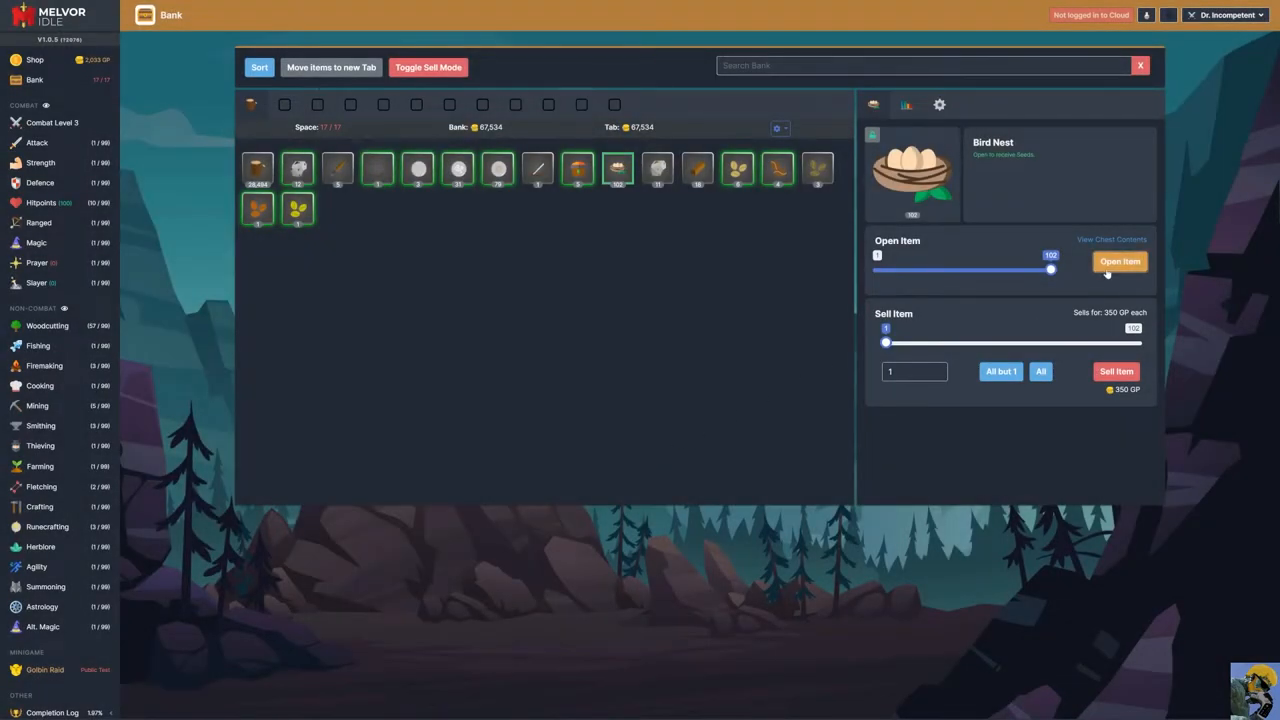
left_click(1120, 260)
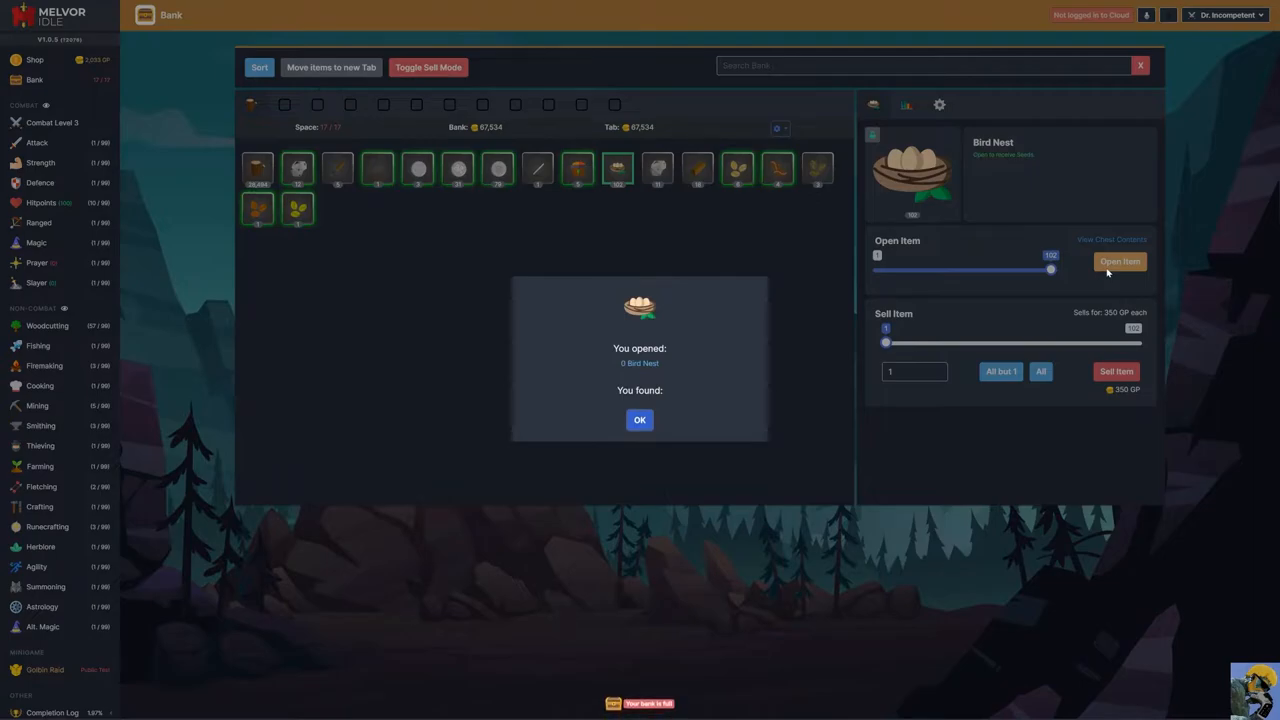
left_click(640, 420)
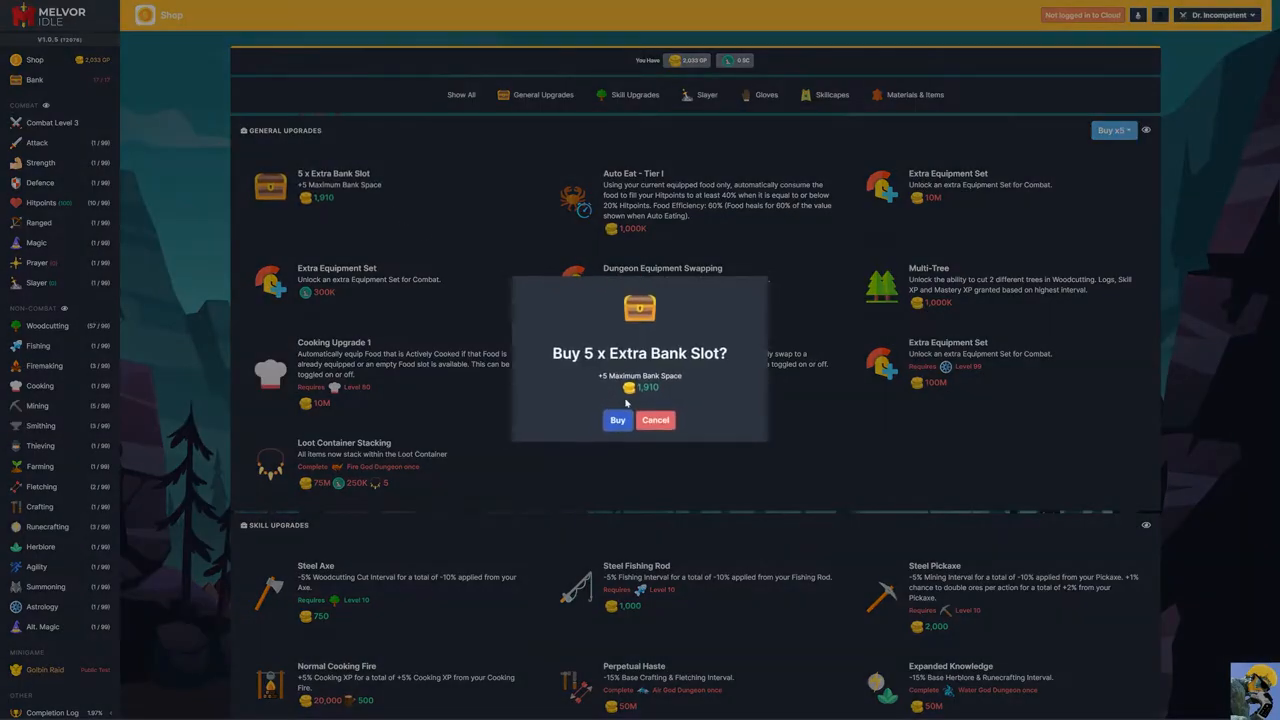
- Confirm buying five extra bank slots and return to the bank showing 22 spaces
left_click(616, 420)
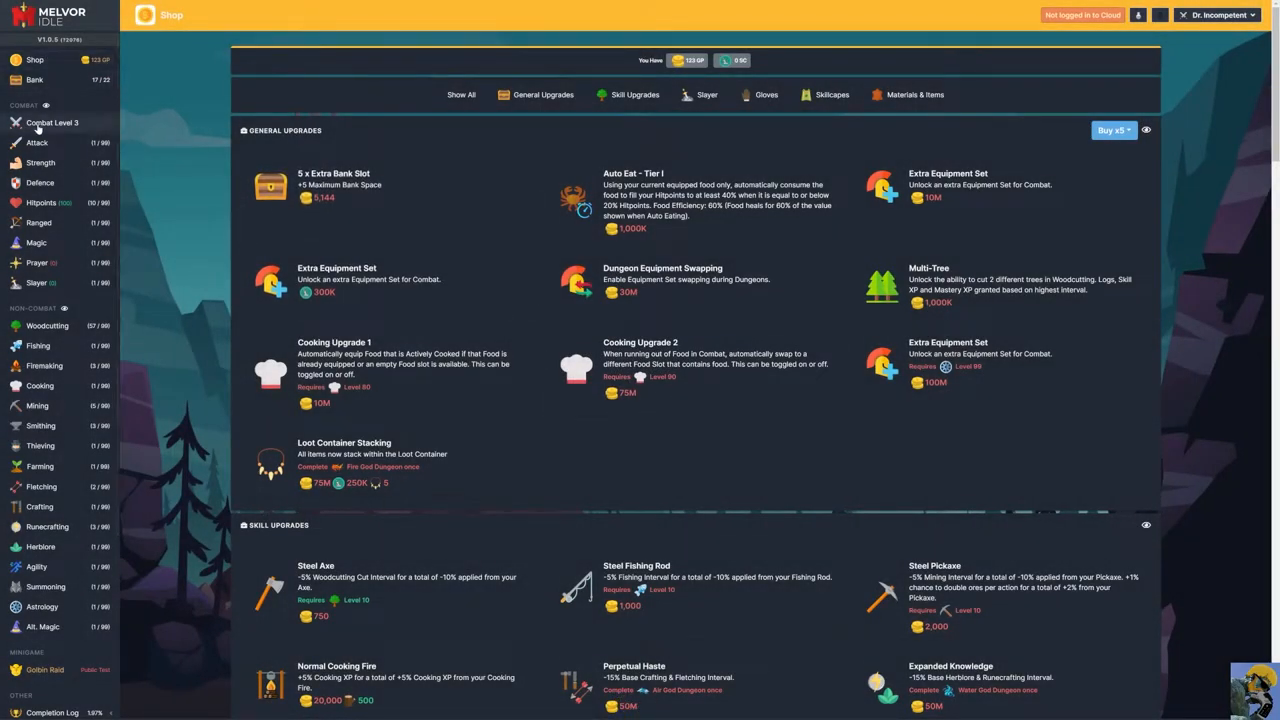
left_click(36, 80)
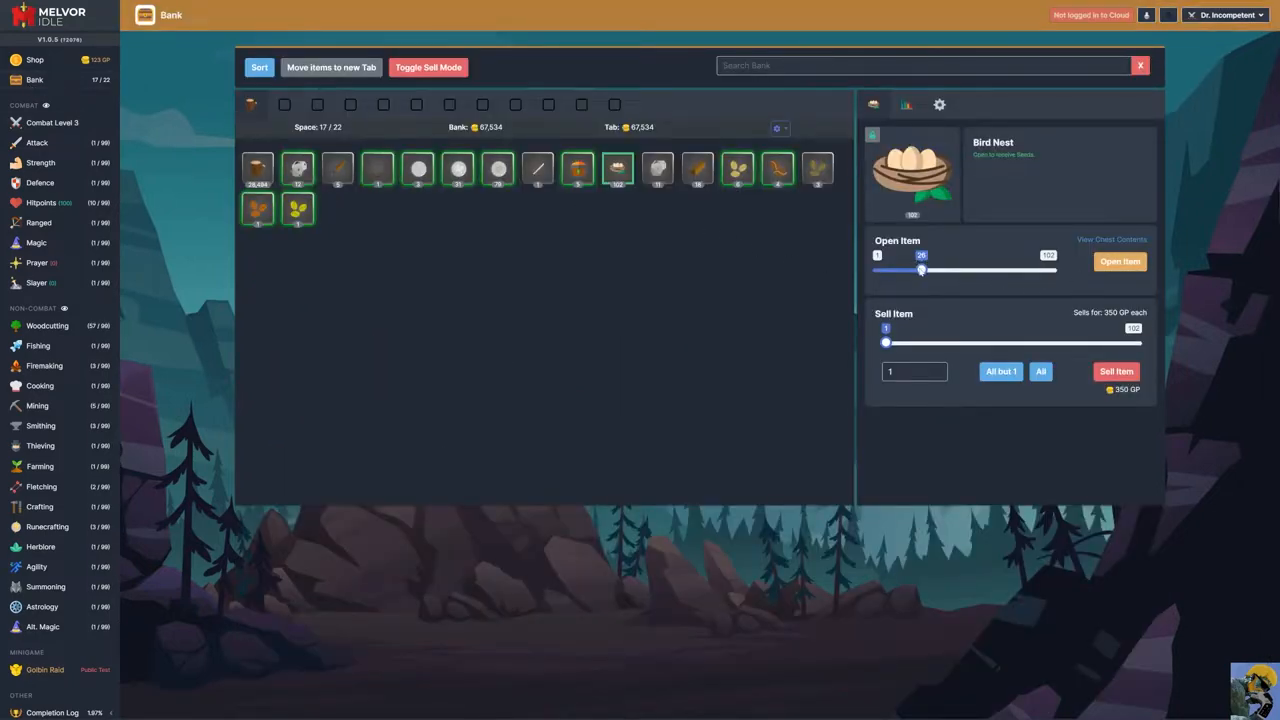
- Open the rest of the Bird Nests into more seeds and go to the Farming page
left_click(1120, 260)
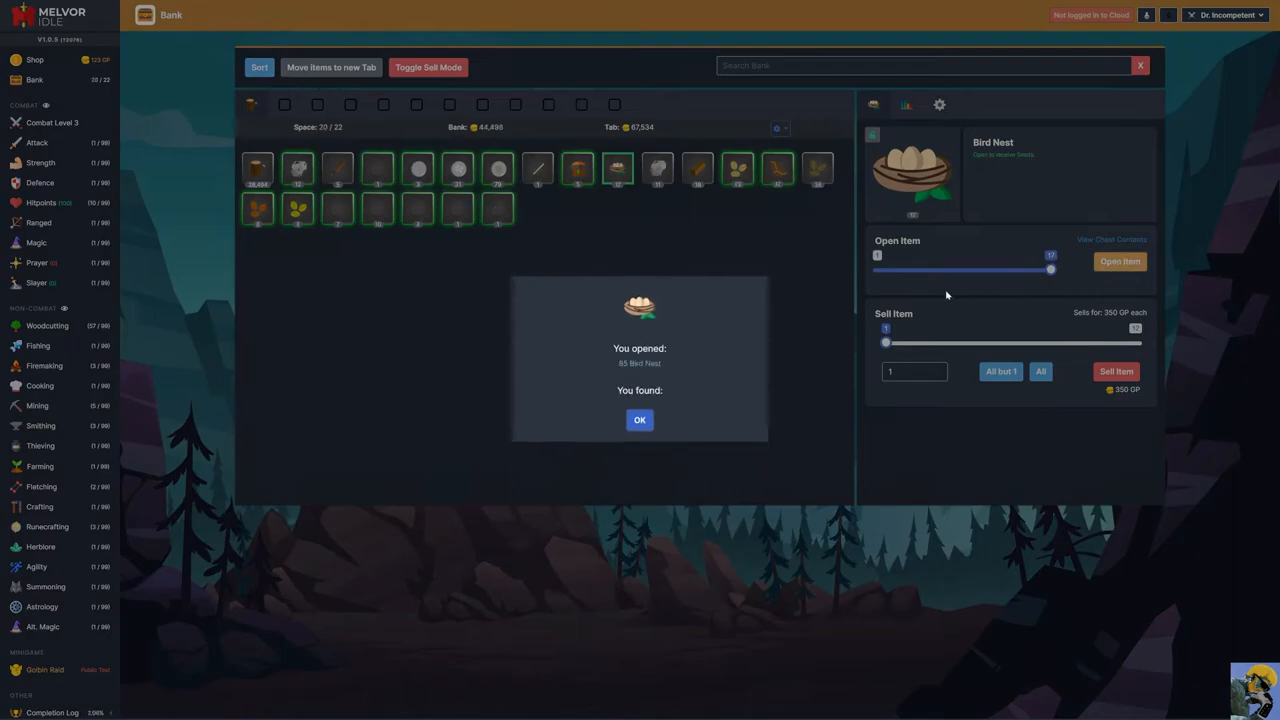
left_click(640, 420)
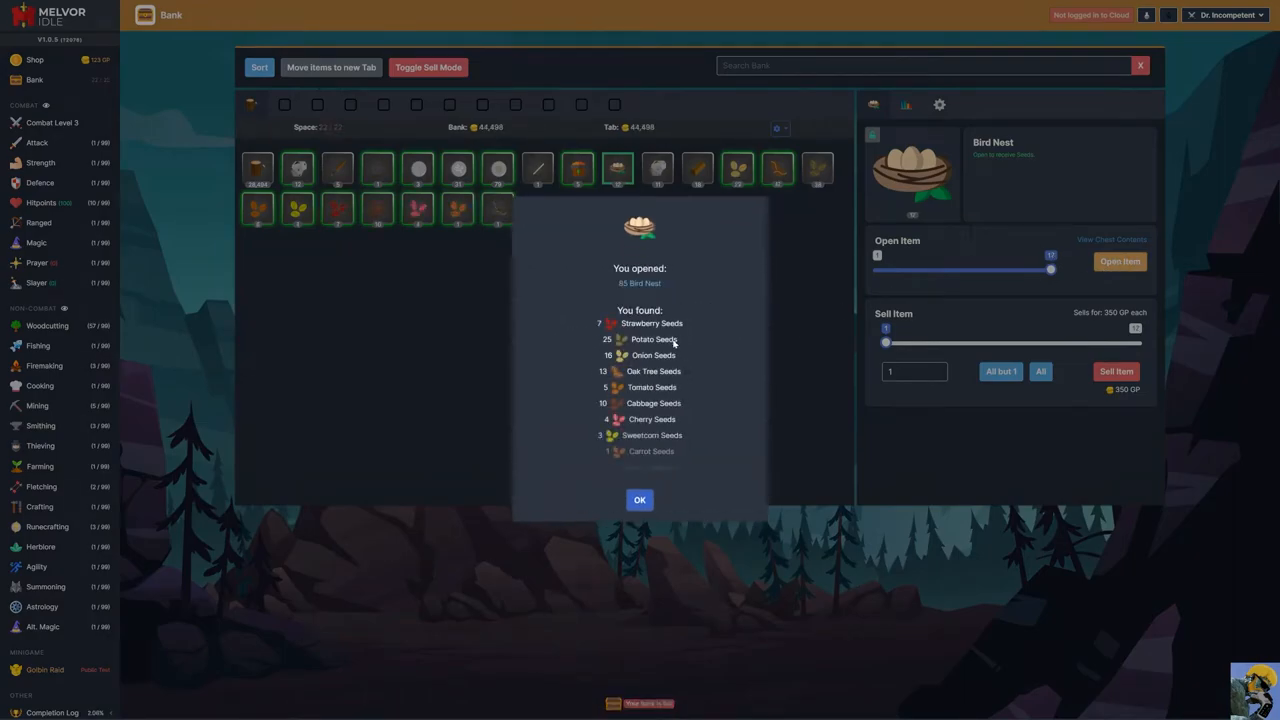
left_click(640, 500)
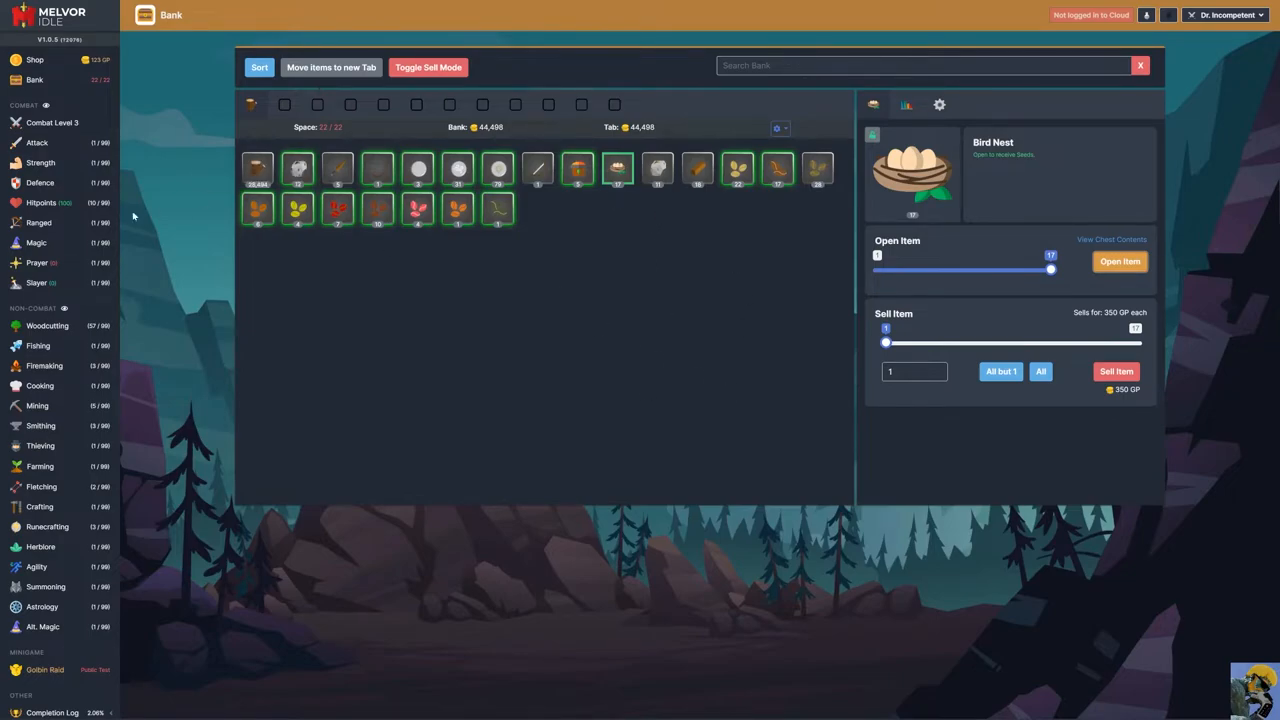
left_click(40, 466)
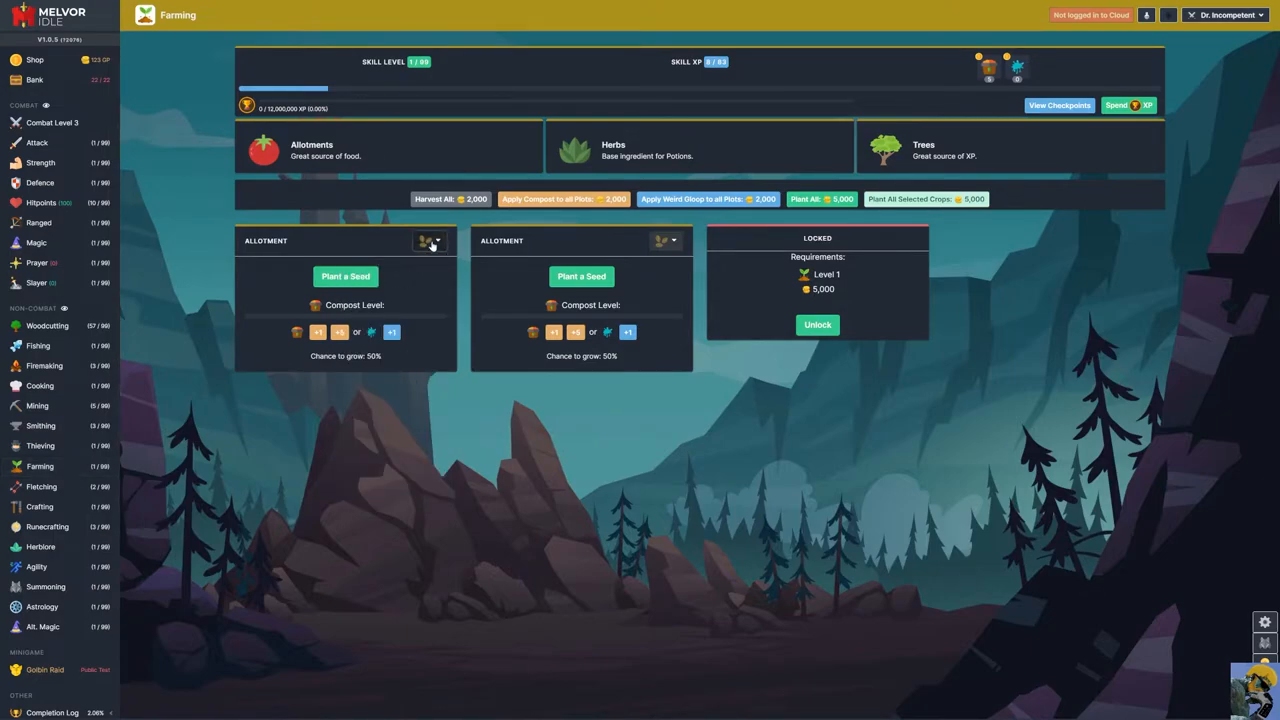
- Check the plantable seed list and the Onion Seeds in the bank, then head to the Shop
left_click(430, 240)
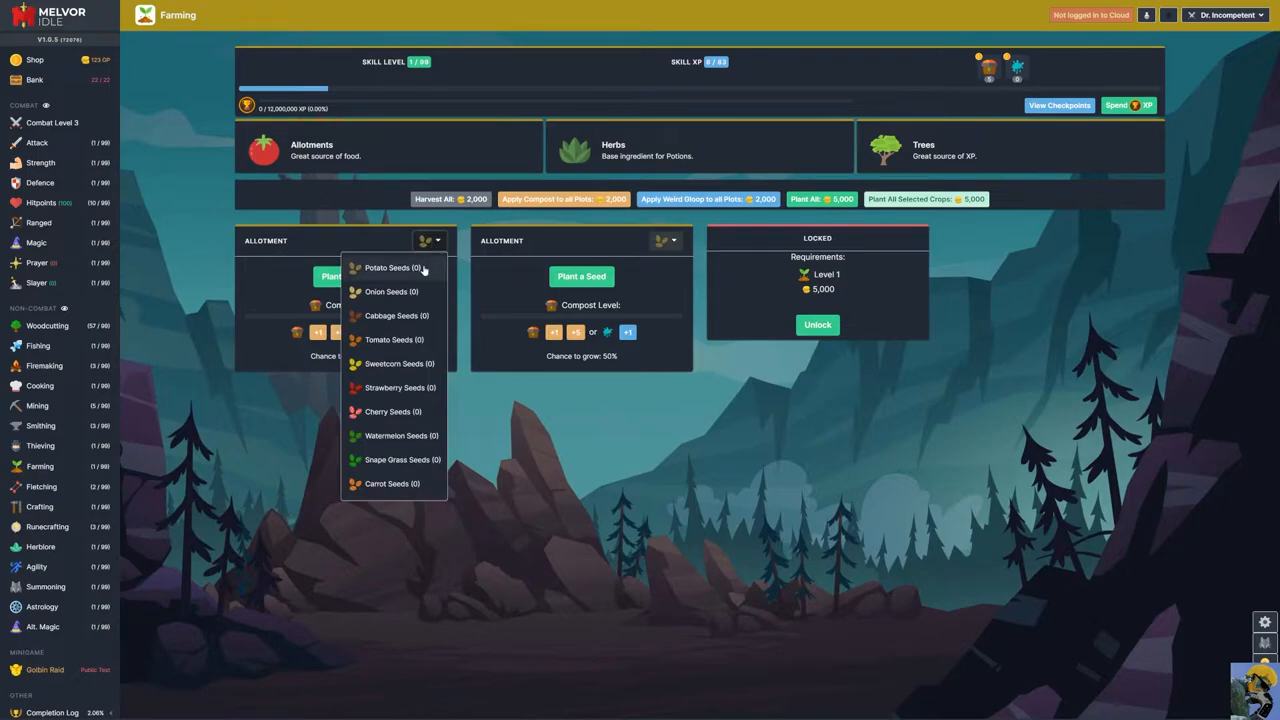
left_click(430, 240)
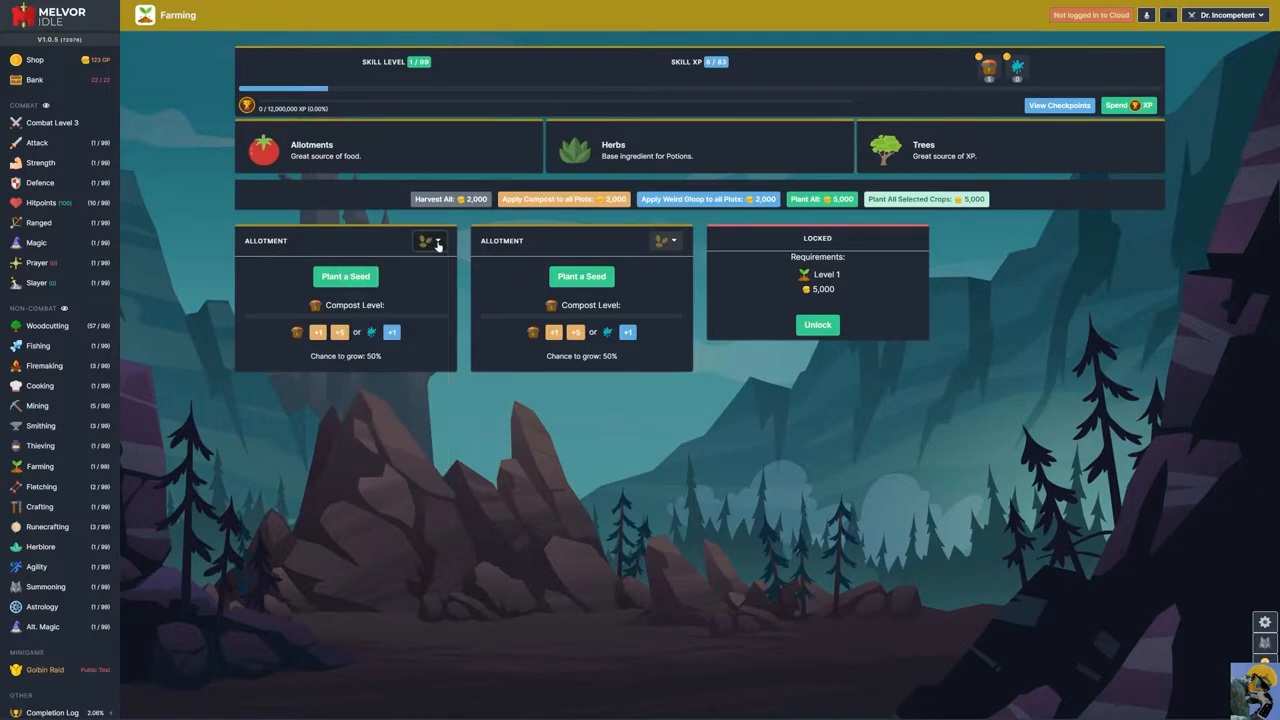
left_click(34, 80)
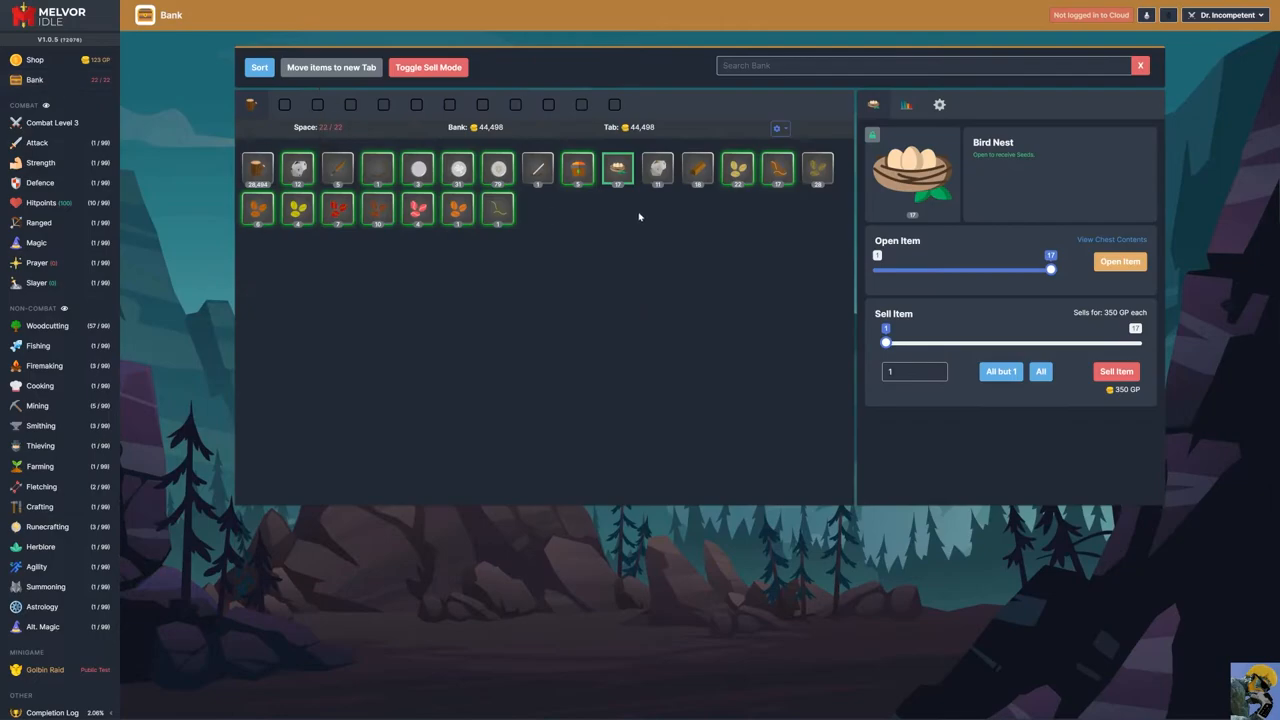
mouse_move(738, 168)
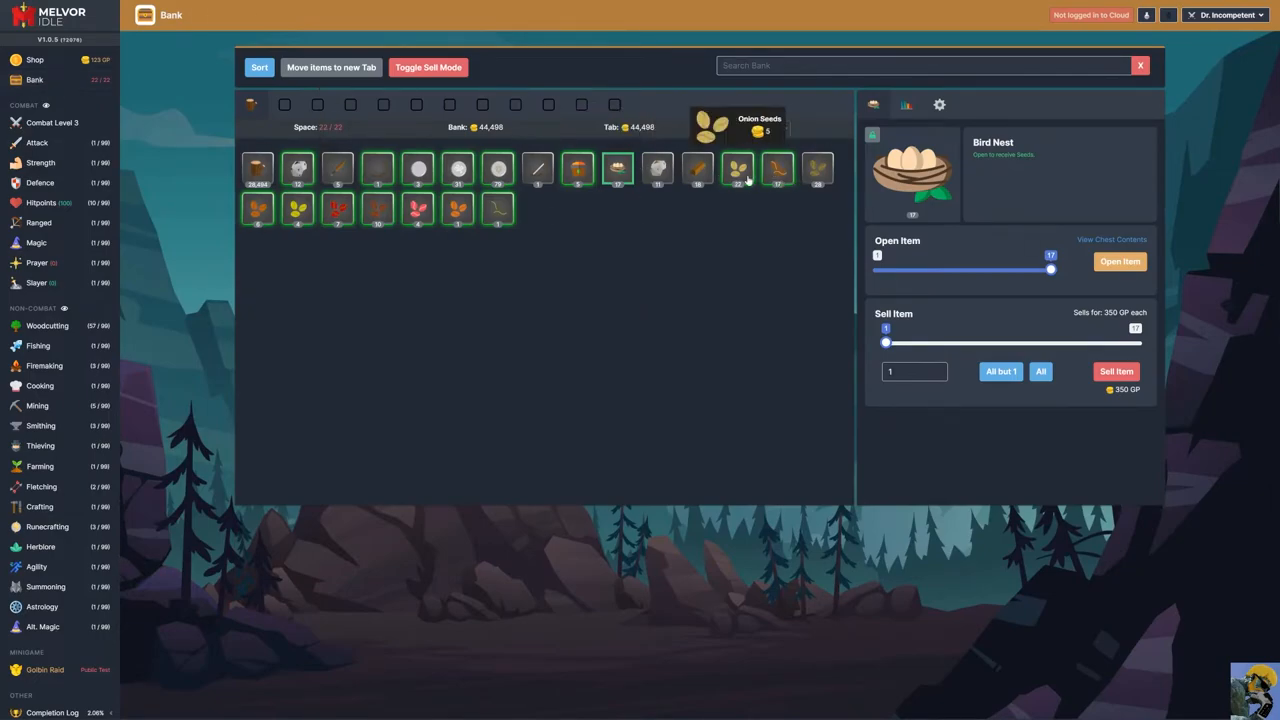
left_click(736, 168)
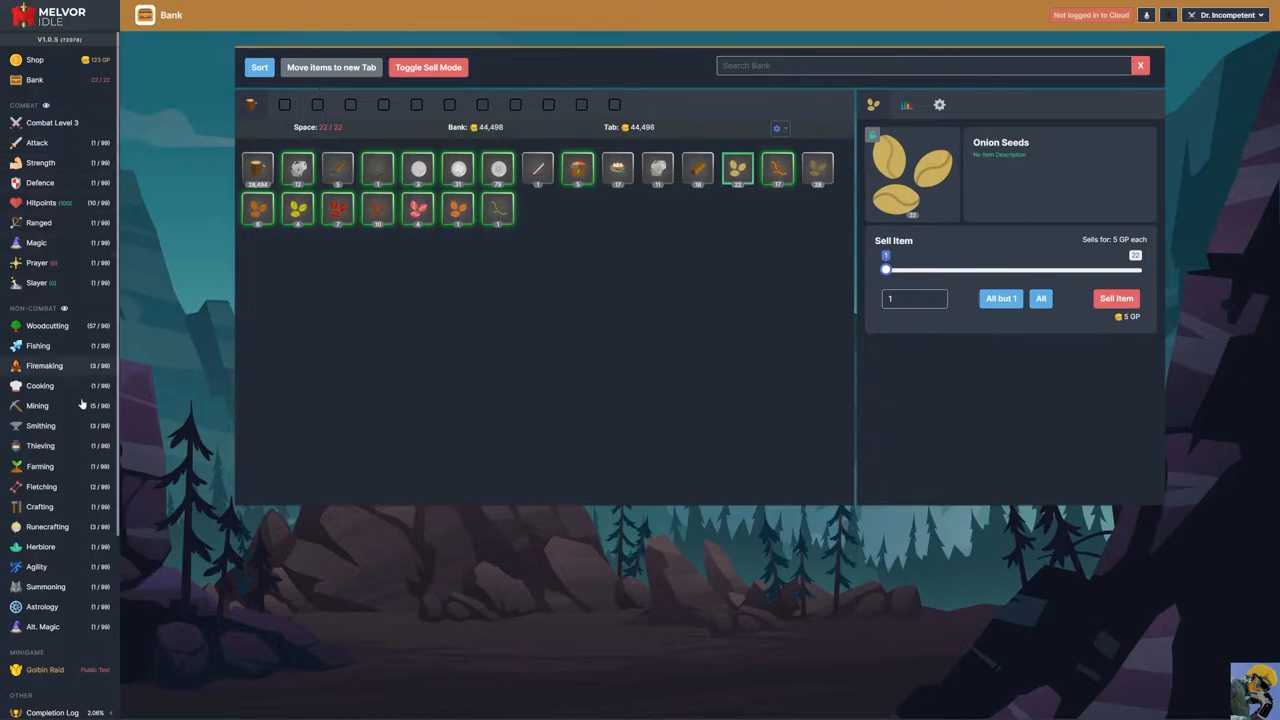
left_click(40, 466)
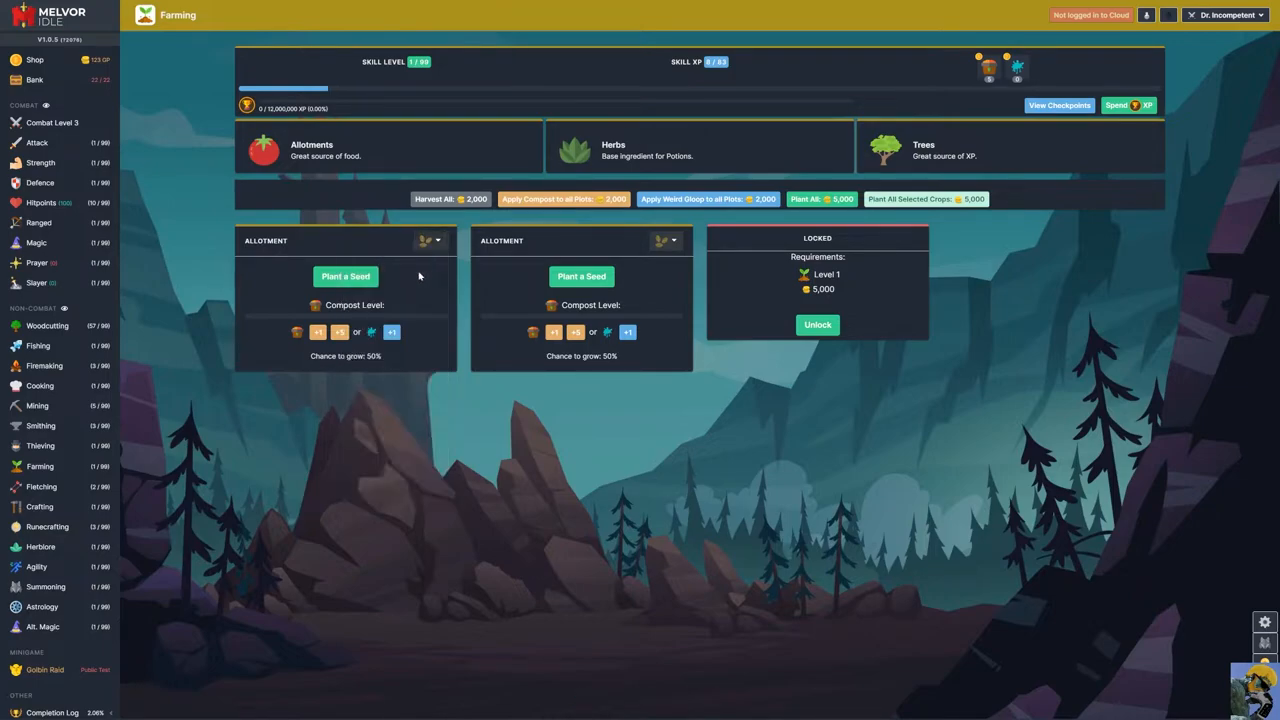
left_click(34, 60)
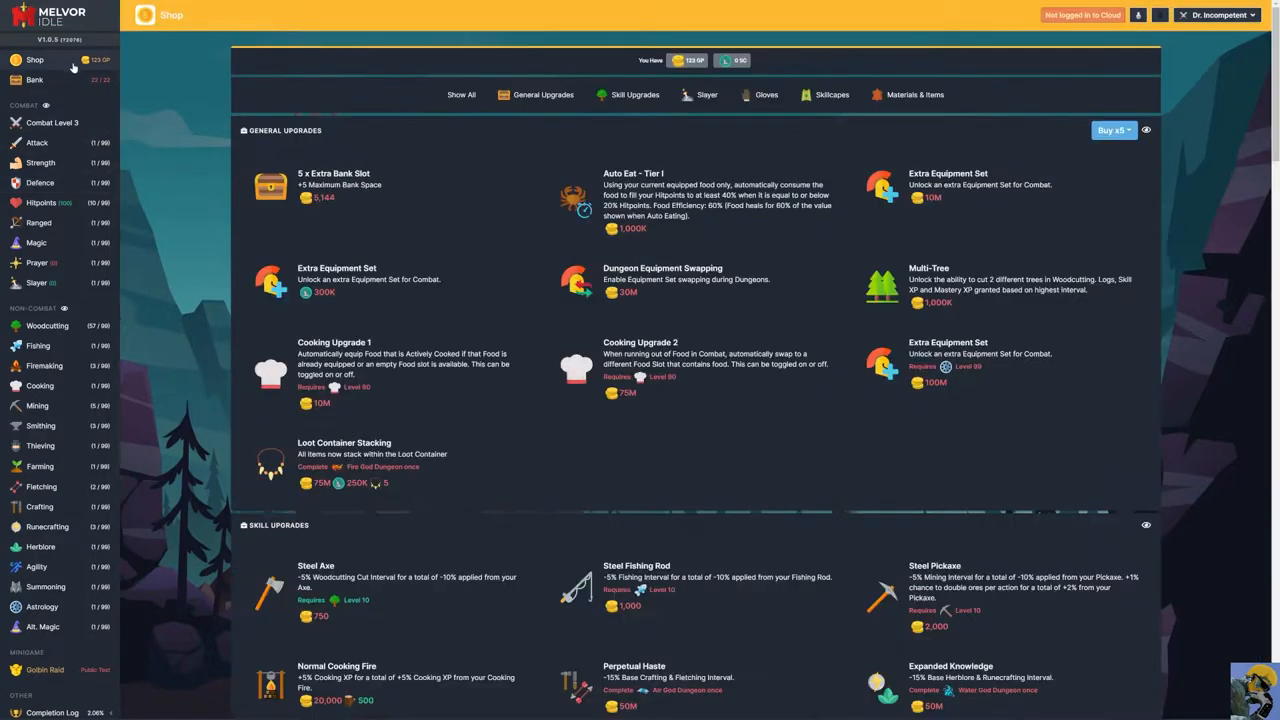
- Browse the Shop's materials and items for sale, then return to the Farming page
left_click(912, 94)
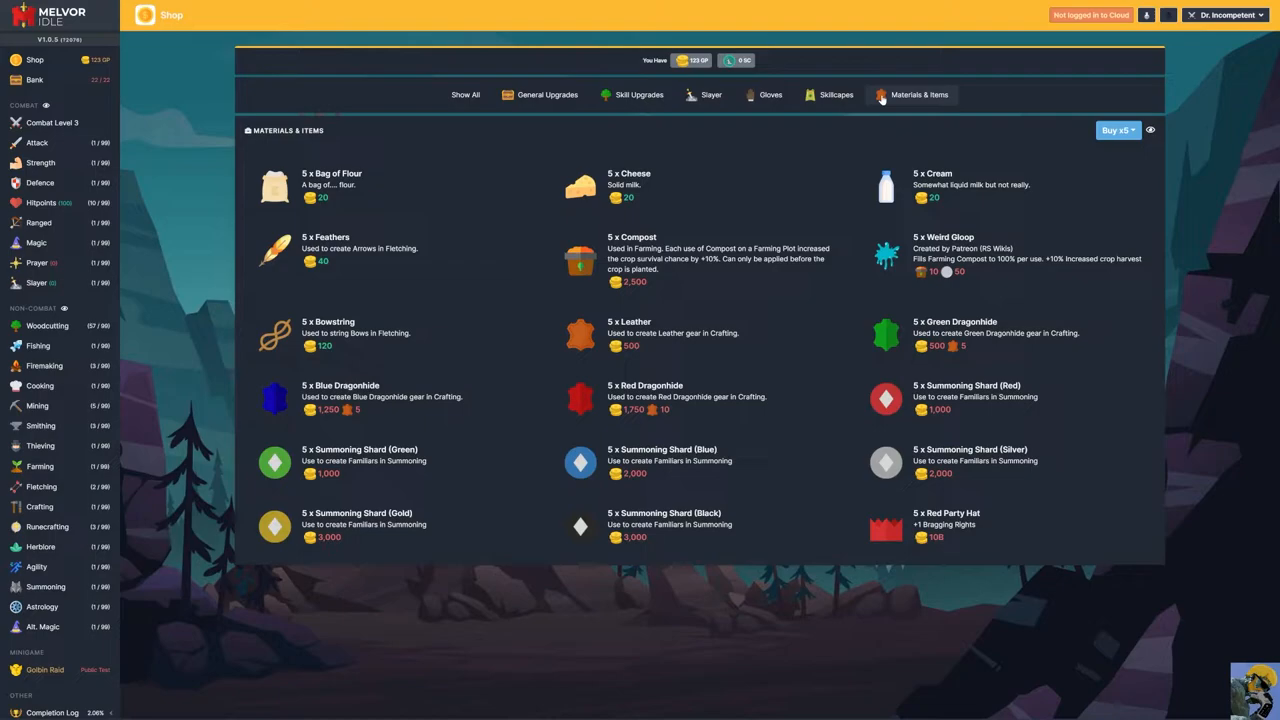
mouse_move(880, 100)
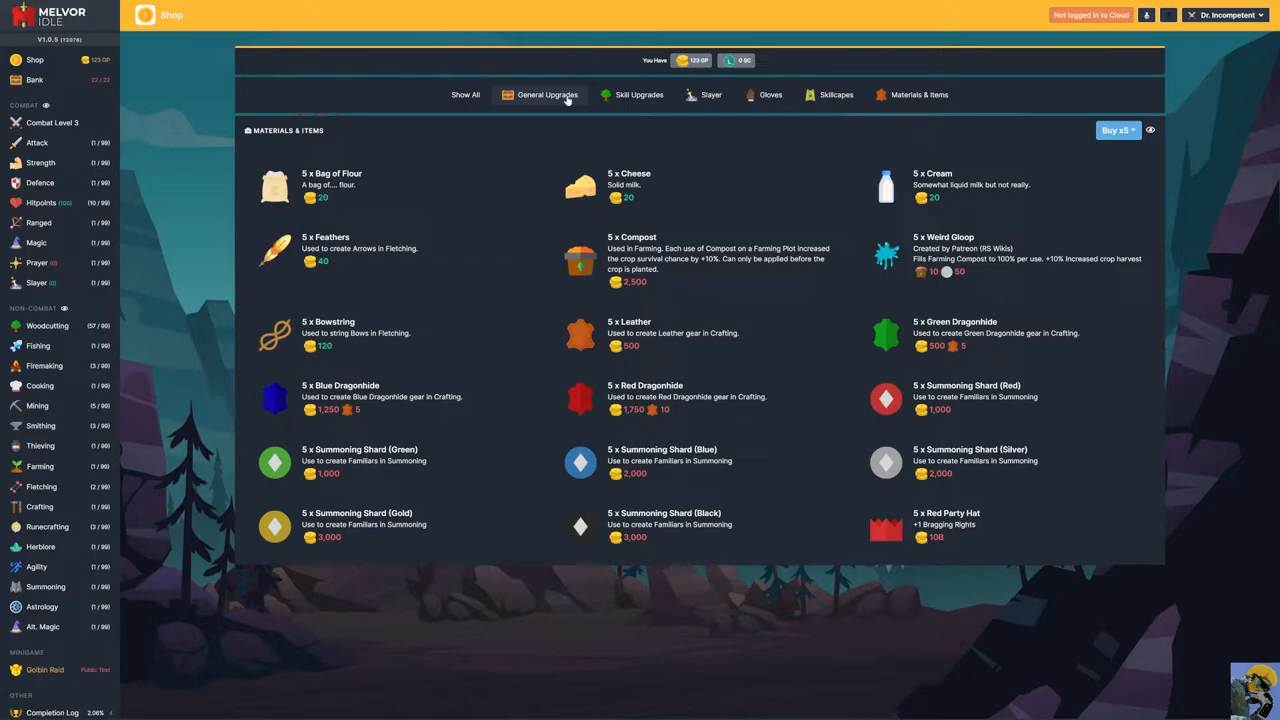
mouse_move(756, 312)
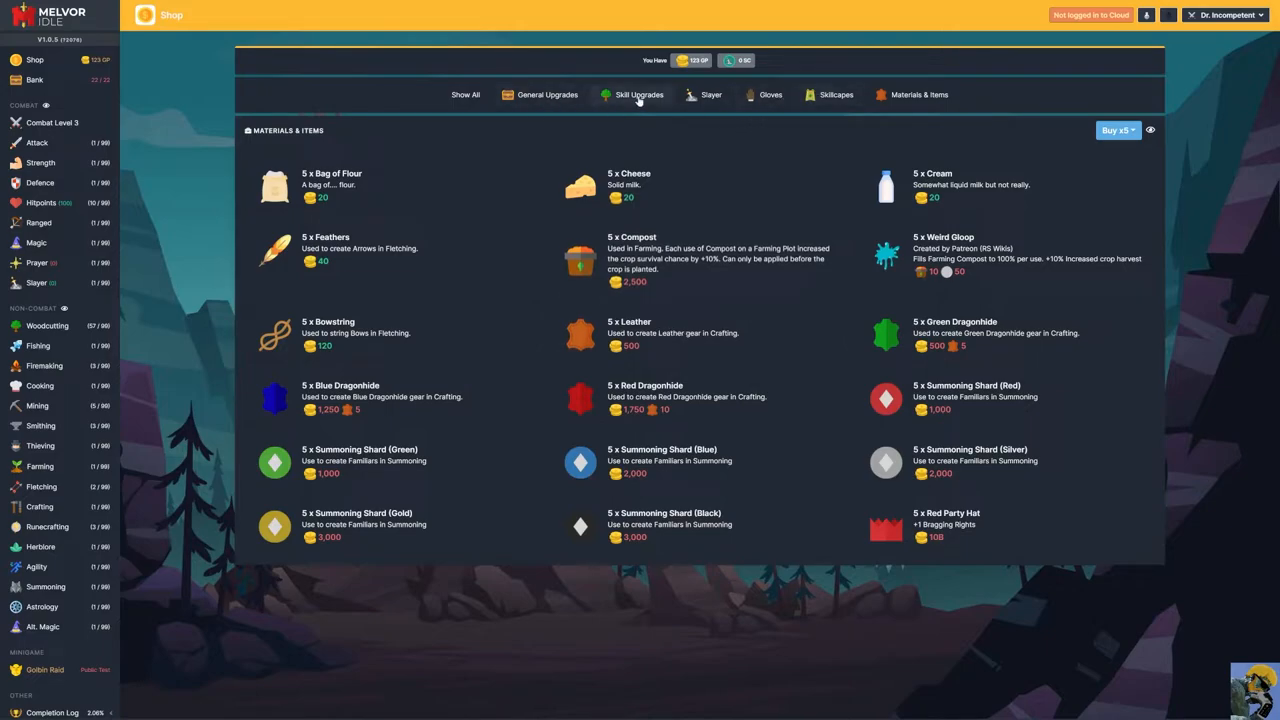
left_click(40, 466)
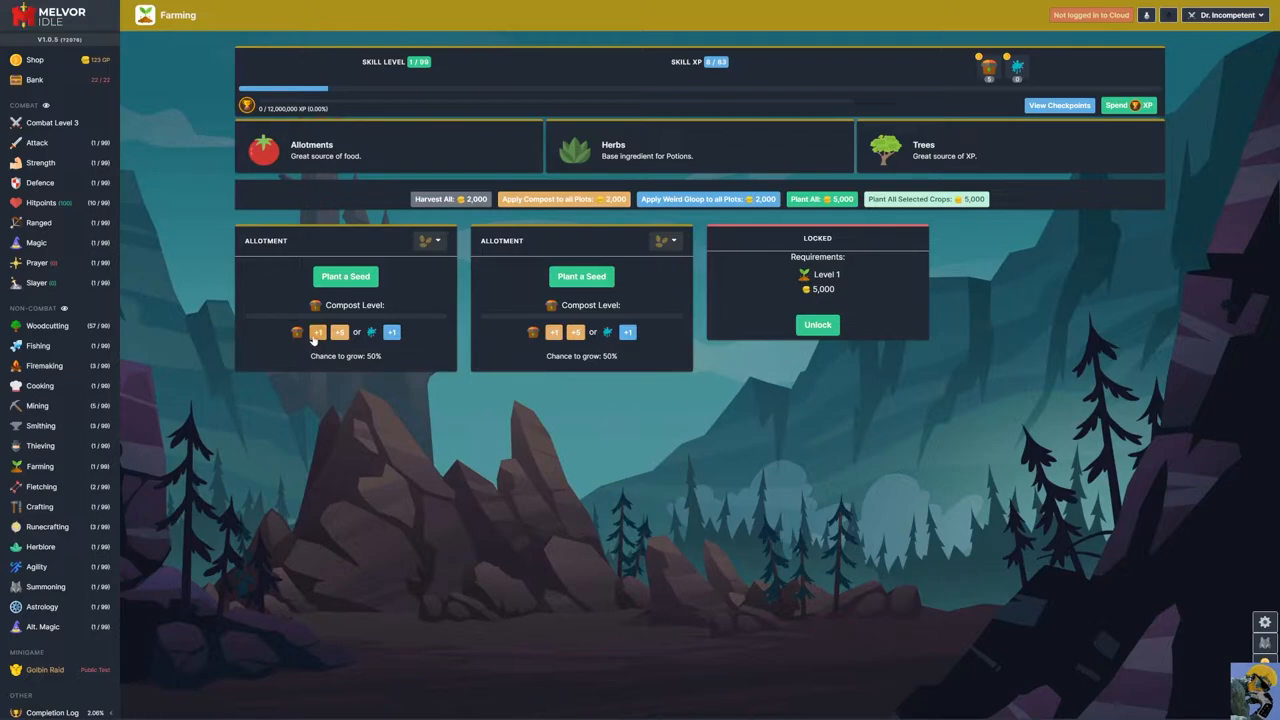
- Plant Potato Seeds in the first allotment after reviewing the available seeds
left_click(344, 276)
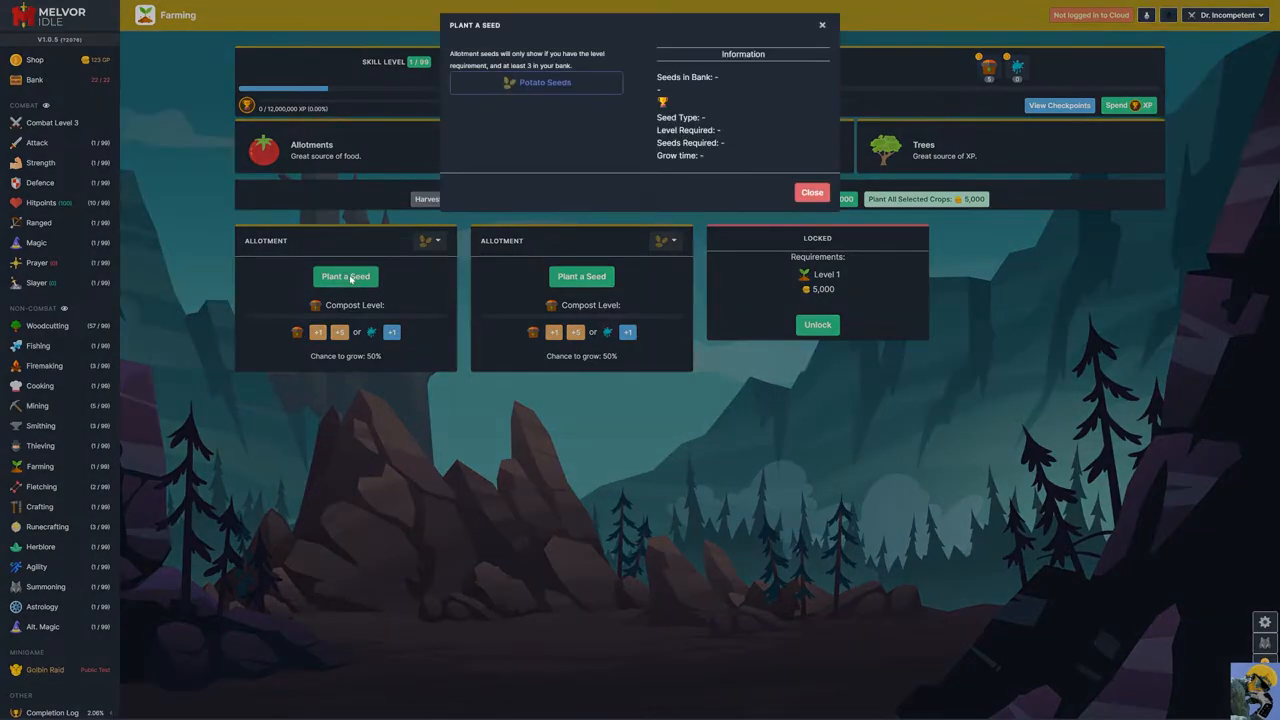
left_click(812, 192)
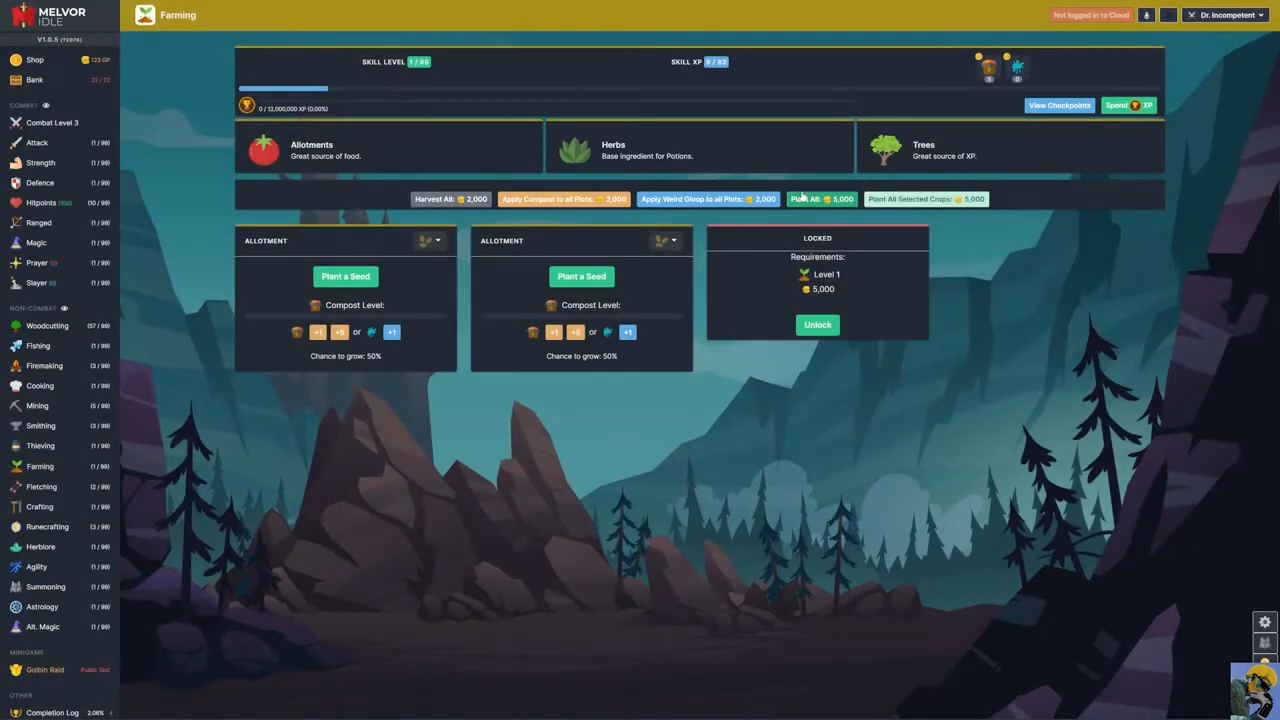
mouse_move(576, 216)
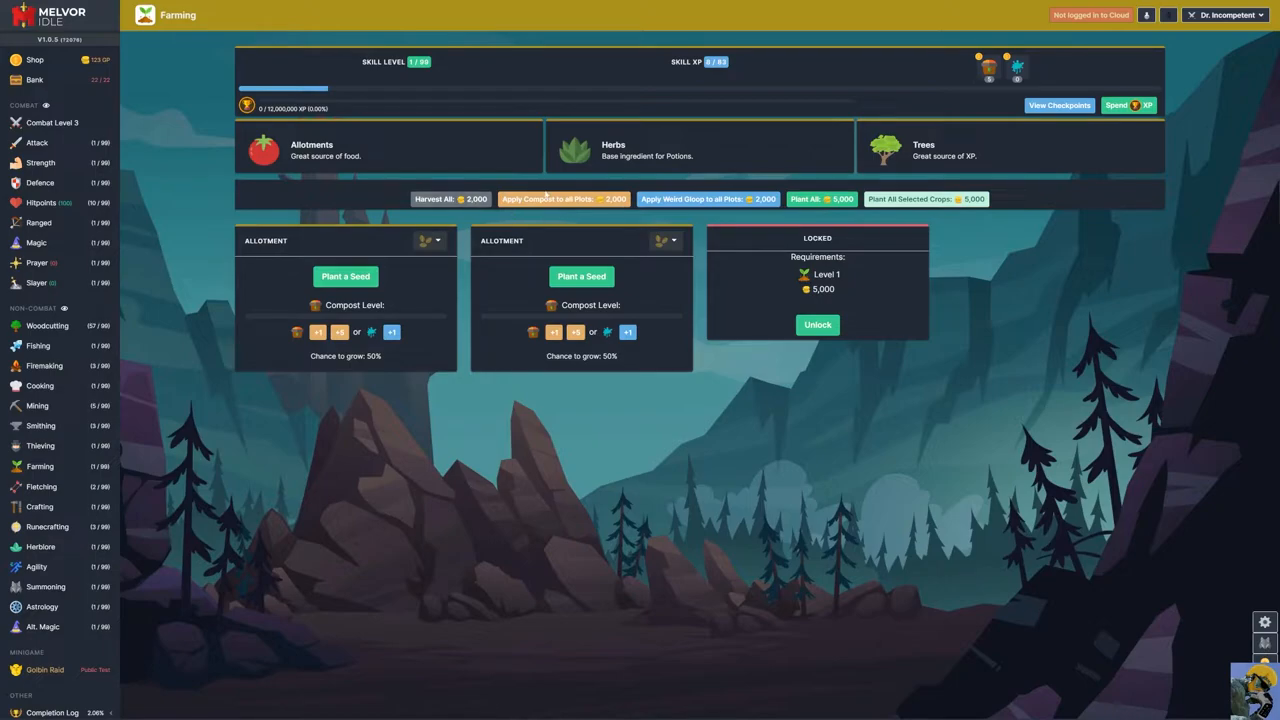
left_click(428, 240)
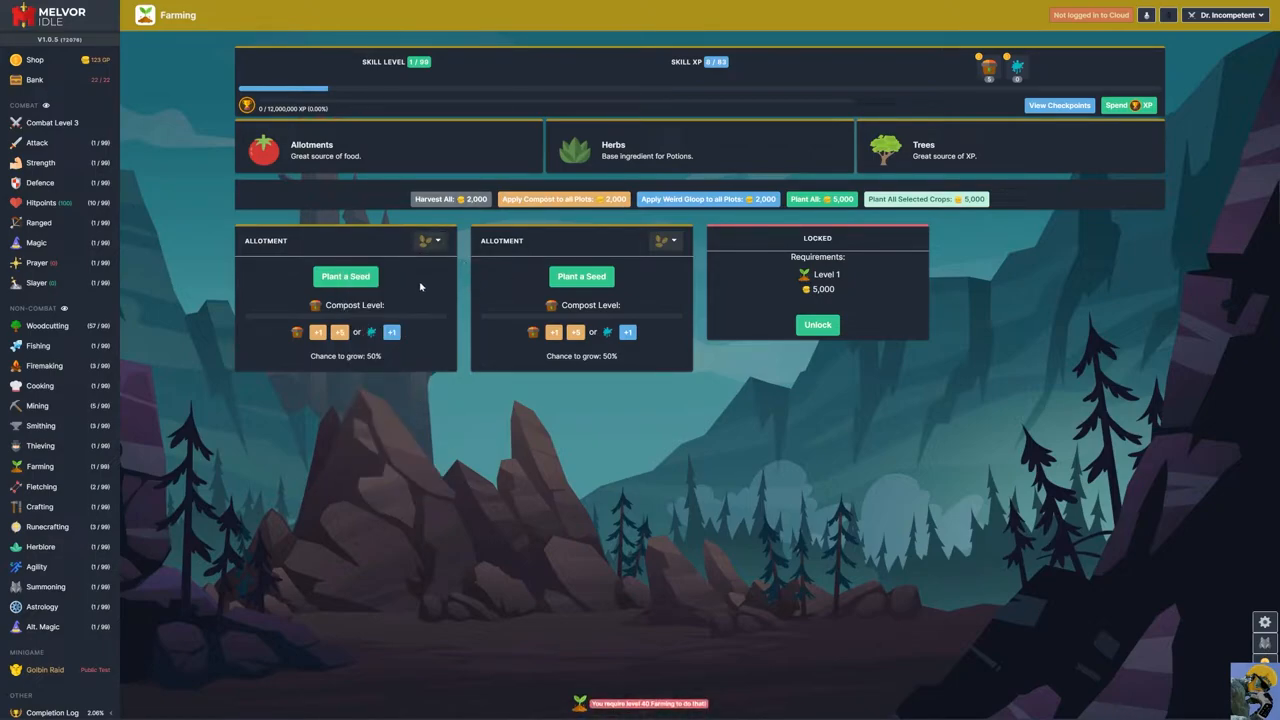
left_click(432, 240)
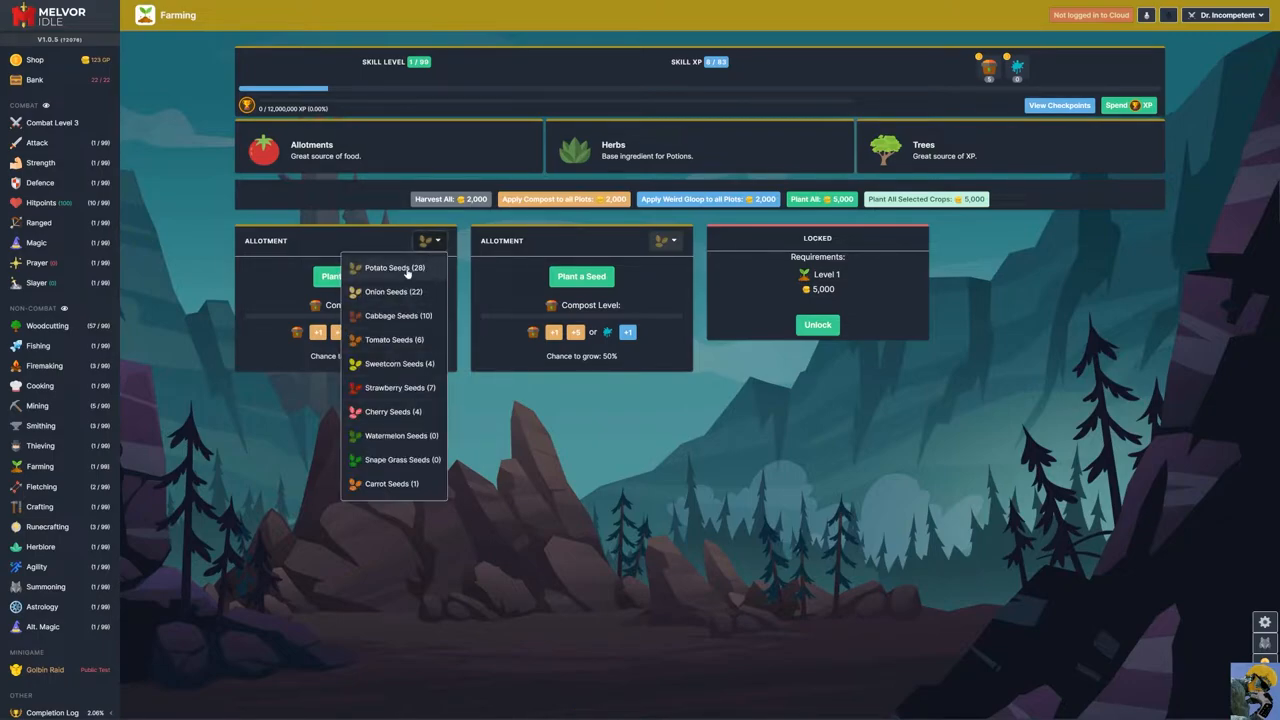
mouse_move(418, 272)
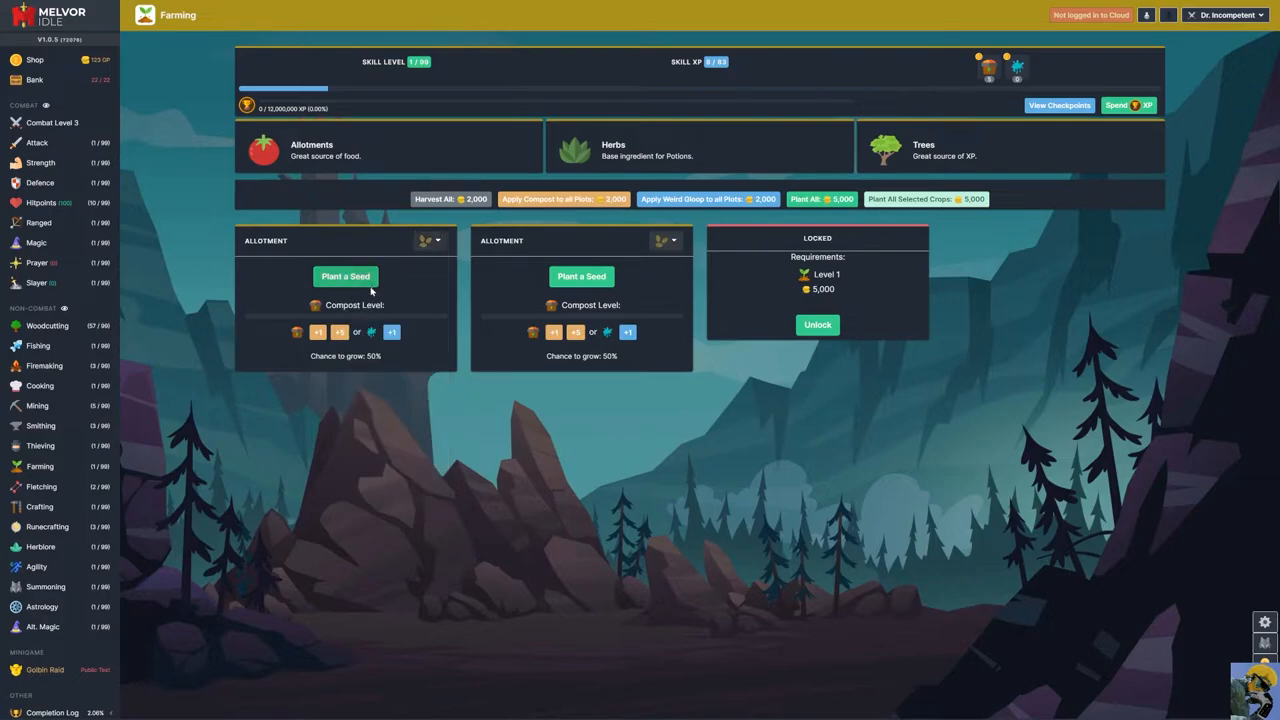
left_click(344, 276)
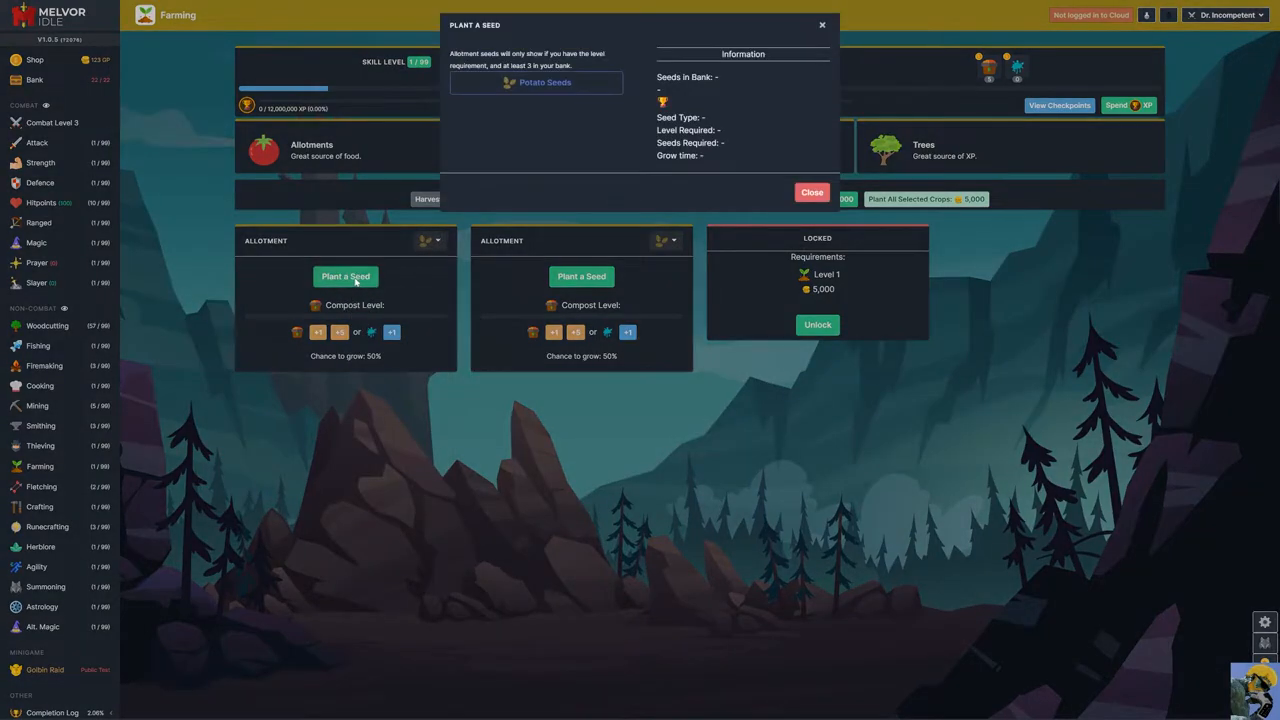
left_click(544, 82)
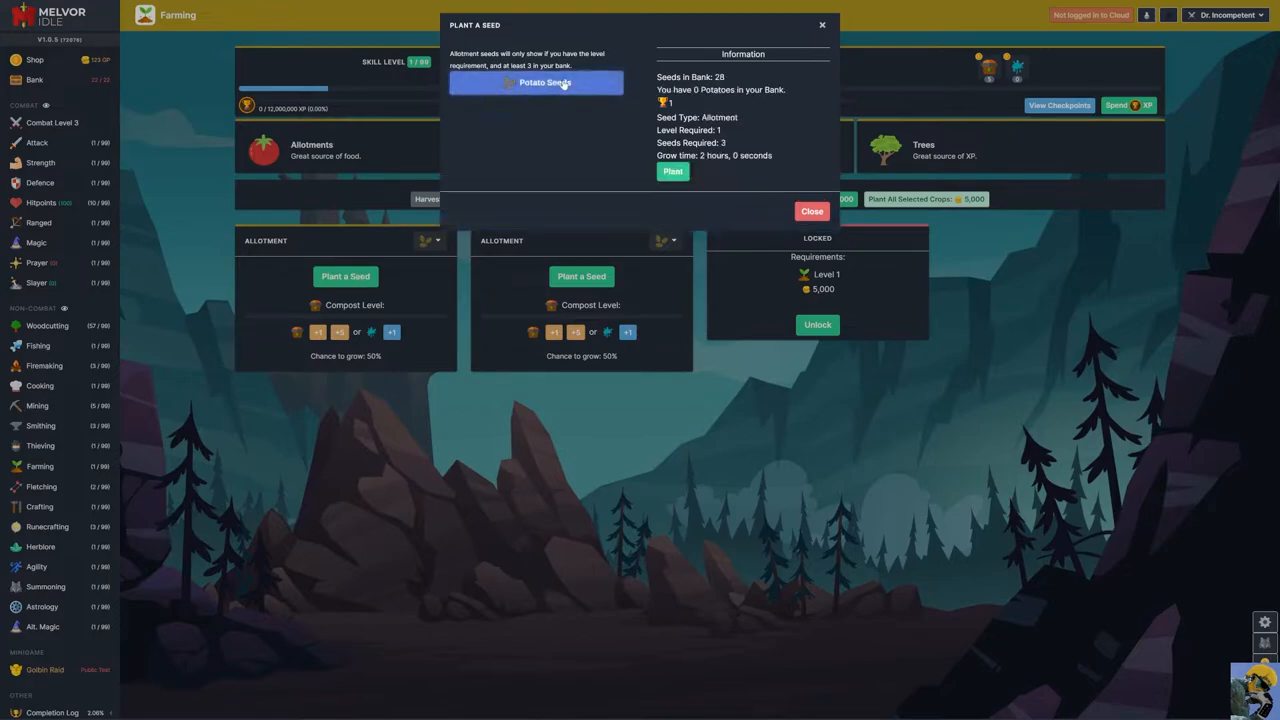
left_click(672, 172)
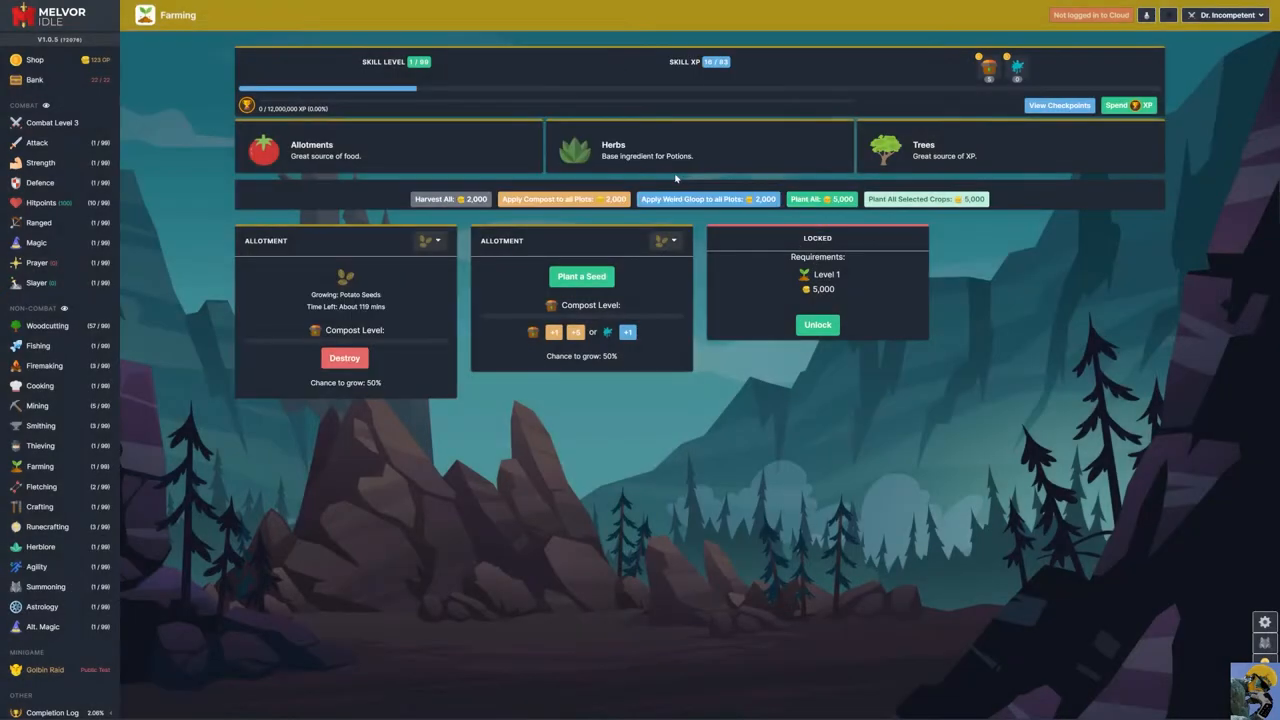
mouse_move(396, 282)
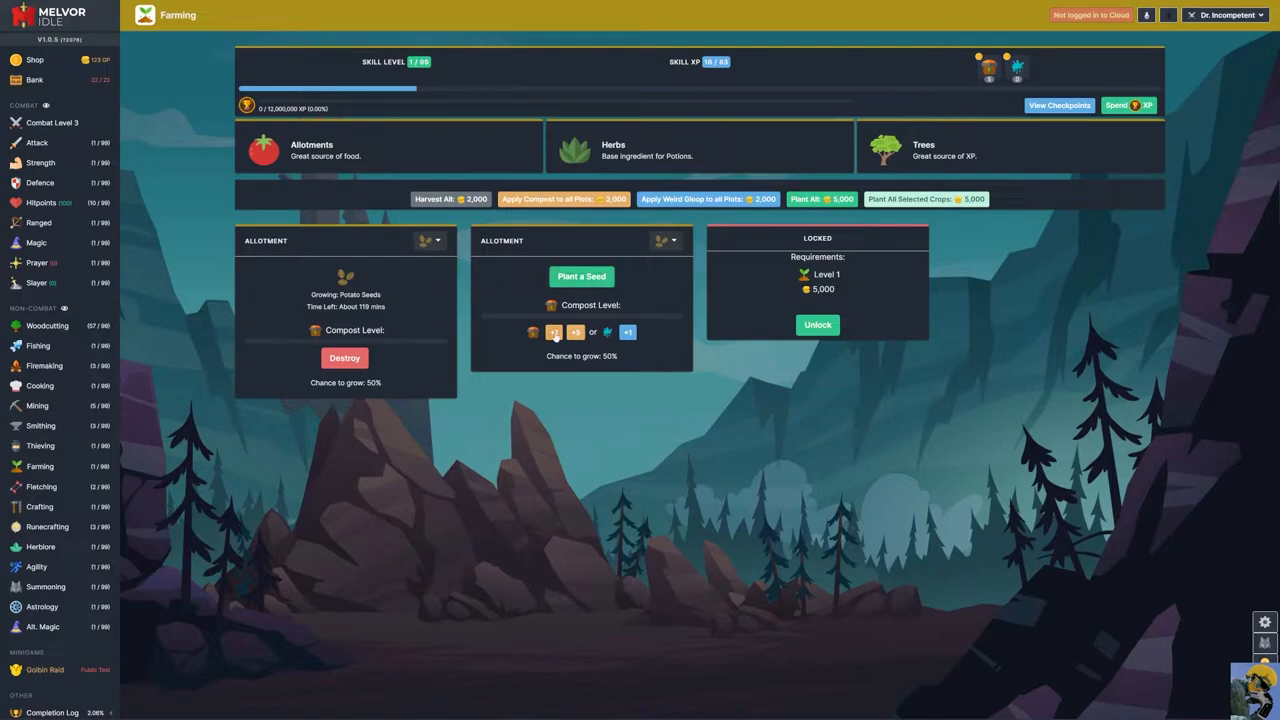
- Compost the second allotment to a 100% growth chance and plant Potato Seeds in it
left_click(552, 332)
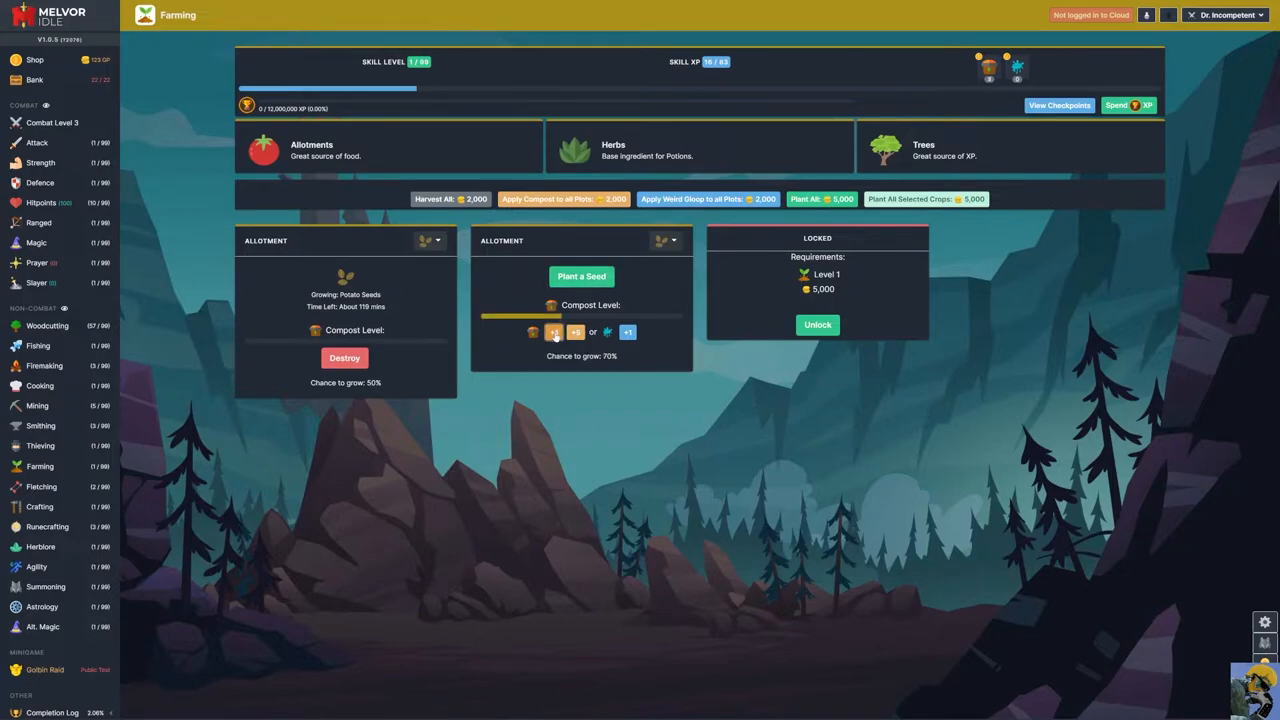
left_click(556, 332)
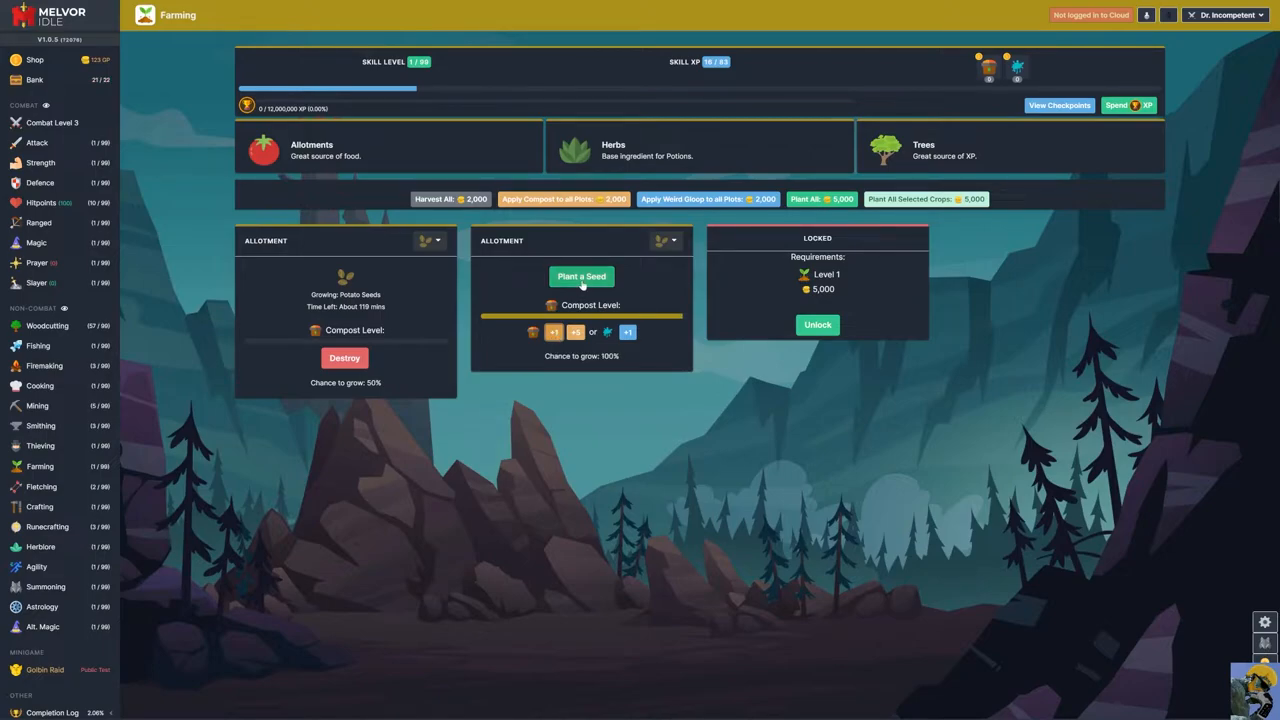
left_click(580, 276)
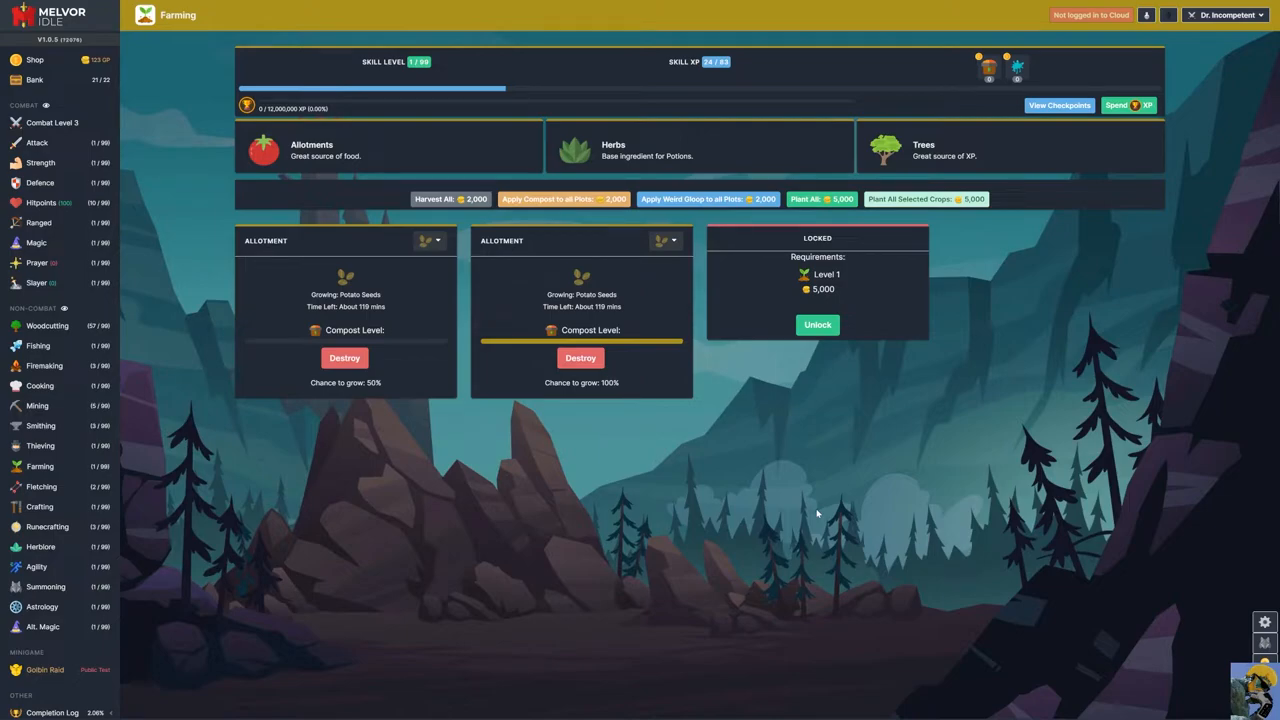
mouse_move(418, 292)
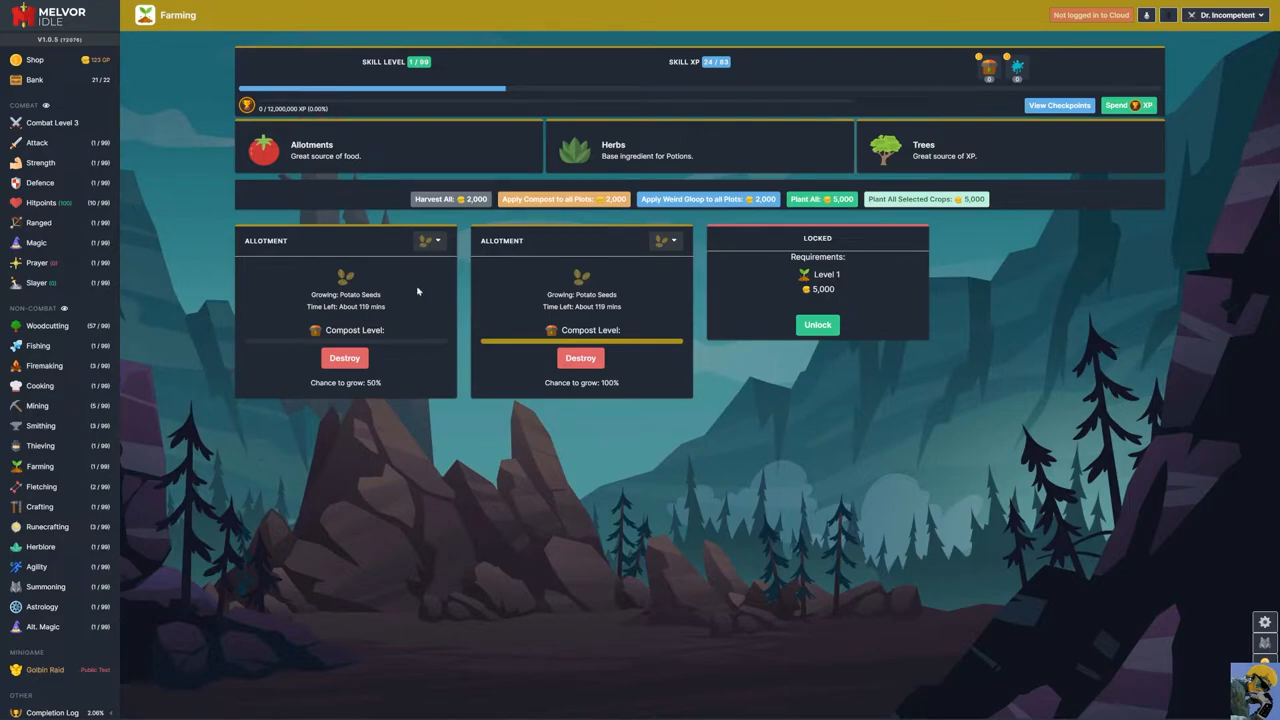
mouse_move(74, 96)
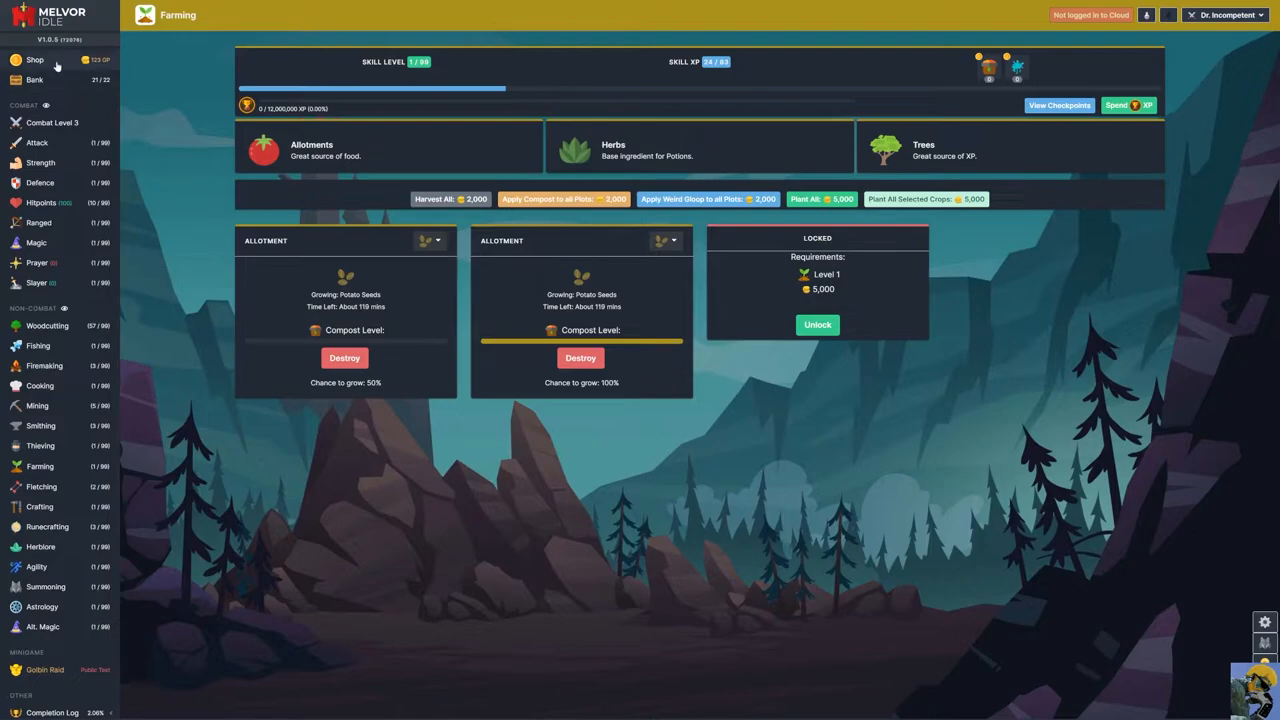
- Sell 20,060 Normal Logs from the bank for 20,060 GP and go to the Shop
left_click(36, 80)
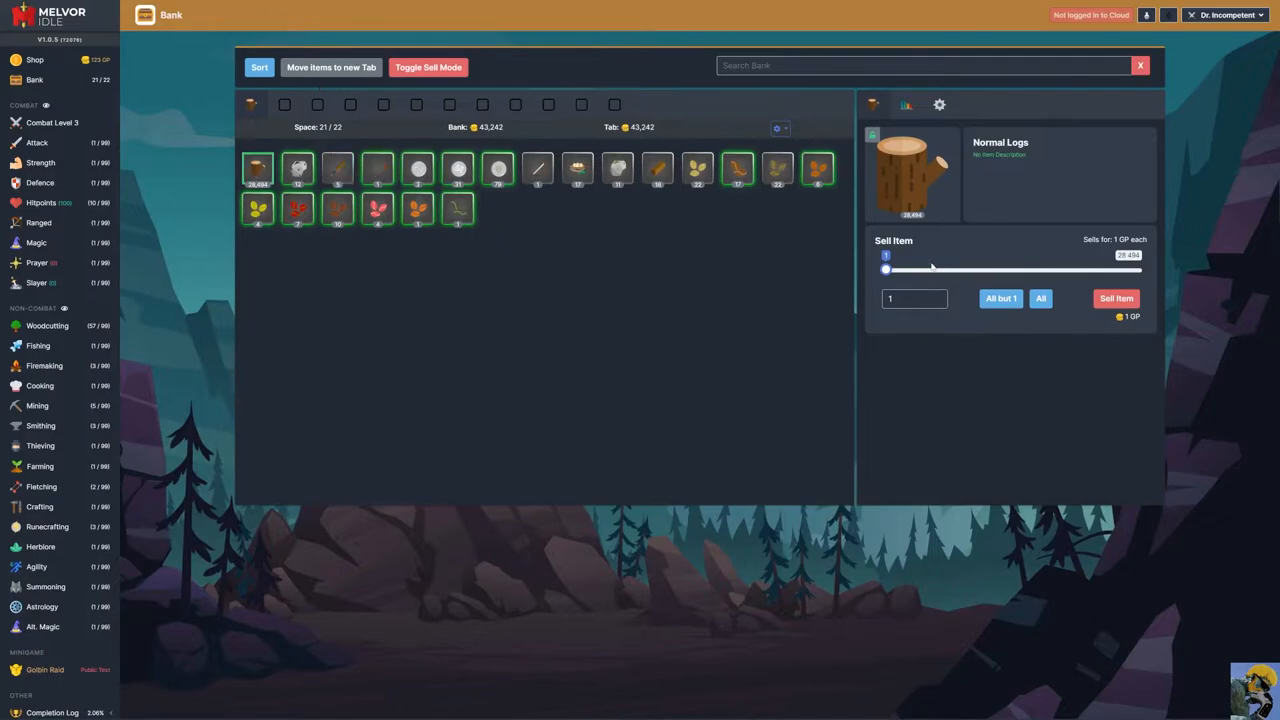
left_click_drag(884, 270, 1036, 270)
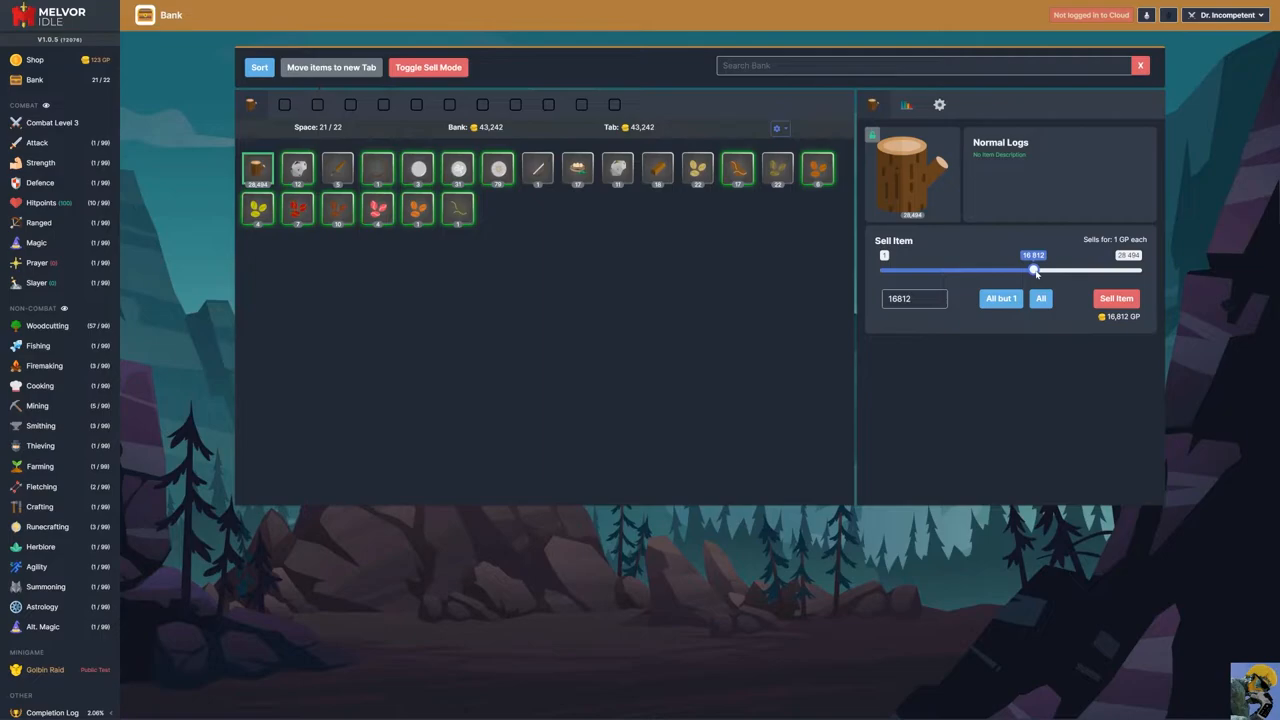
left_click_drag(1036, 272, 1058, 272)
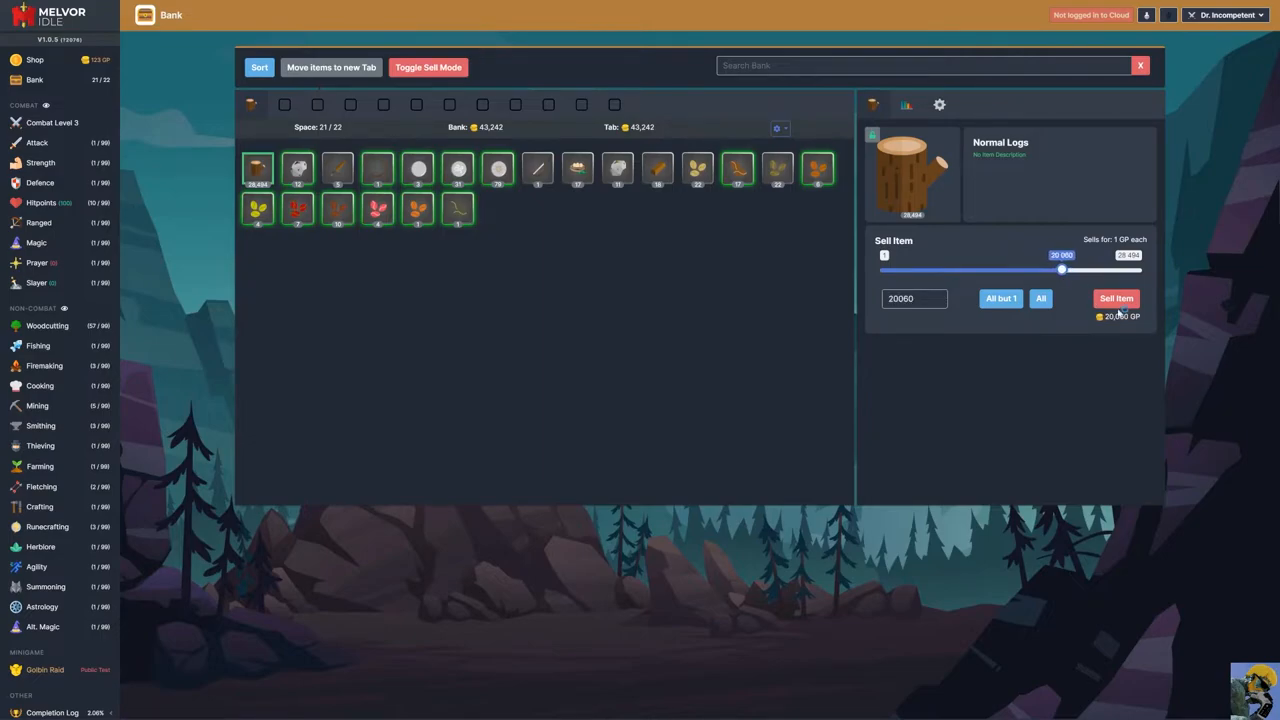
left_click(1116, 298)
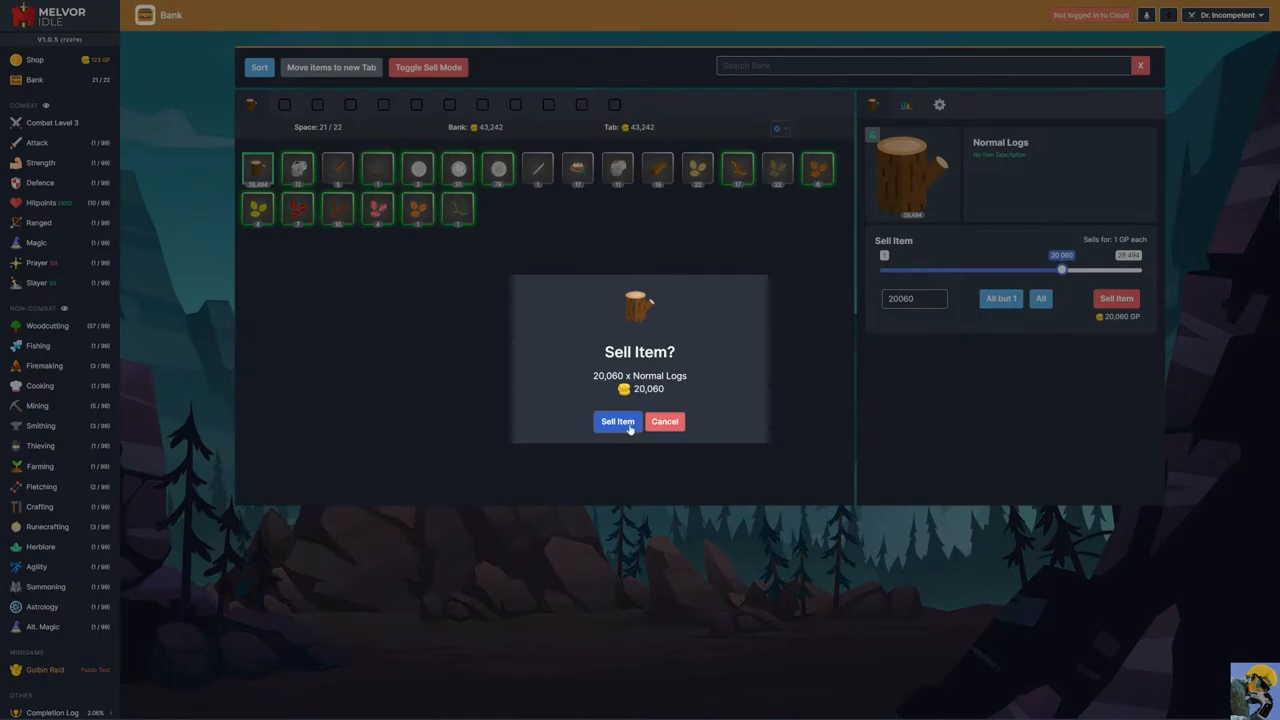
left_click(616, 420)
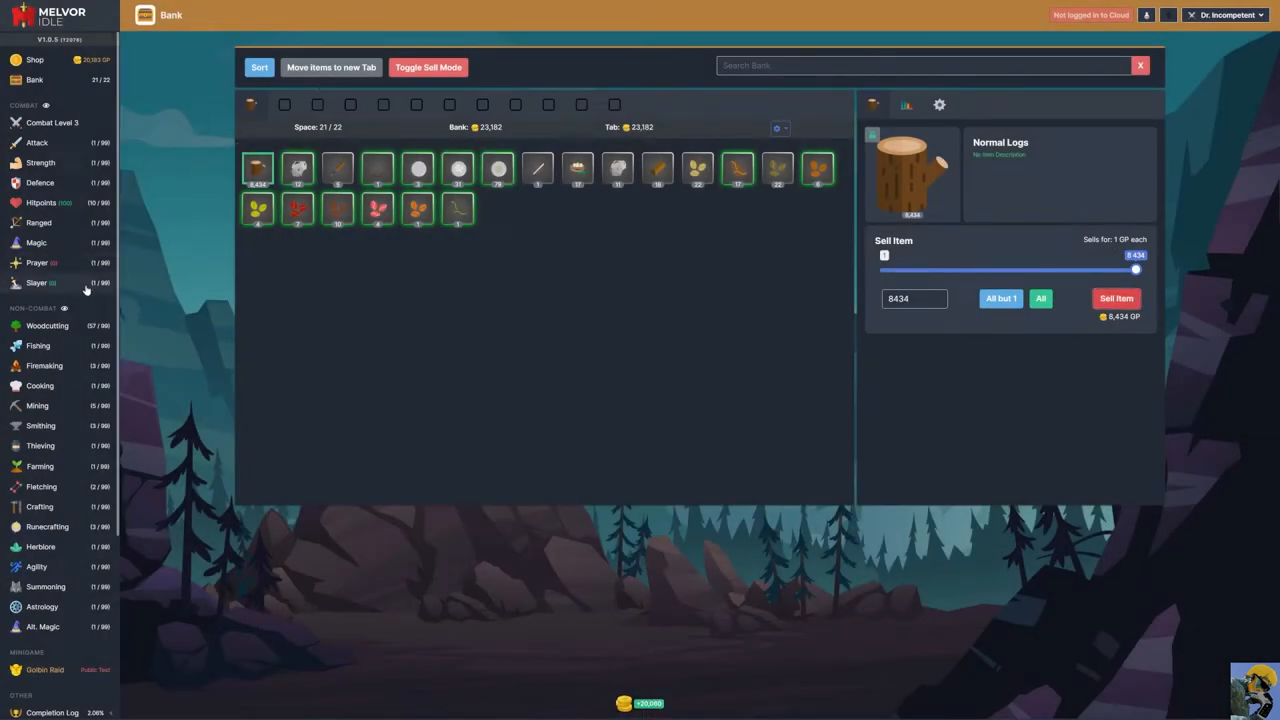
left_click(36, 60)
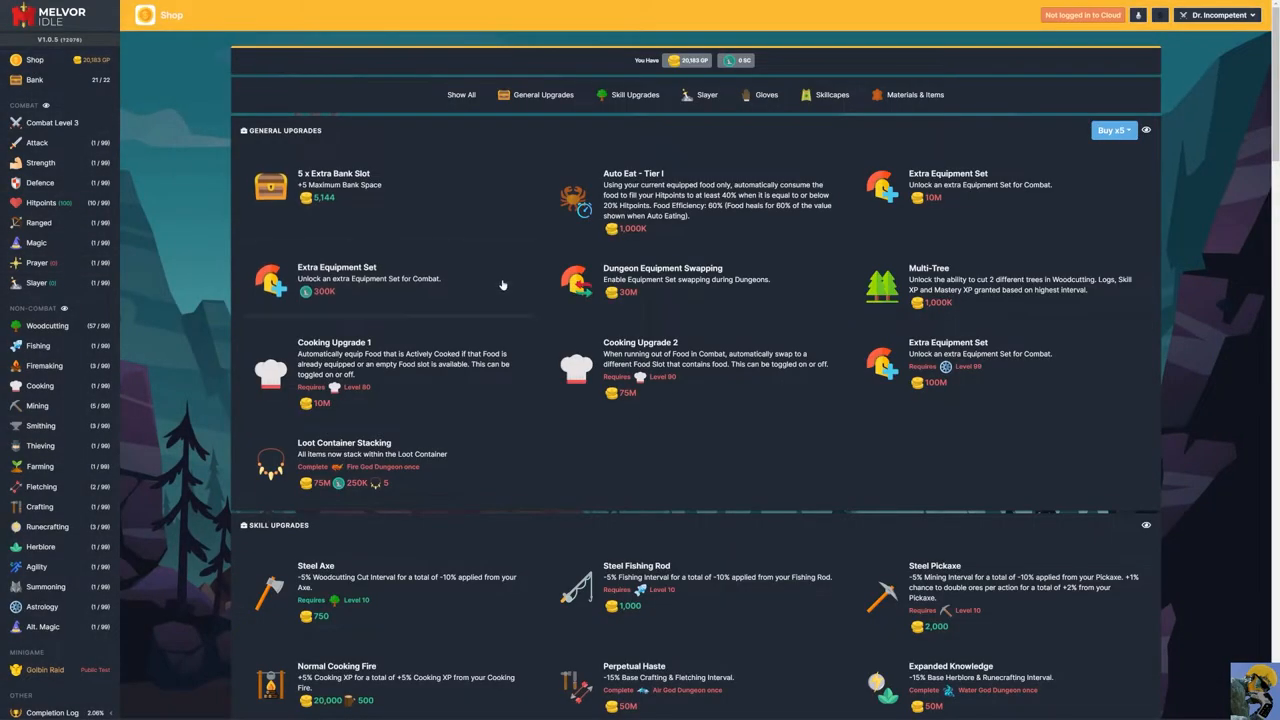
- Buy another 5 extra bank slots and return to the Farming page
left_click(334, 184)
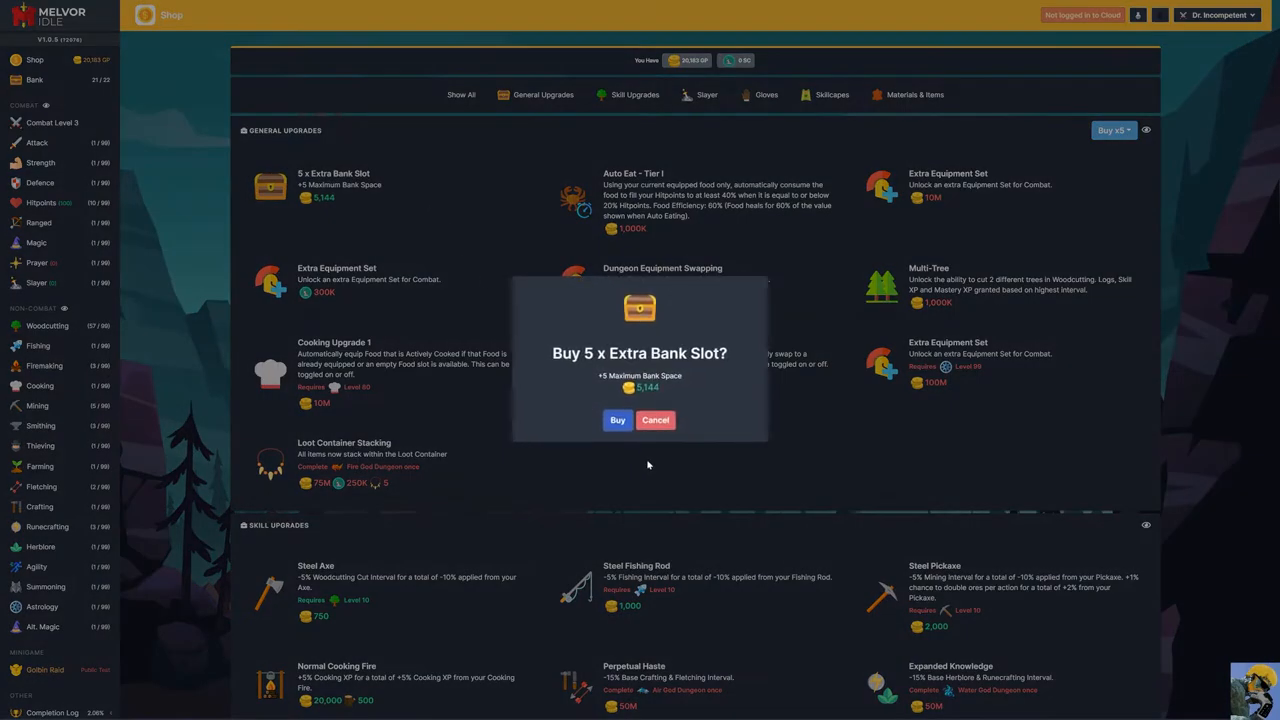
left_click(616, 420)
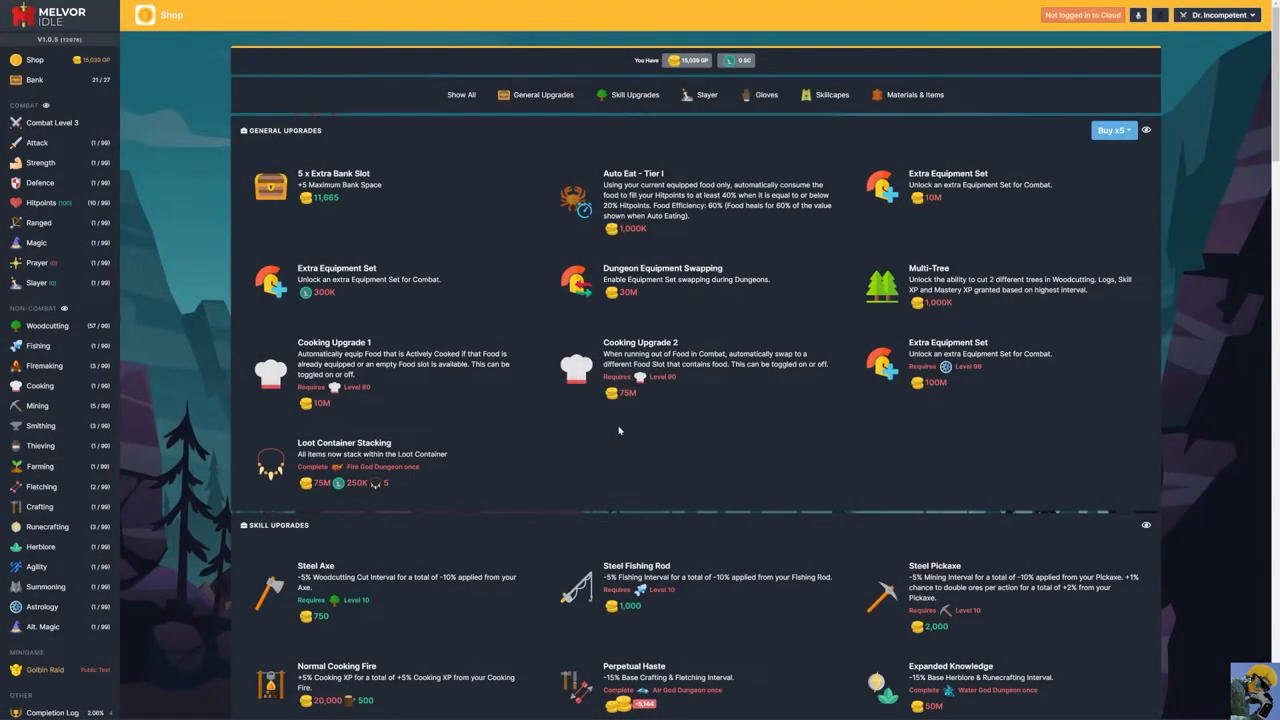
left_click(40, 466)
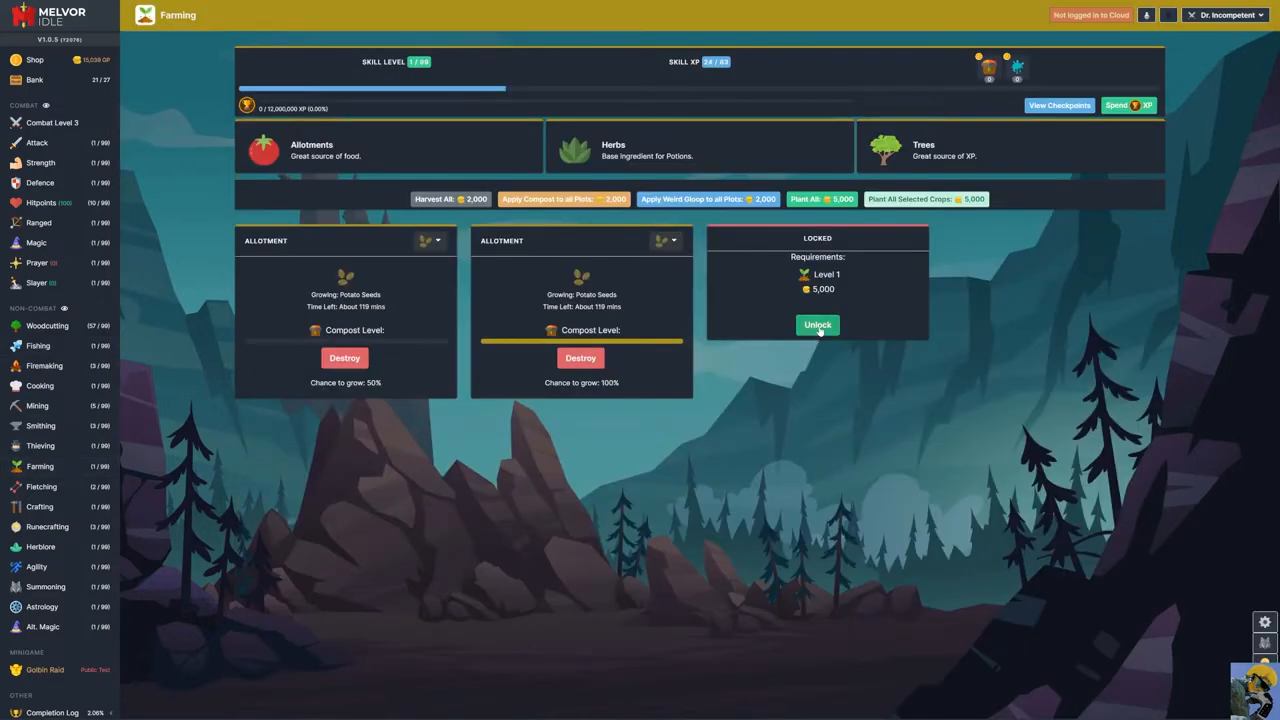
- Unlock the third allotment for 5,000 GP and add compost to it
left_click(816, 324)
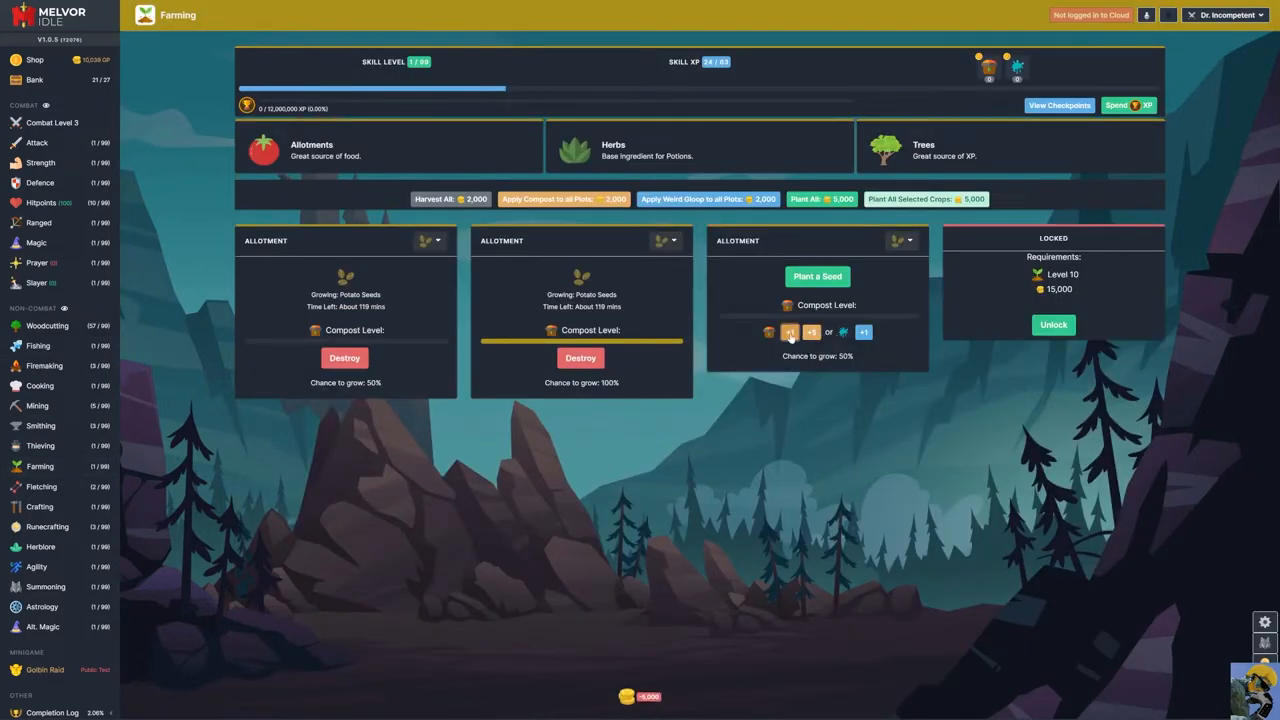
left_click(790, 332)
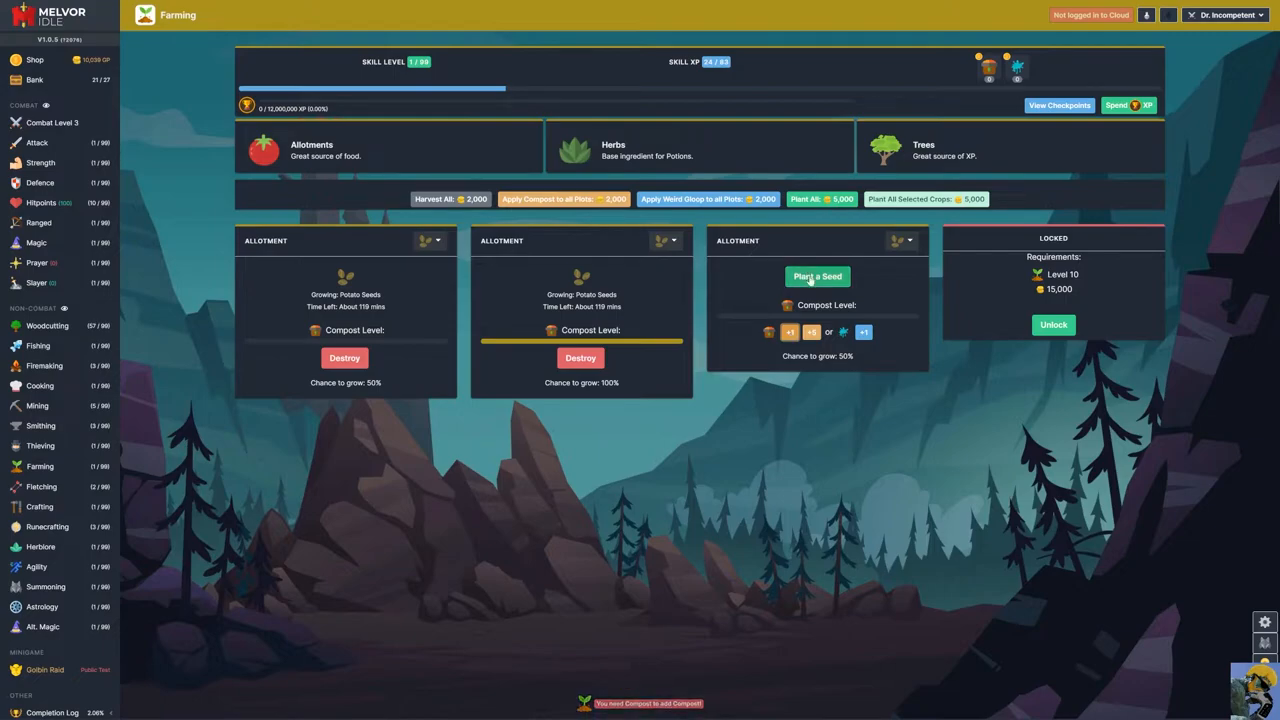
left_click(816, 276)
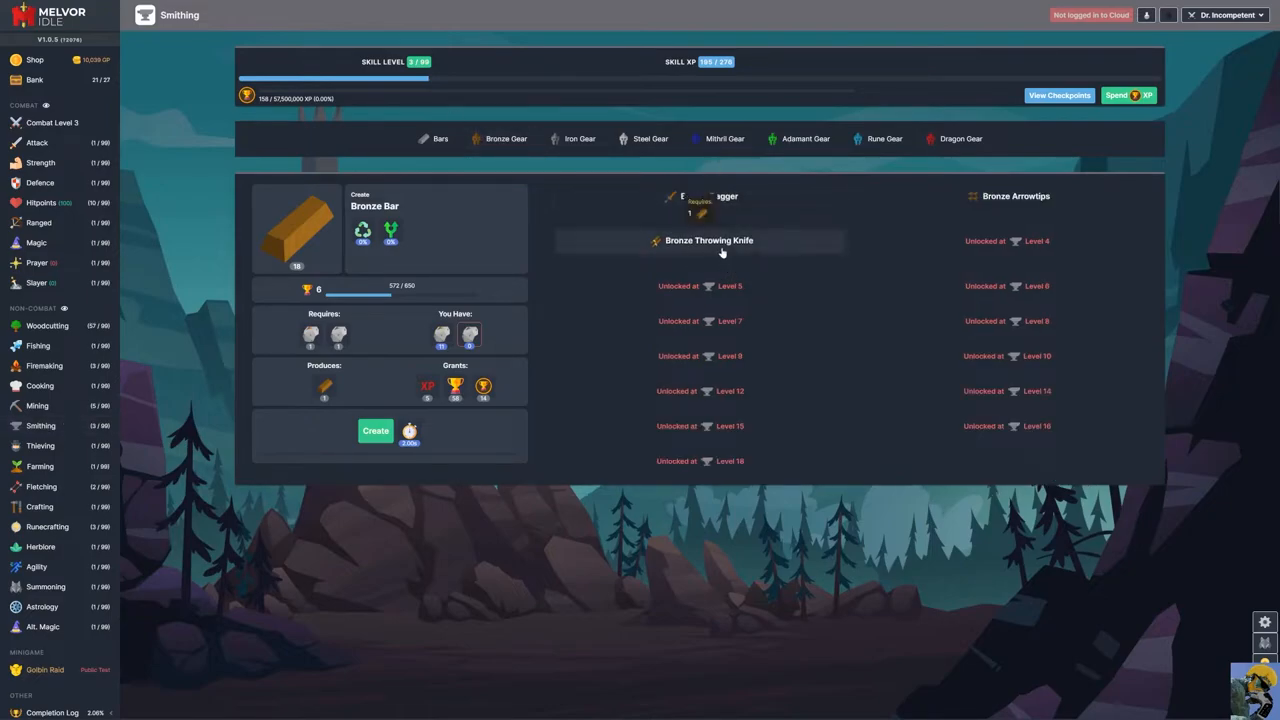
- Select the Bronze Sword recipe under Bronze Gear and create swords from bronze bars
left_click(708, 240)
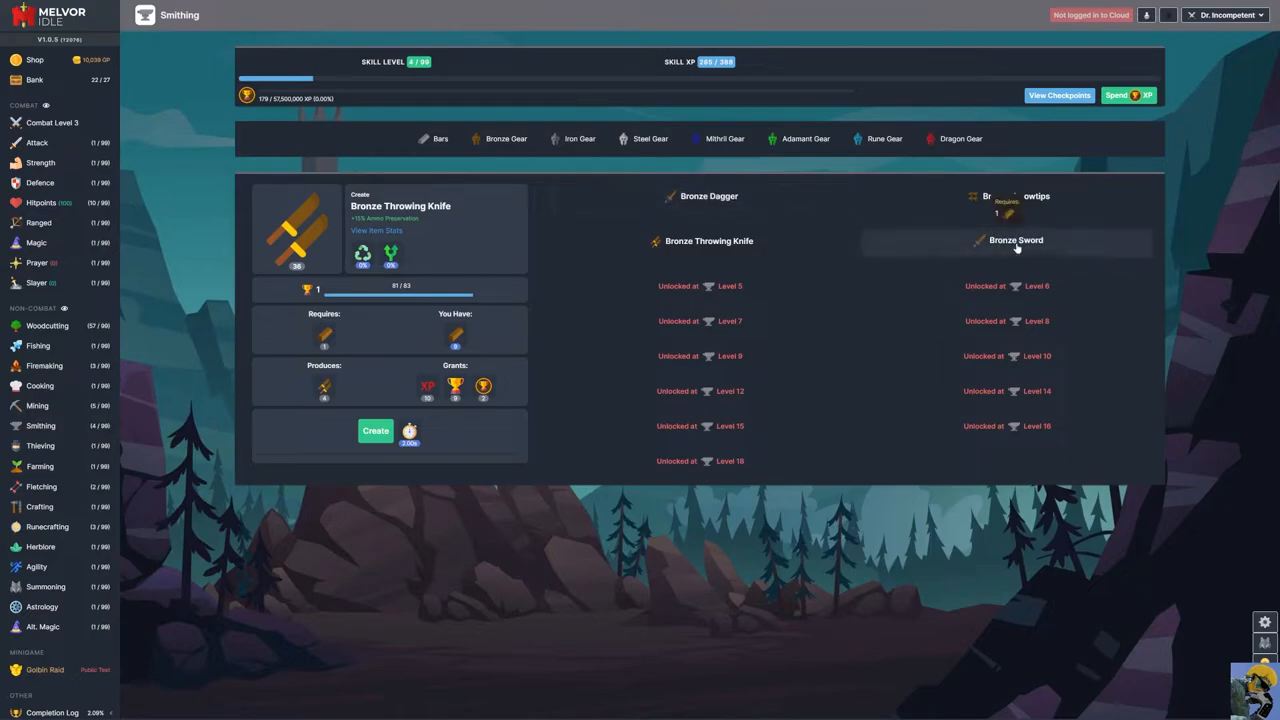
left_click(1016, 240)
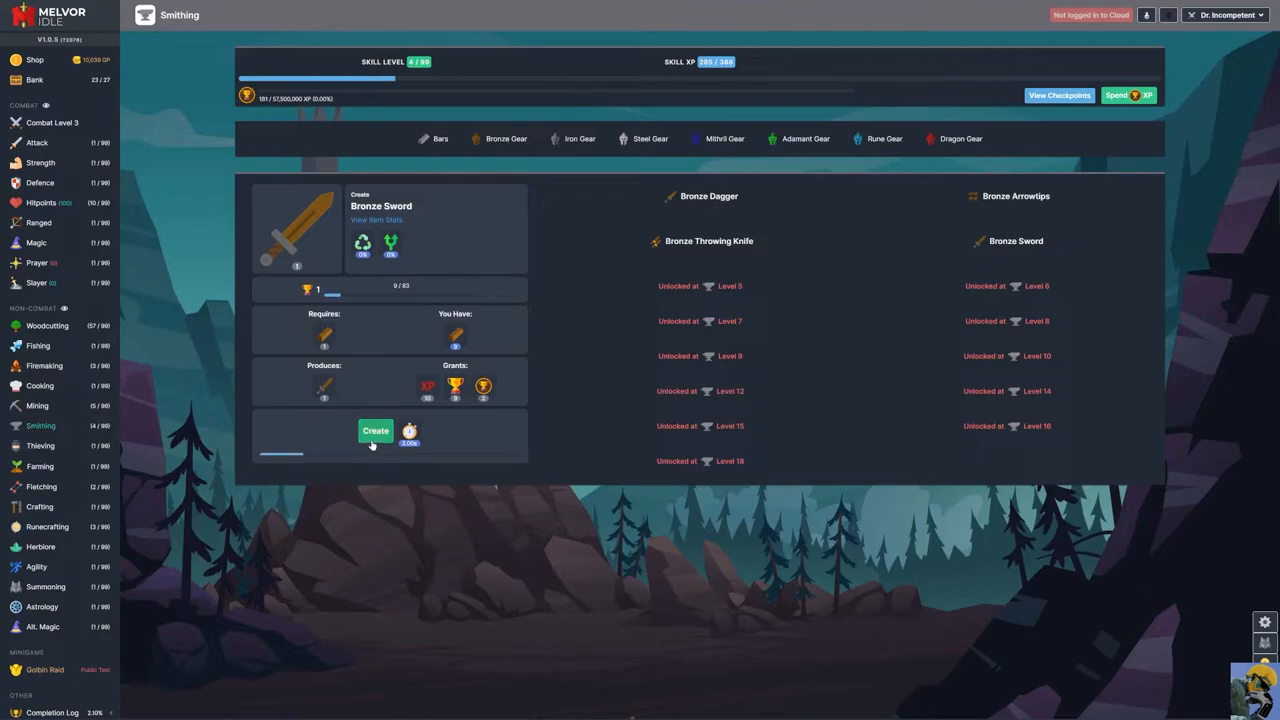
left_click(376, 432)
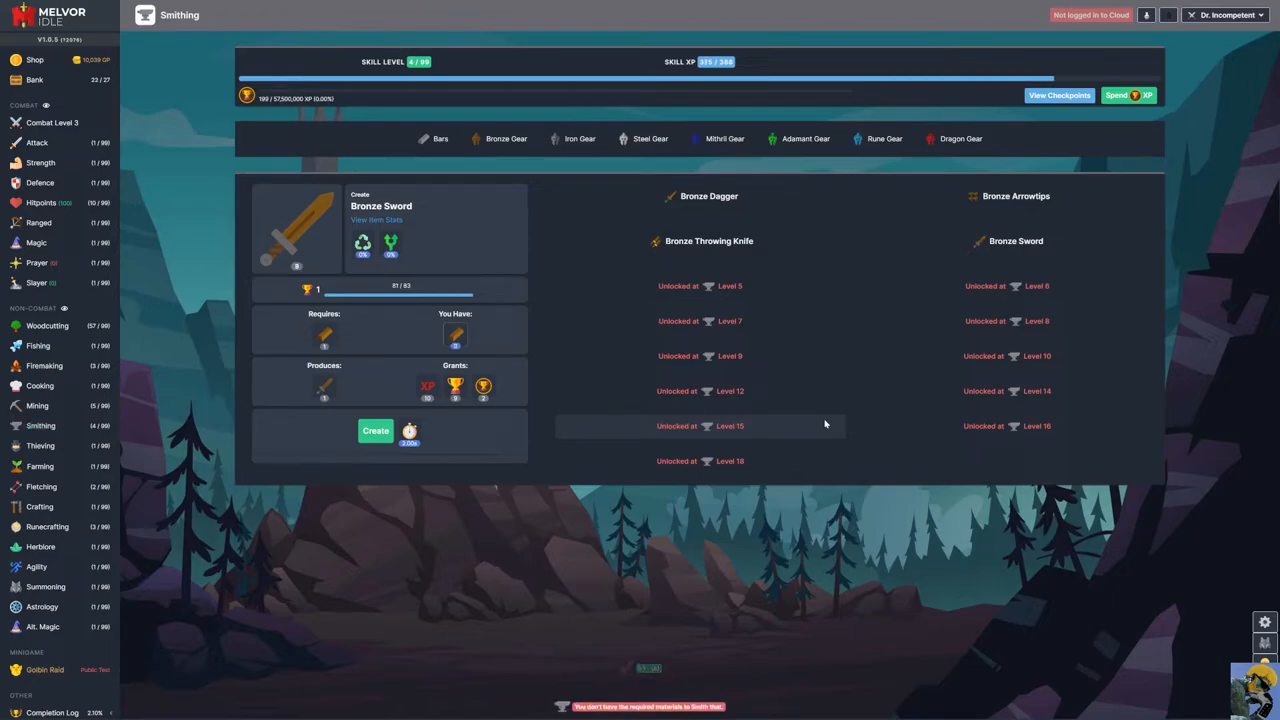
left_click(376, 430)
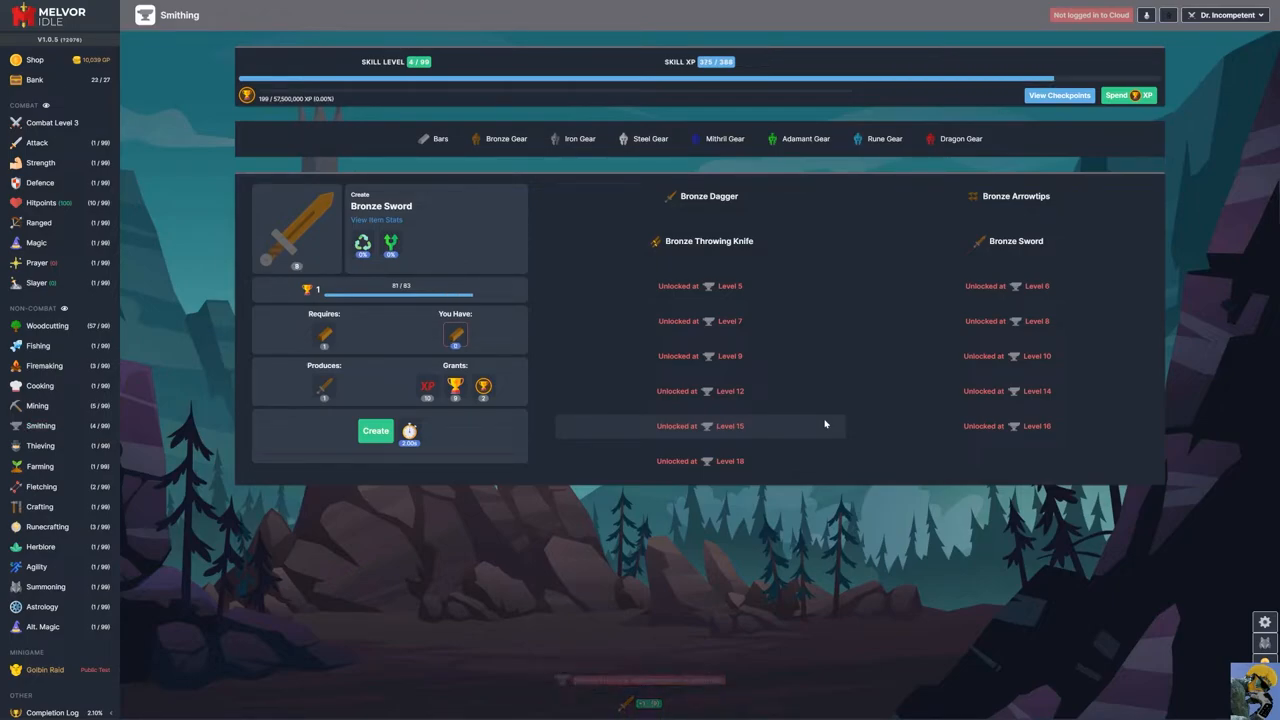
mouse_move(576, 344)
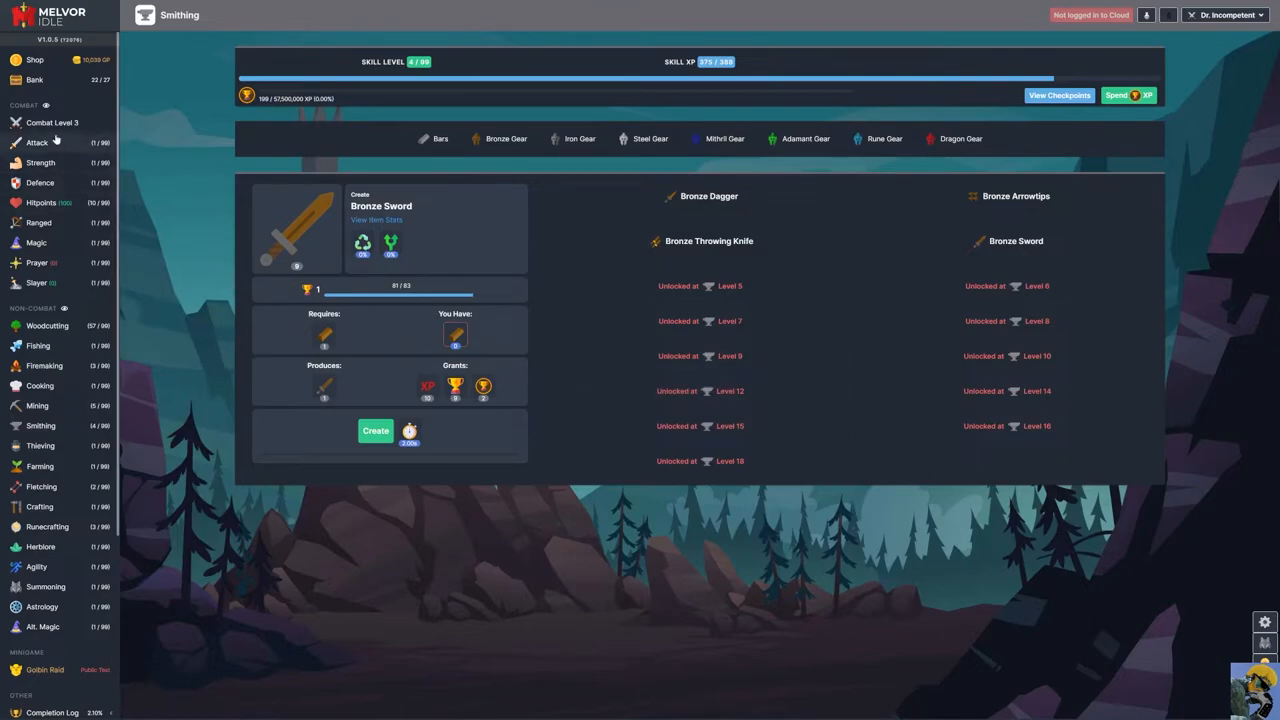
- Equip the Bronze Sword in place of the magic wand, check the bank, and return to Combat
left_click(52, 122)
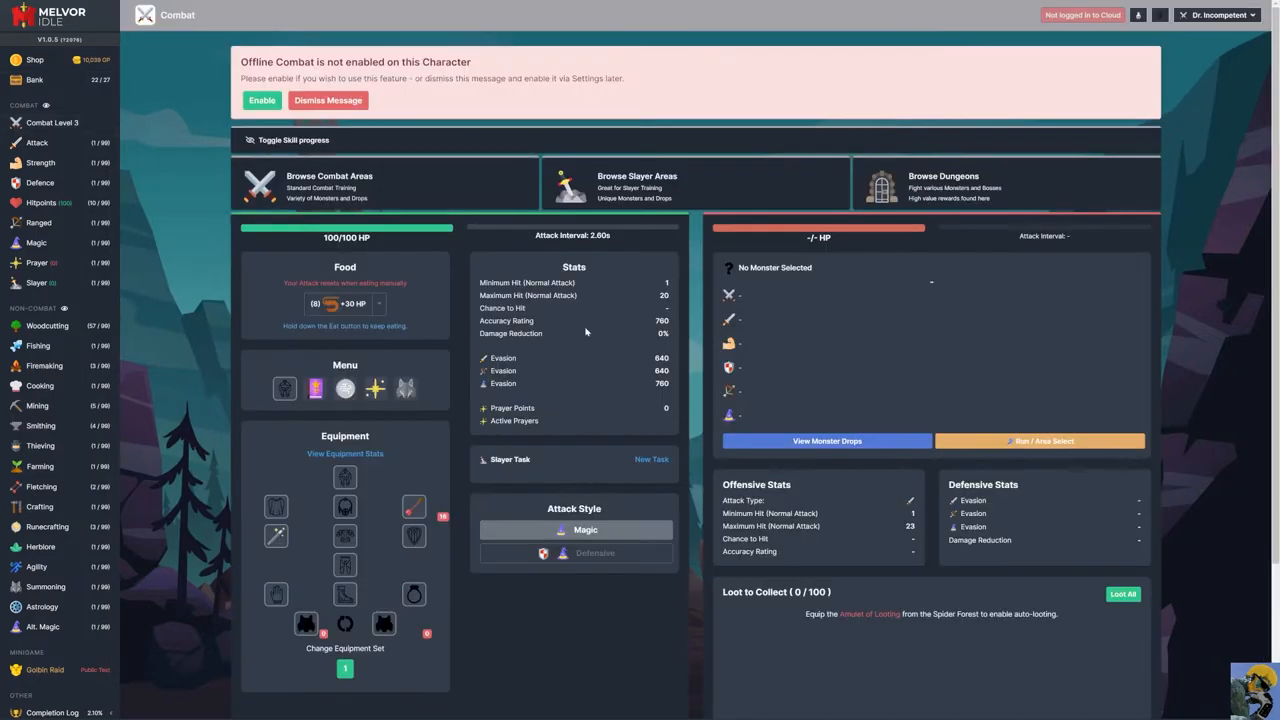
mouse_move(276, 536)
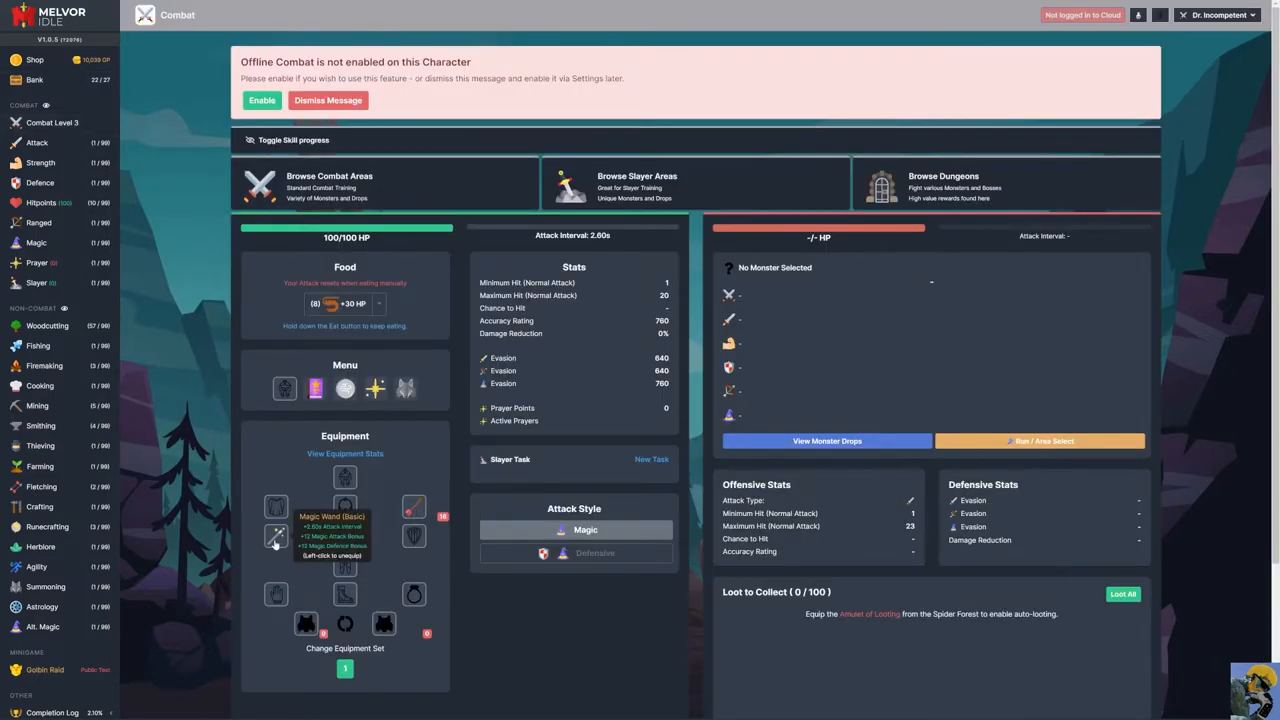
left_click(276, 536)
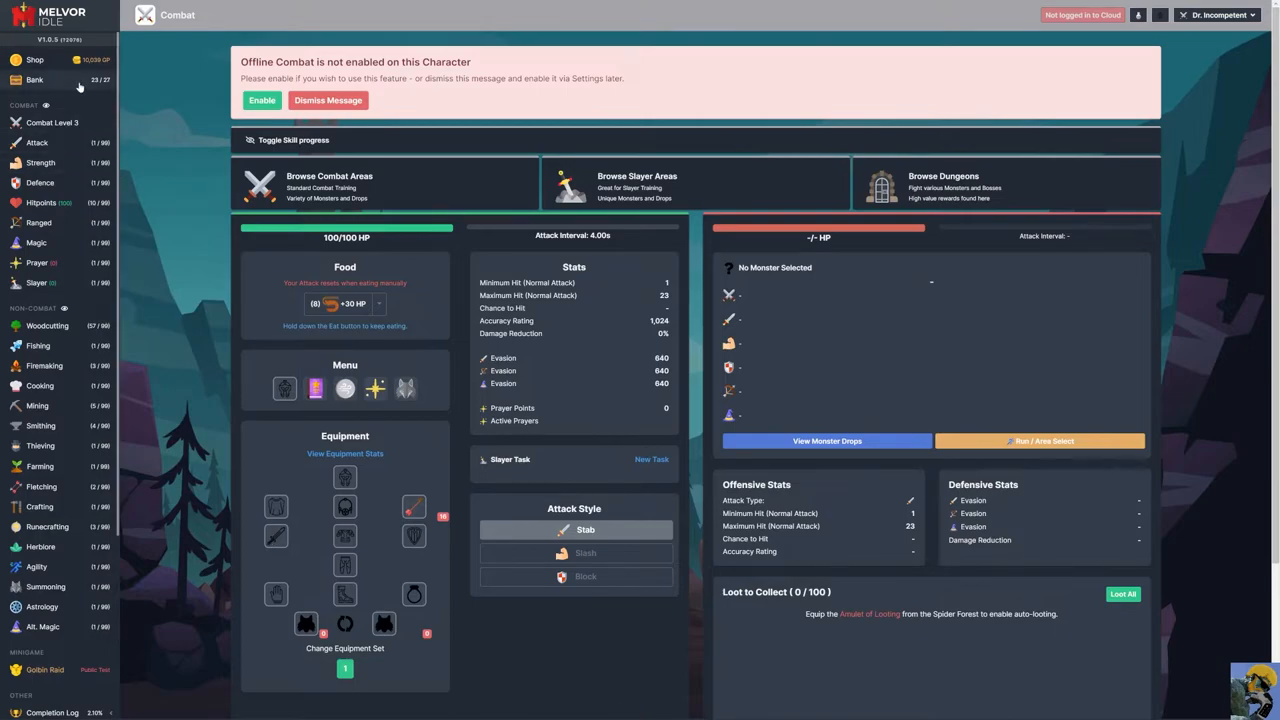
left_click(34, 80)
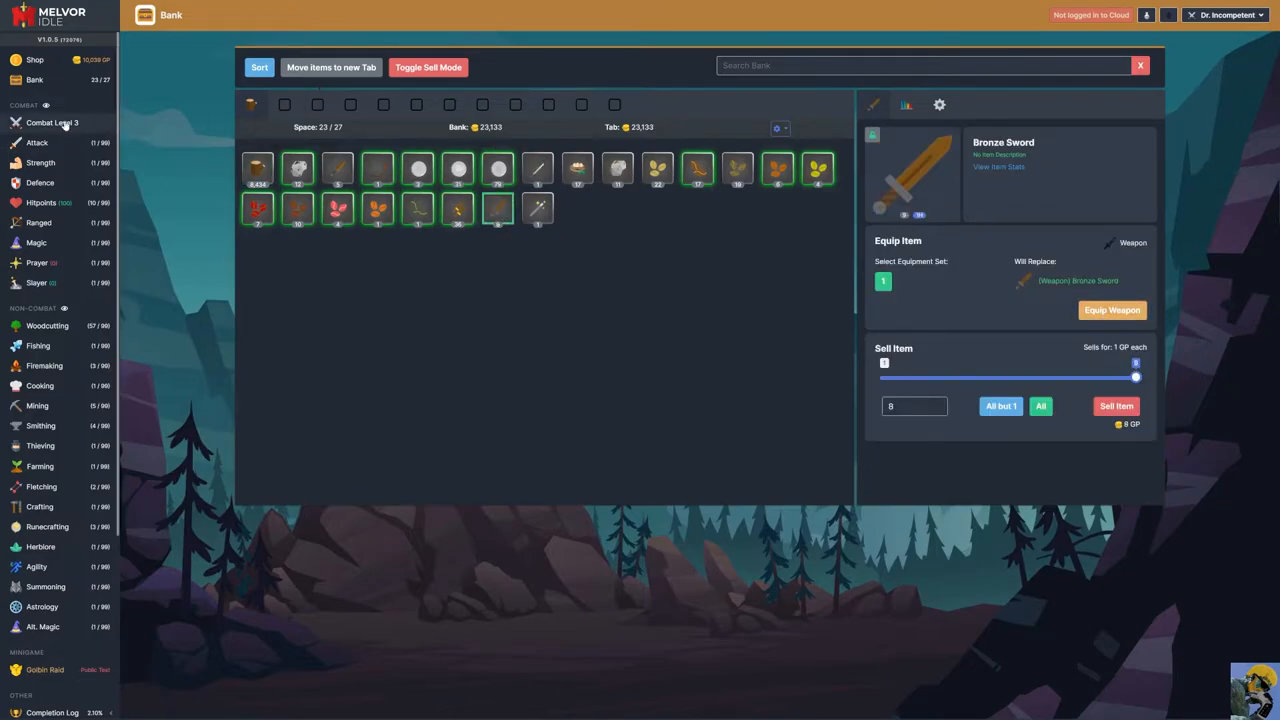
left_click(36, 142)
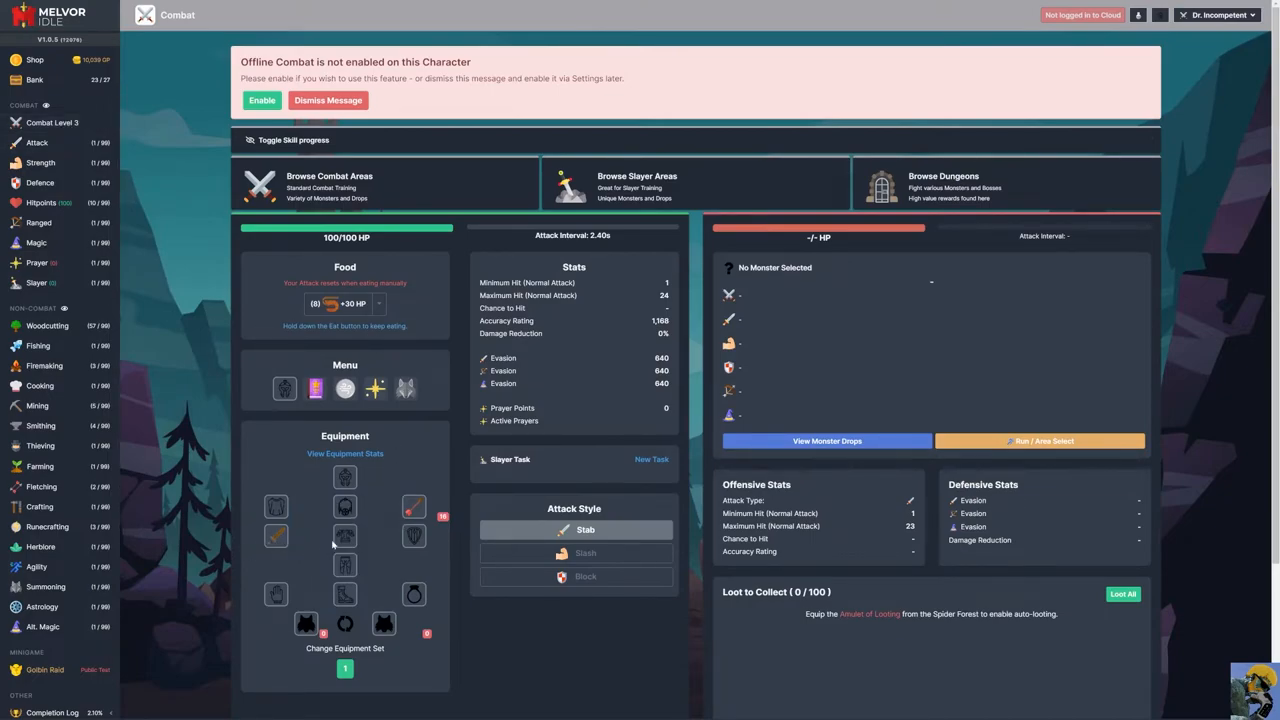
mouse_move(396, 660)
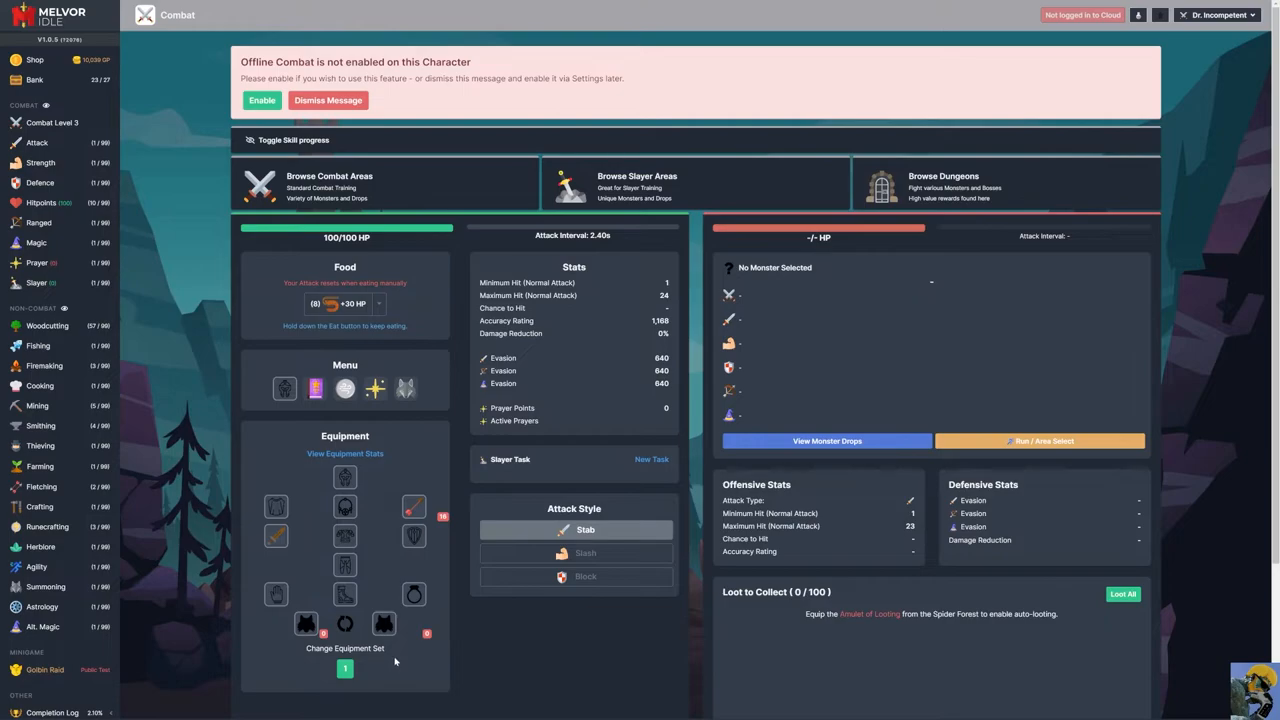
mouse_move(396, 658)
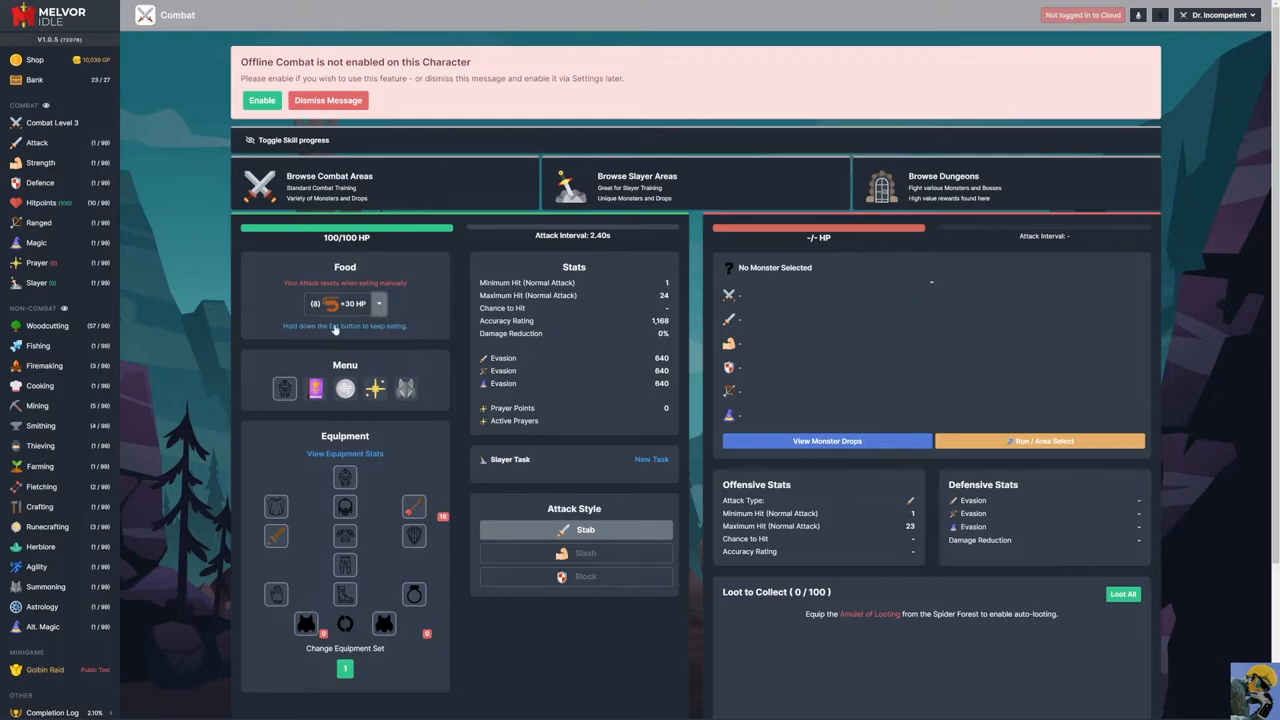
mouse_move(36, 404)
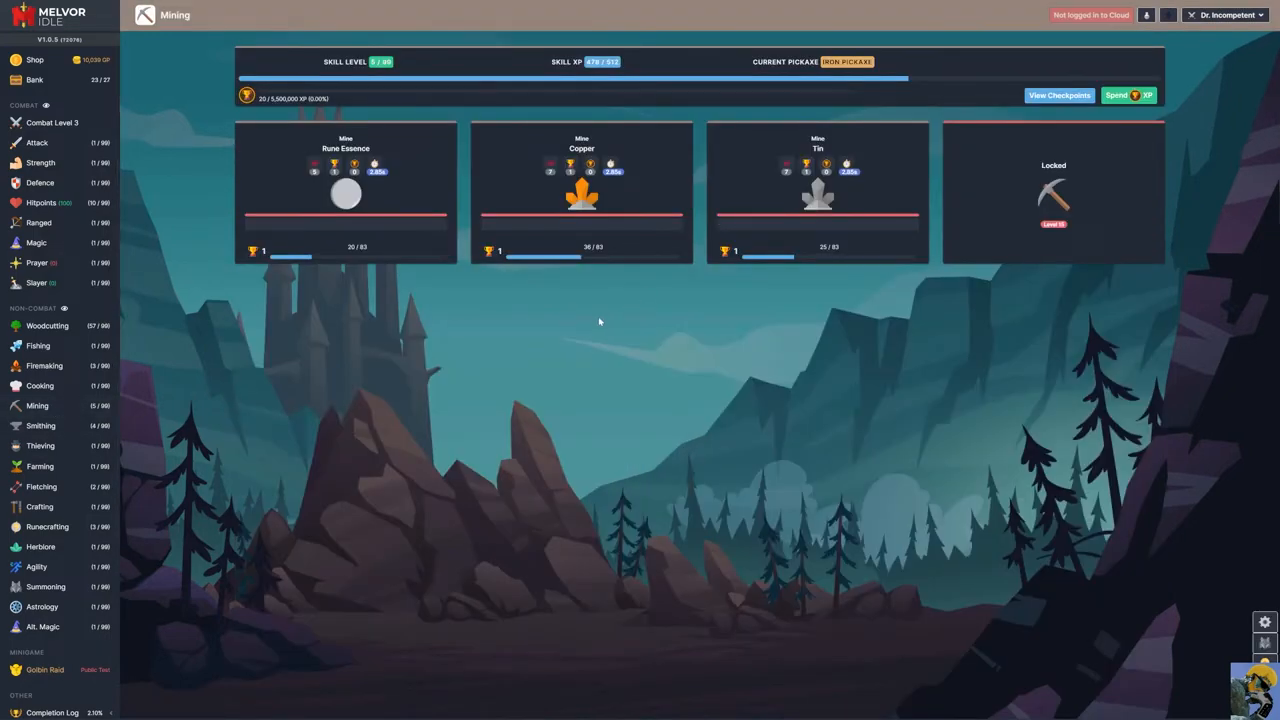
- Start mining the Copper rock, then return to the Combat overview
left_click(580, 190)
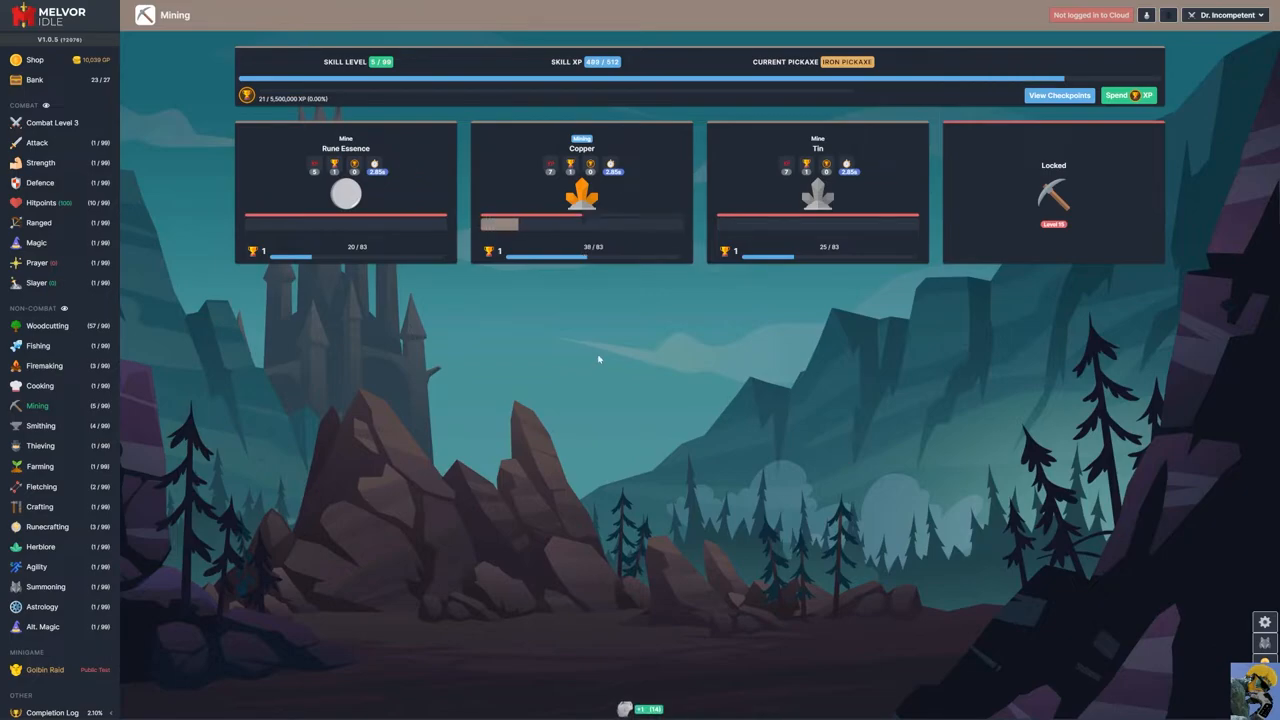
left_click(52, 122)
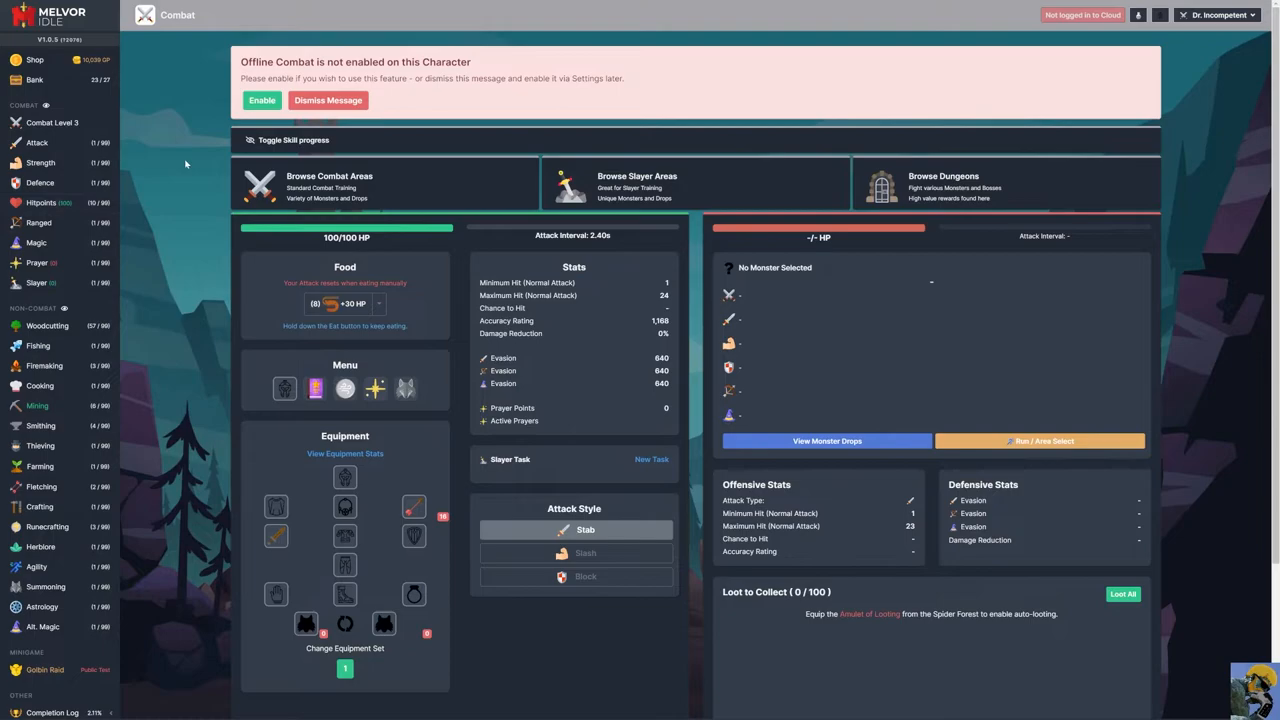
mouse_move(188, 156)
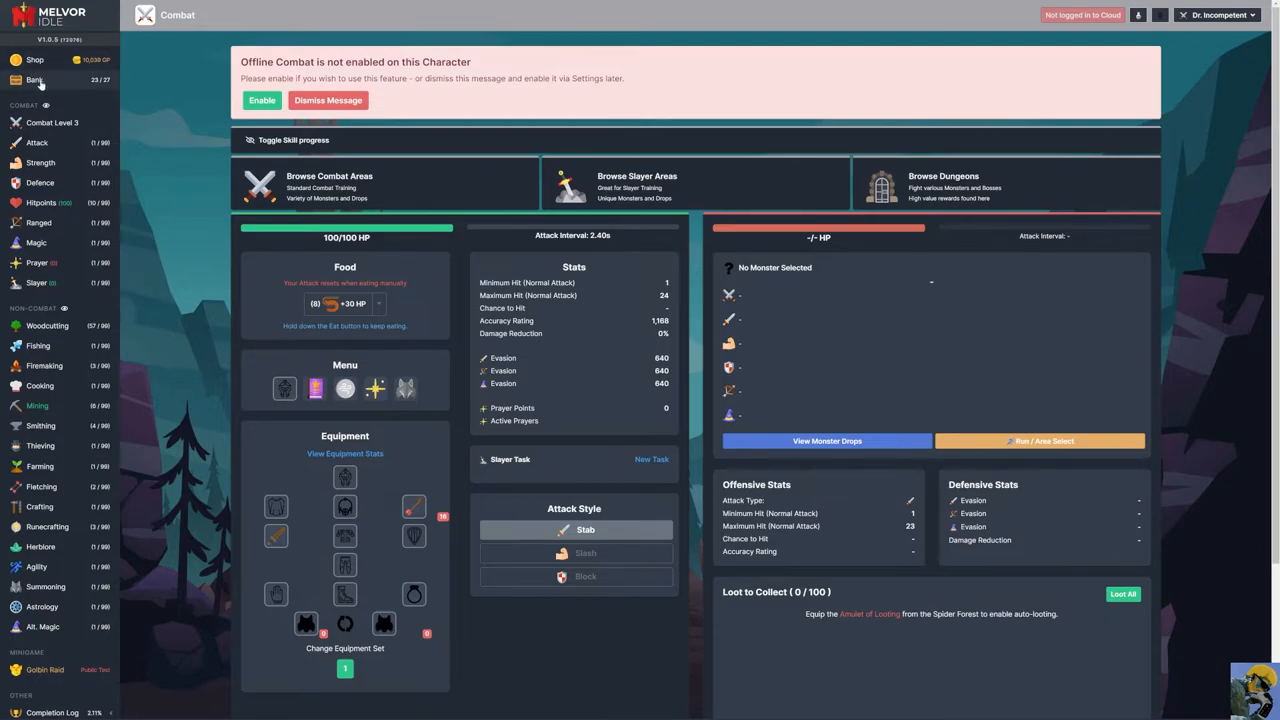
- Open all the Bird Nests in the bank into seeds and dismiss the results
left_click(34, 80)
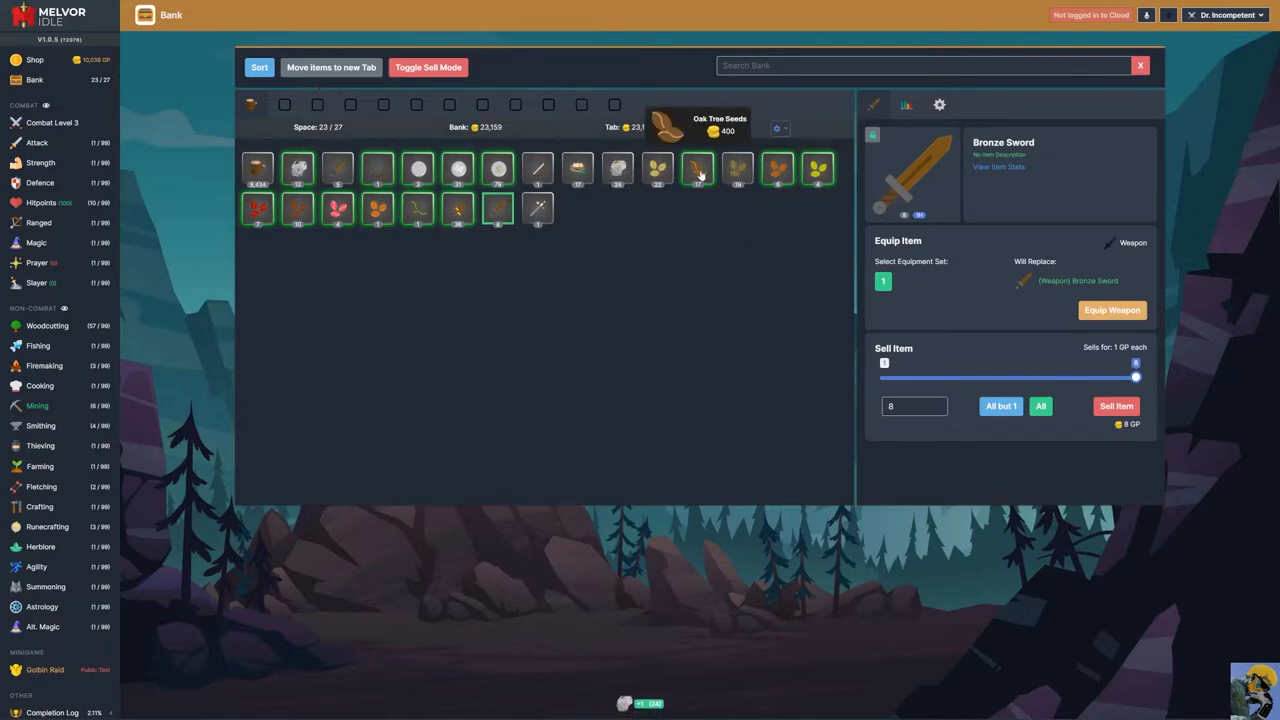
left_click(578, 168)
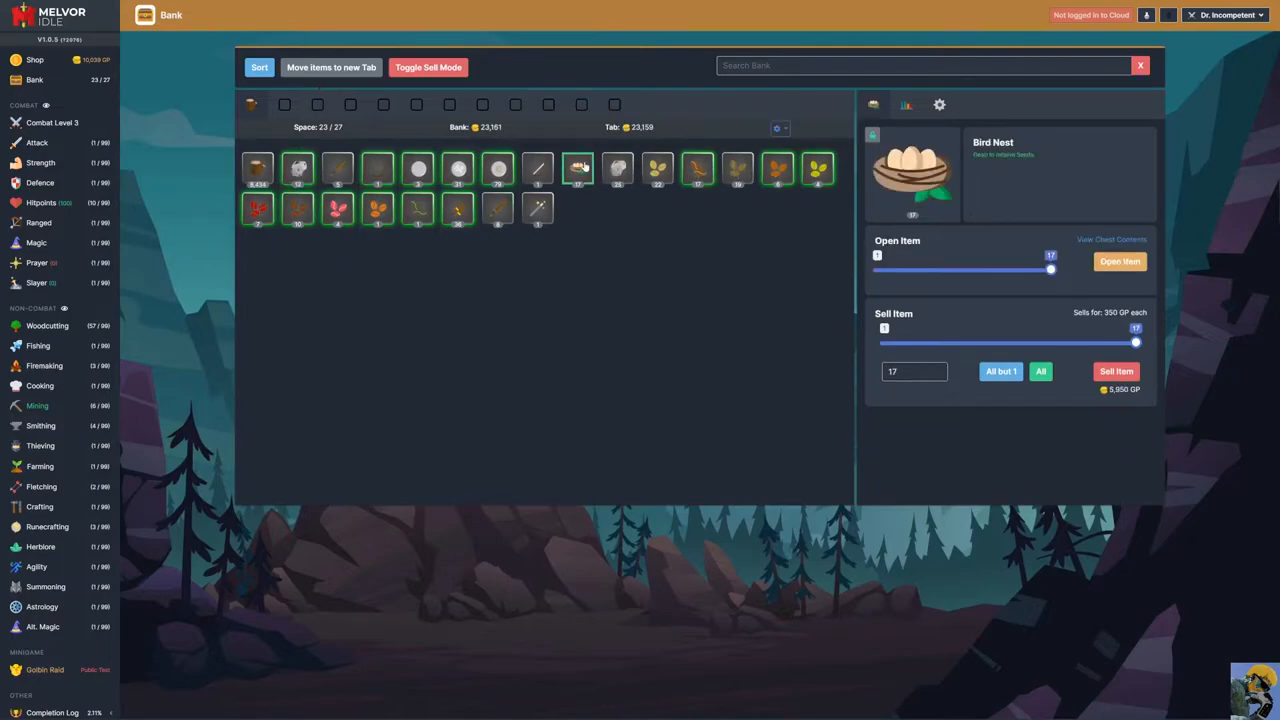
left_click(1120, 260)
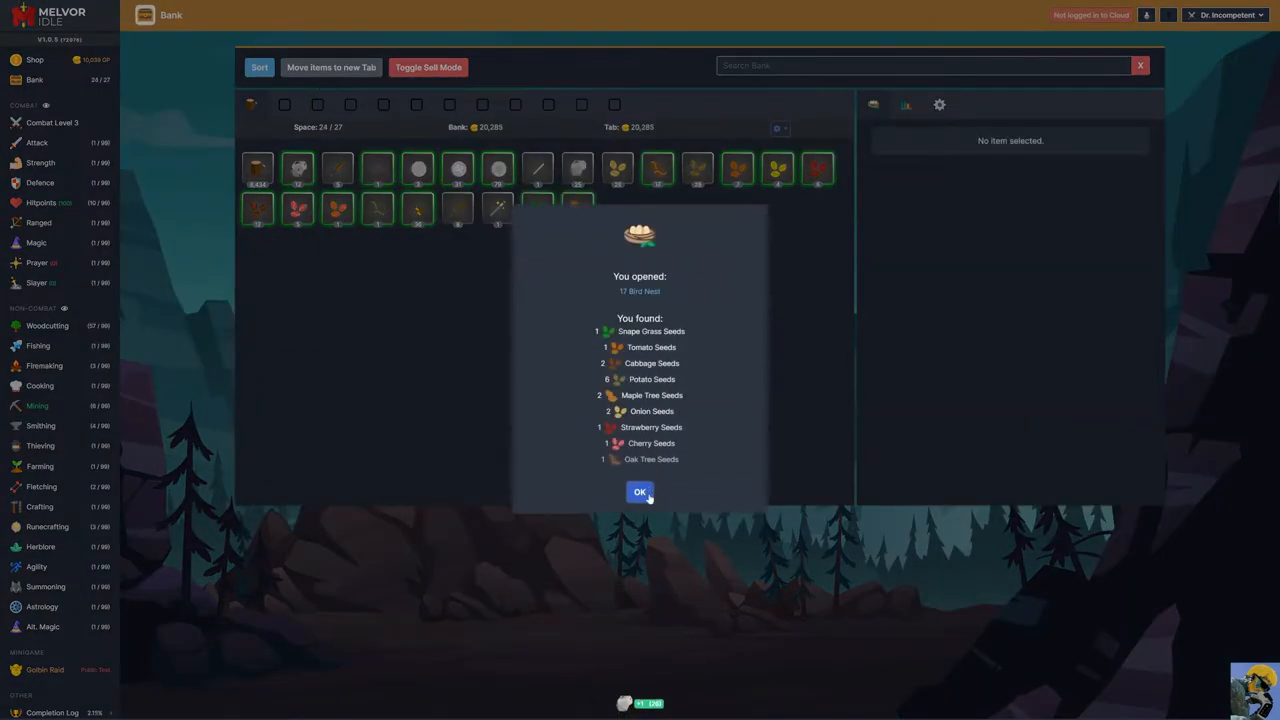
left_click(640, 492)
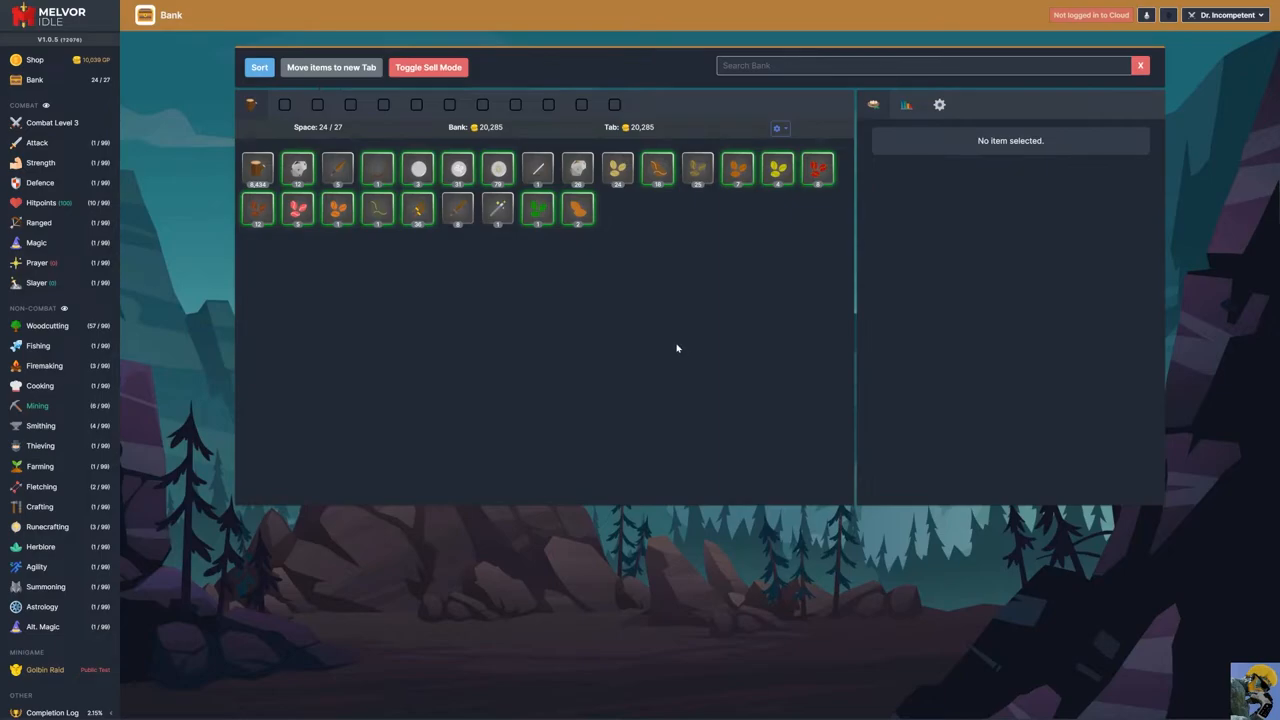
mouse_move(700, 330)
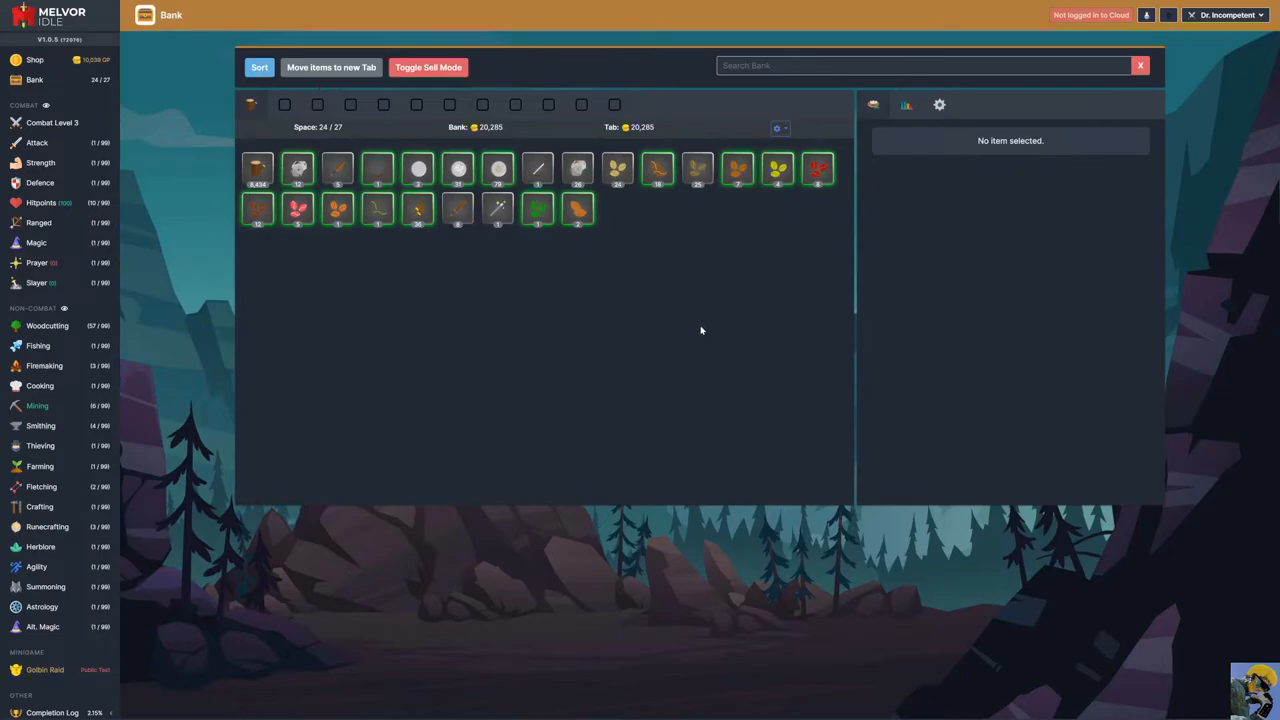
mouse_move(378, 168)
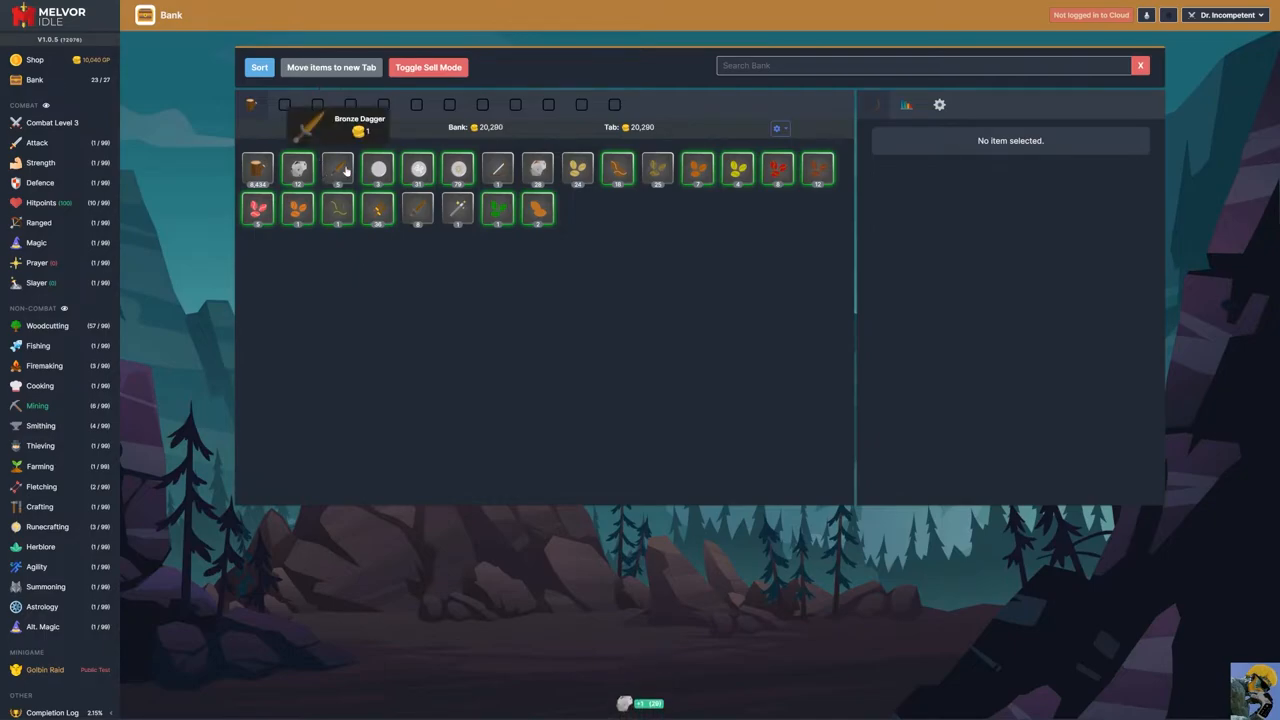
- Sell the five Bronze Daggers from the bank to free space
left_click(338, 168)
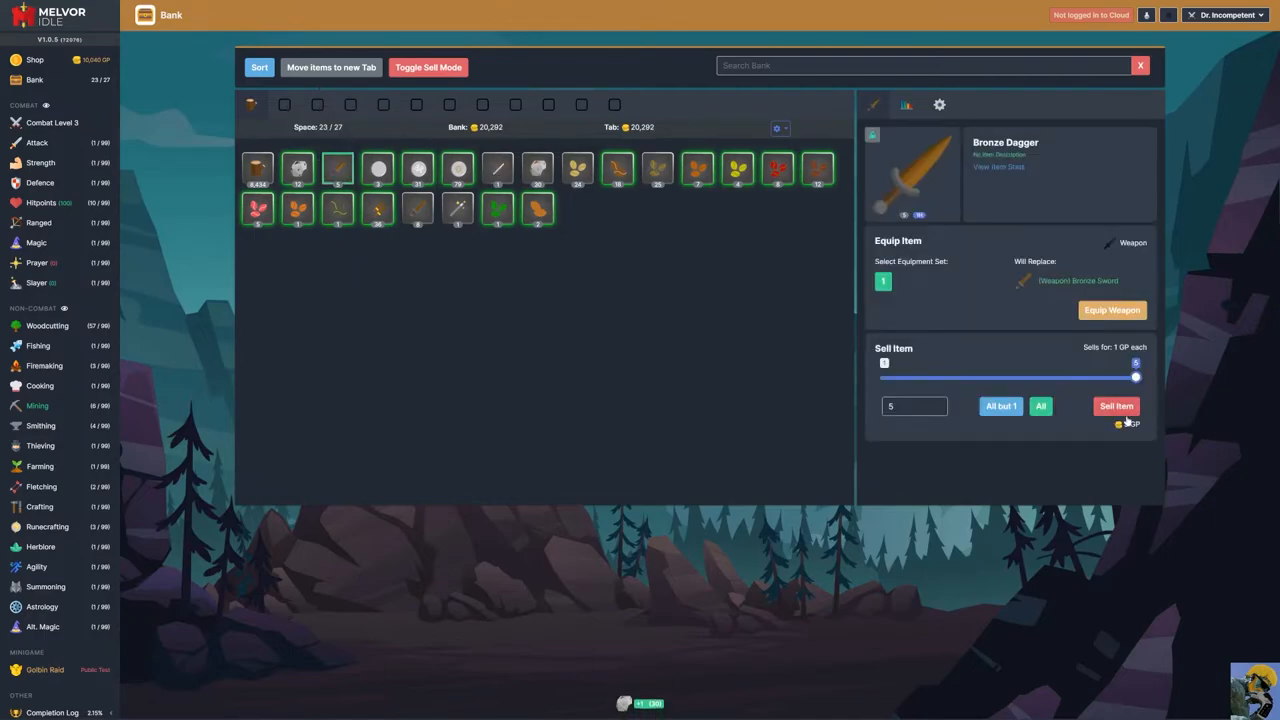
left_click(1116, 404)
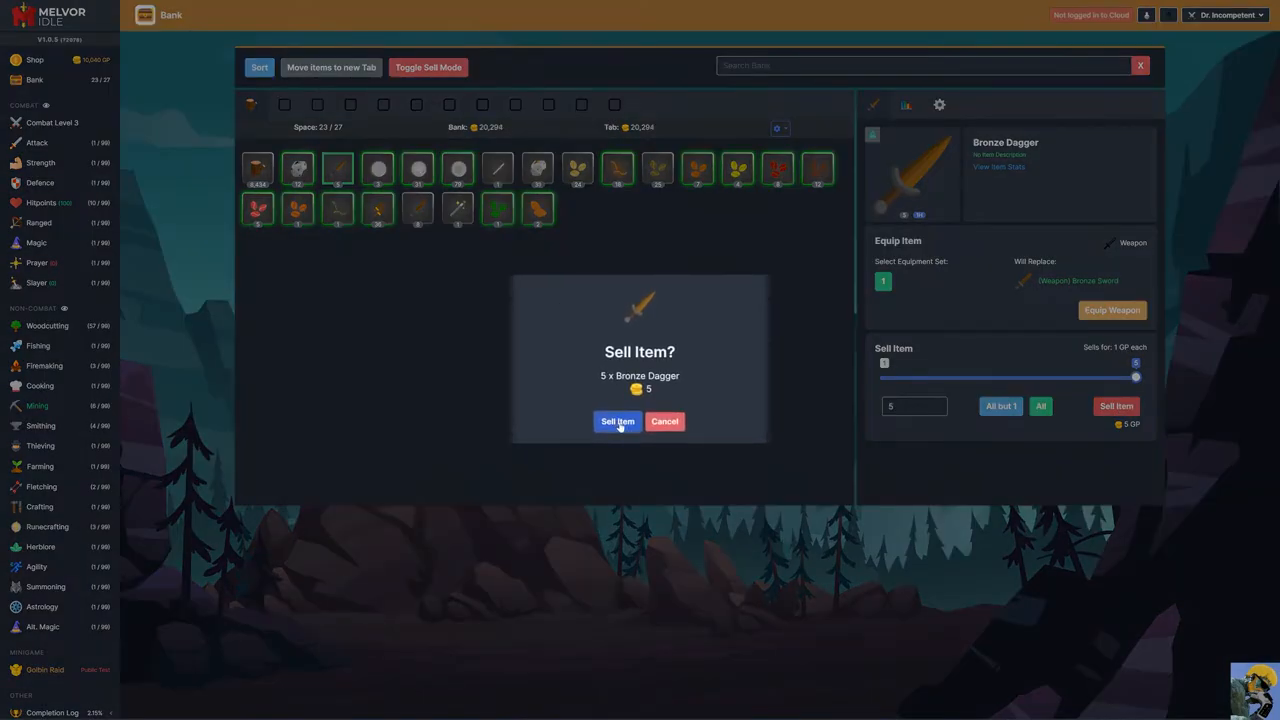
left_click(616, 420)
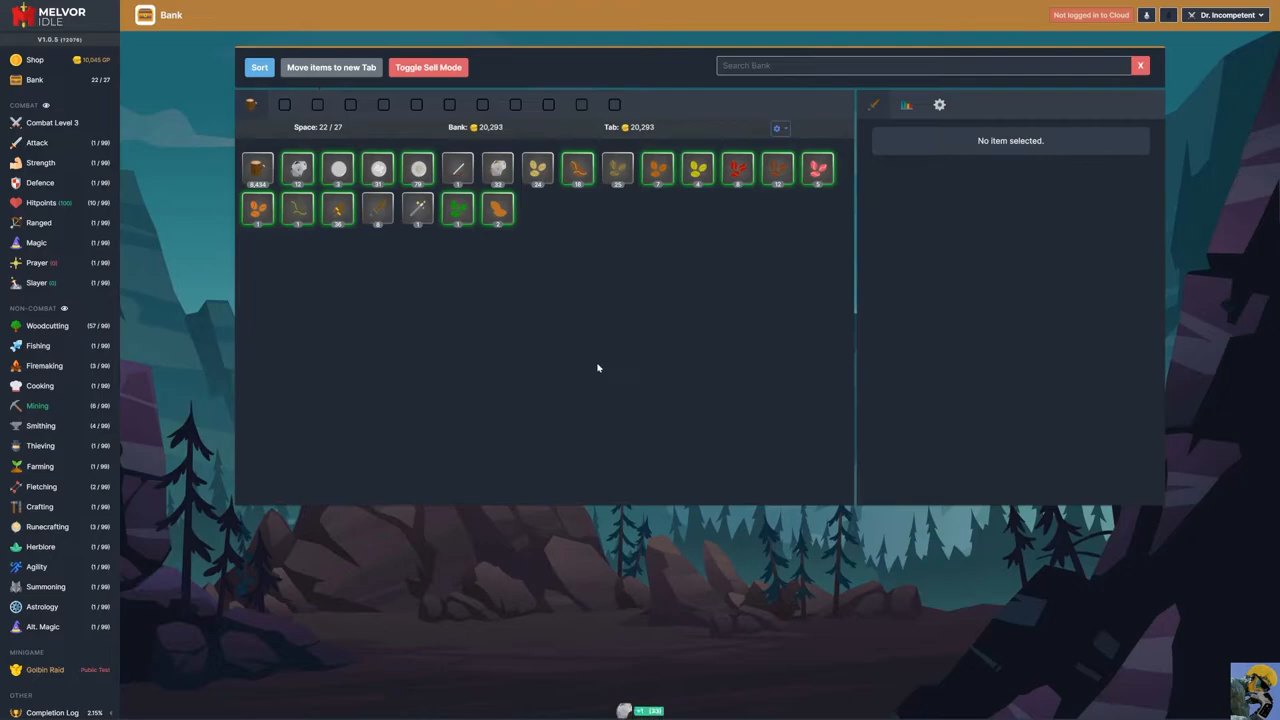
mouse_move(288, 112)
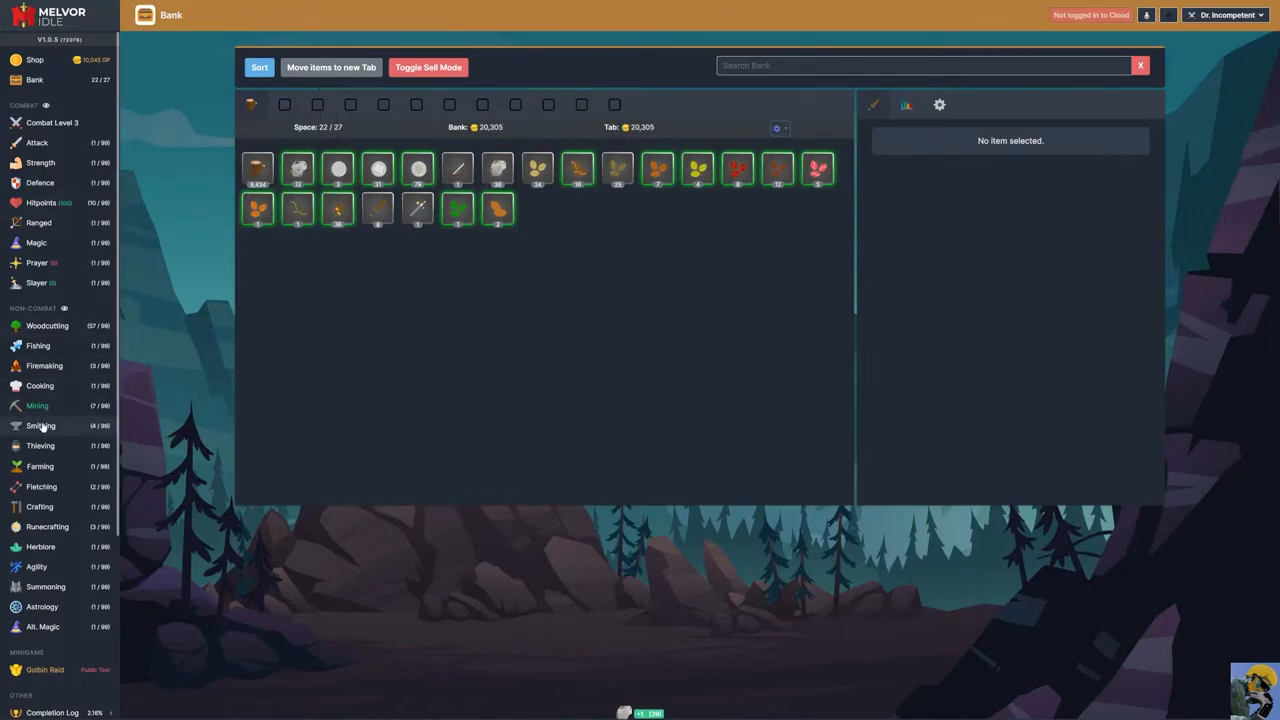
- Switch the Mining target from the Copper rock to the Tin rock
left_click(36, 404)
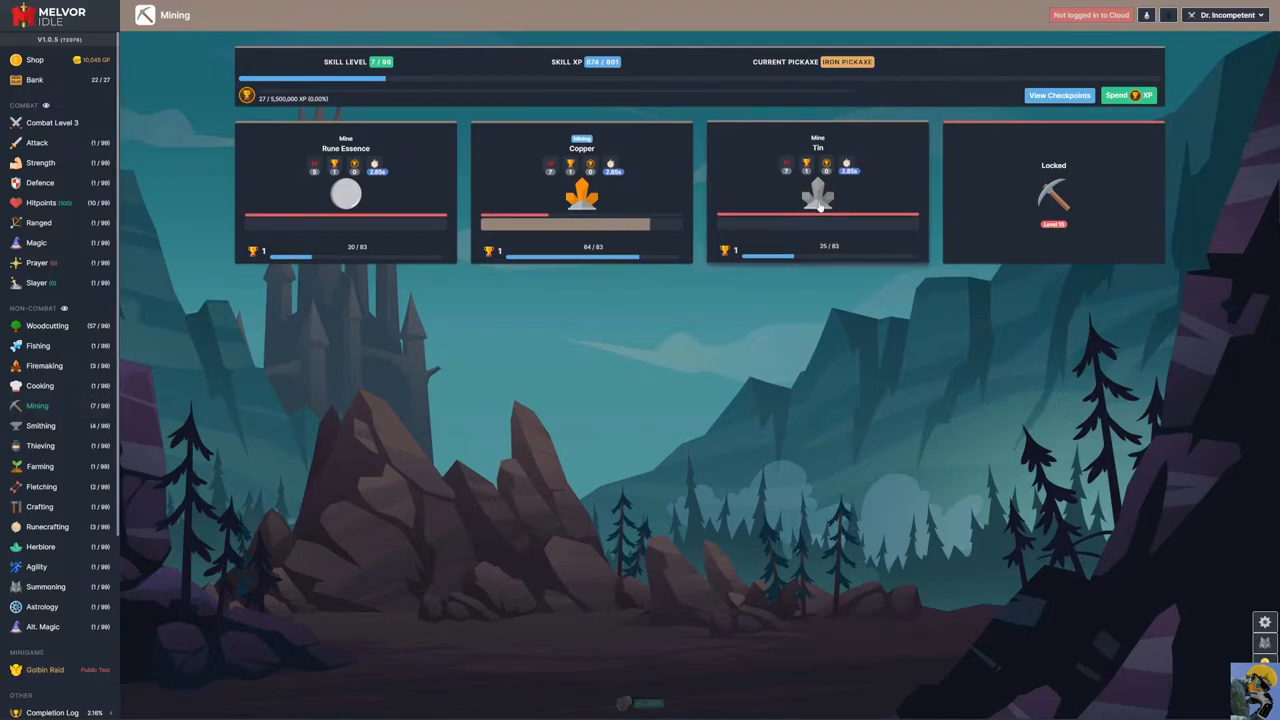
left_click(816, 190)
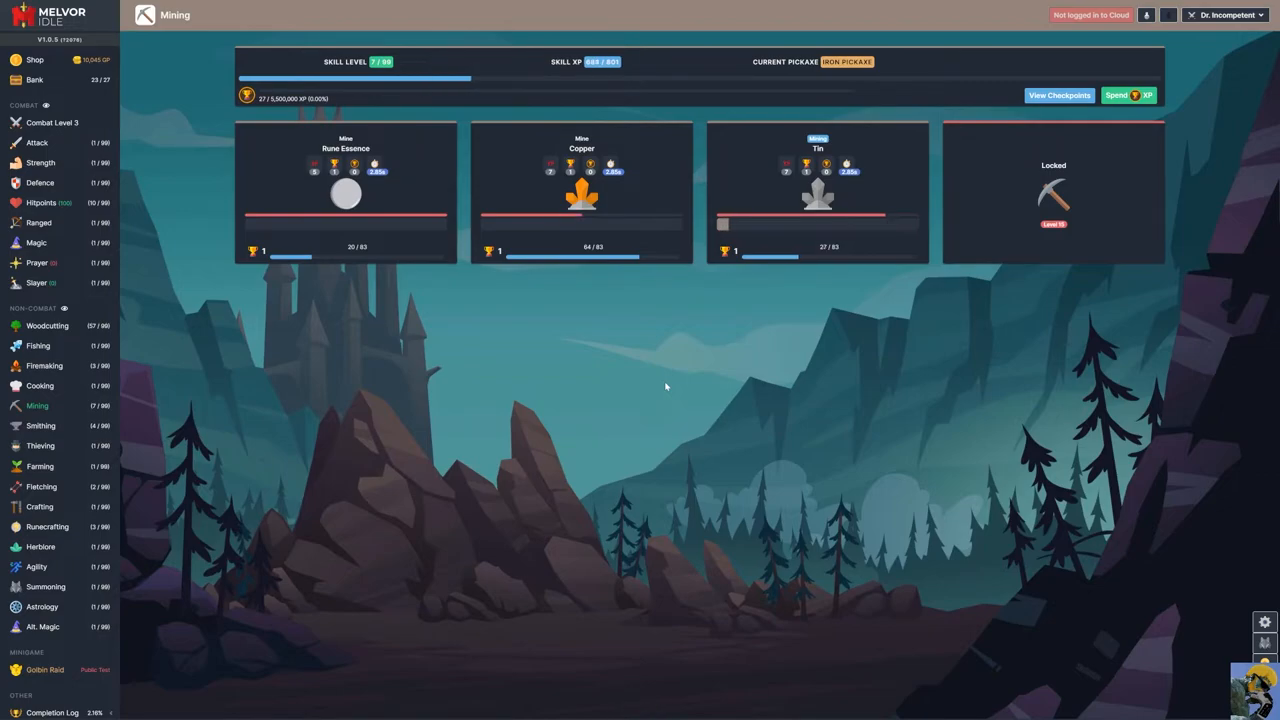
left_click(580, 196)
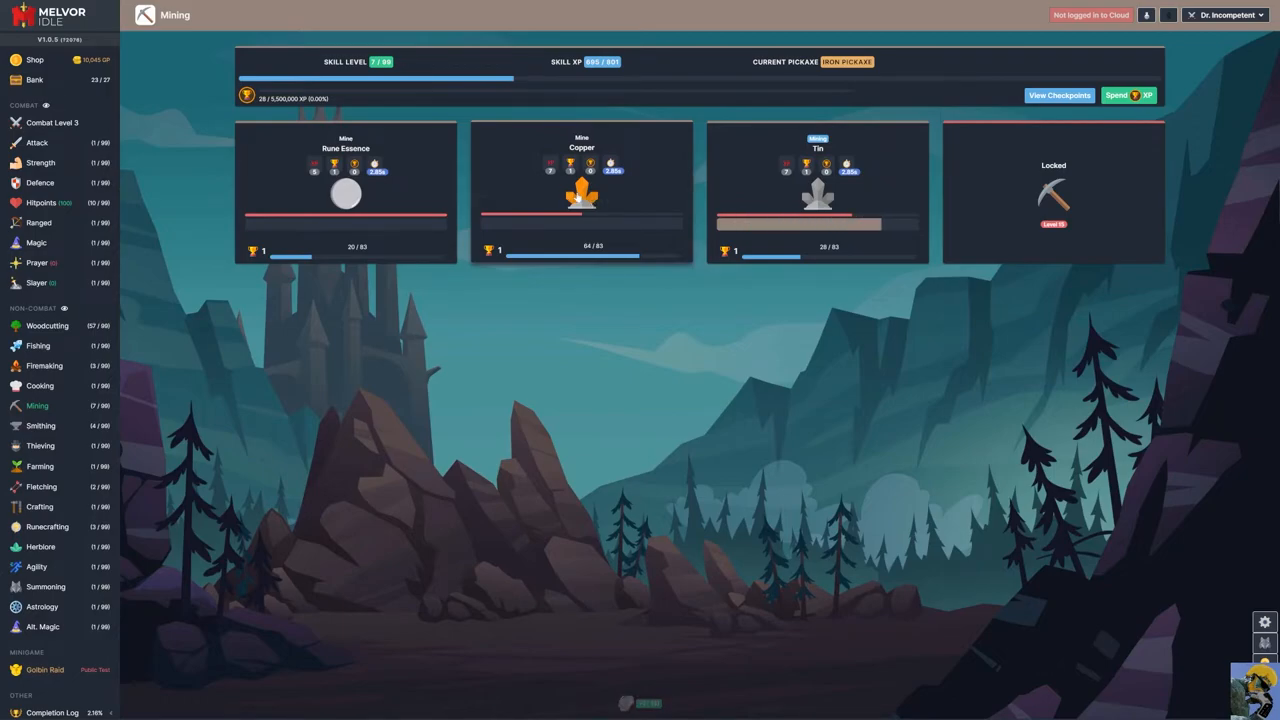
- View the Bank as newly gathered items are deposited
left_click(34, 80)
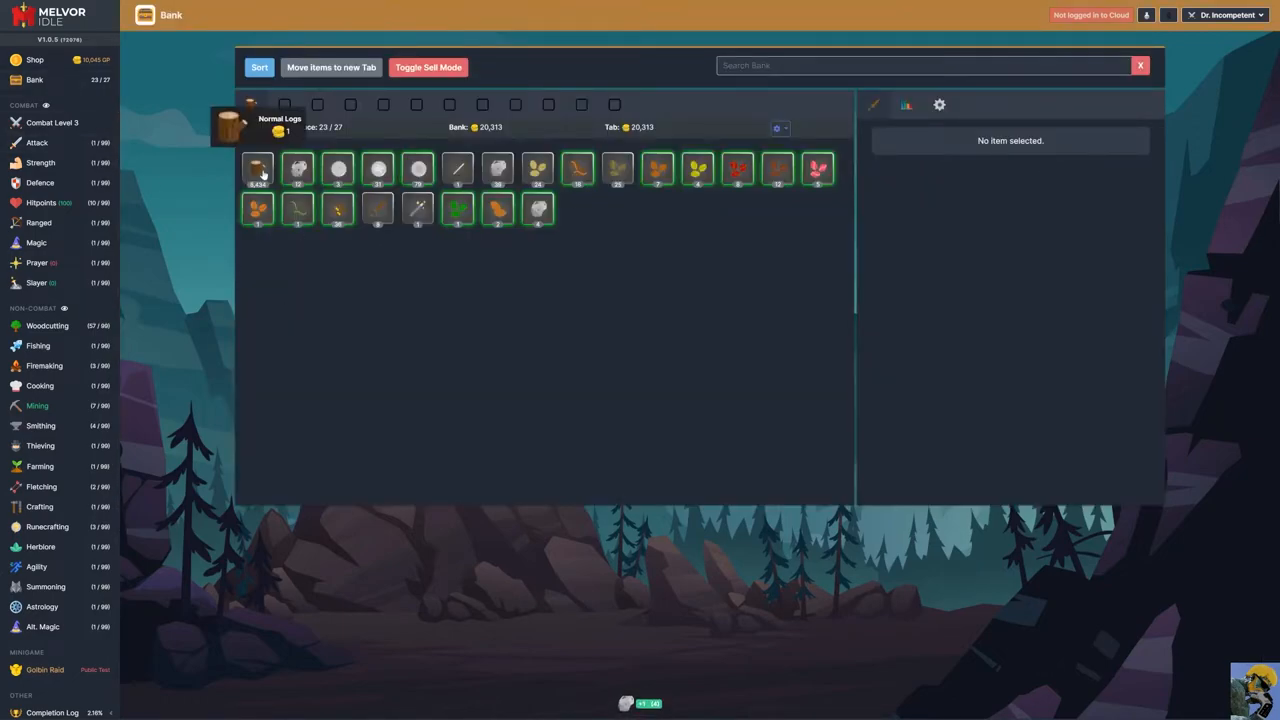
mouse_move(456, 168)
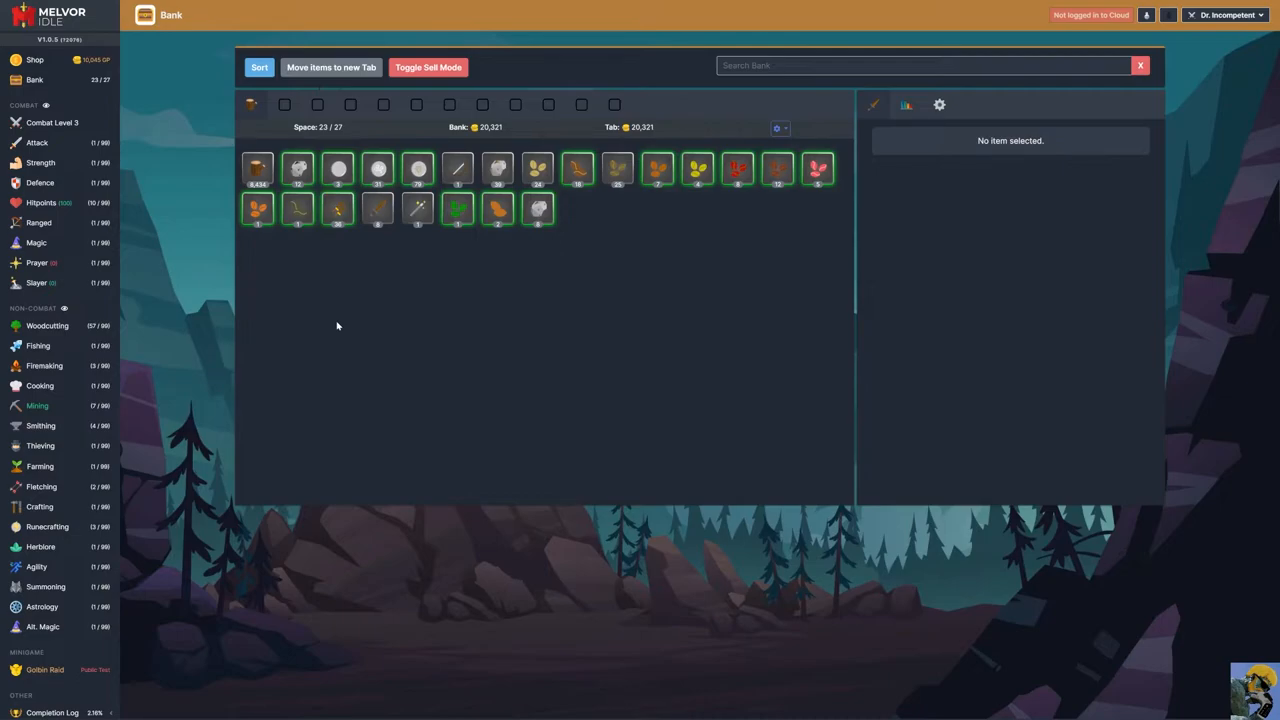
mouse_move(322, 396)
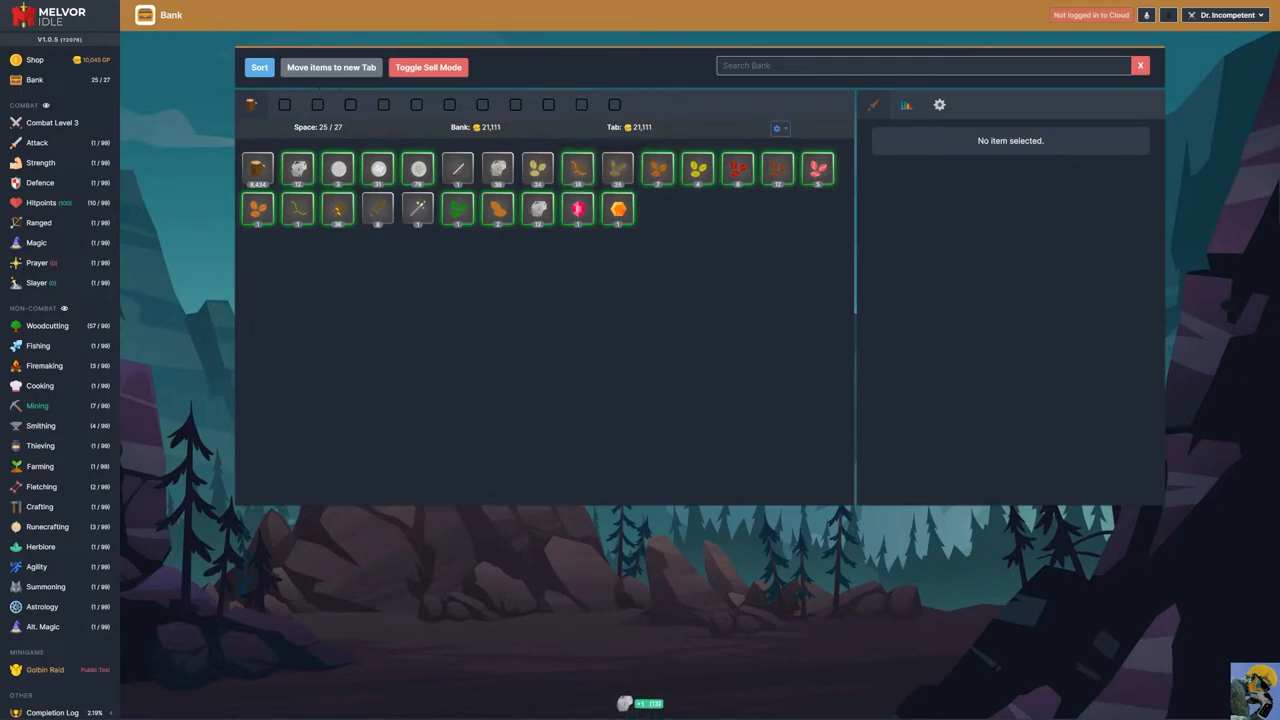
mouse_move(616, 168)
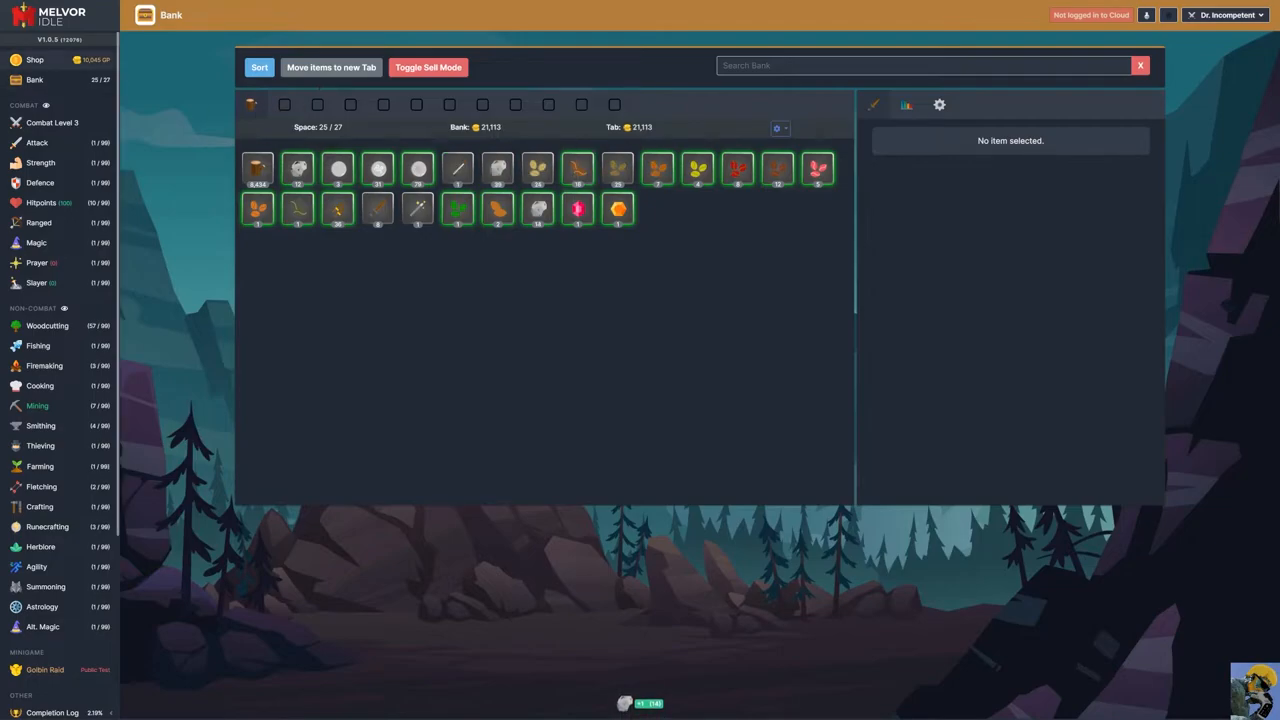
- Browse the Shop's General, Skill and Slayer upgrade lists
left_click(36, 60)
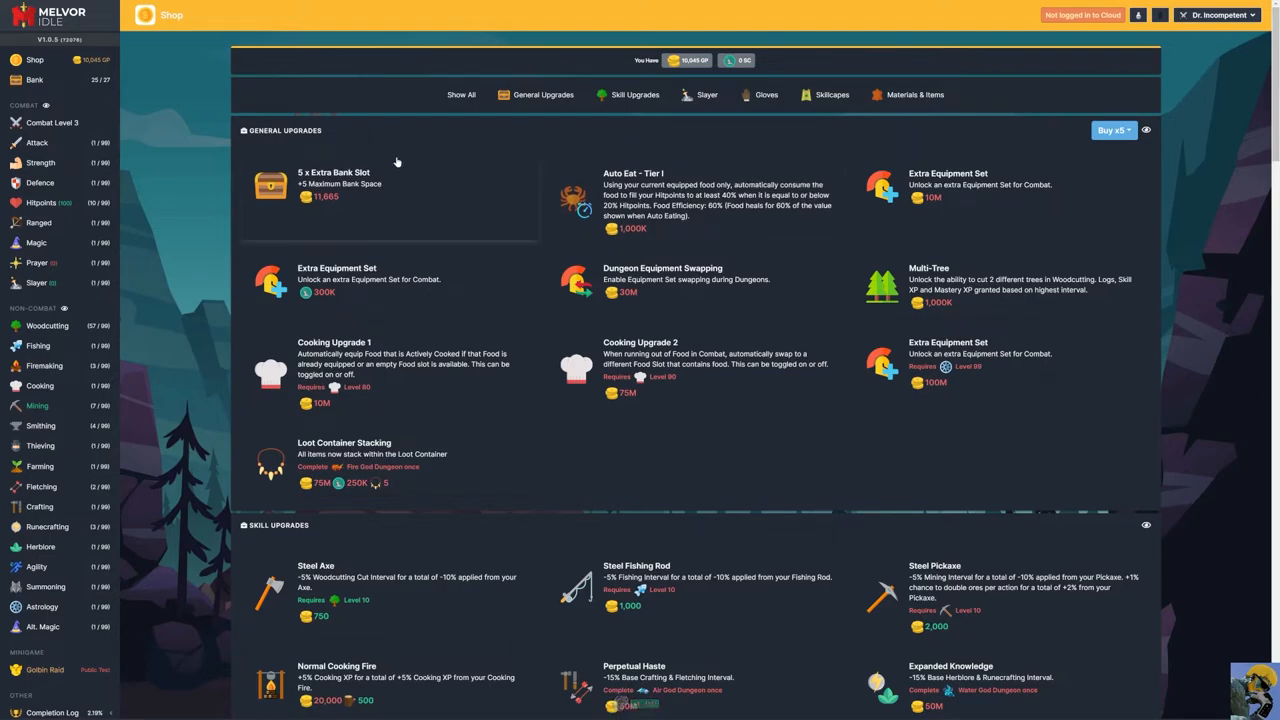
scroll("down", 3)
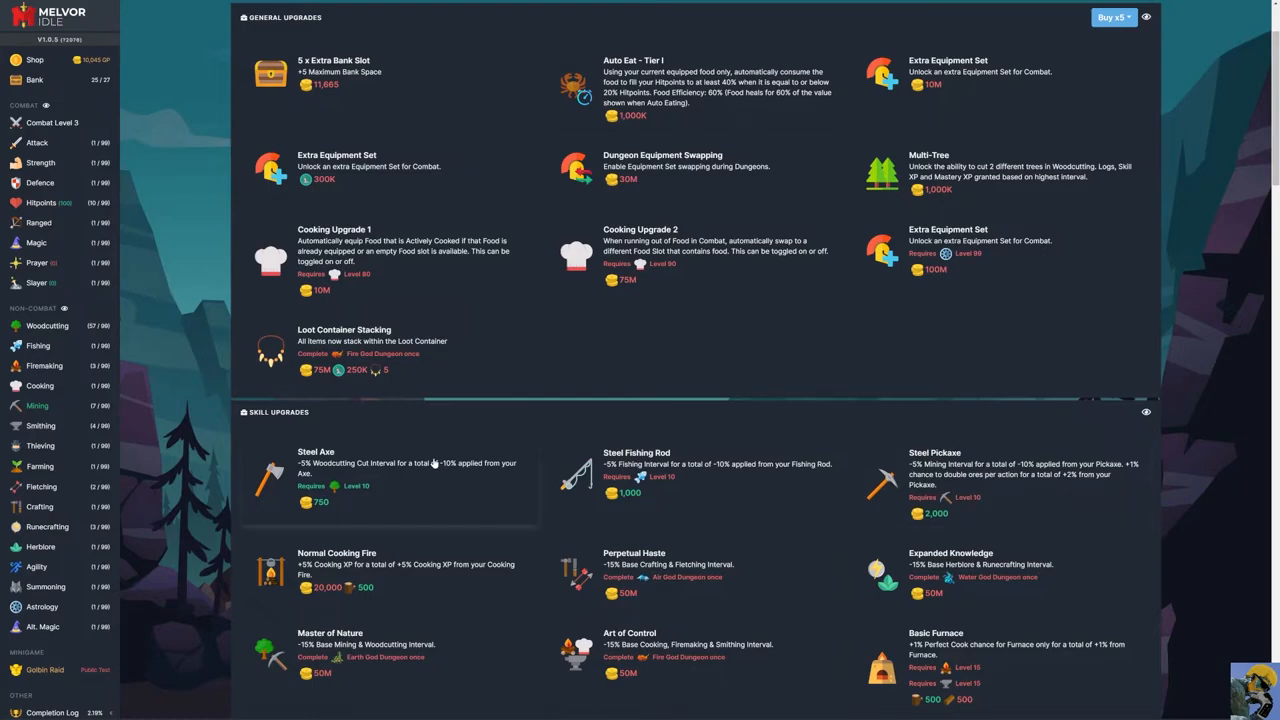
scroll("down", 3)
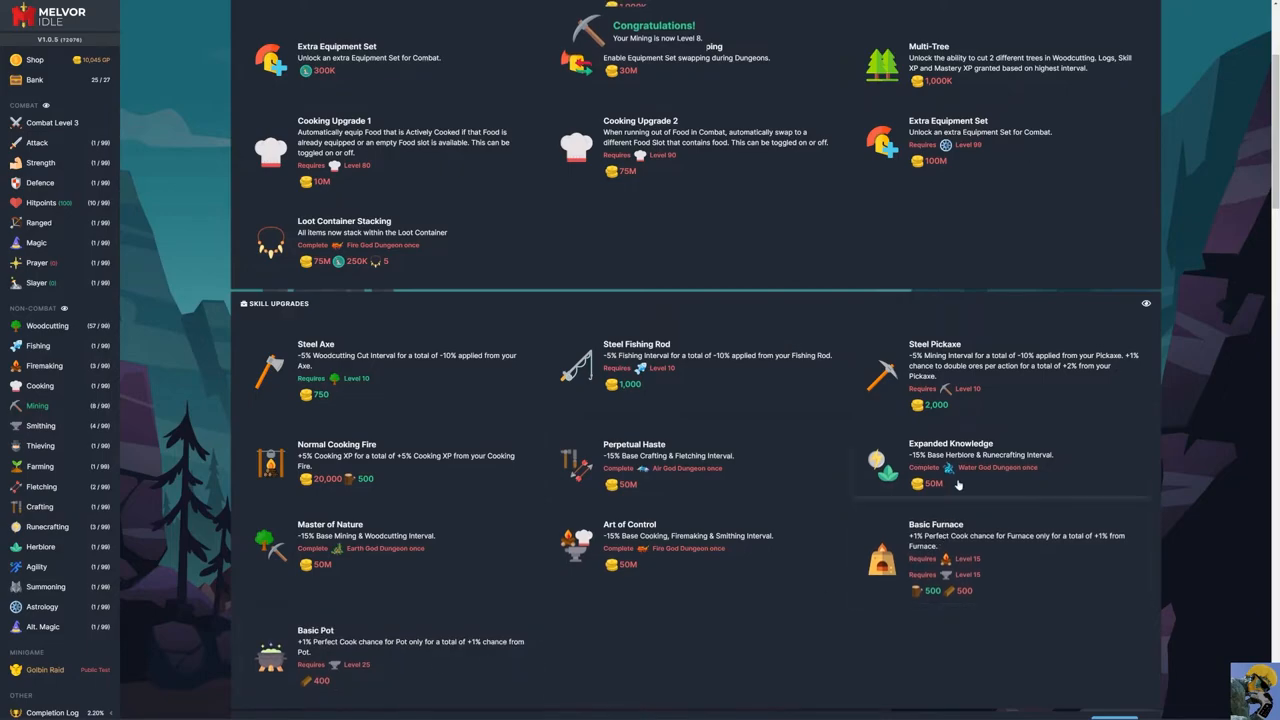
scroll("down", 3)
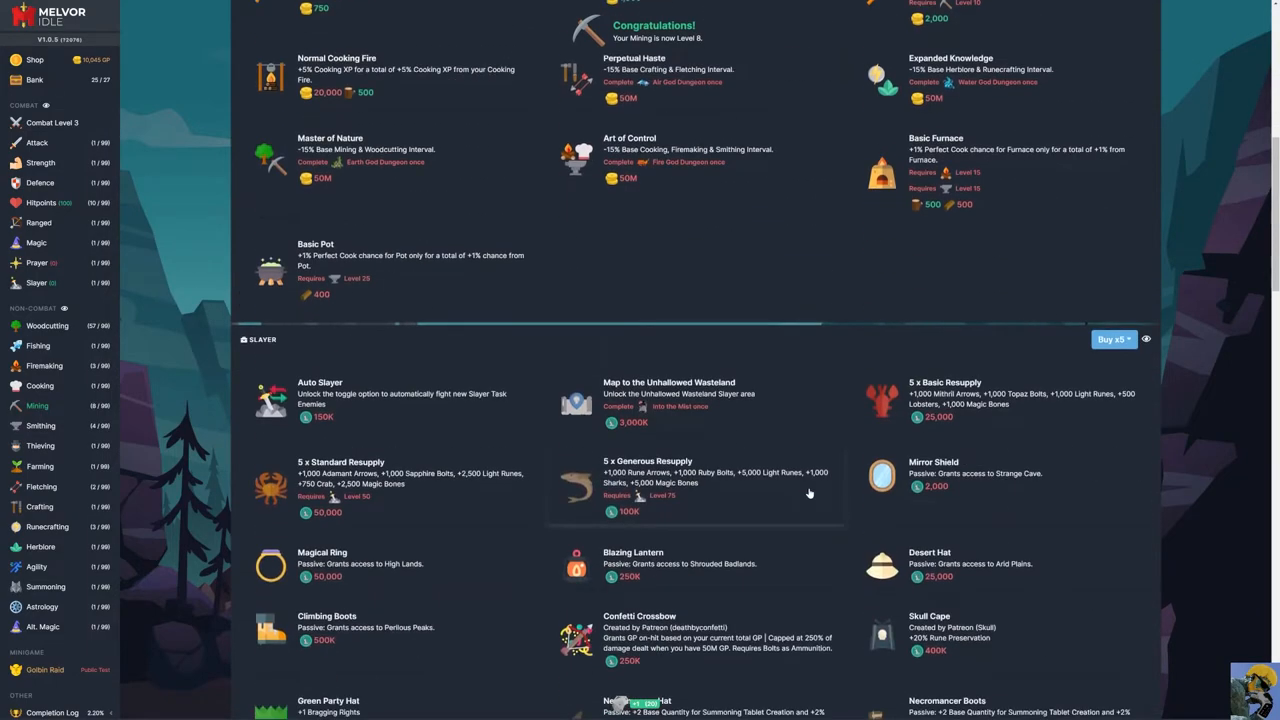
scroll("down", 3)
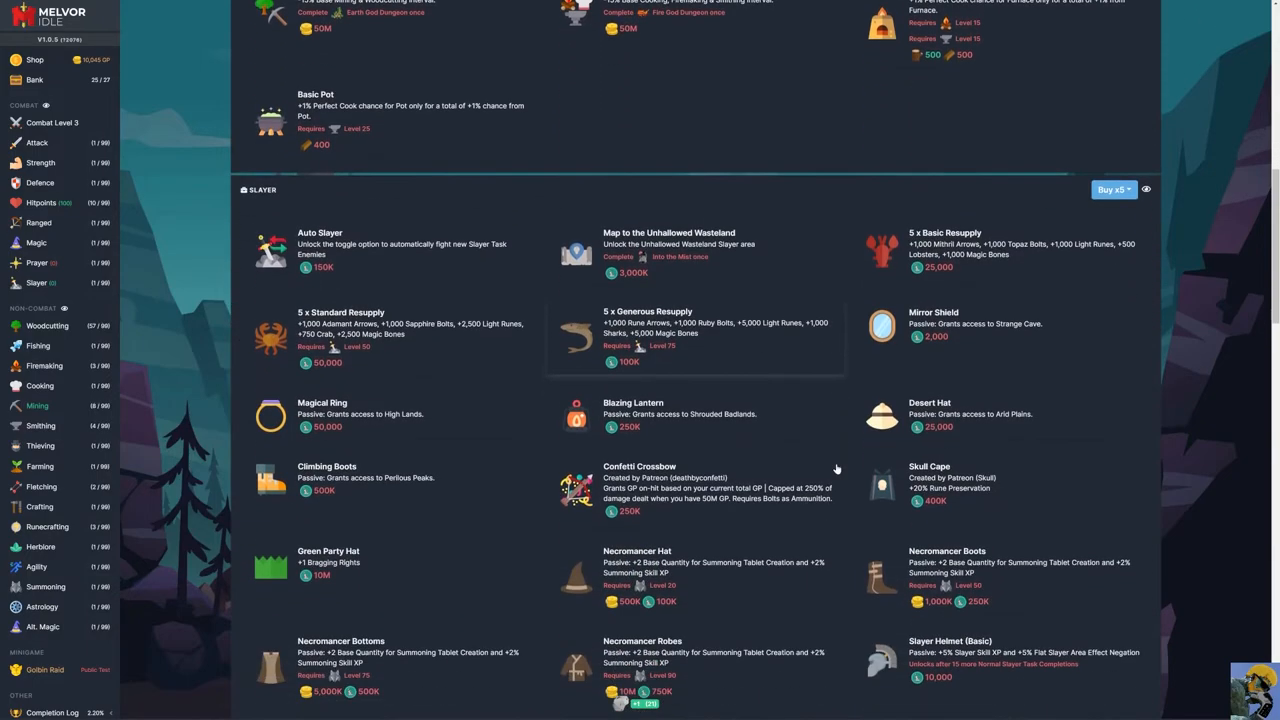
scroll("down", 3)
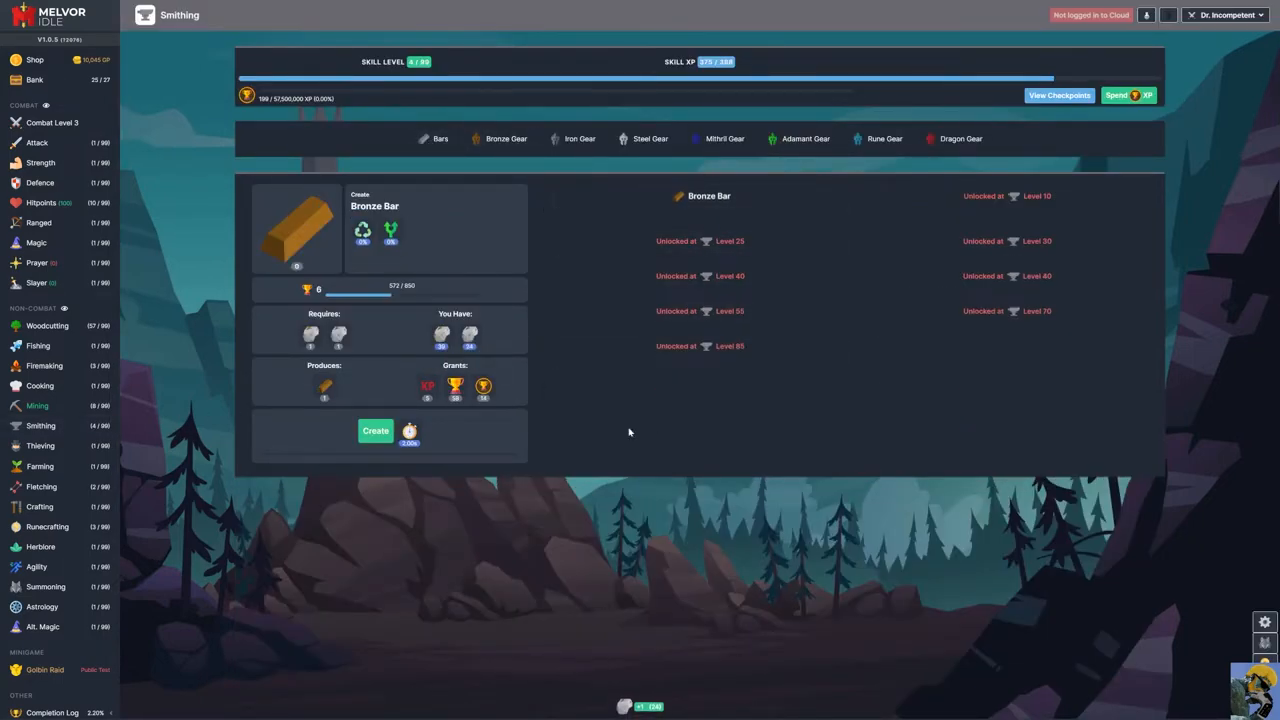
- Smelt Bronze Bars until materials run out, then review the bank's contents
left_click(376, 430)
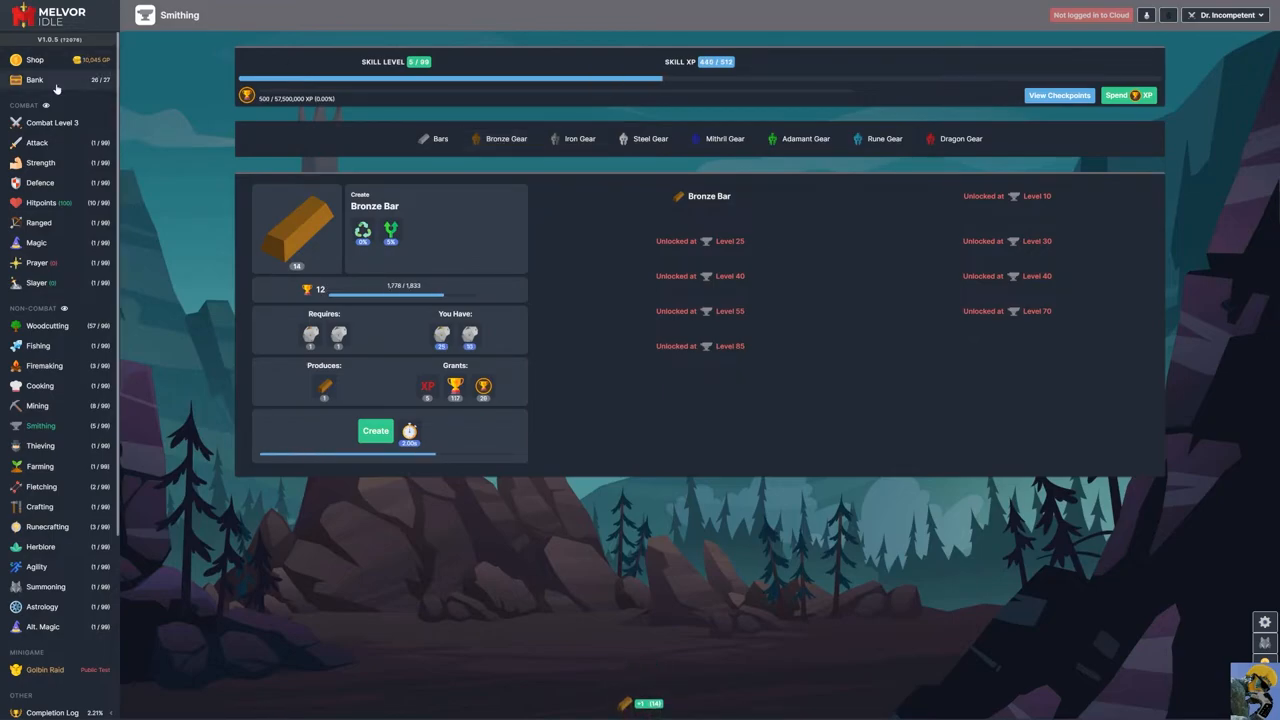
left_click(36, 80)
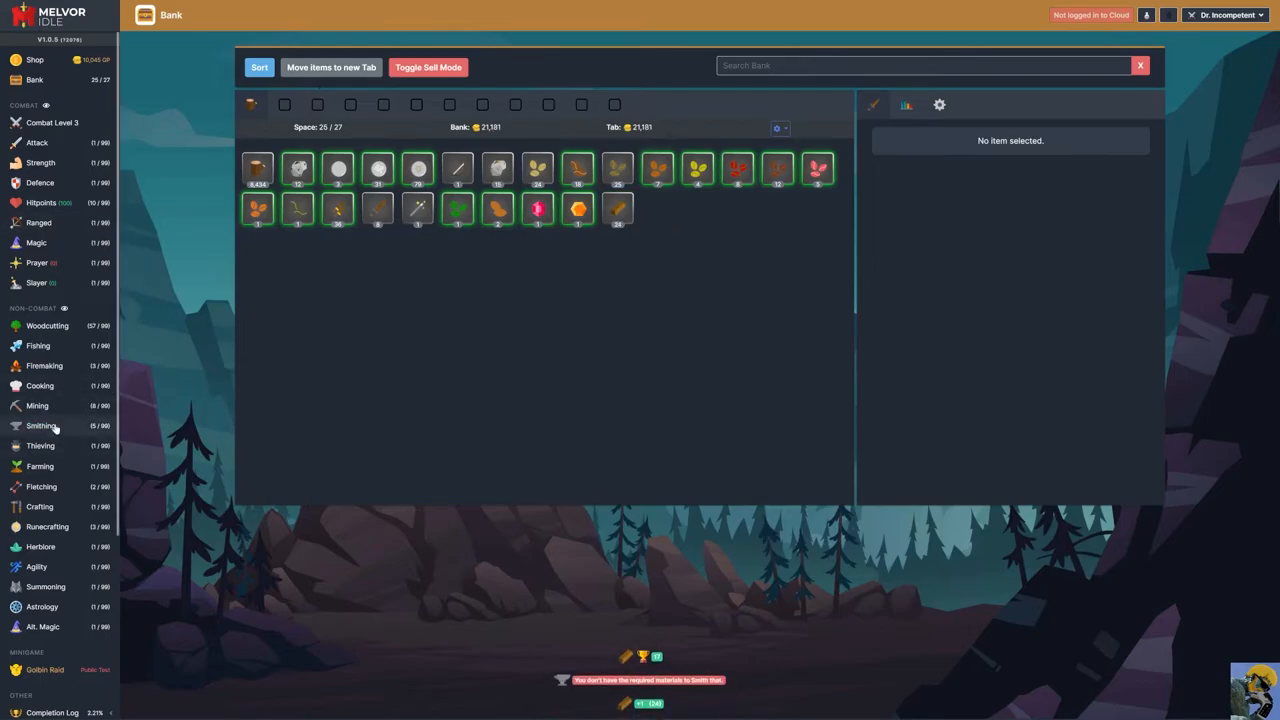
- Forge a pair of Bronze Gloves in Smithing
left_click(40, 424)
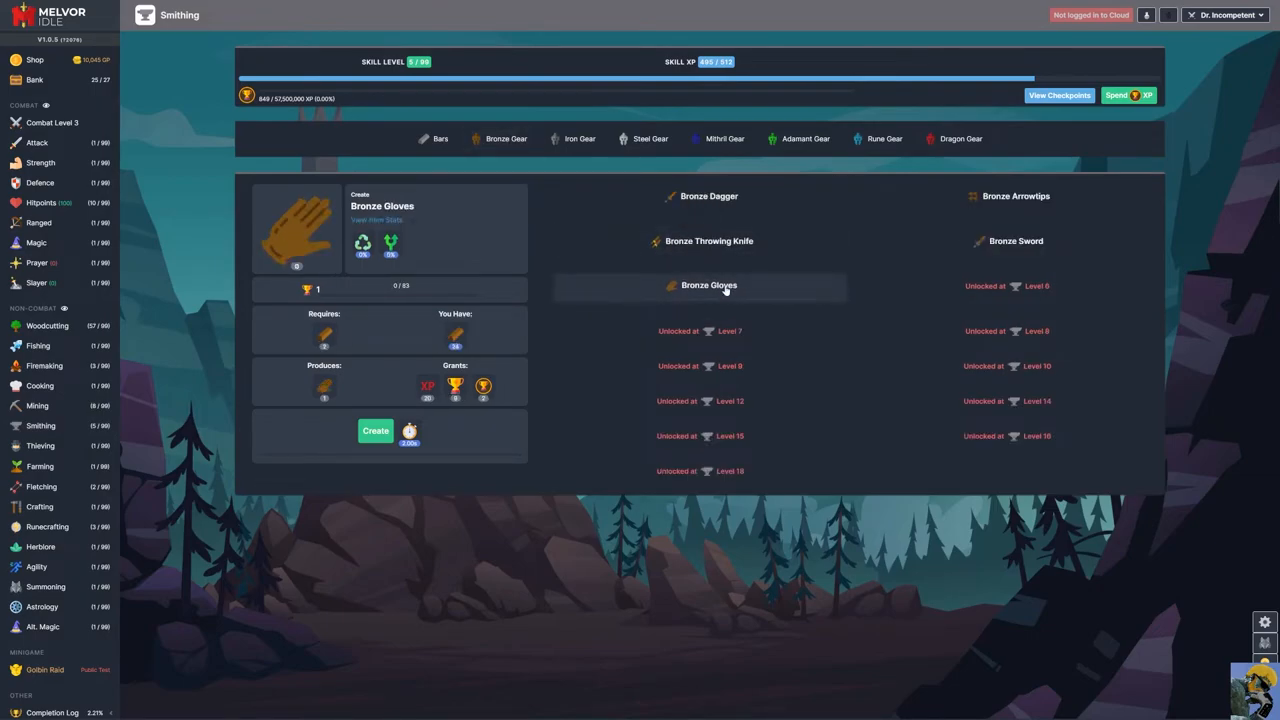
left_click(376, 430)
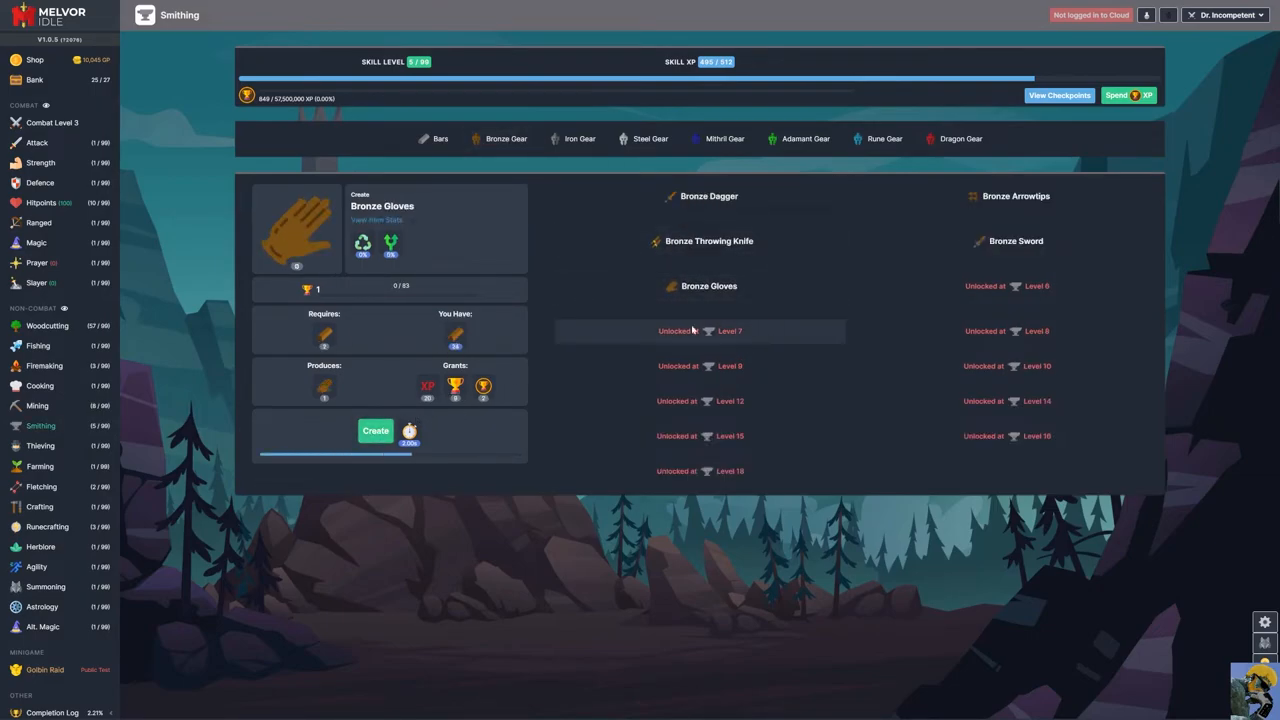
left_click(376, 430)
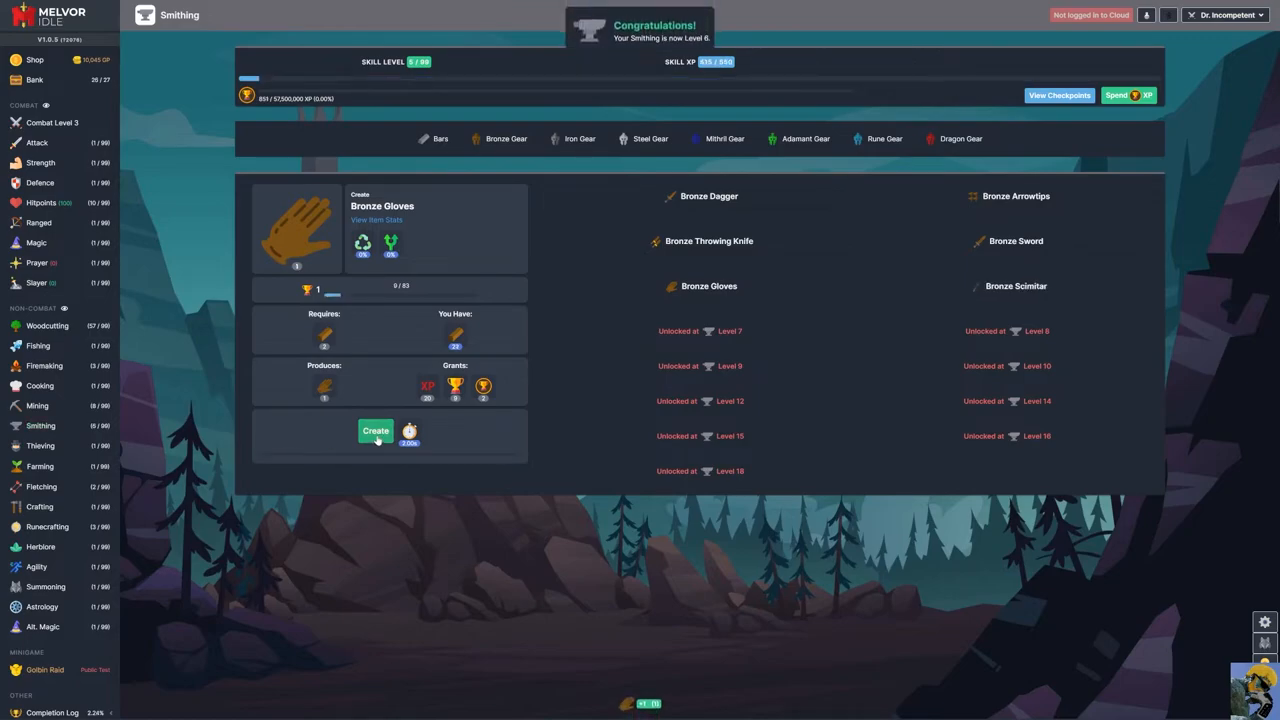
mouse_move(1016, 284)
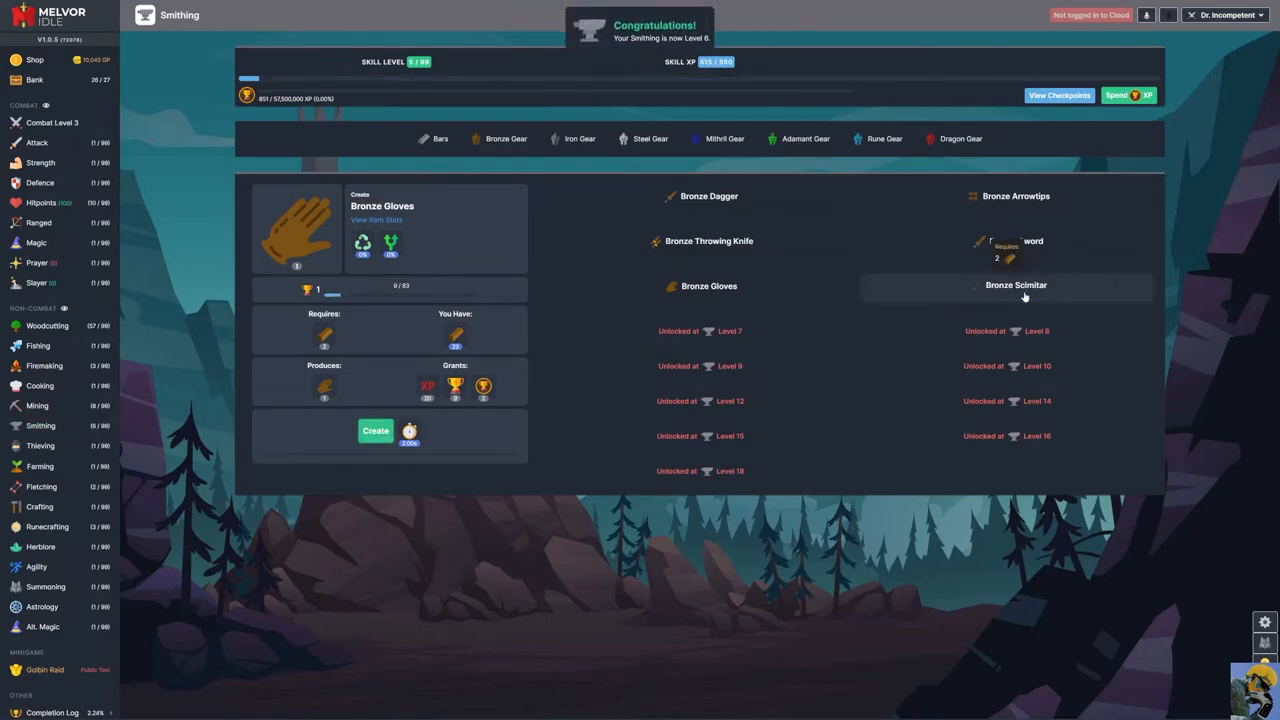
- Forge the newly unlocked Bronze Scimitar and view the new gear in the bank
left_click(1016, 284)
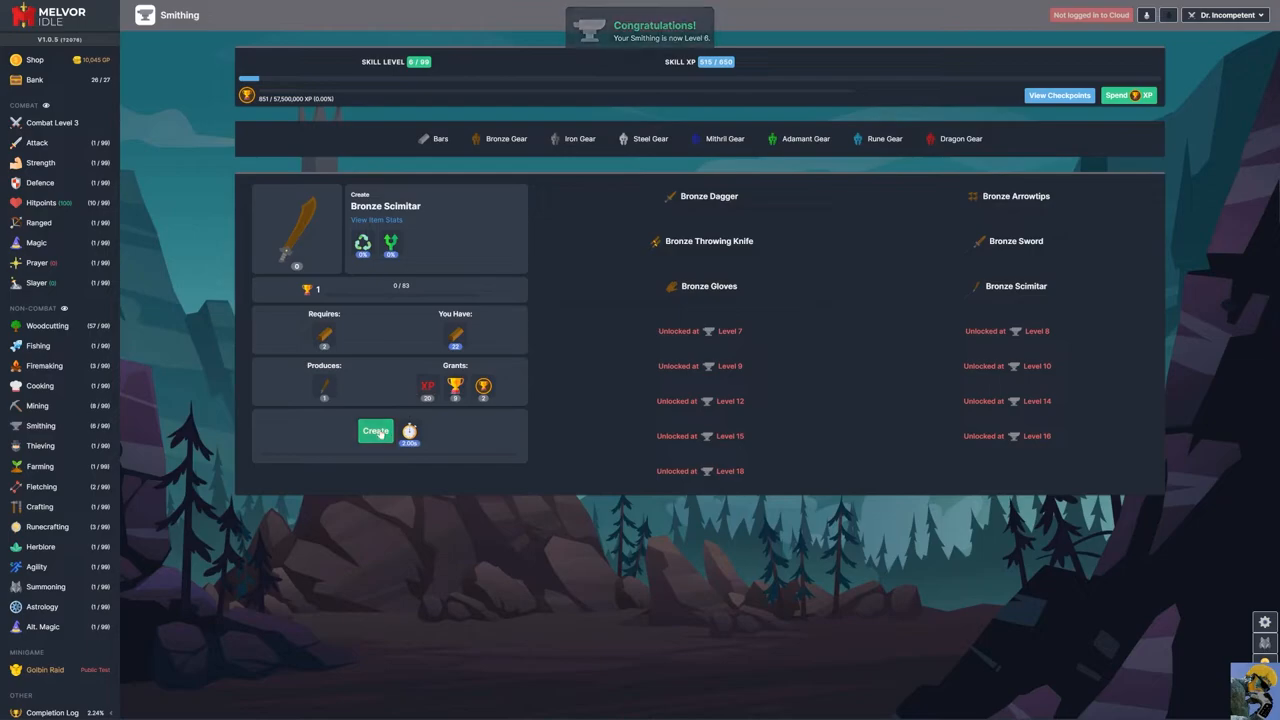
left_click(376, 432)
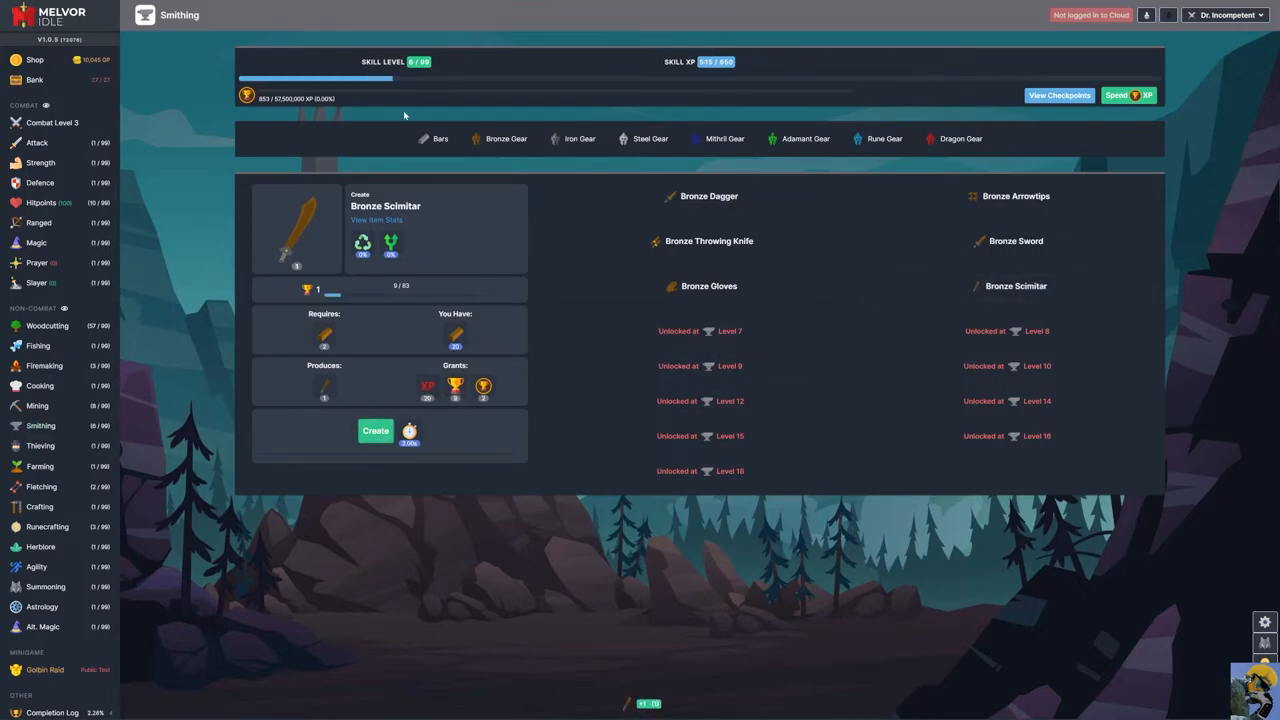
left_click(36, 80)
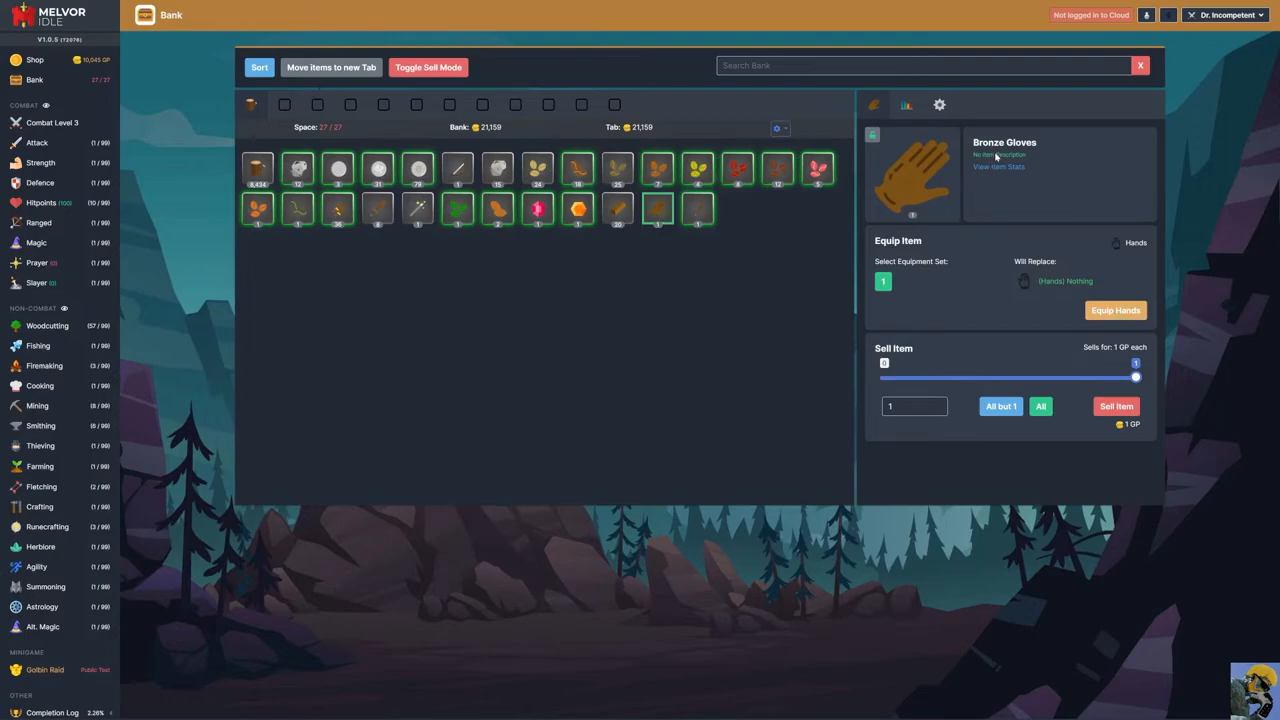
left_click(998, 166)
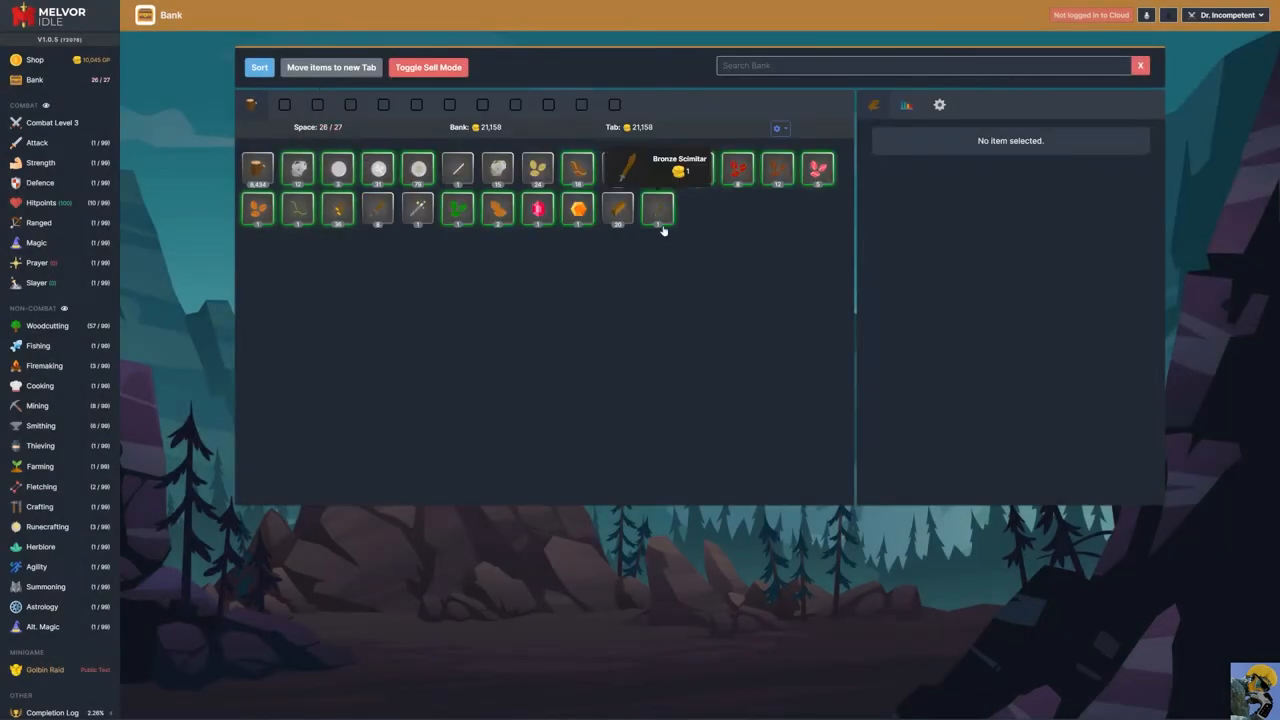
left_click(626, 168)
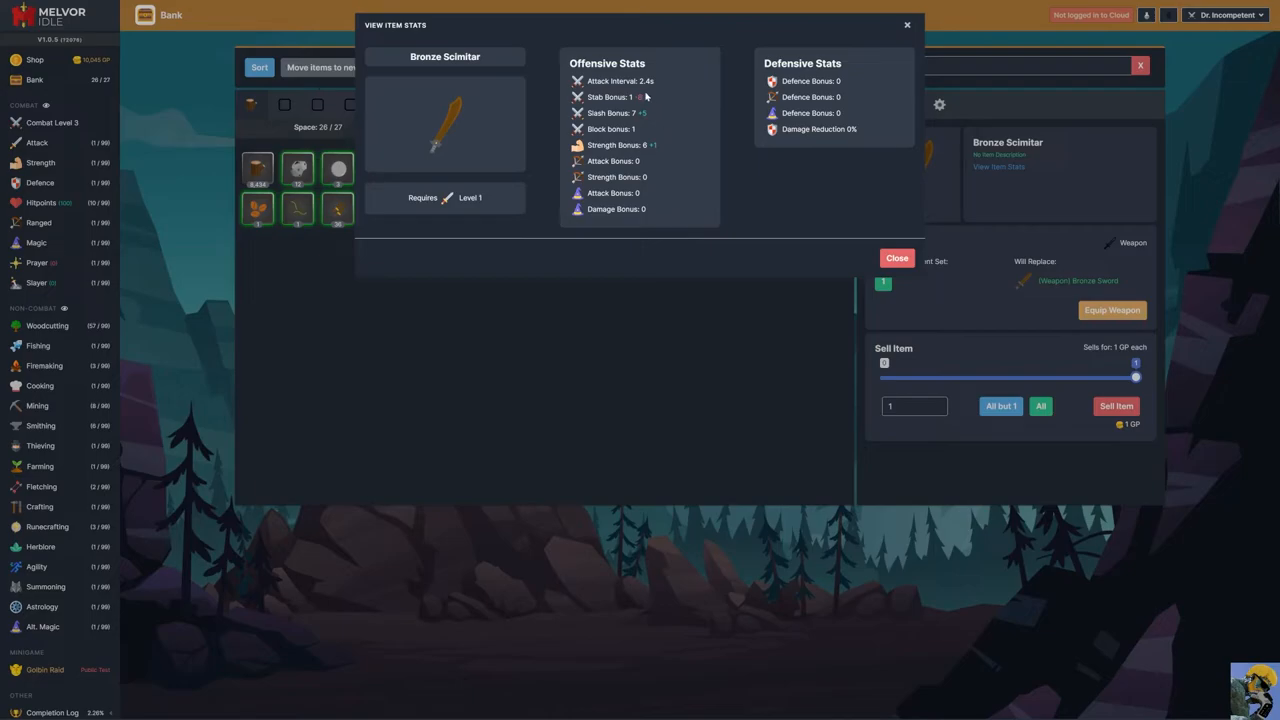
mouse_move(656, 122)
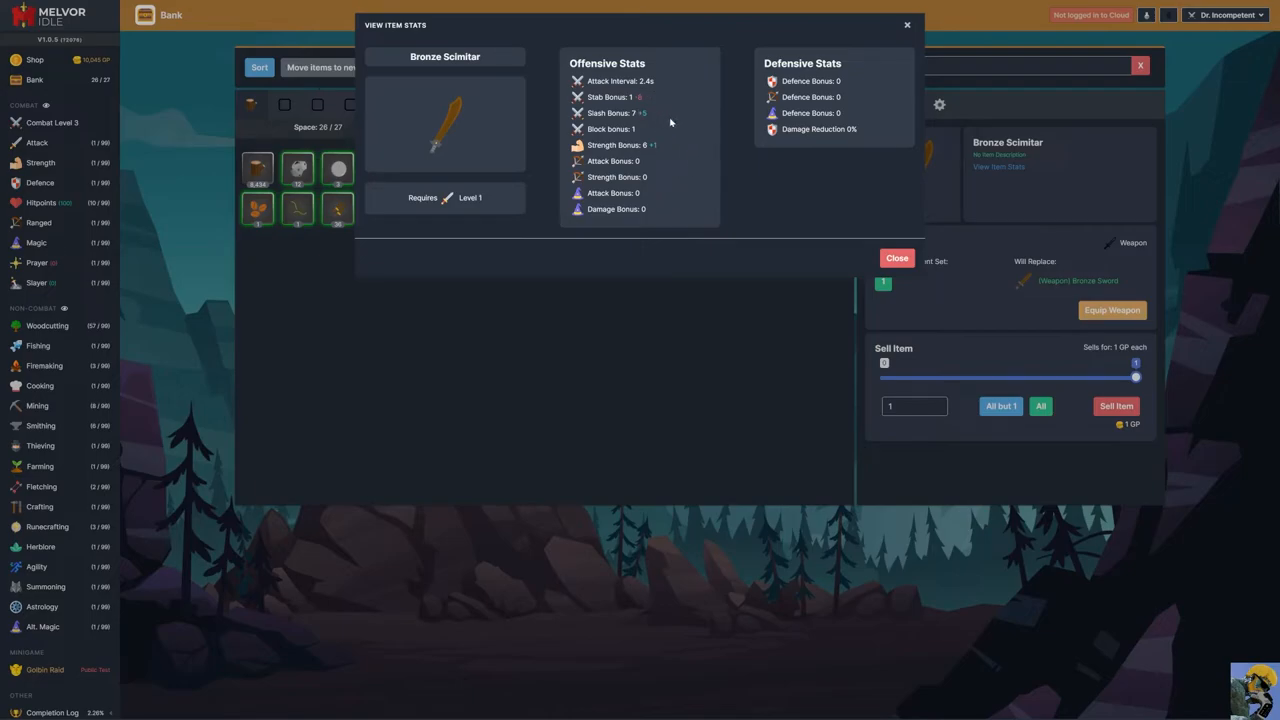
mouse_move(828, 62)
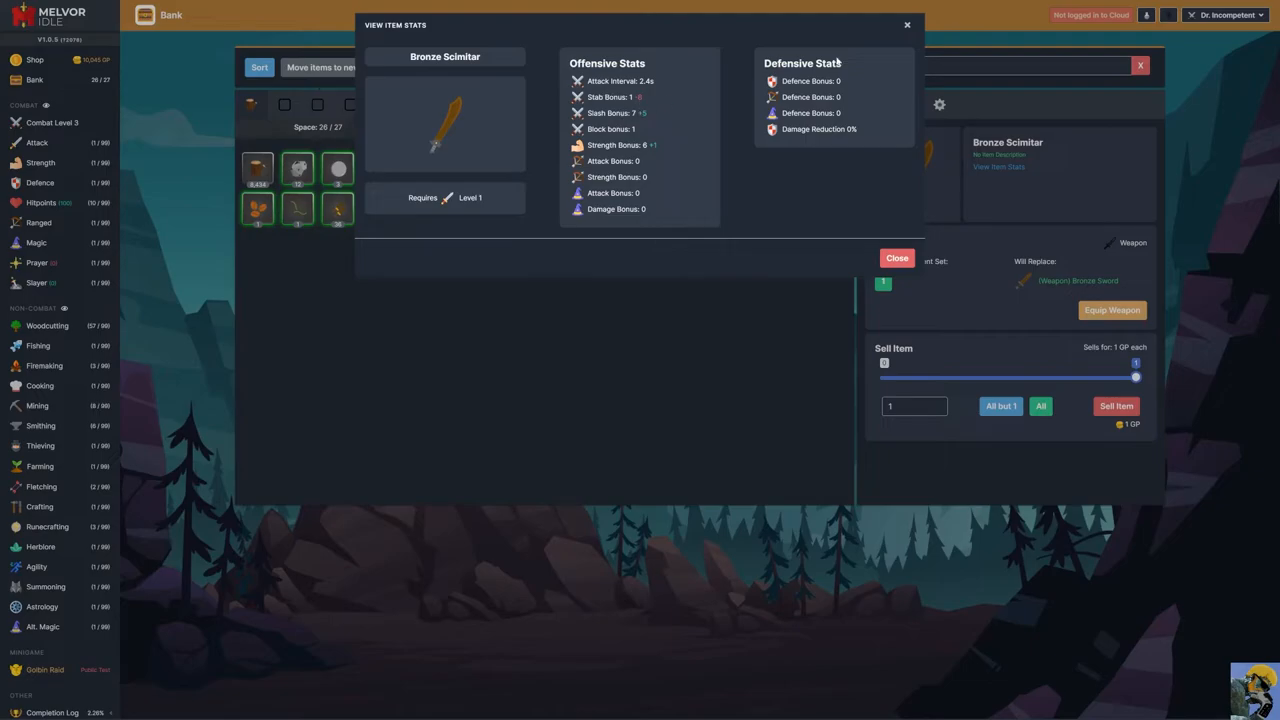
left_click(896, 256)
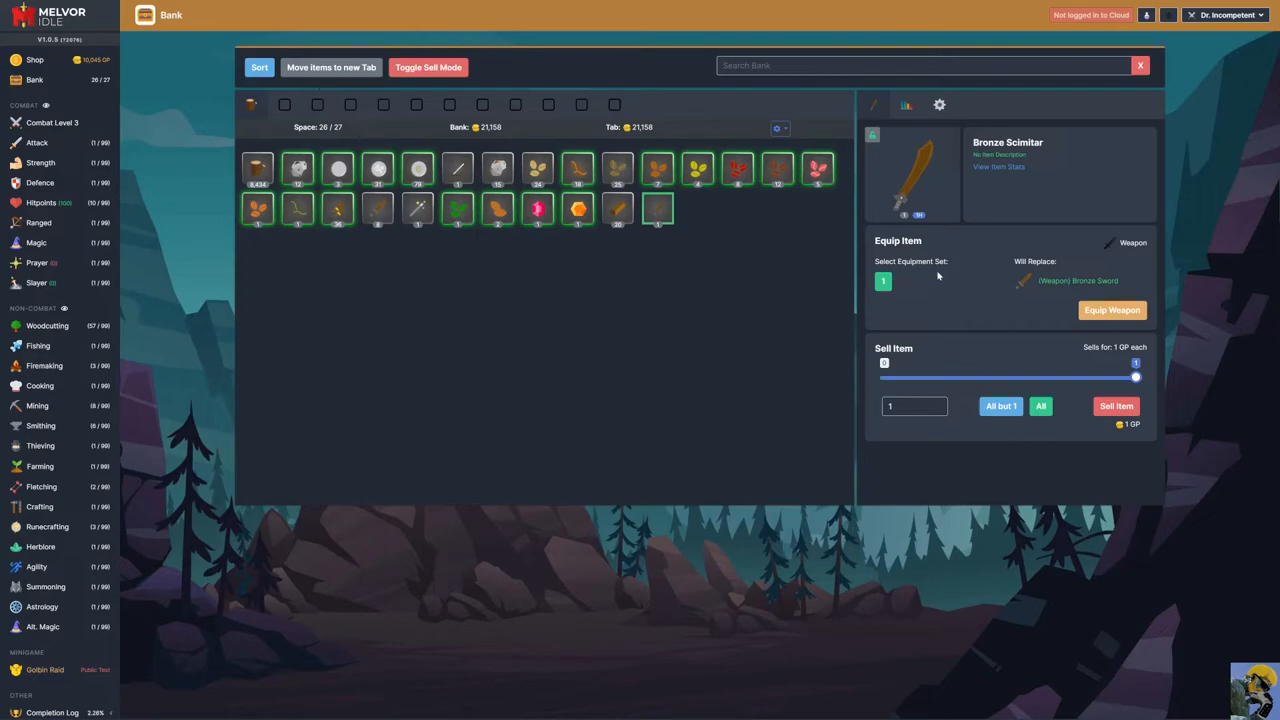
mouse_move(376, 272)
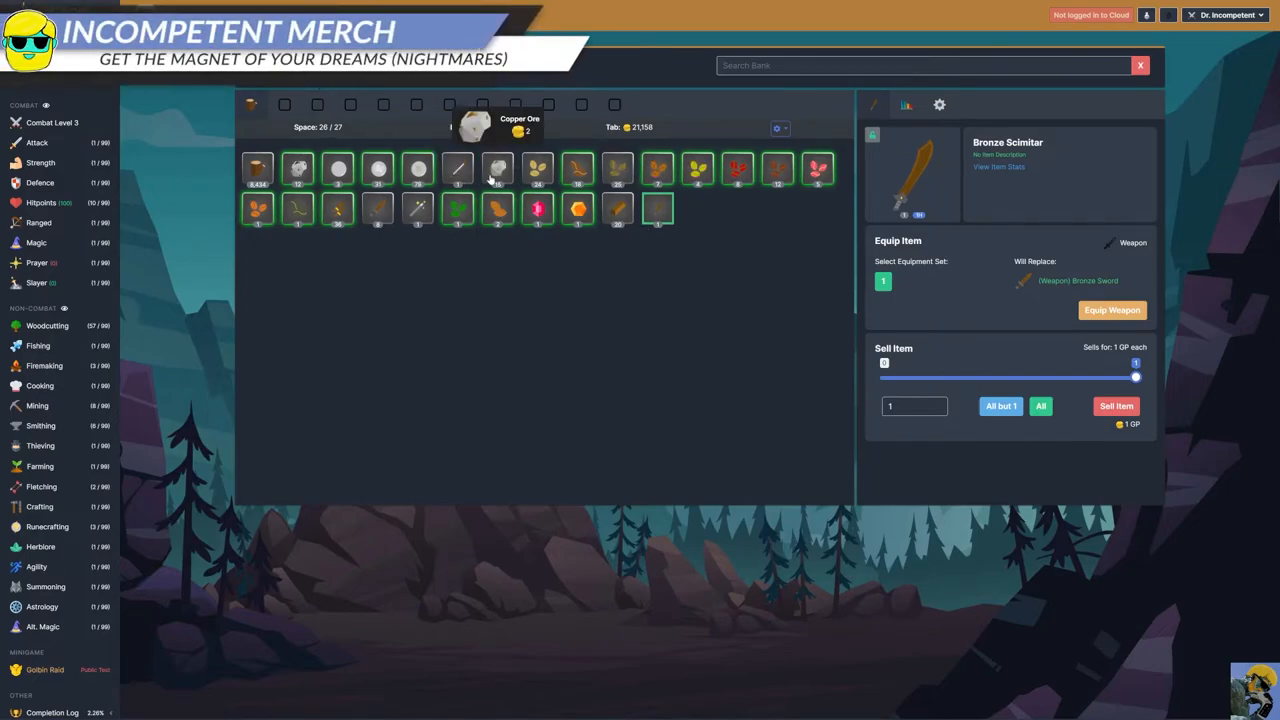
mouse_move(150, 340)
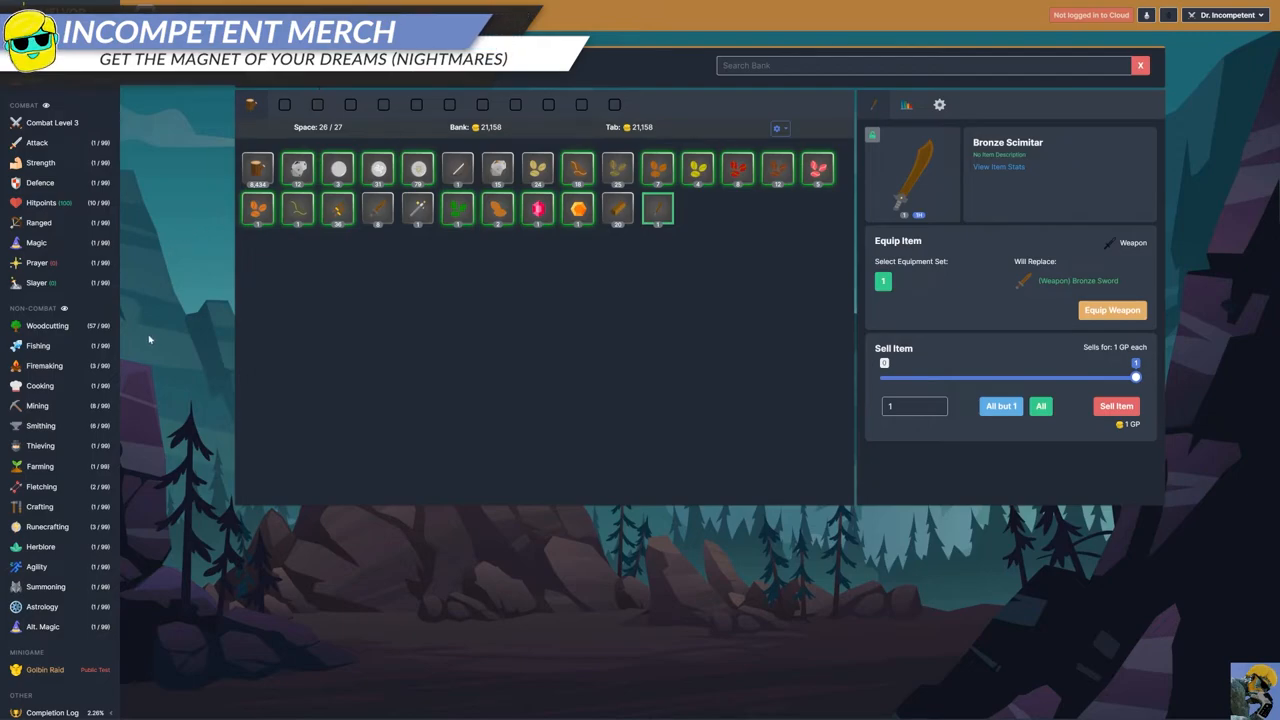
mouse_move(70, 422)
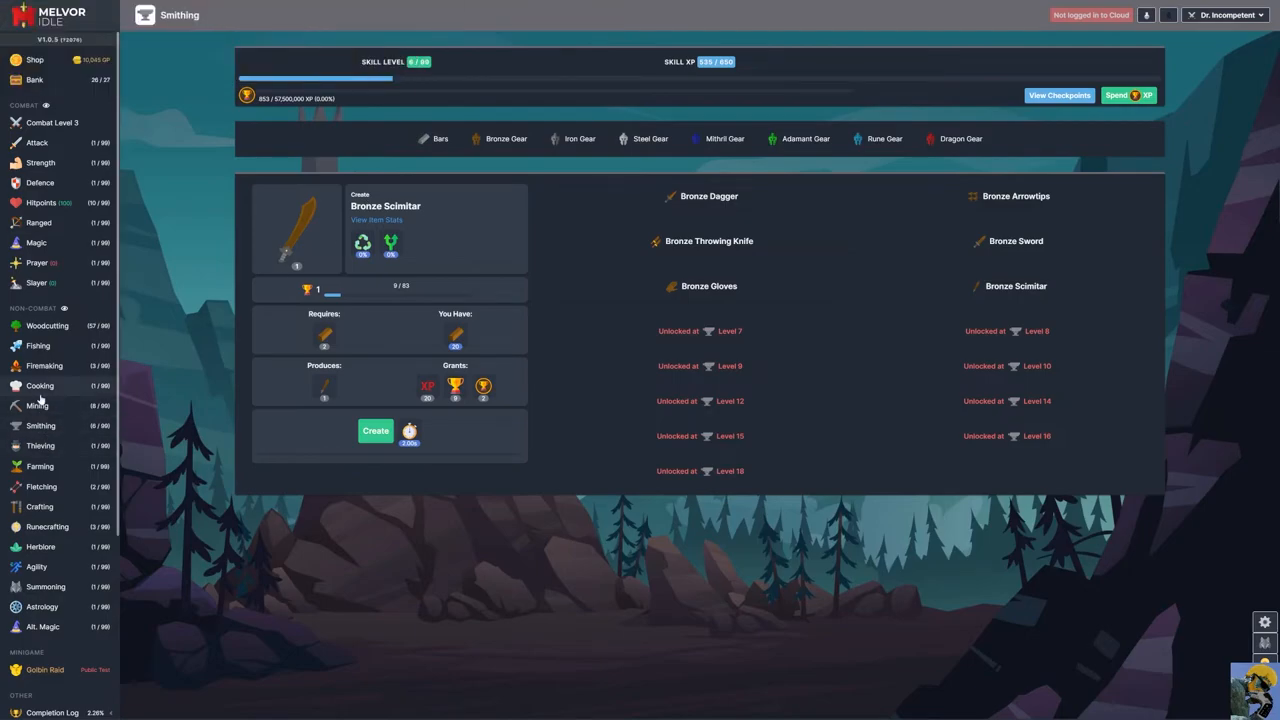
- Leave the bank via the Smithing entry in the left sidebar
left_click(36, 404)
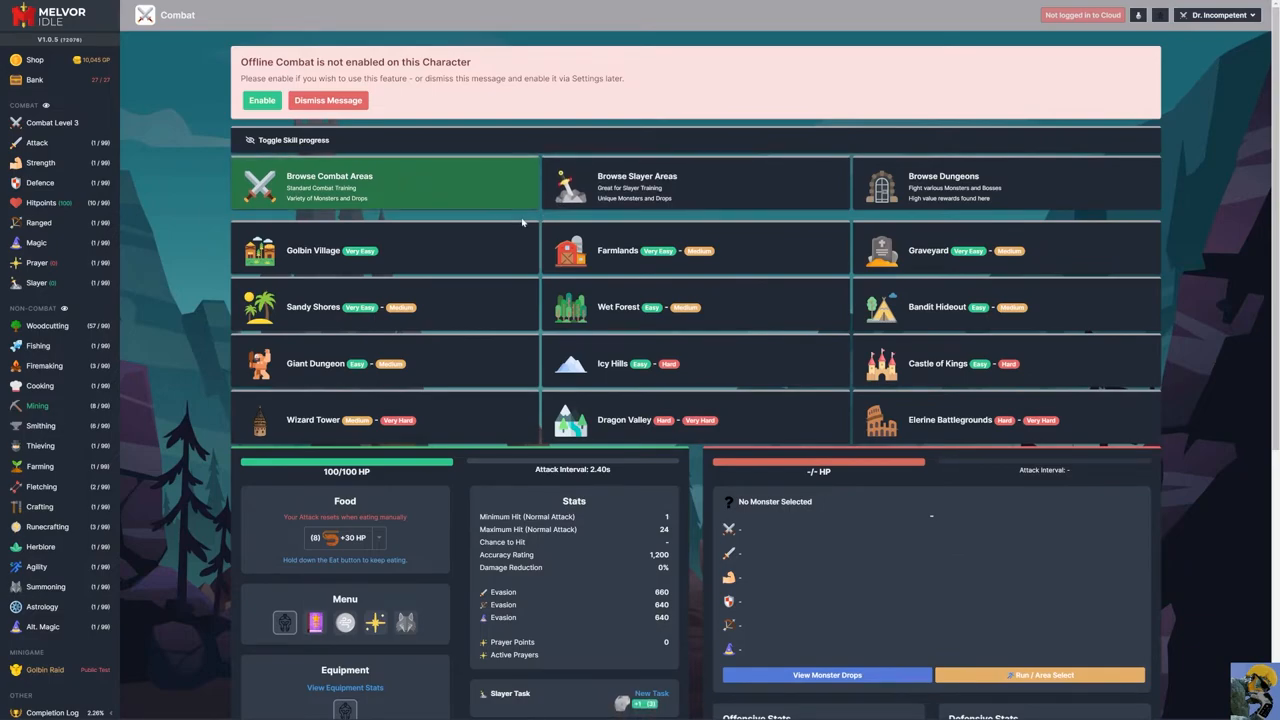
mouse_move(496, 256)
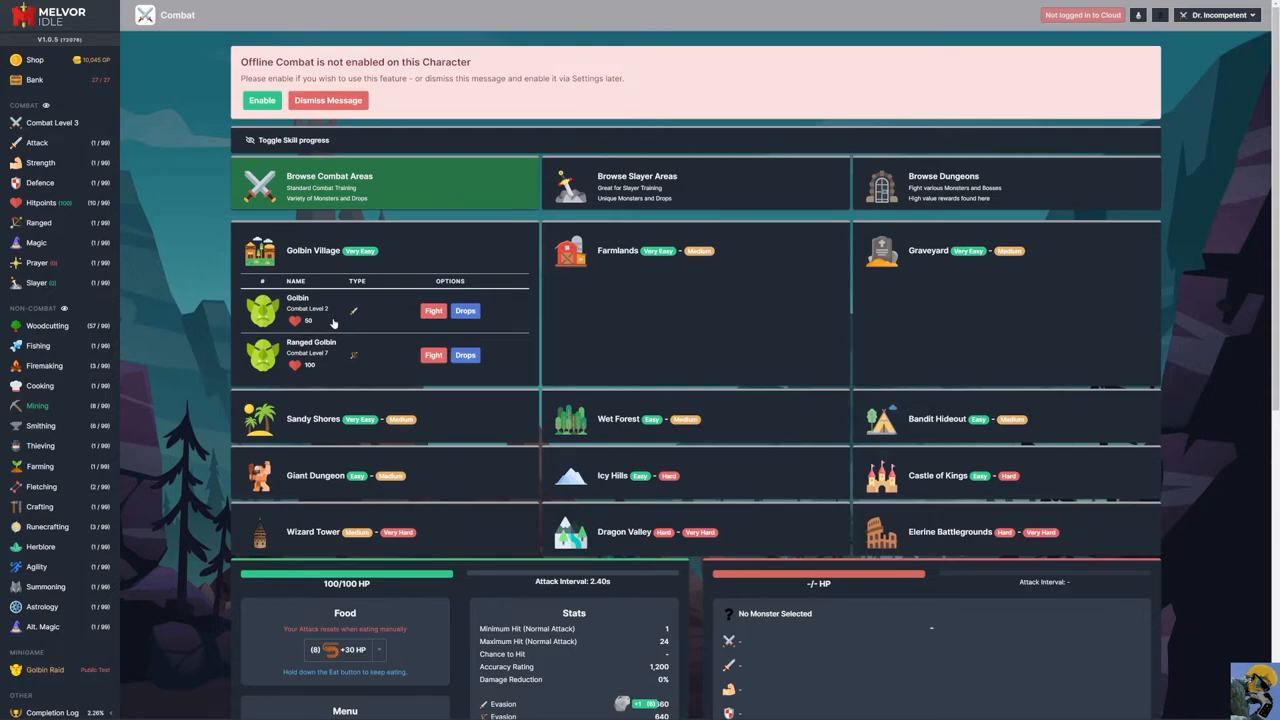
- Review the Golbin's possible drops in Goblin Village, then dismiss the drop list
left_click(464, 310)
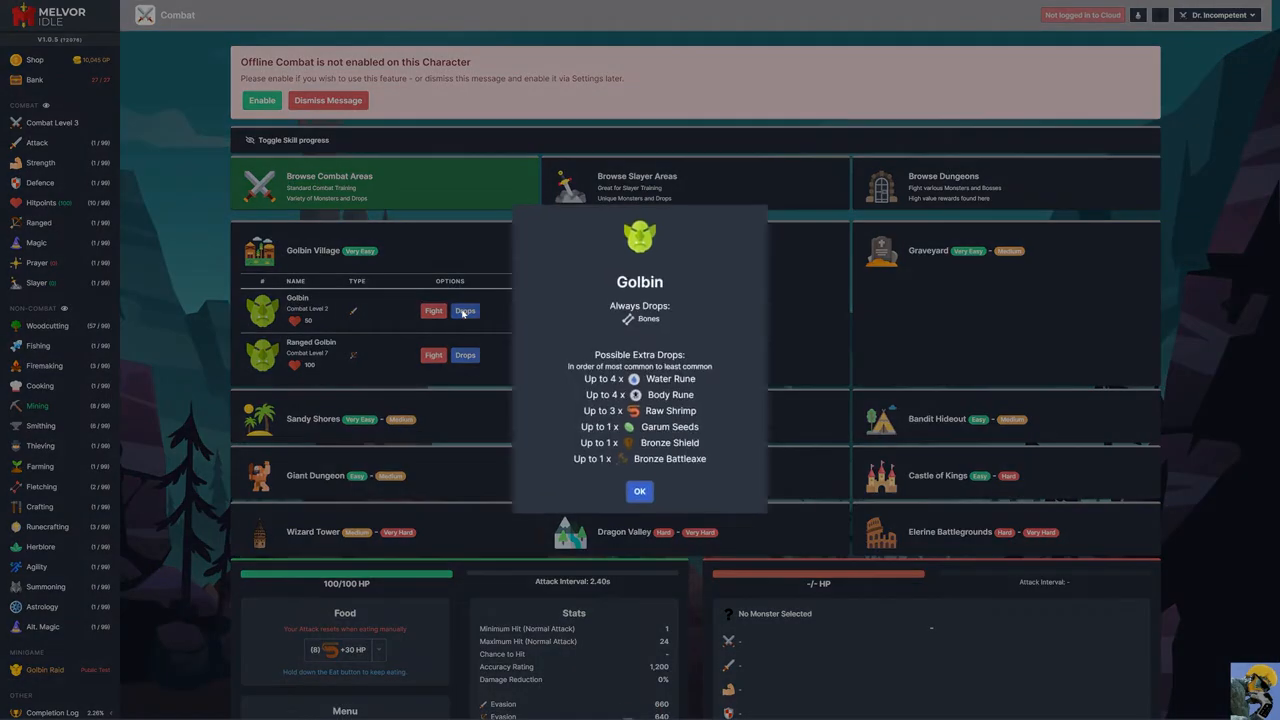
mouse_move(684, 490)
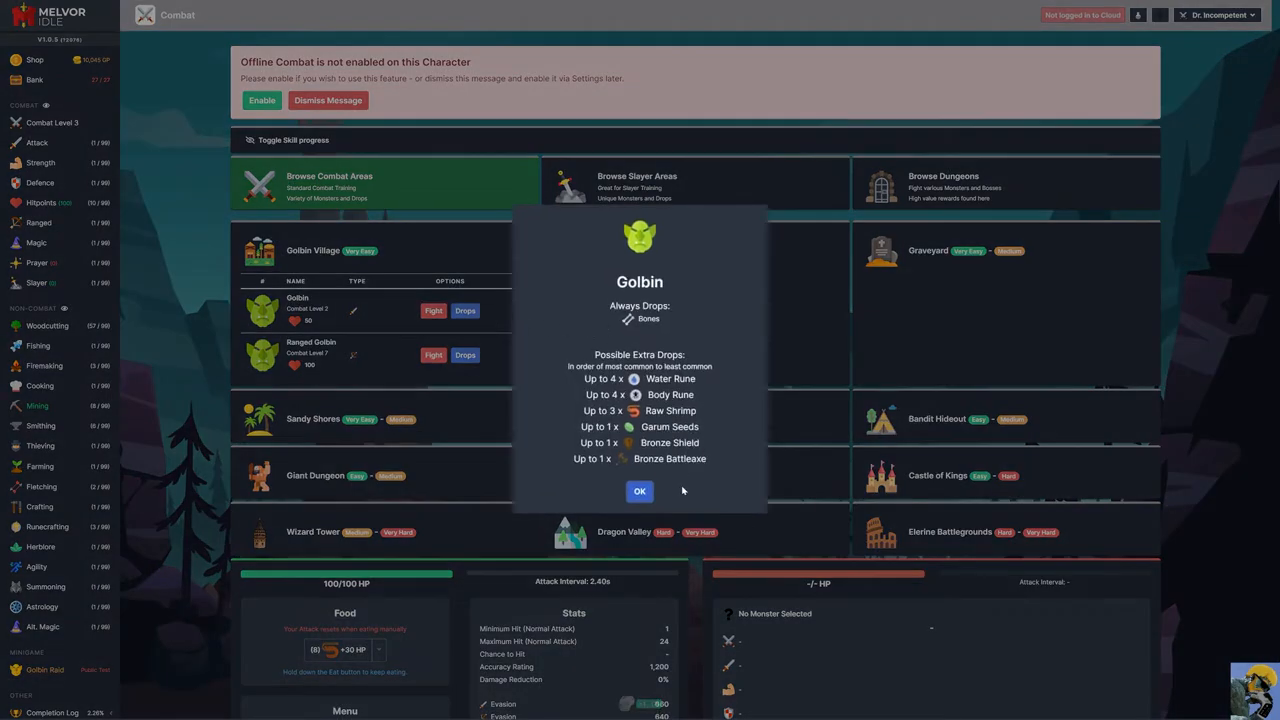
left_click(640, 492)
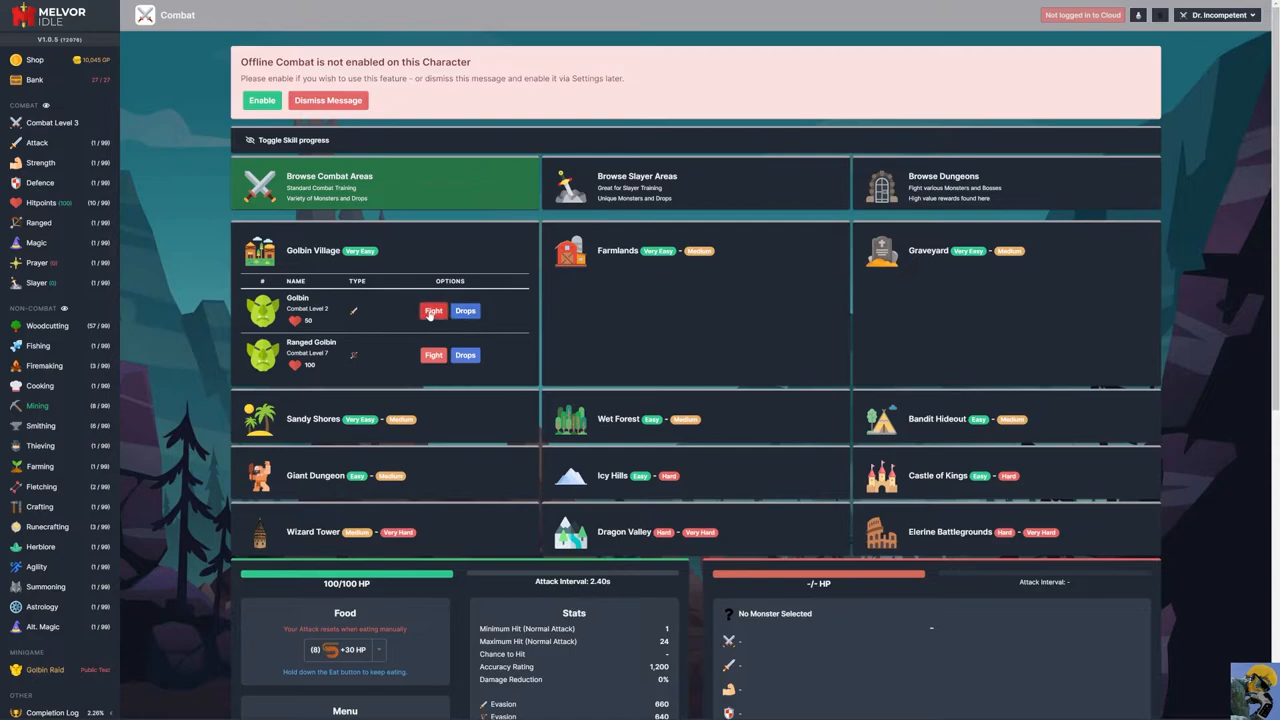
- Fight the Golbin until Combat reaches level 4, then switch to the Bank
left_click(432, 310)
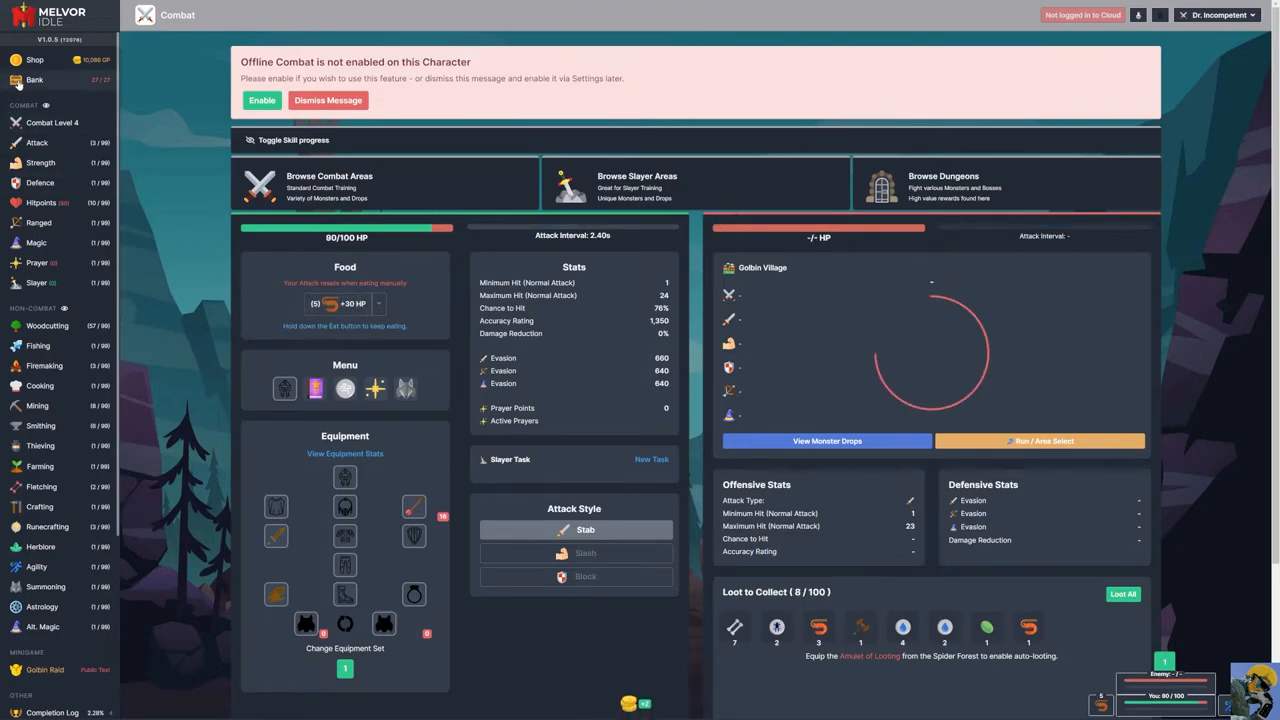
left_click(36, 80)
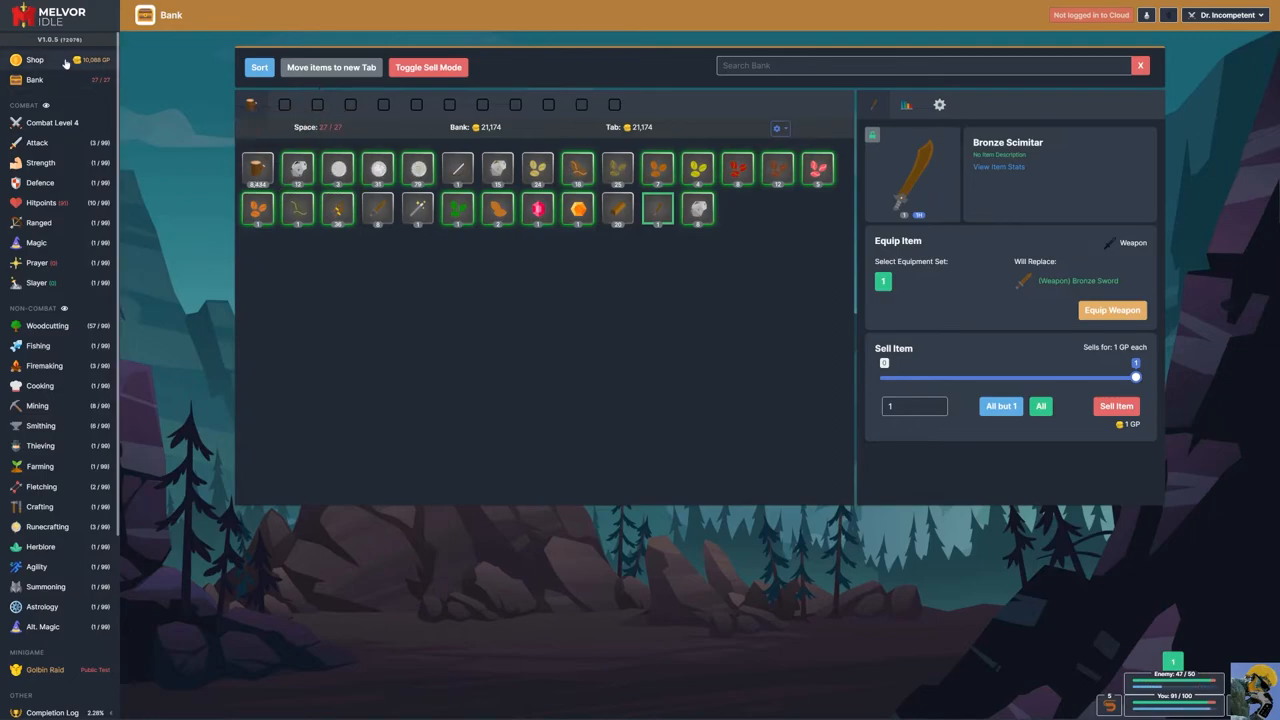
- Sell 1,704 Normal Logs from the bank for 1,704 GP and return to the Golbin fight
left_click(34, 60)
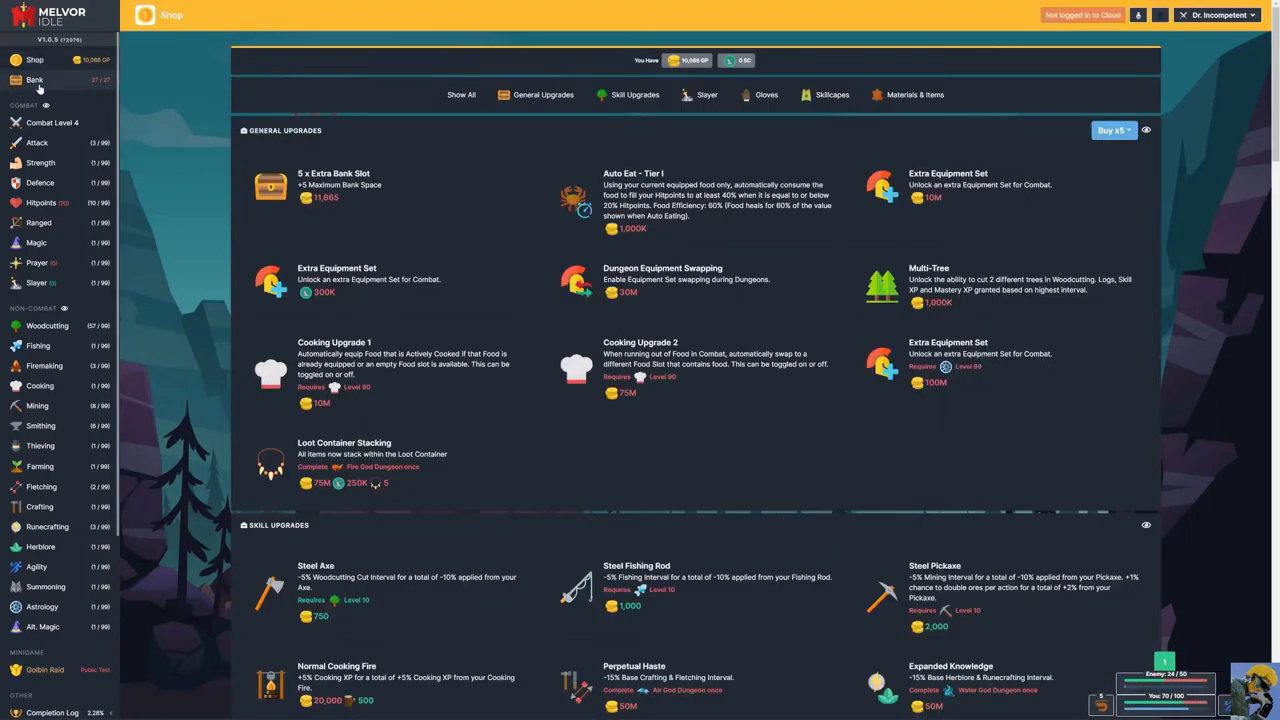
left_click(36, 80)
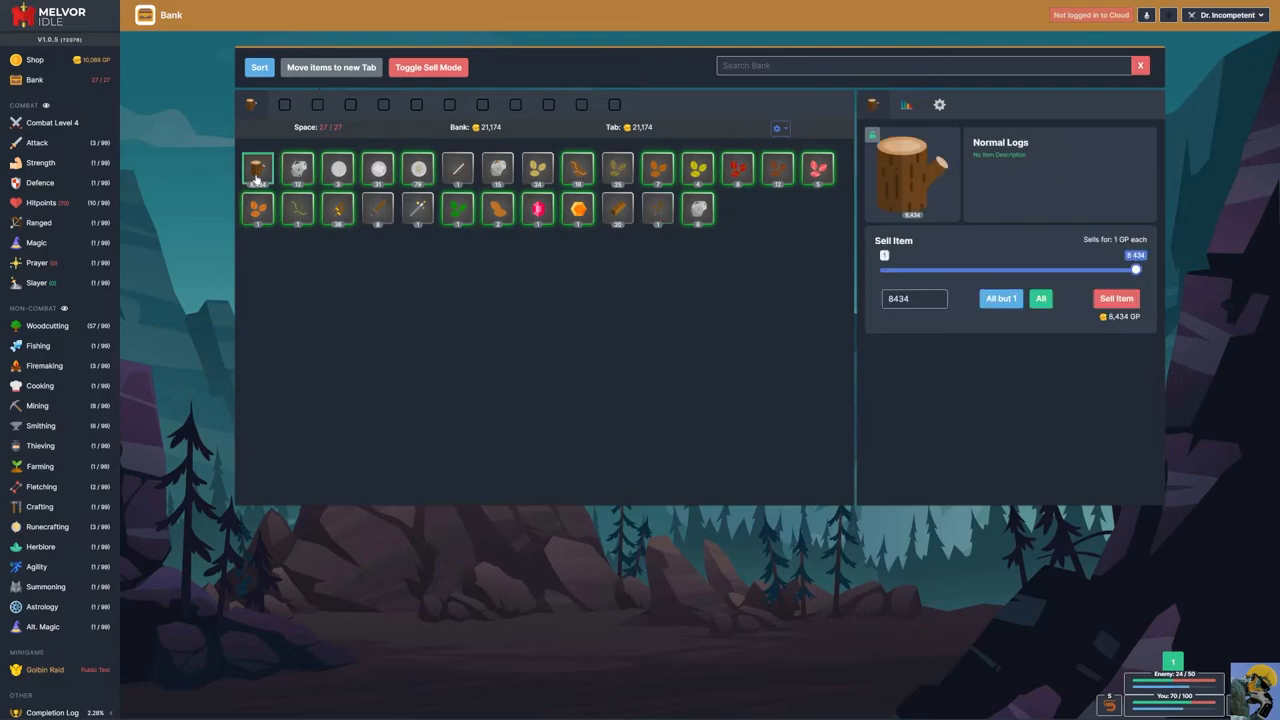
left_click_drag(1136, 270, 924, 270)
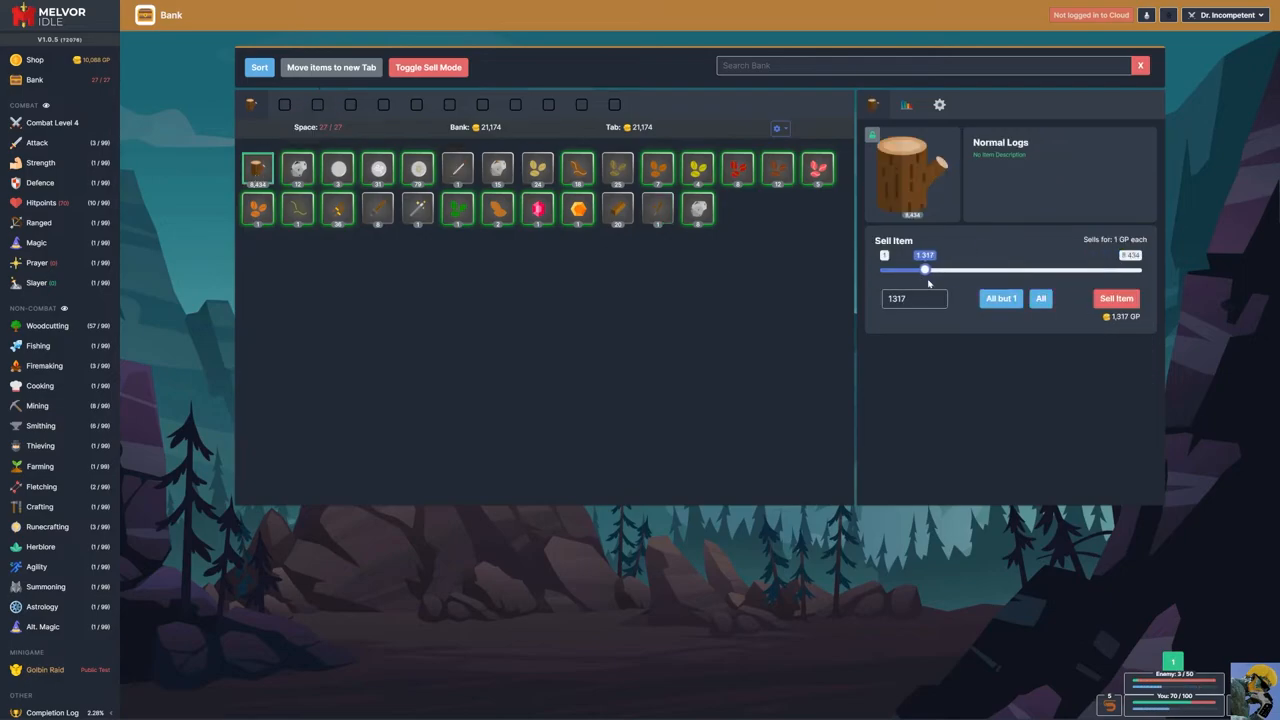
left_click(1116, 298)
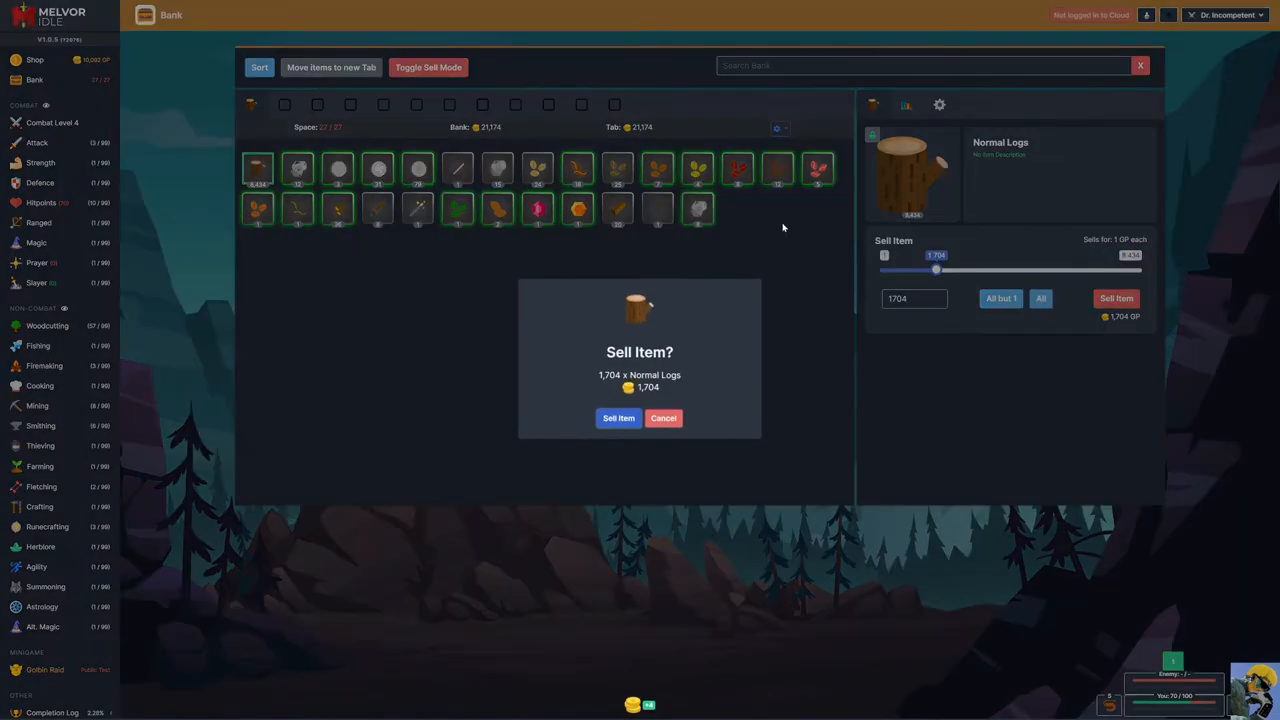
left_click(618, 418)
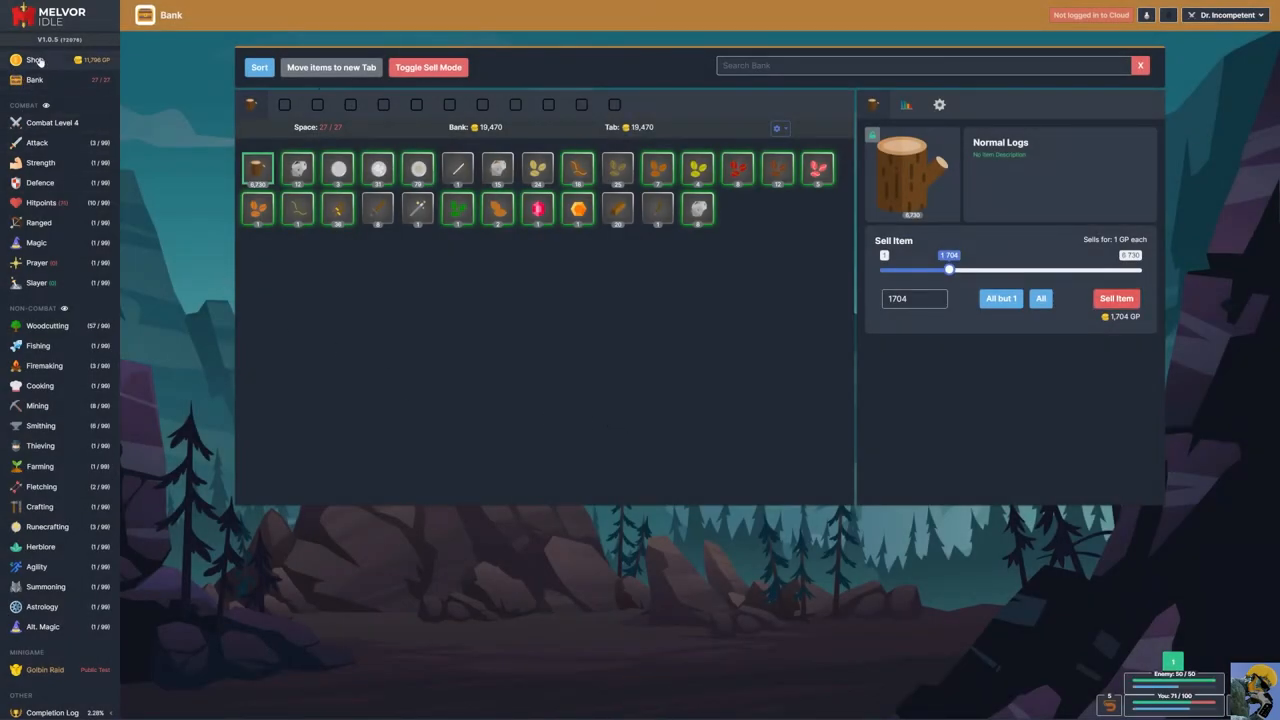
left_click(34, 60)
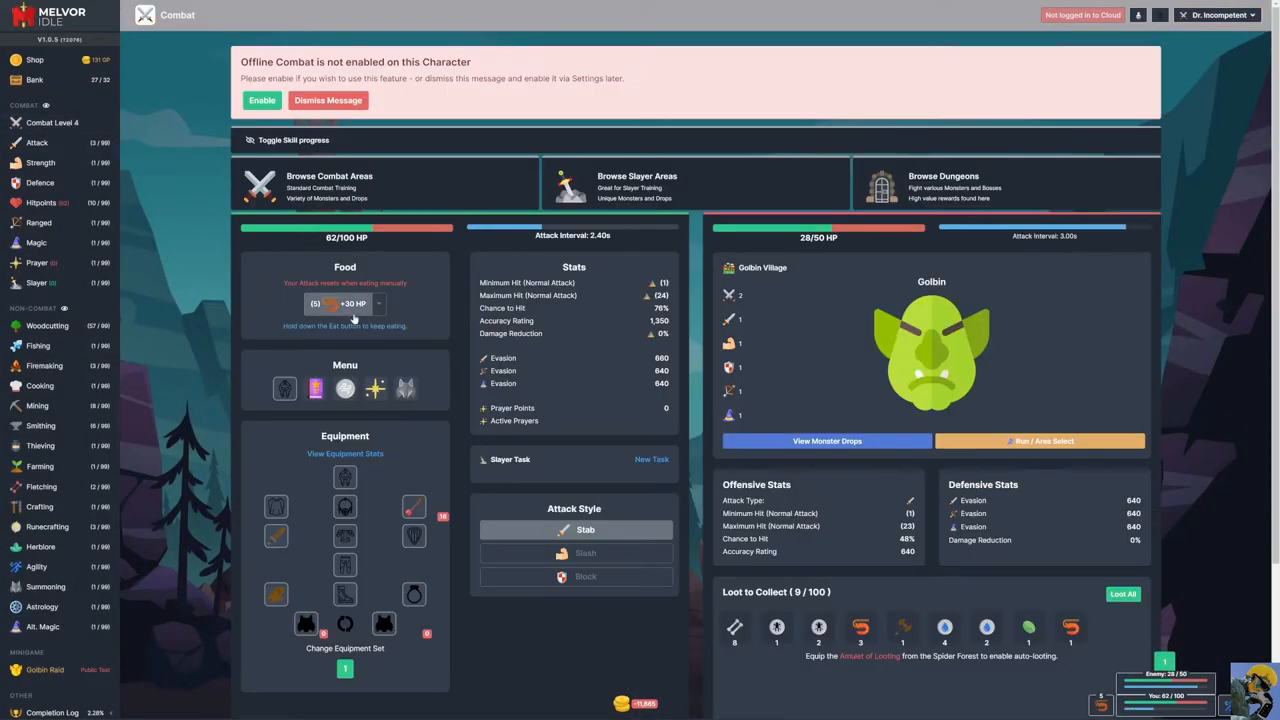
- Loot all Golbin drops, dismiss the offline combat notice, and go to the Bank
left_click(330, 304)
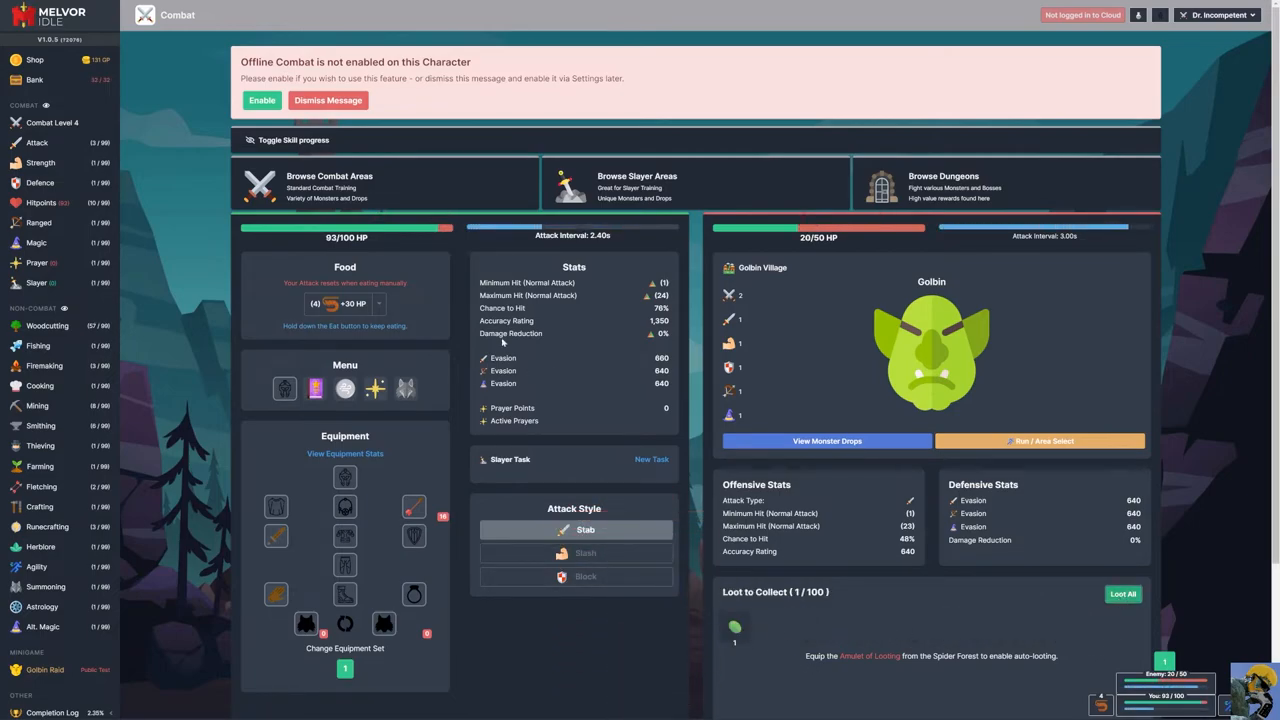
left_click(328, 100)
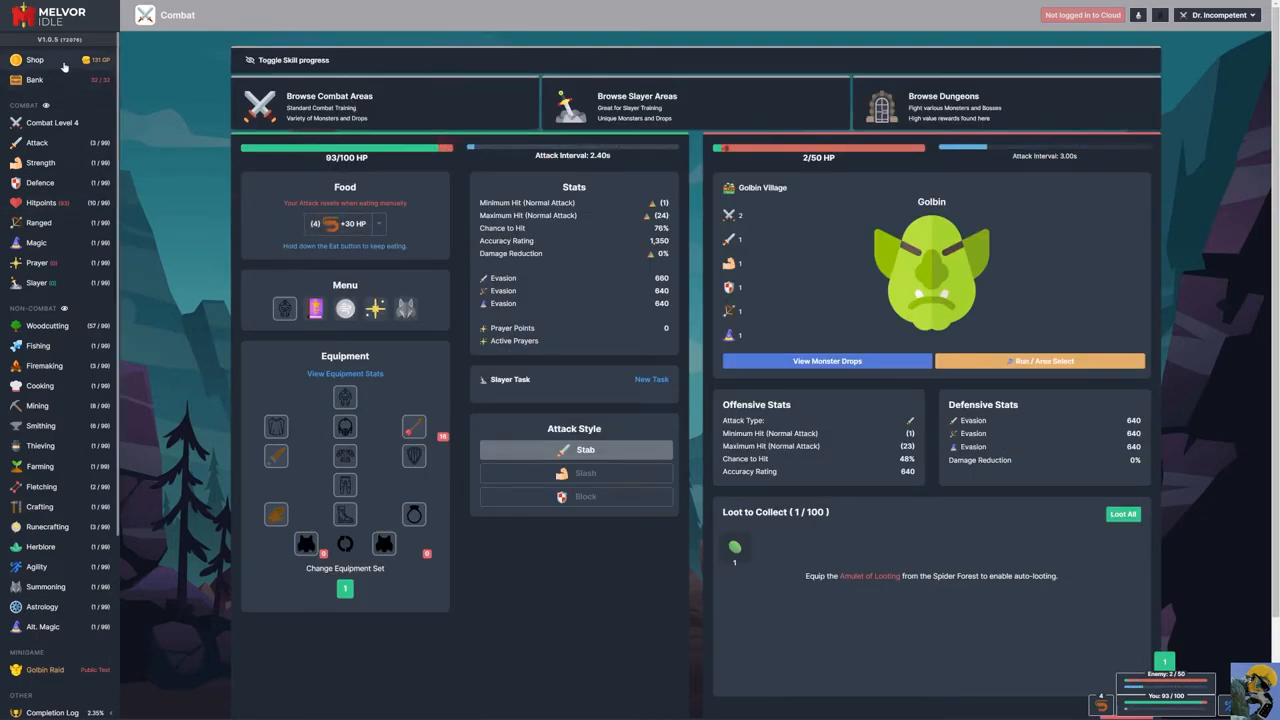
left_click(36, 80)
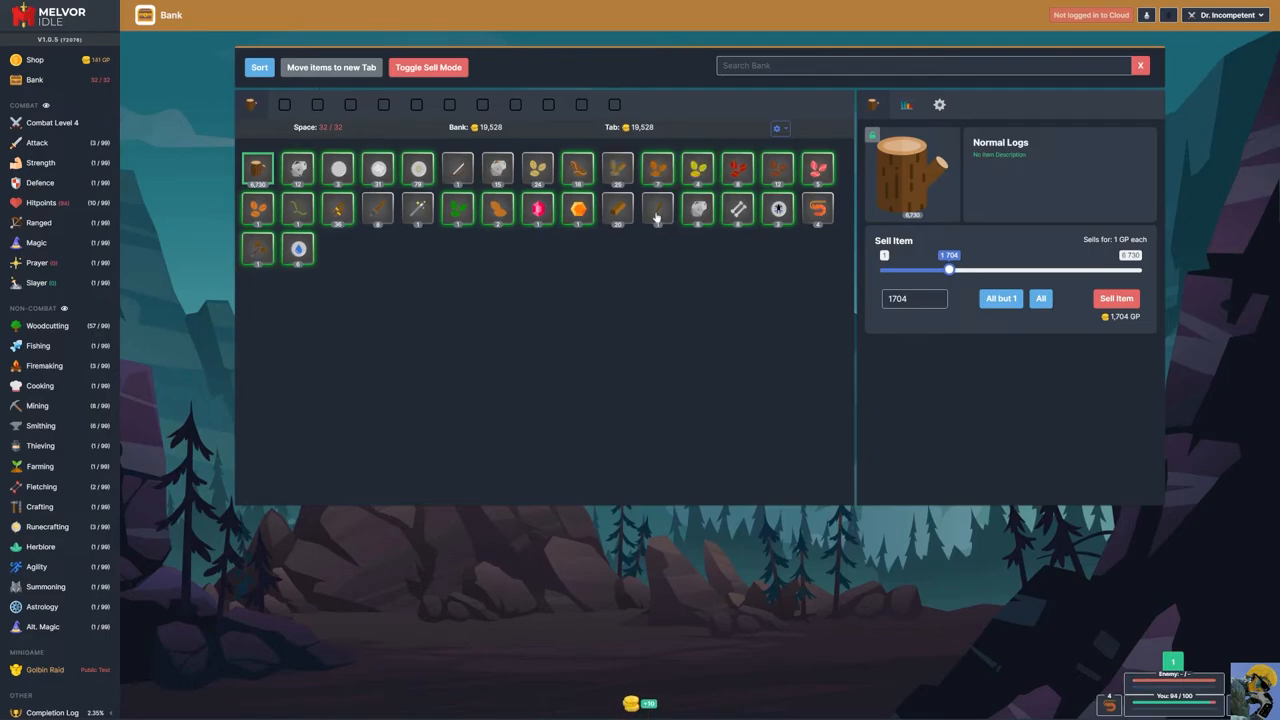
- Sell the Bronze Scimitar, Bronze Throwing Knives and Bronze Sword, dropping bank use to 29/32, then return to combat
left_click(656, 210)
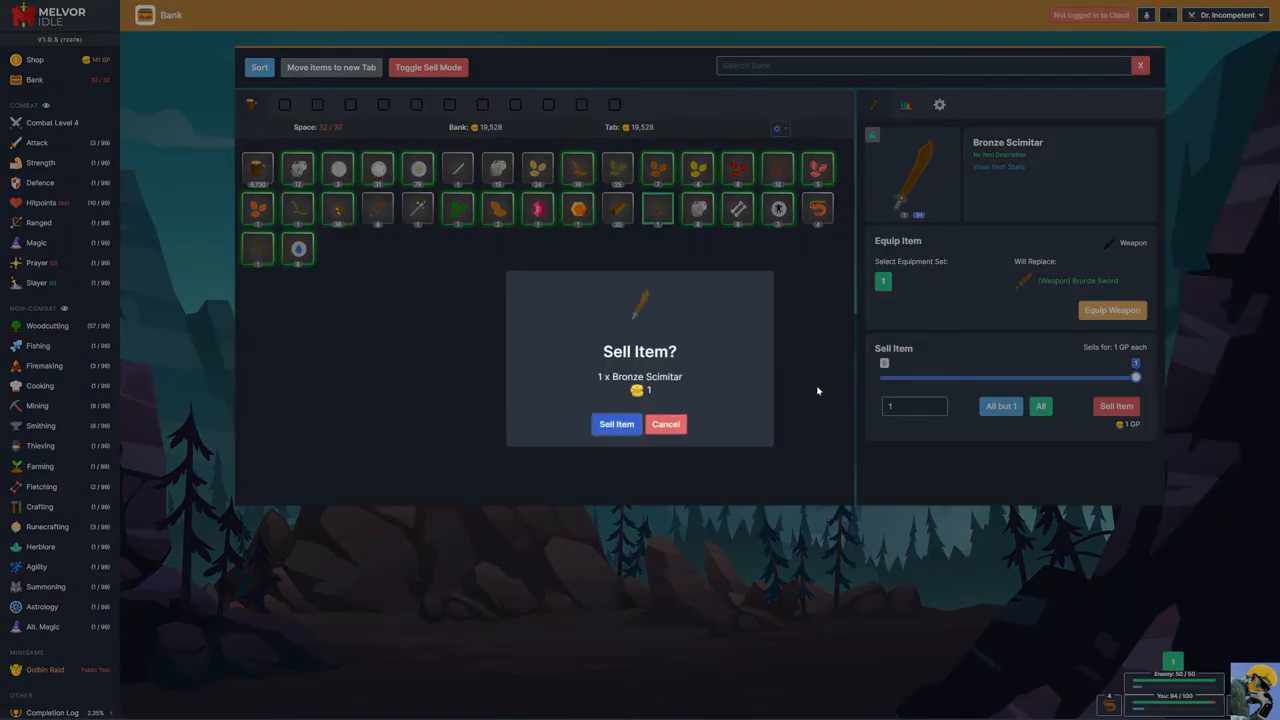
left_click(616, 424)
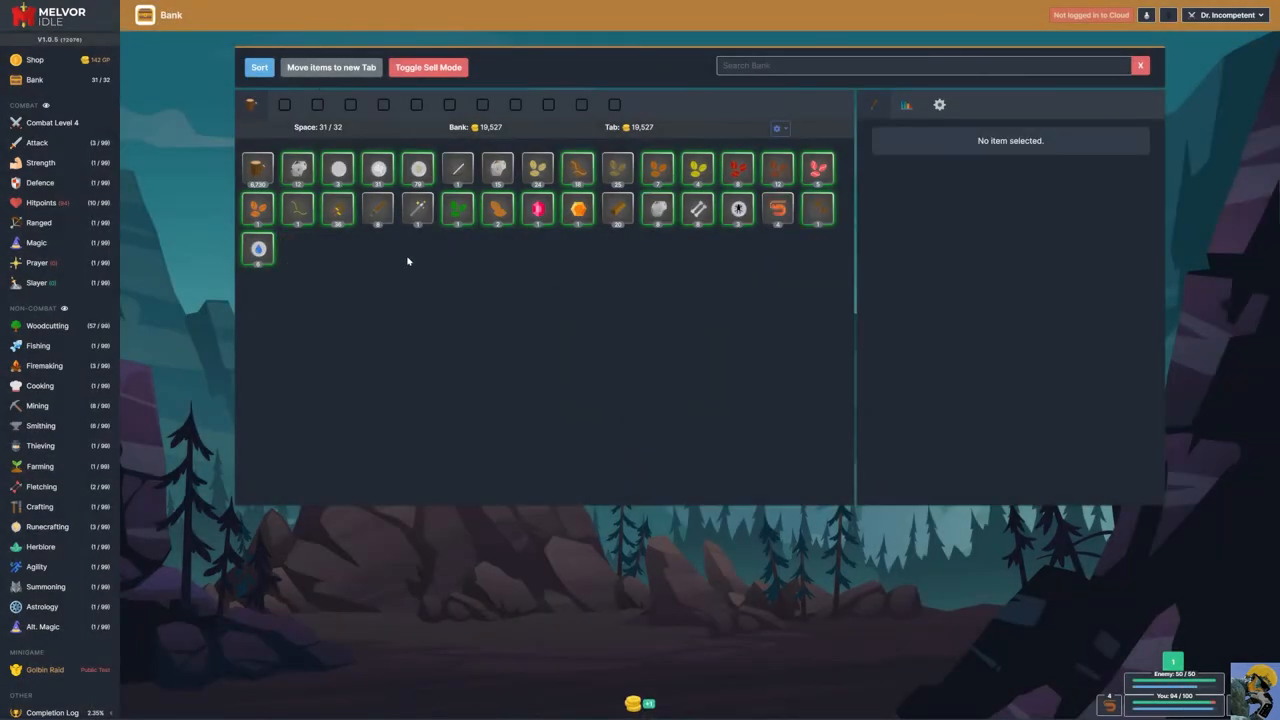
left_click(336, 208)
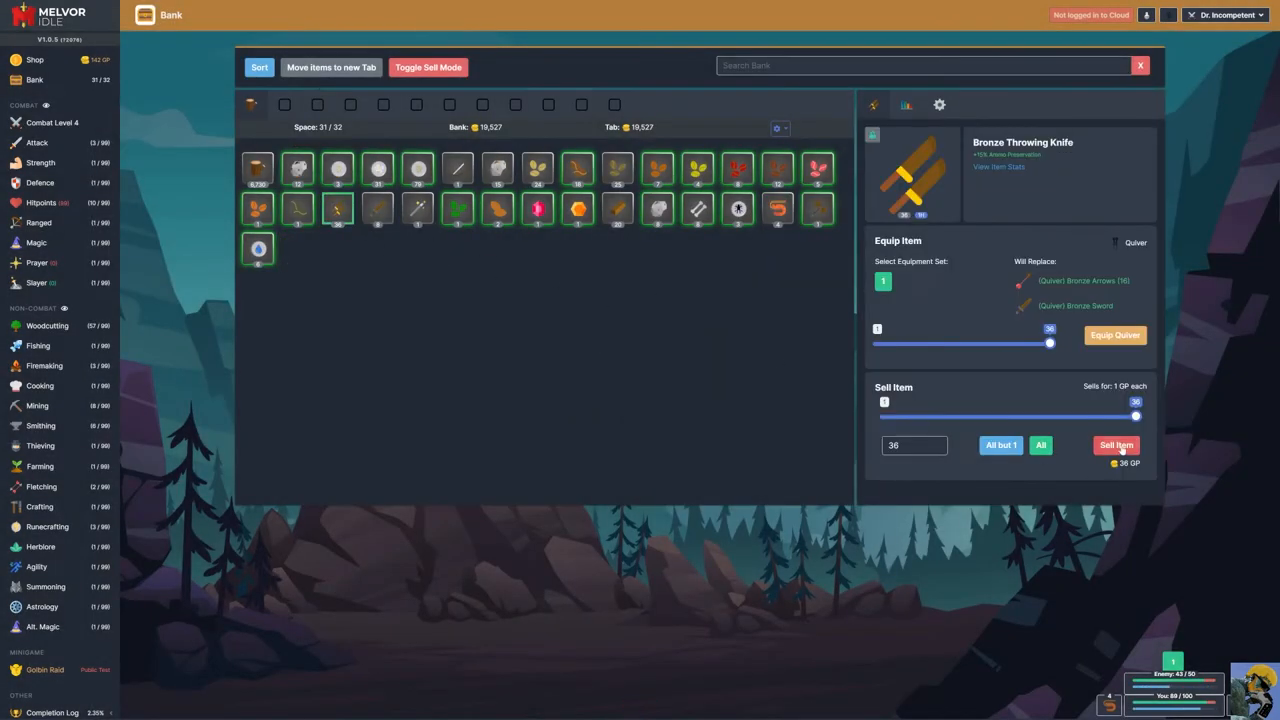
left_click(1116, 444)
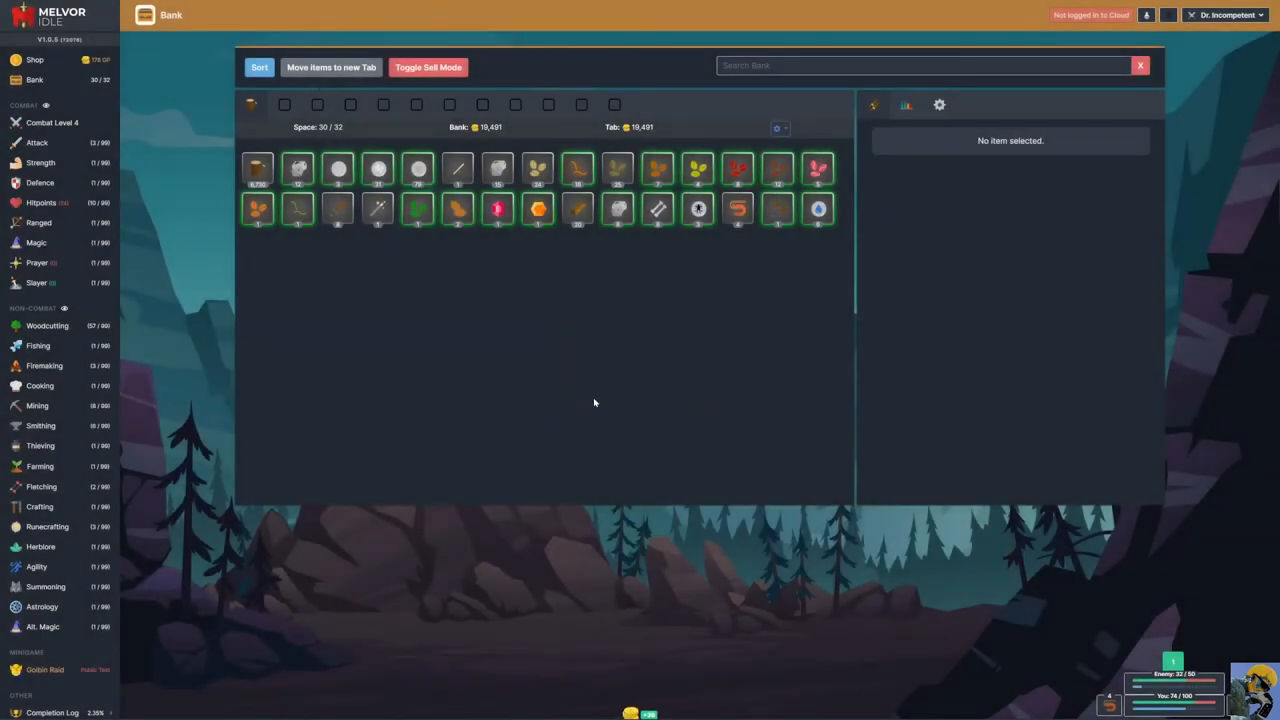
left_click(336, 208)
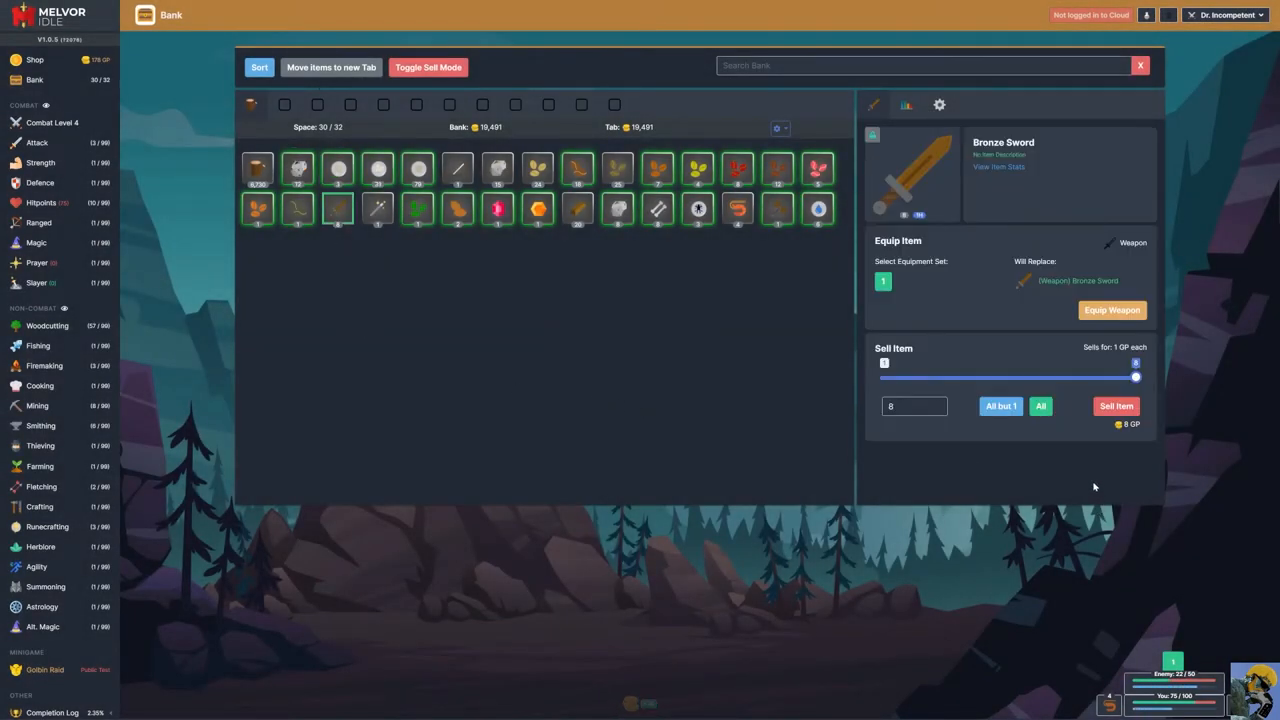
left_click(1116, 404)
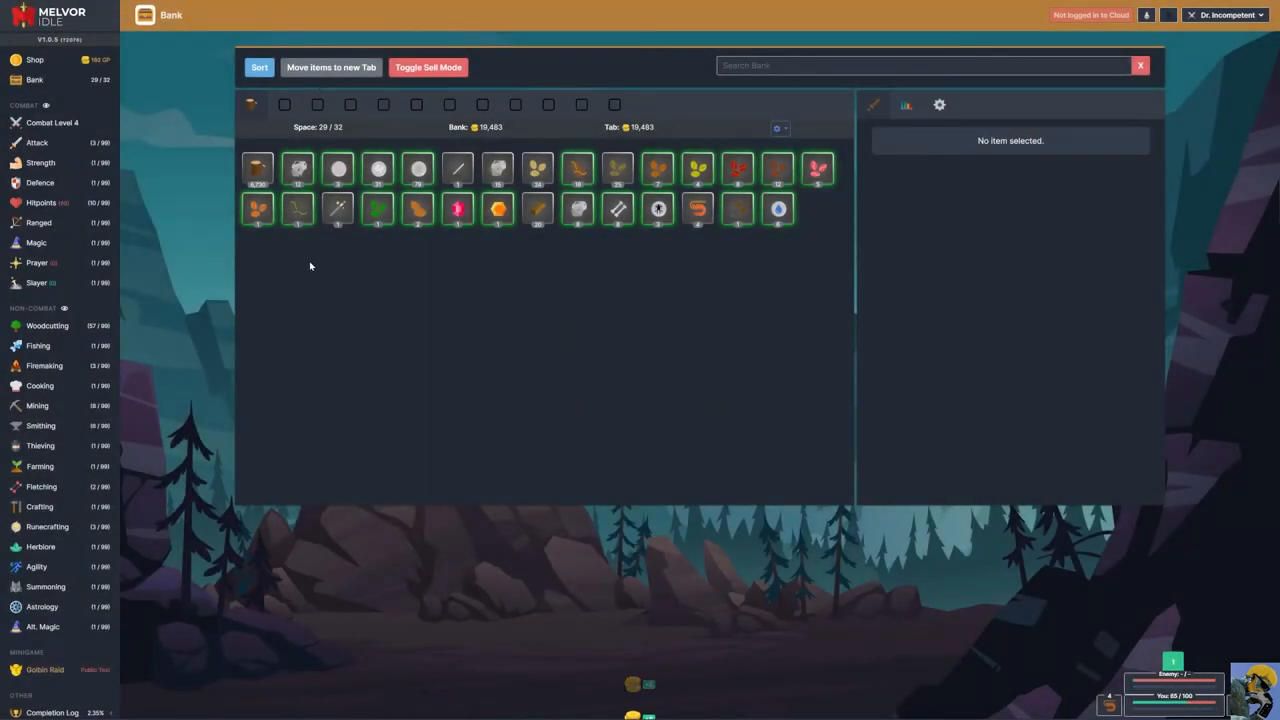
mouse_move(328, 264)
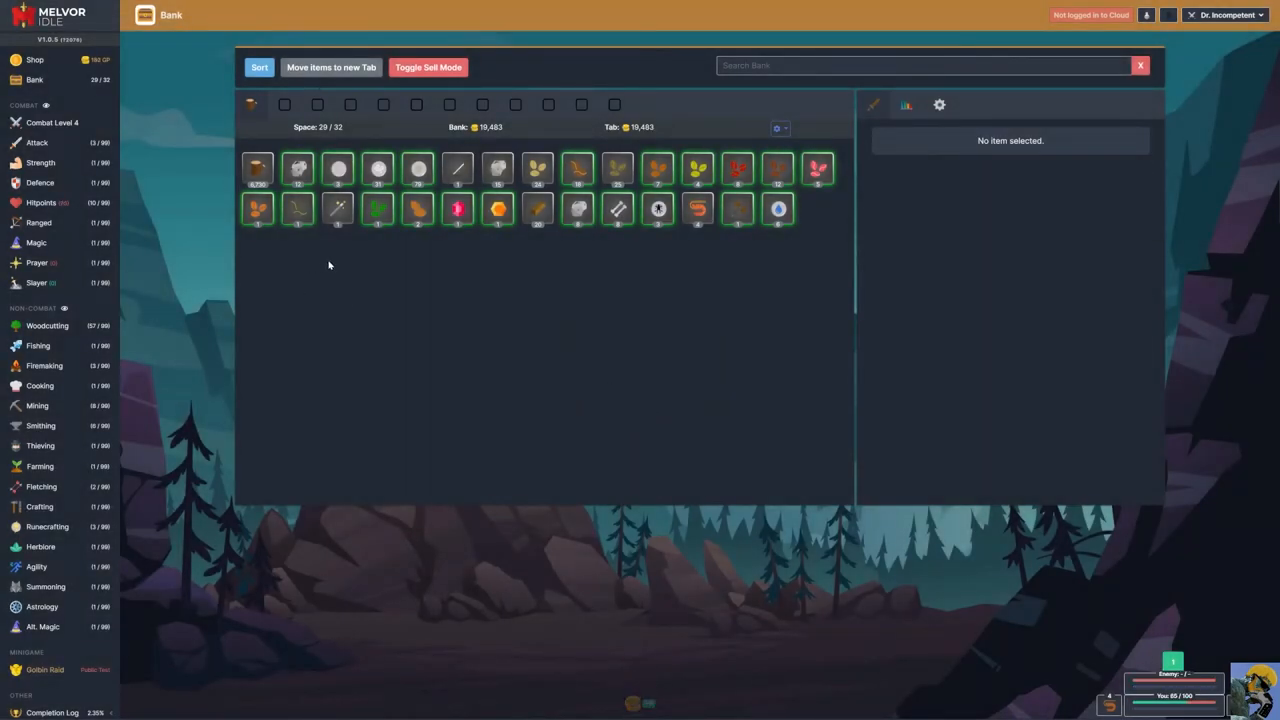
left_click(52, 122)
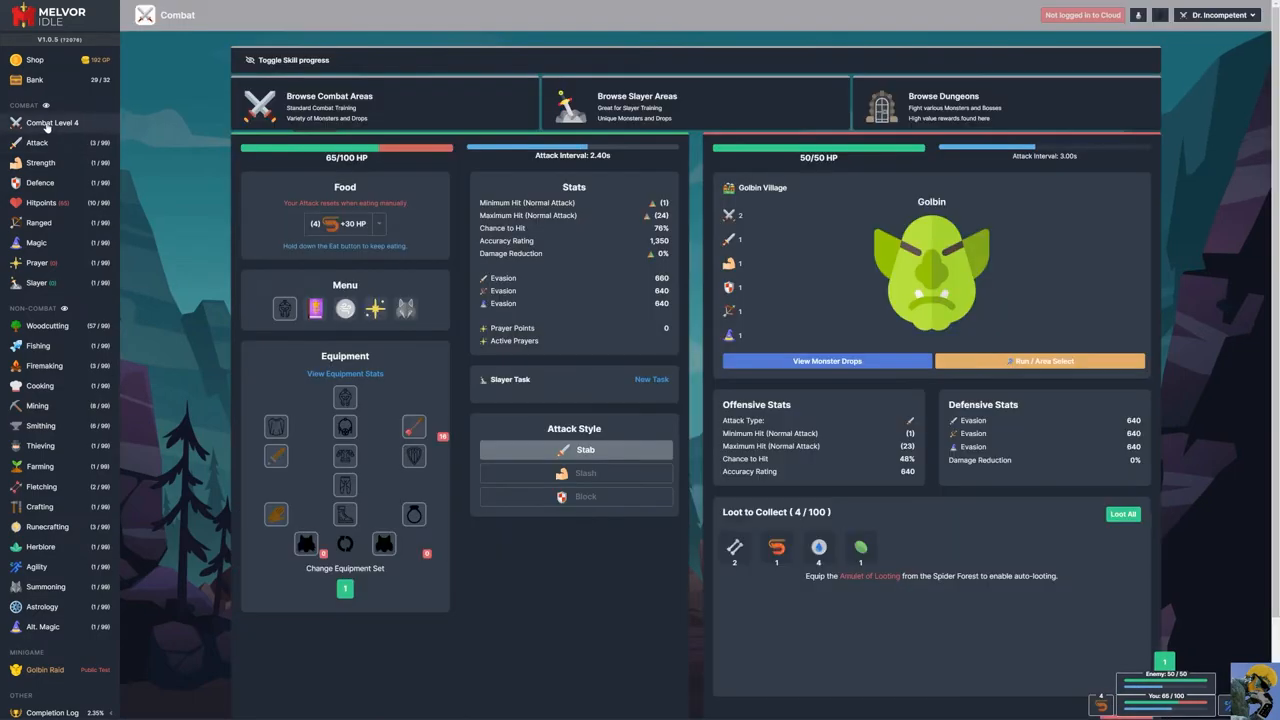
- Eat the remaining food during the Golbin fight, leaving the food slot empty at 80/100 HP
left_click(338, 224)
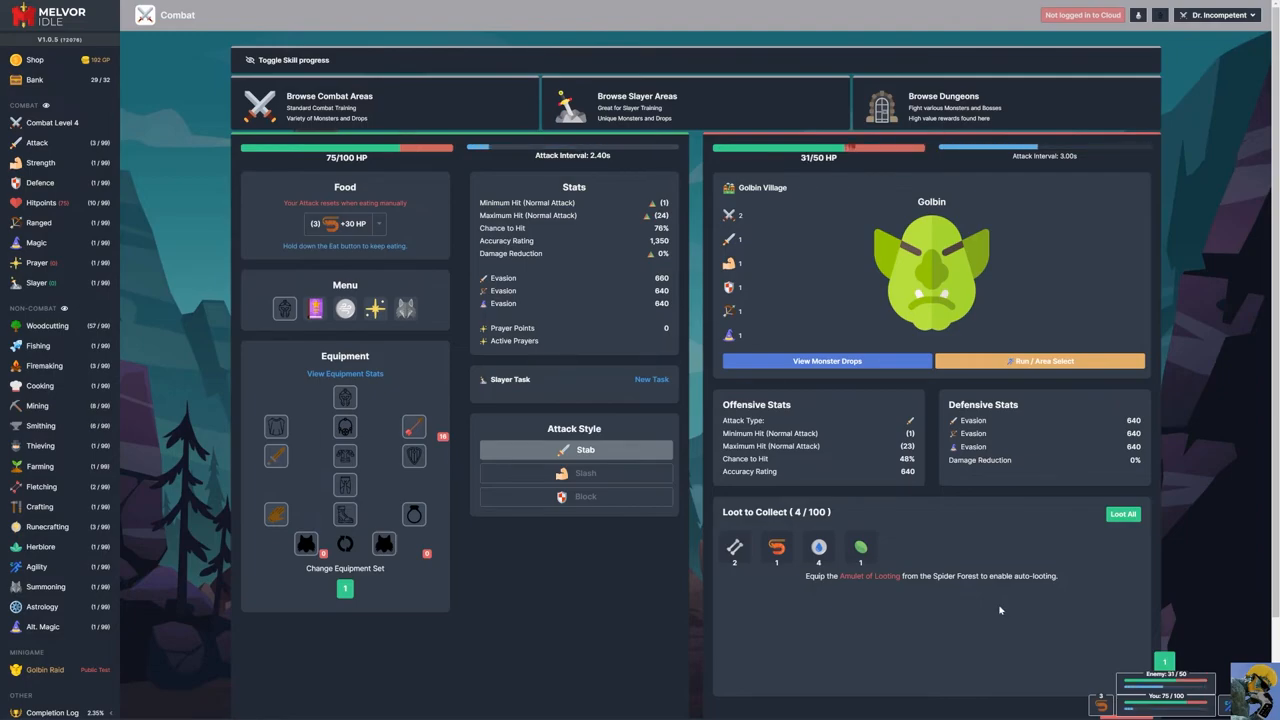
left_click(1122, 514)
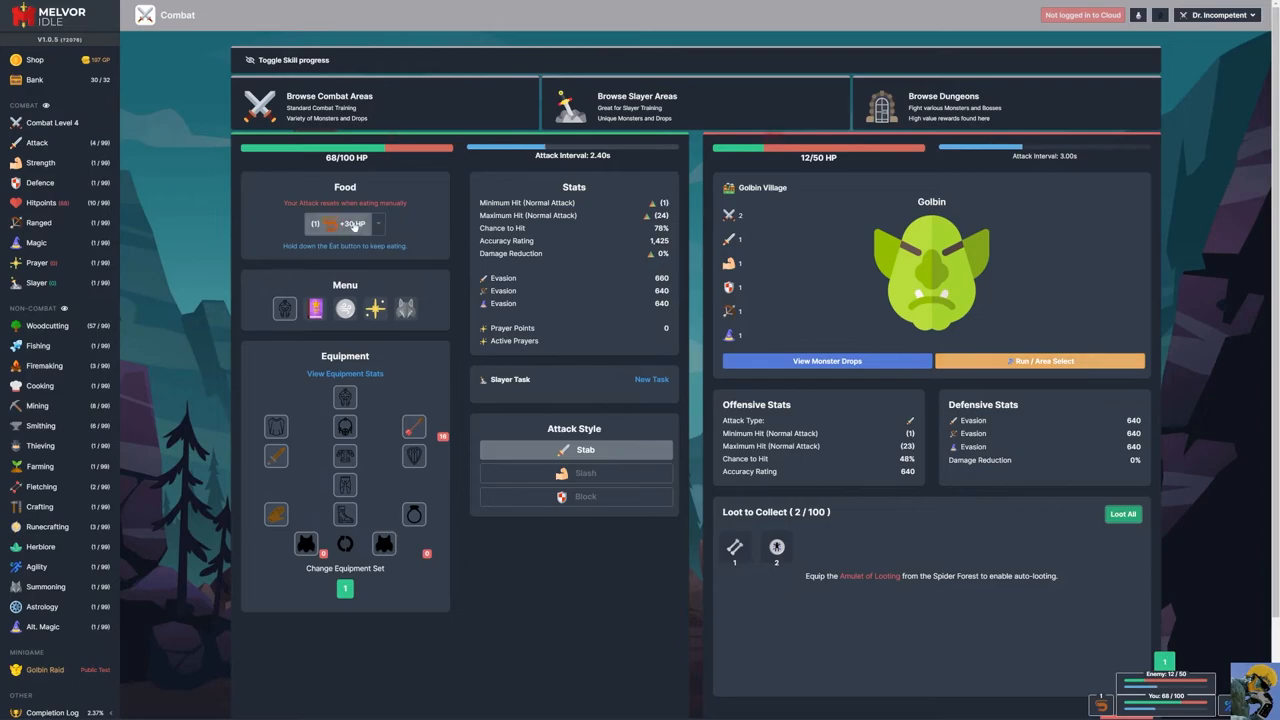
left_click(344, 224)
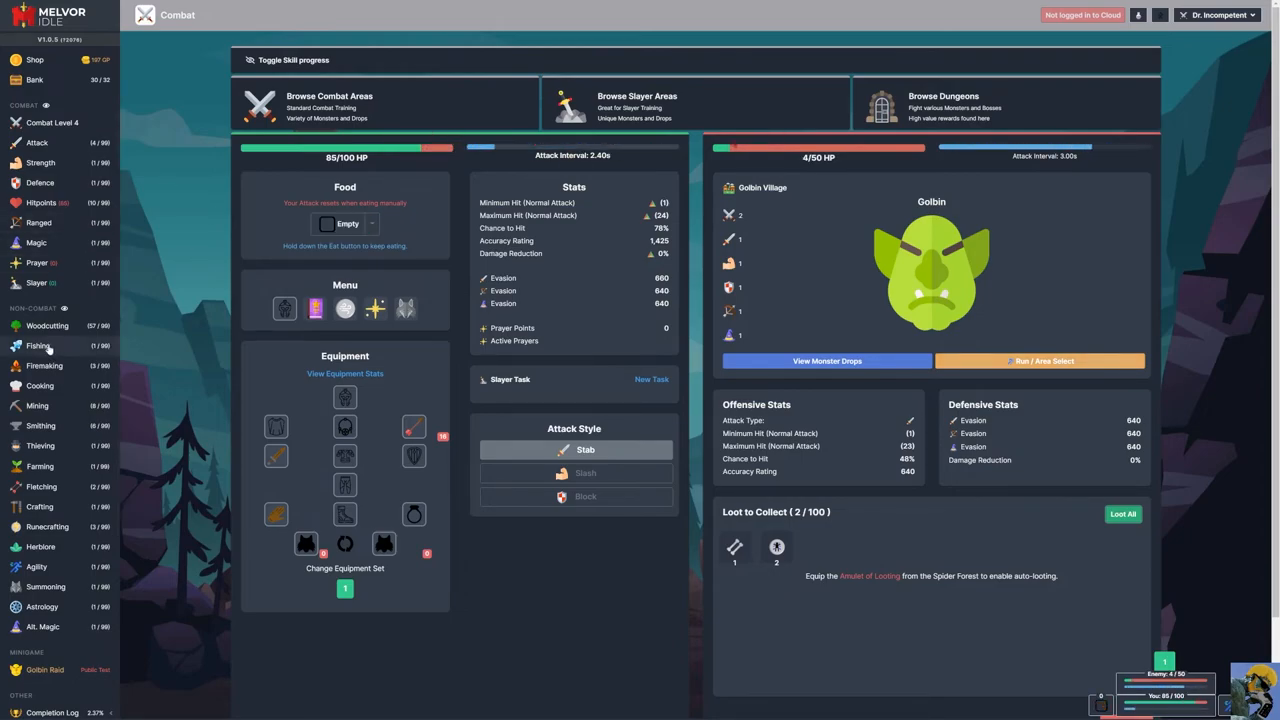
- Start fishing Raw Shrimp at Shallow Shores, then switch to the Bank at 30/32 spaces
left_click(38, 344)
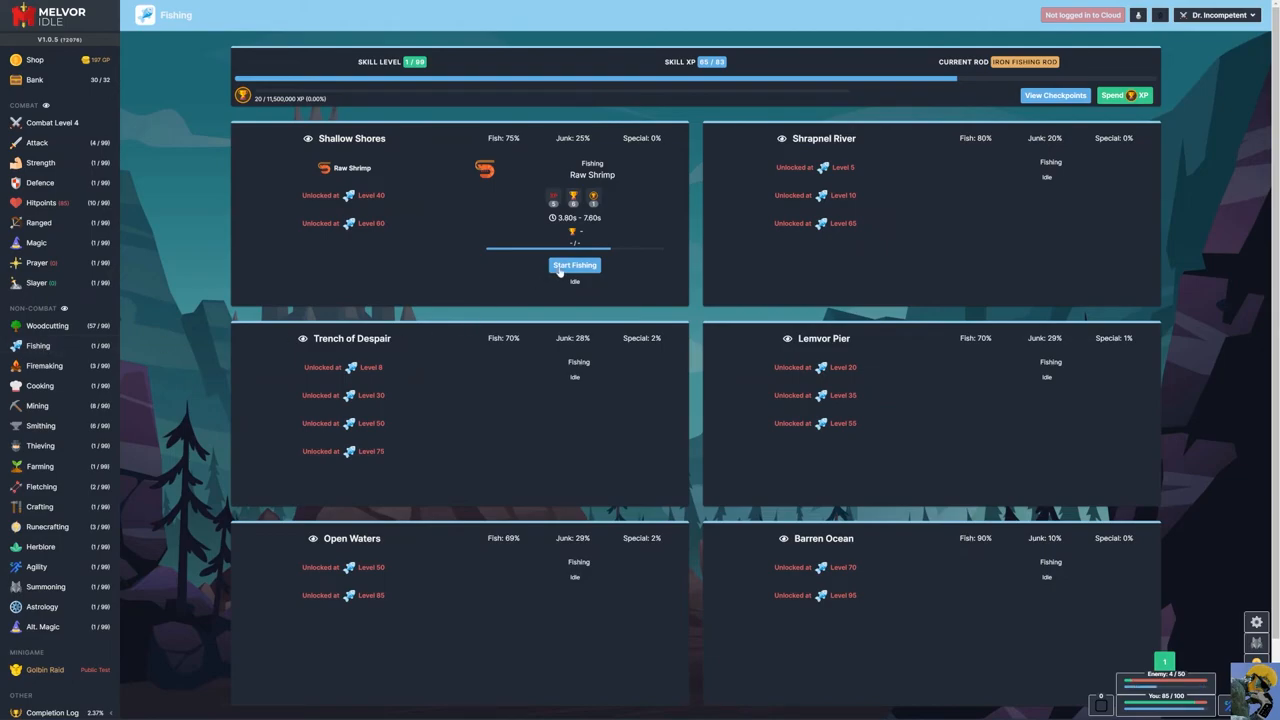
left_click(574, 264)
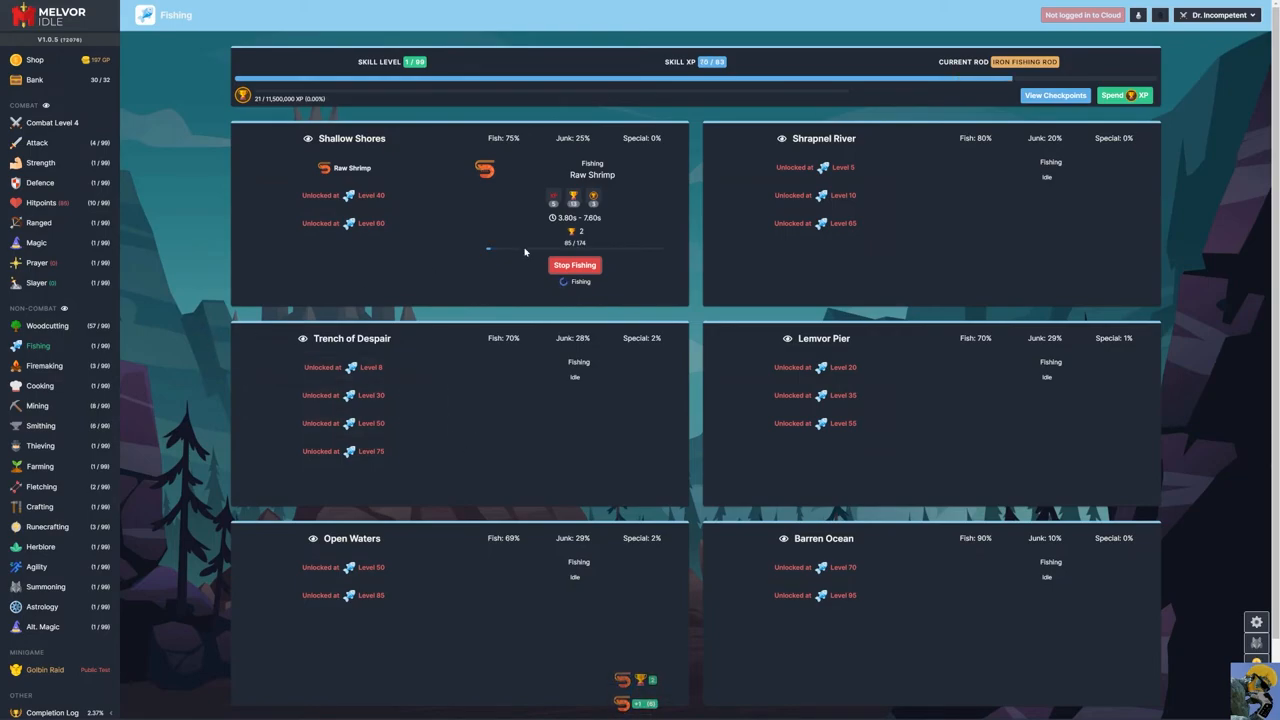
left_click(34, 80)
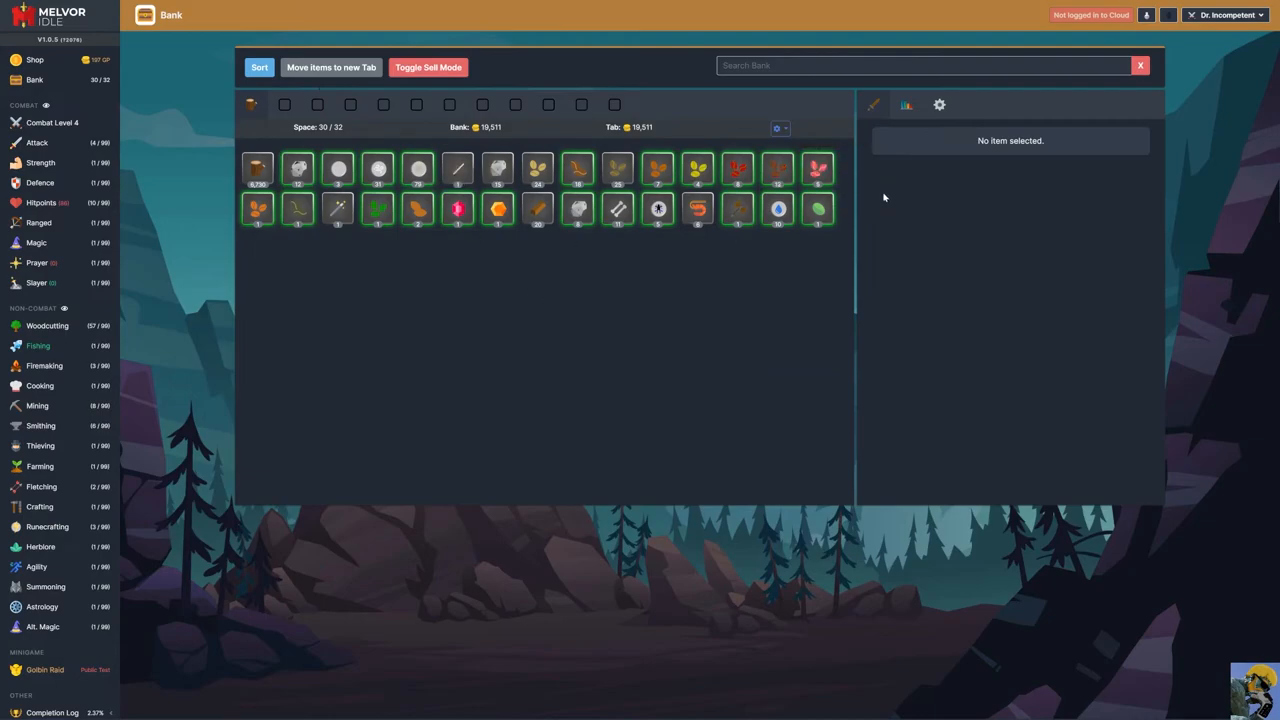
- Sort the bank and sell the Old Boot, the Rubber Ducky and a newly caught Old Boot
left_click(778, 128)
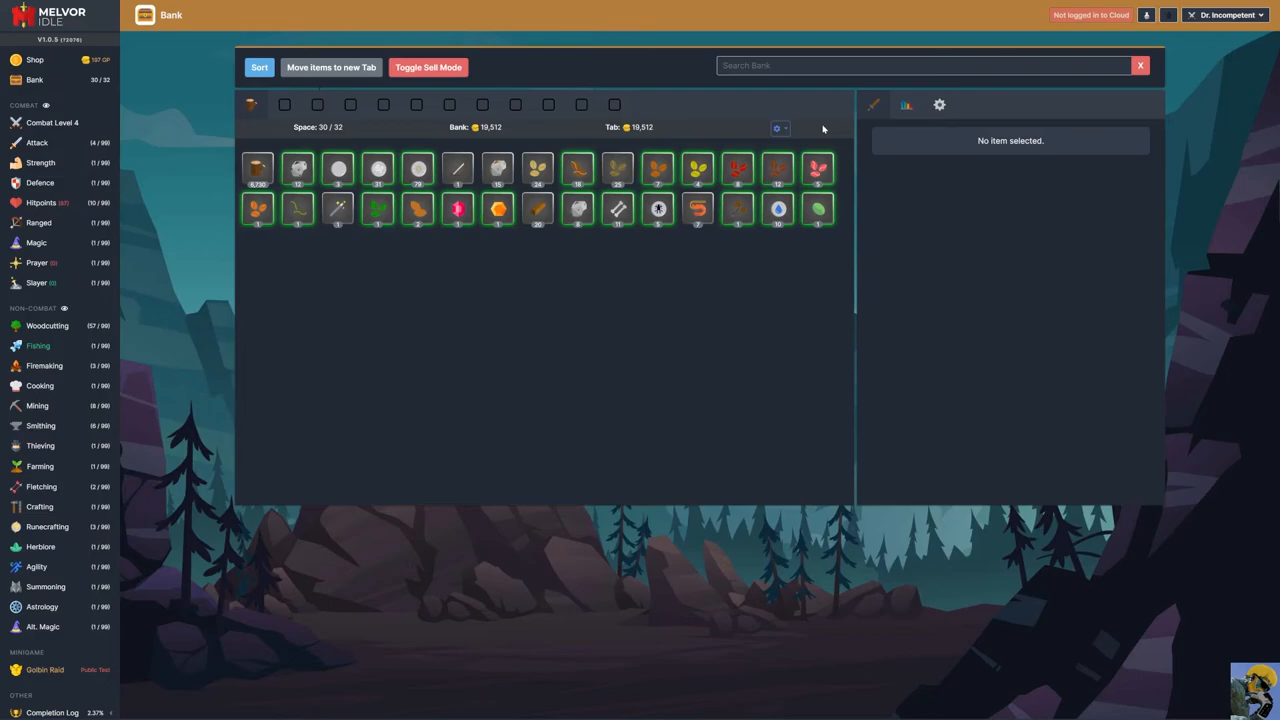
left_click(258, 68)
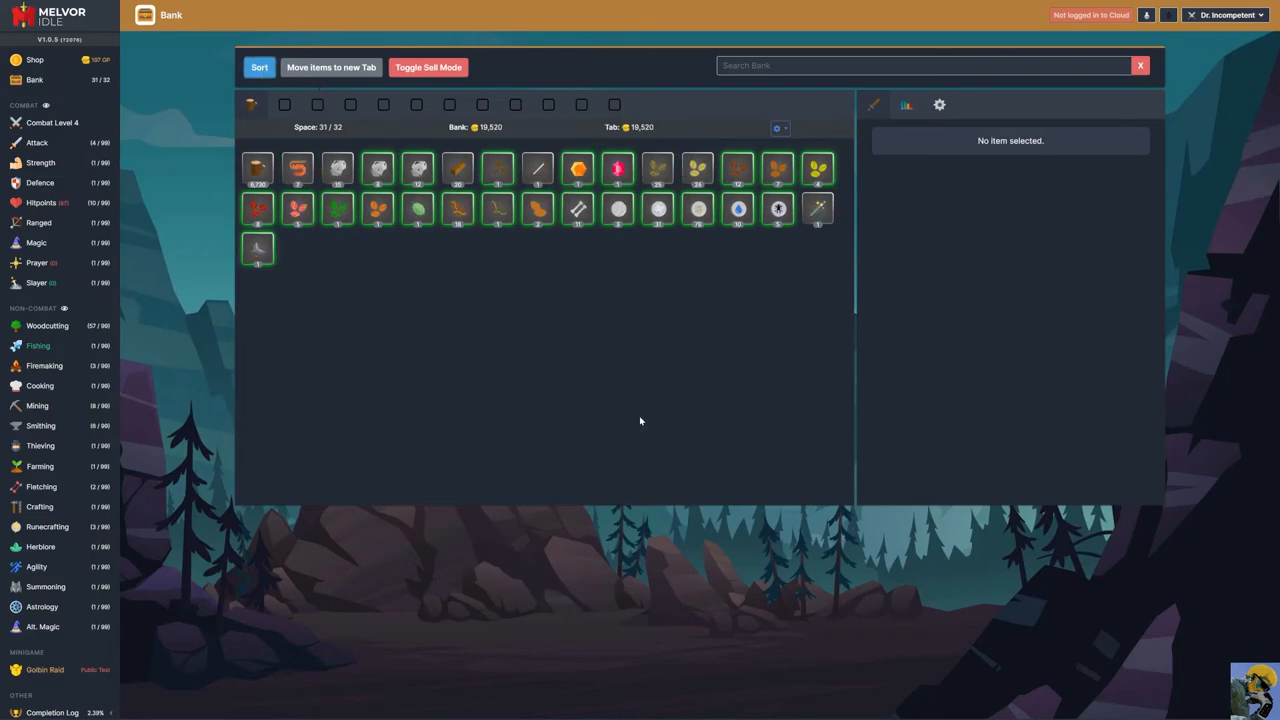
mouse_move(256, 248)
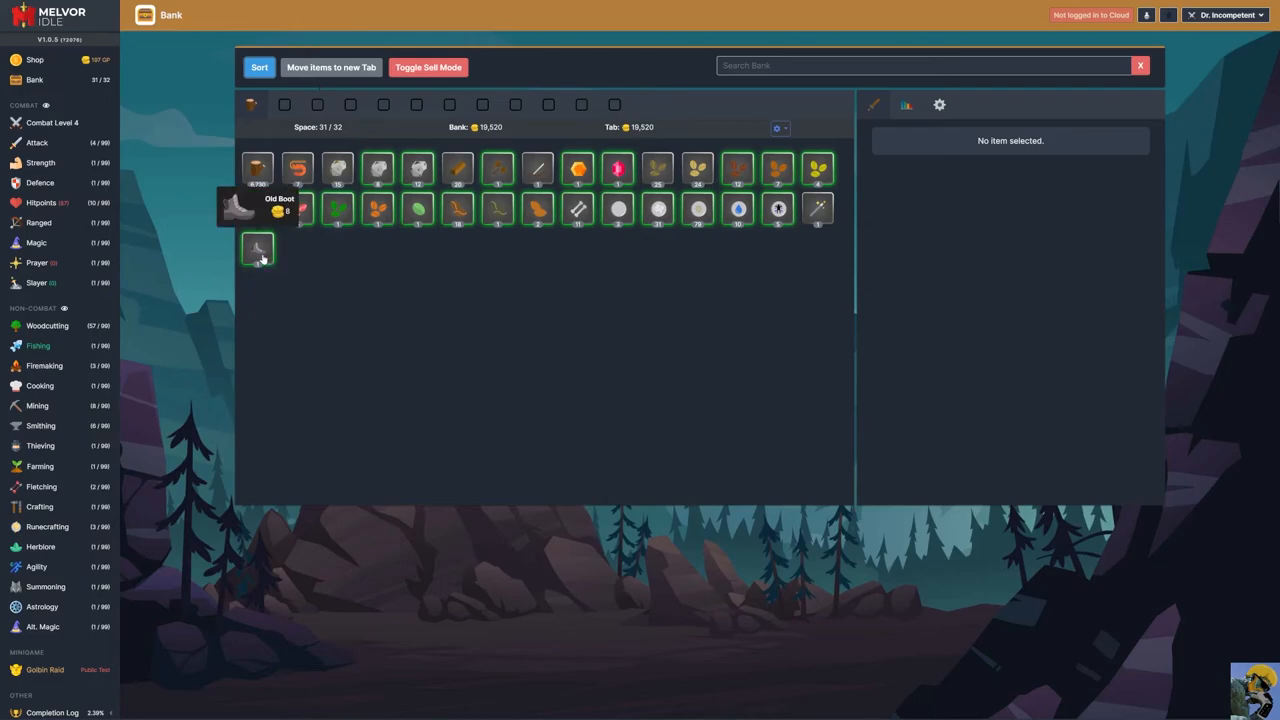
left_click(256, 248)
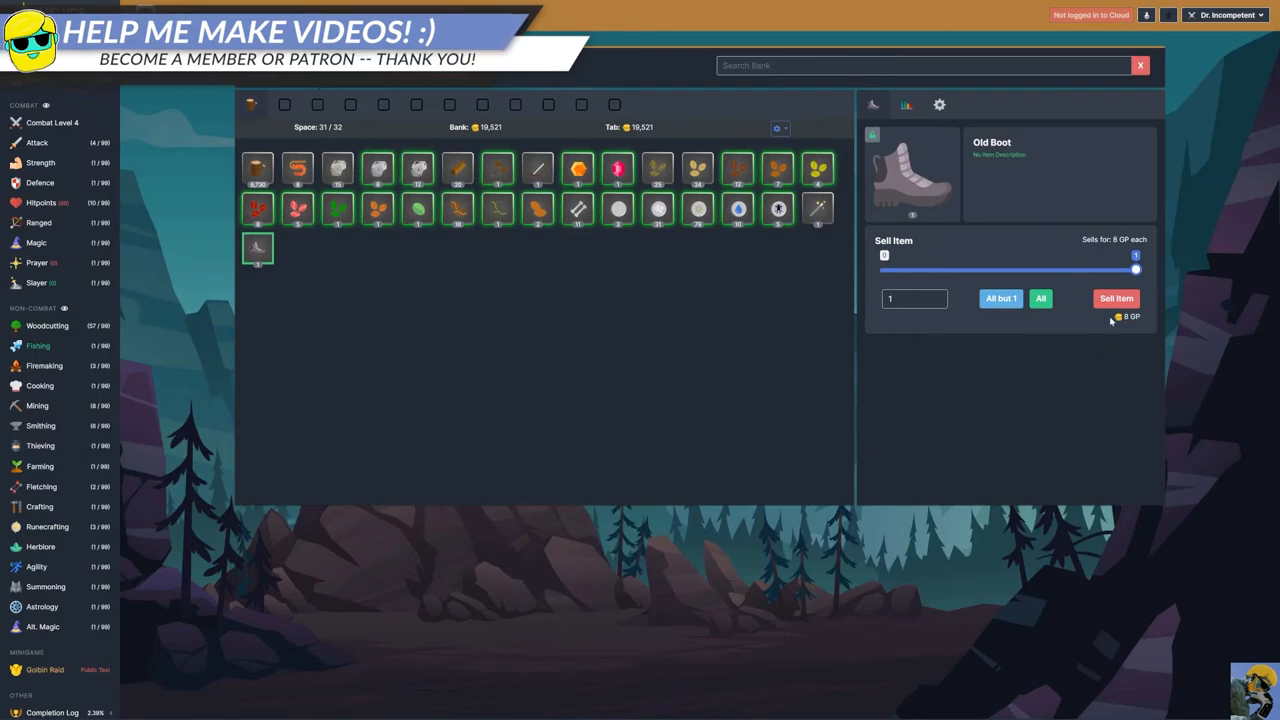
left_click(1116, 298)
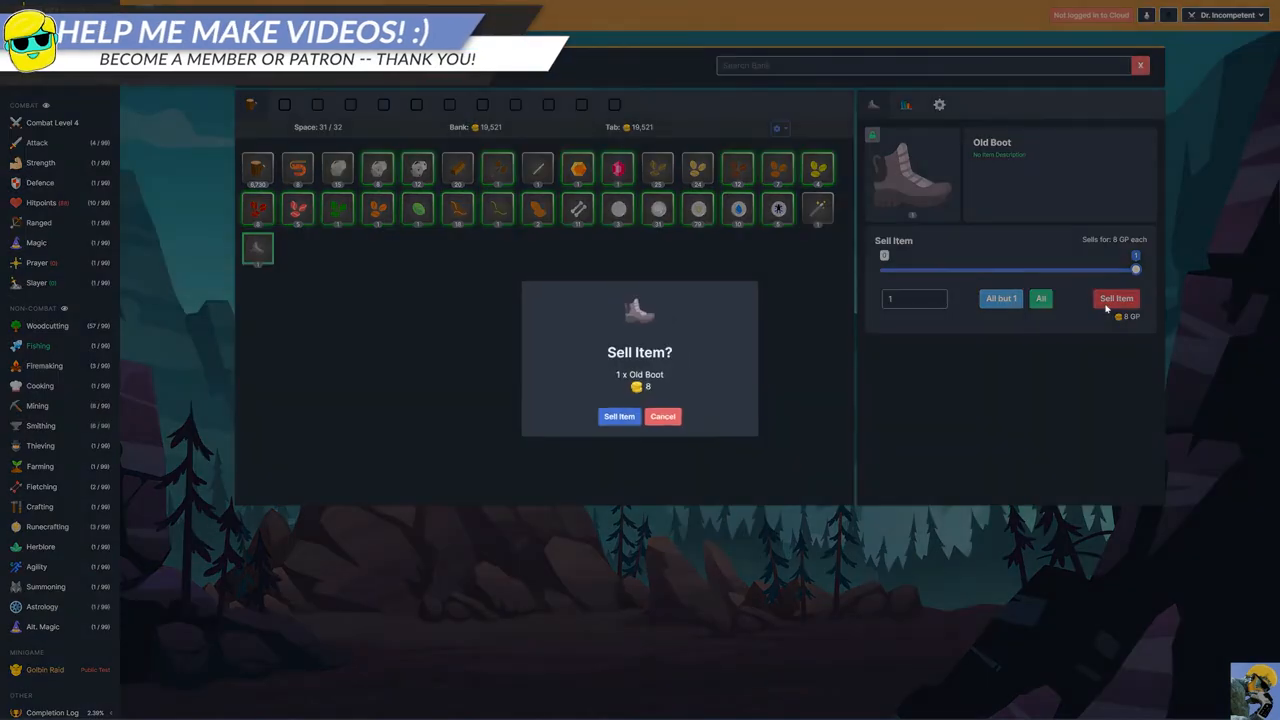
left_click(618, 416)
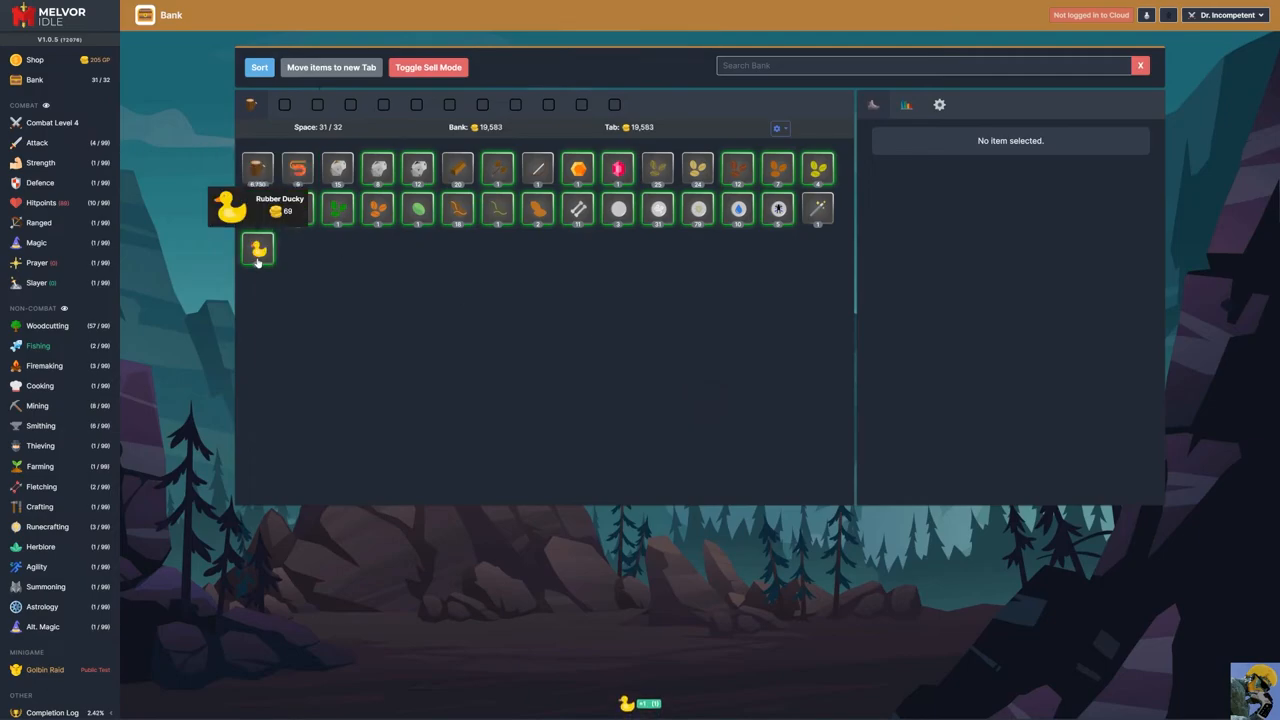
left_click(256, 248)
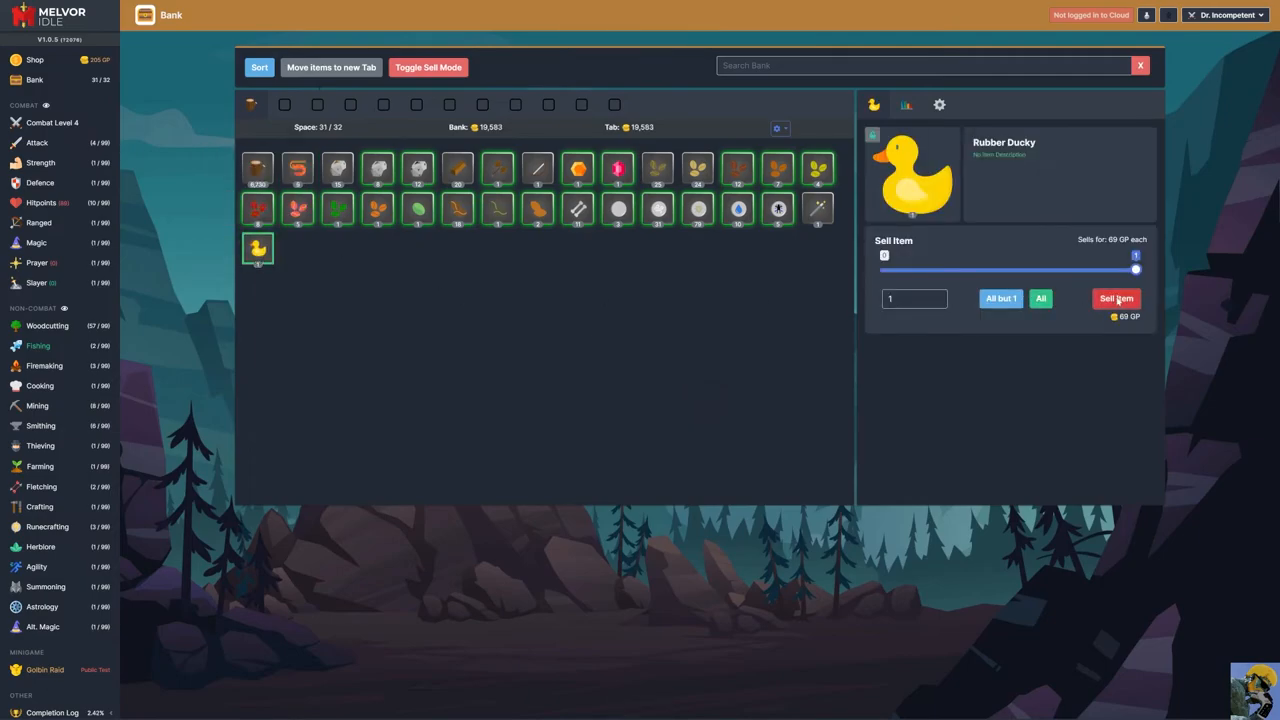
left_click(1116, 298)
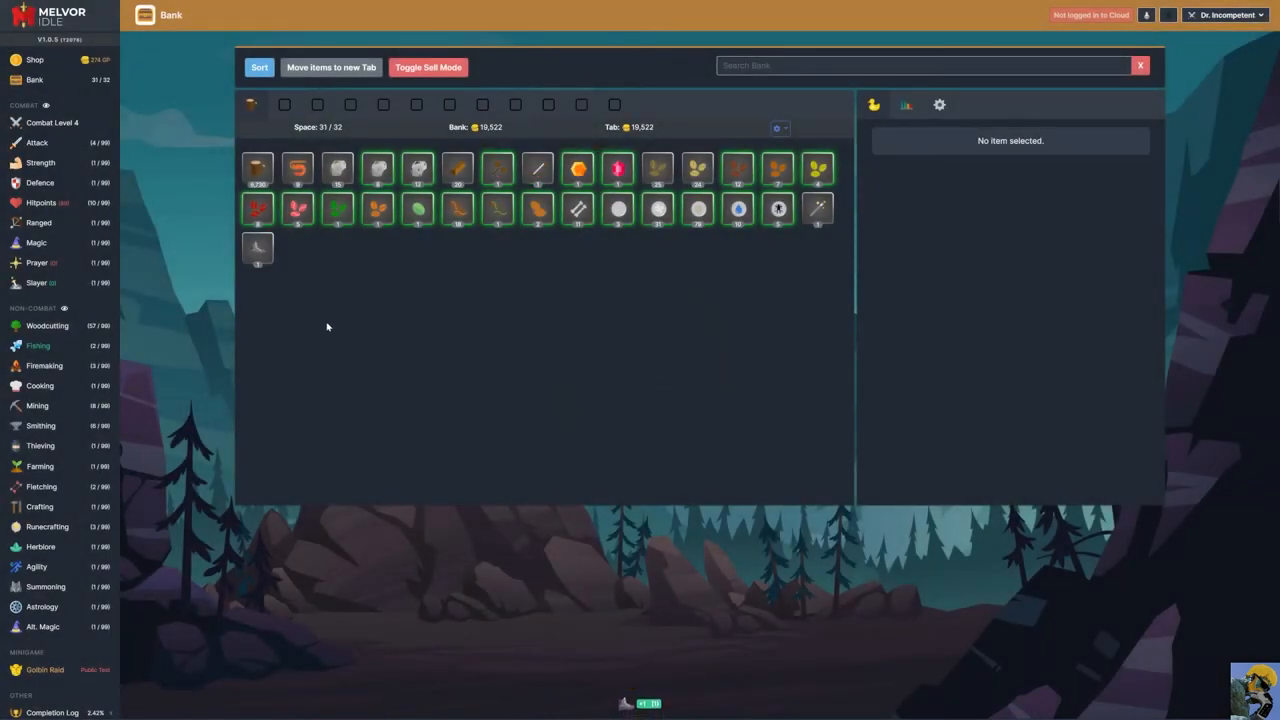
left_click(256, 248)
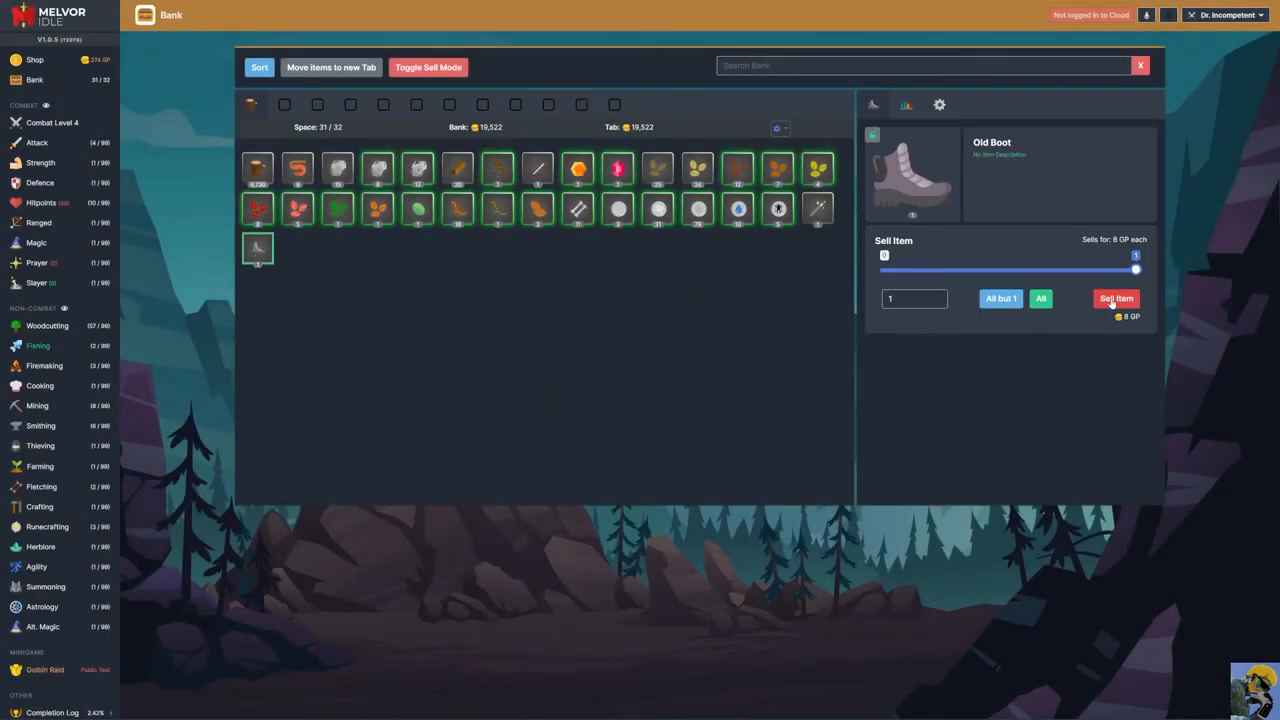
left_click(1116, 298)
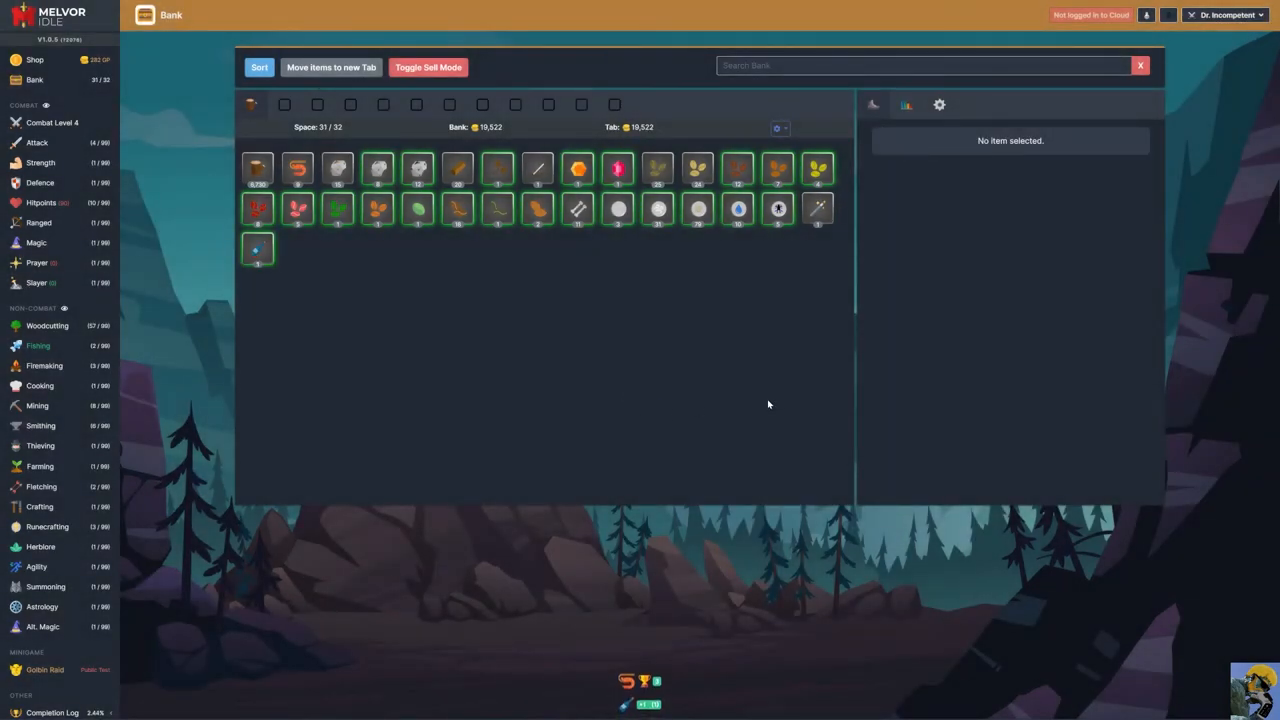
mouse_move(256, 210)
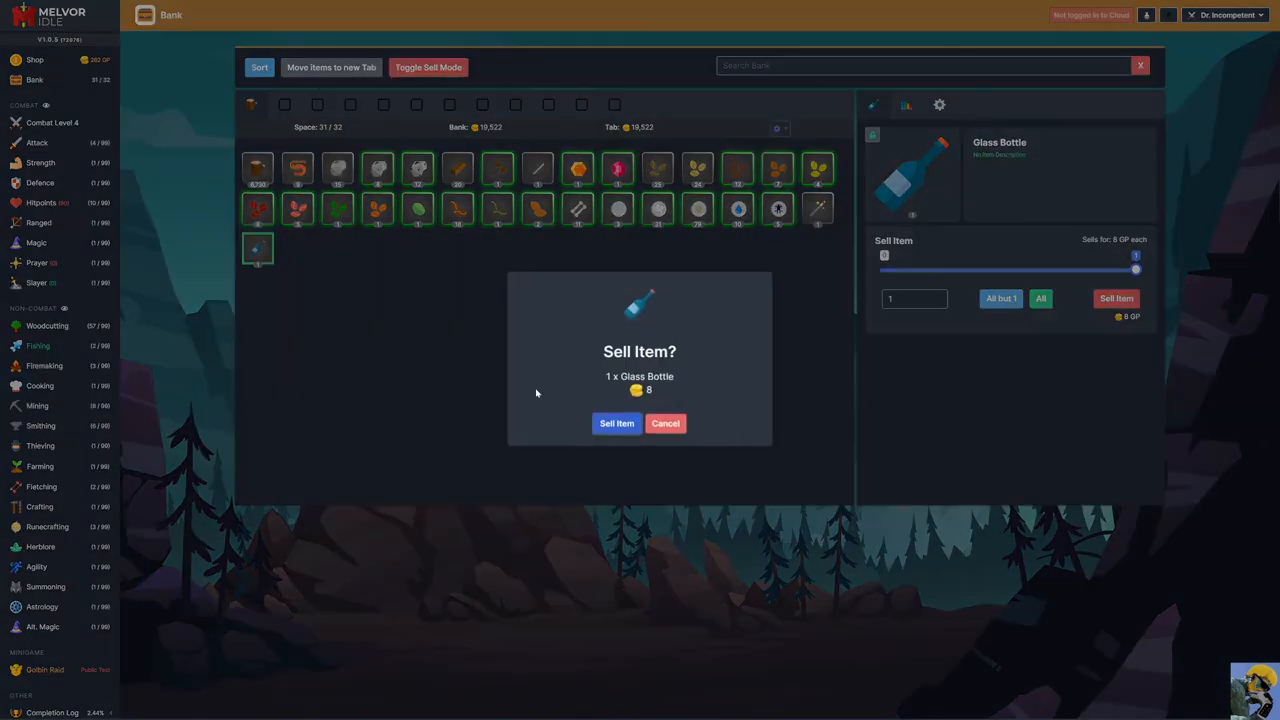
- Sell the Glass Bottles, the Shell and the Old Hat, leaving the bank at 30/32 spaces
left_click(616, 424)
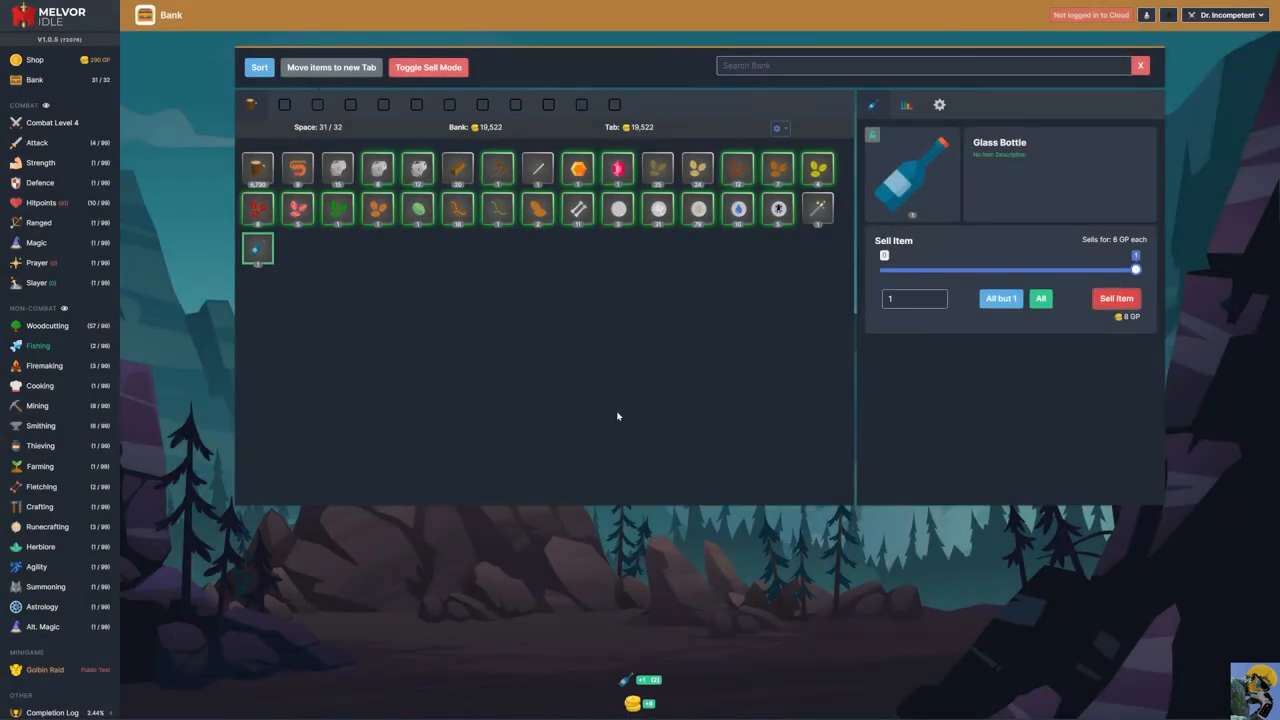
mouse_move(700, 384)
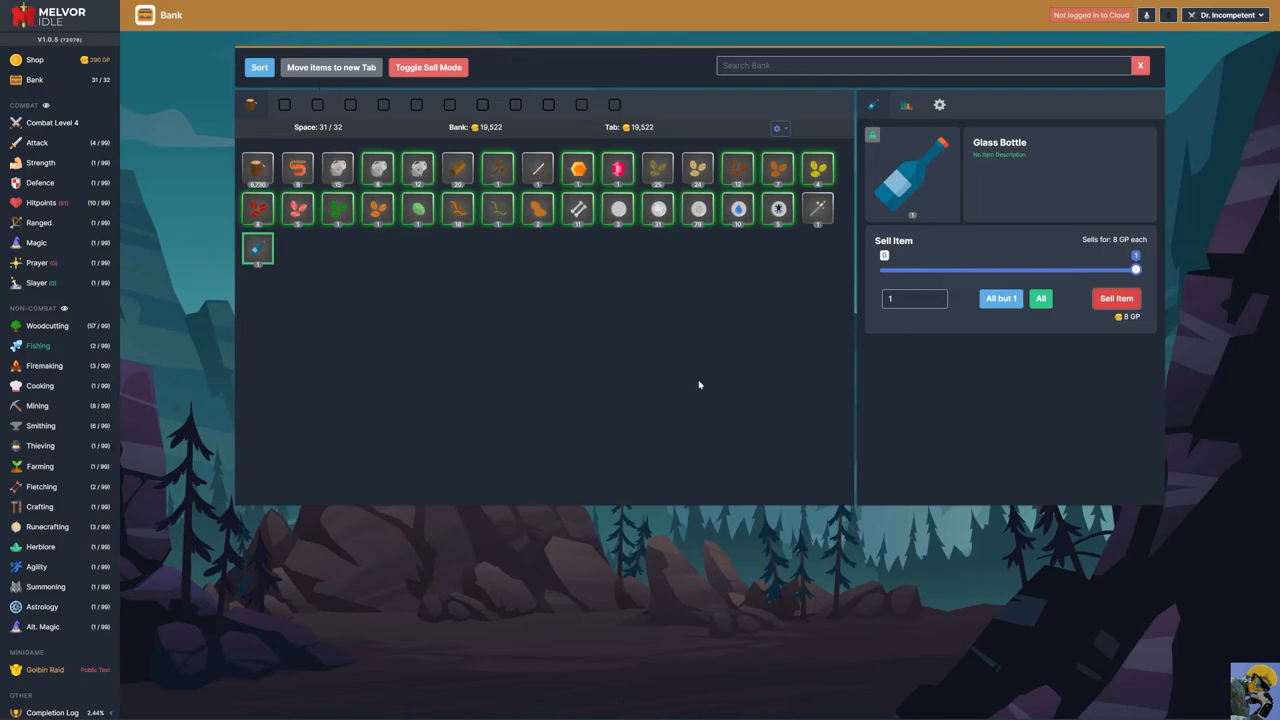
left_click(1116, 298)
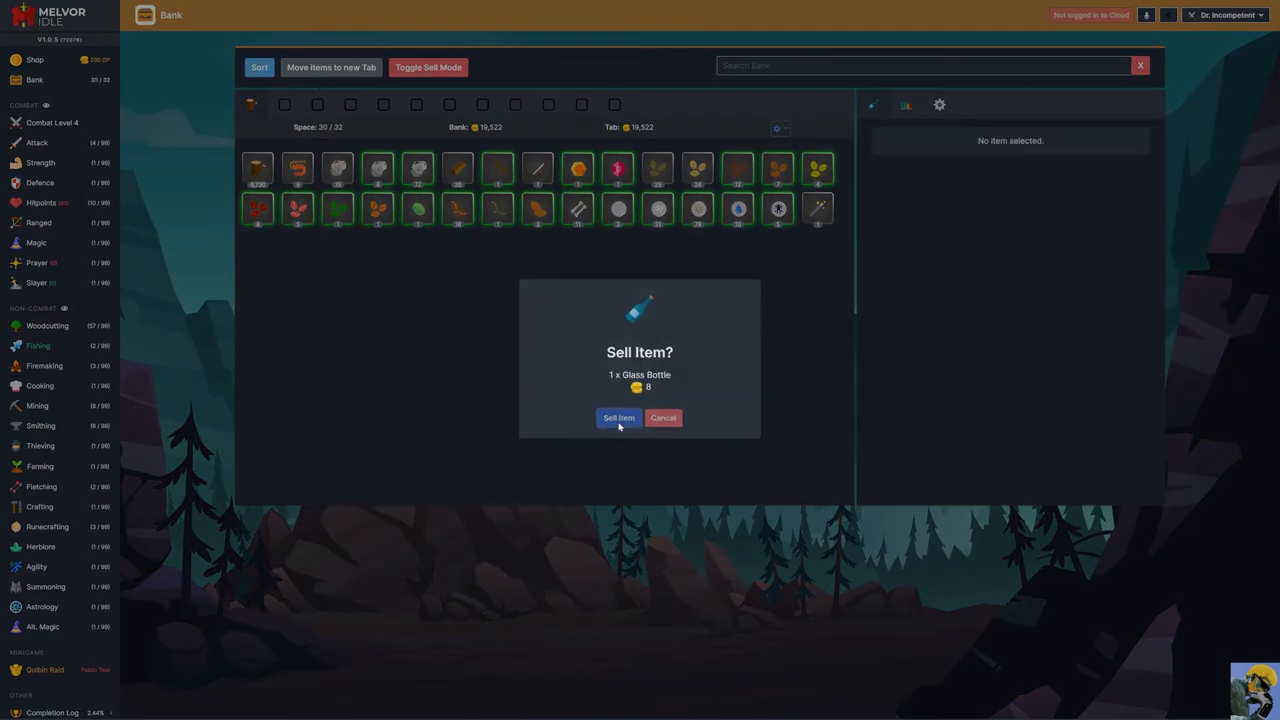
left_click(618, 418)
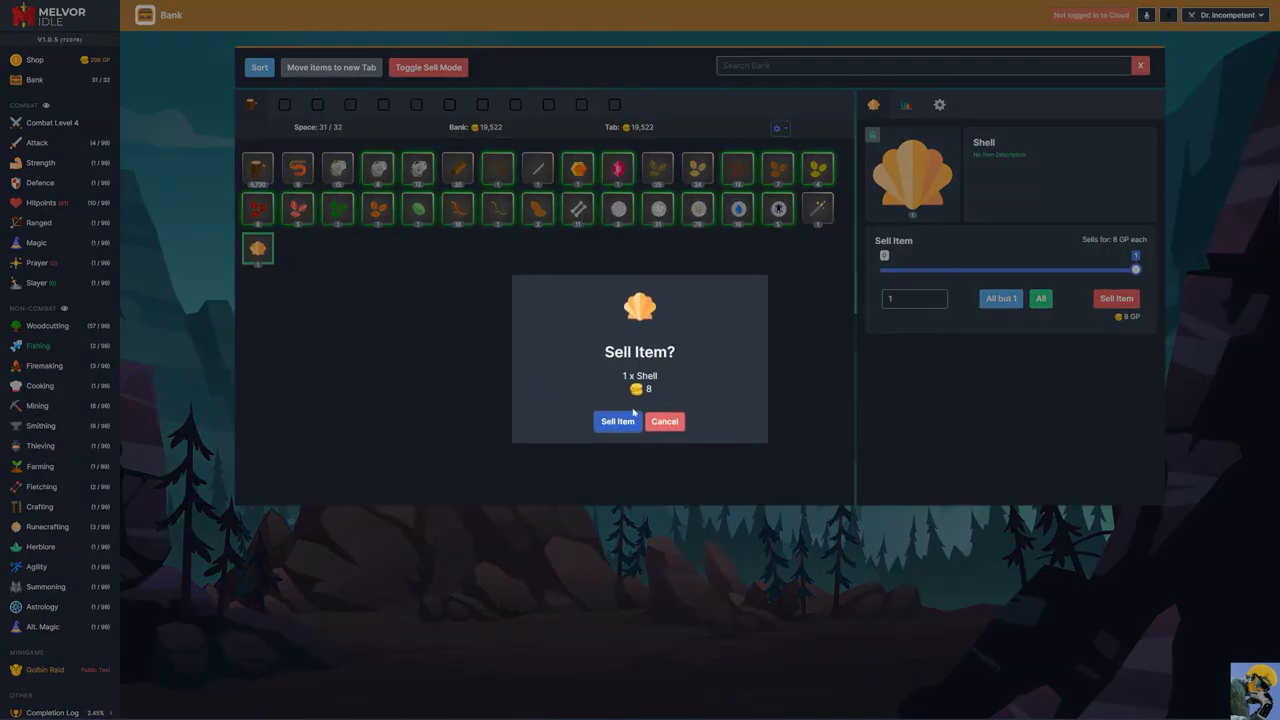
left_click(616, 420)
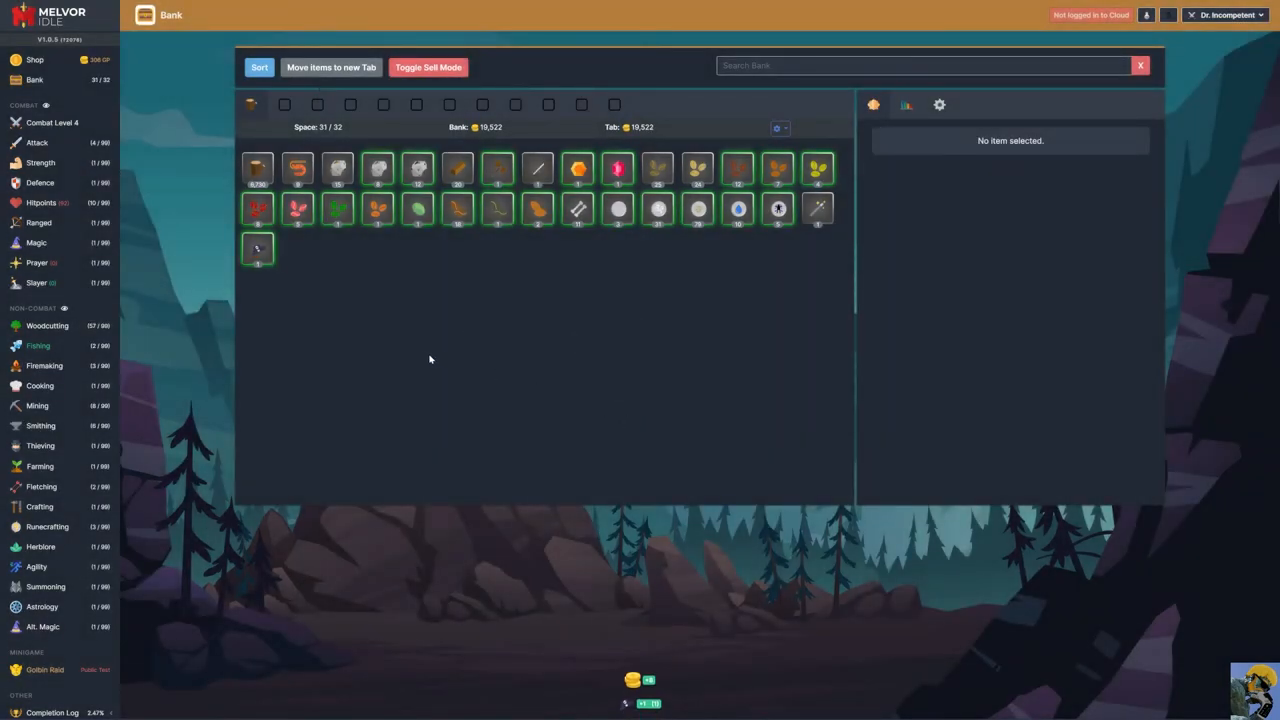
left_click(256, 248)
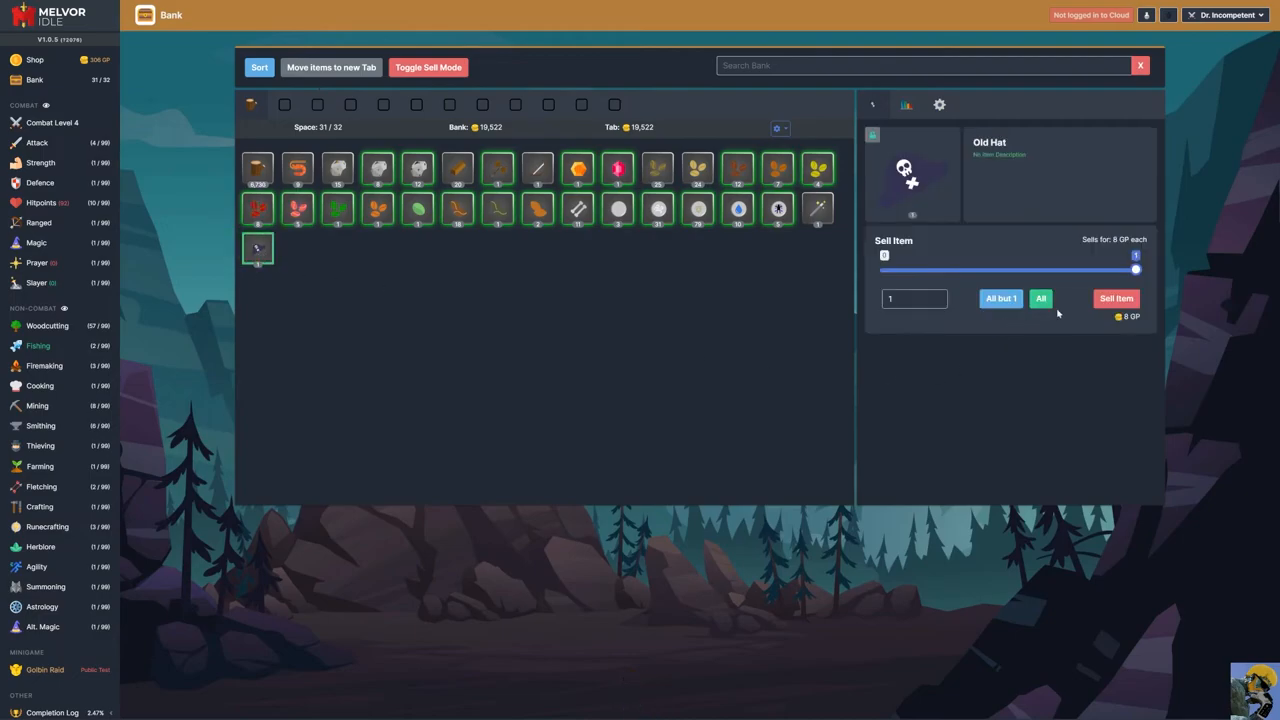
left_click(1116, 298)
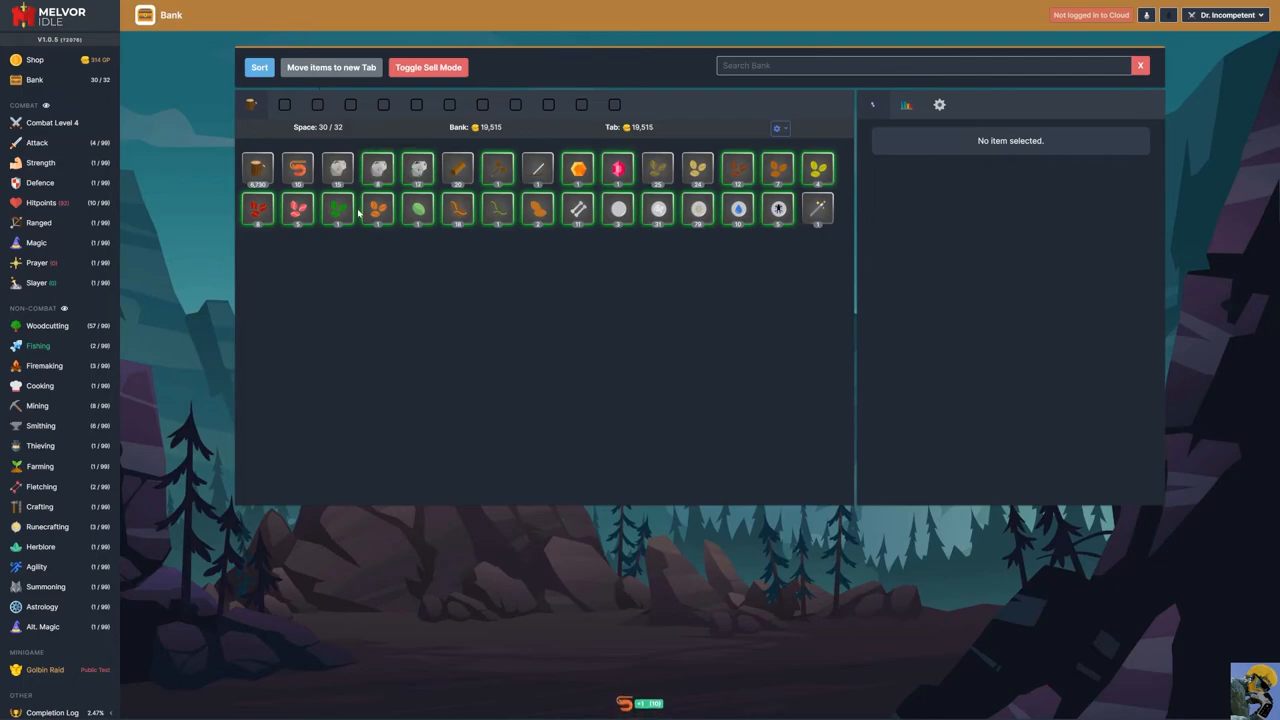
mouse_move(600, 350)
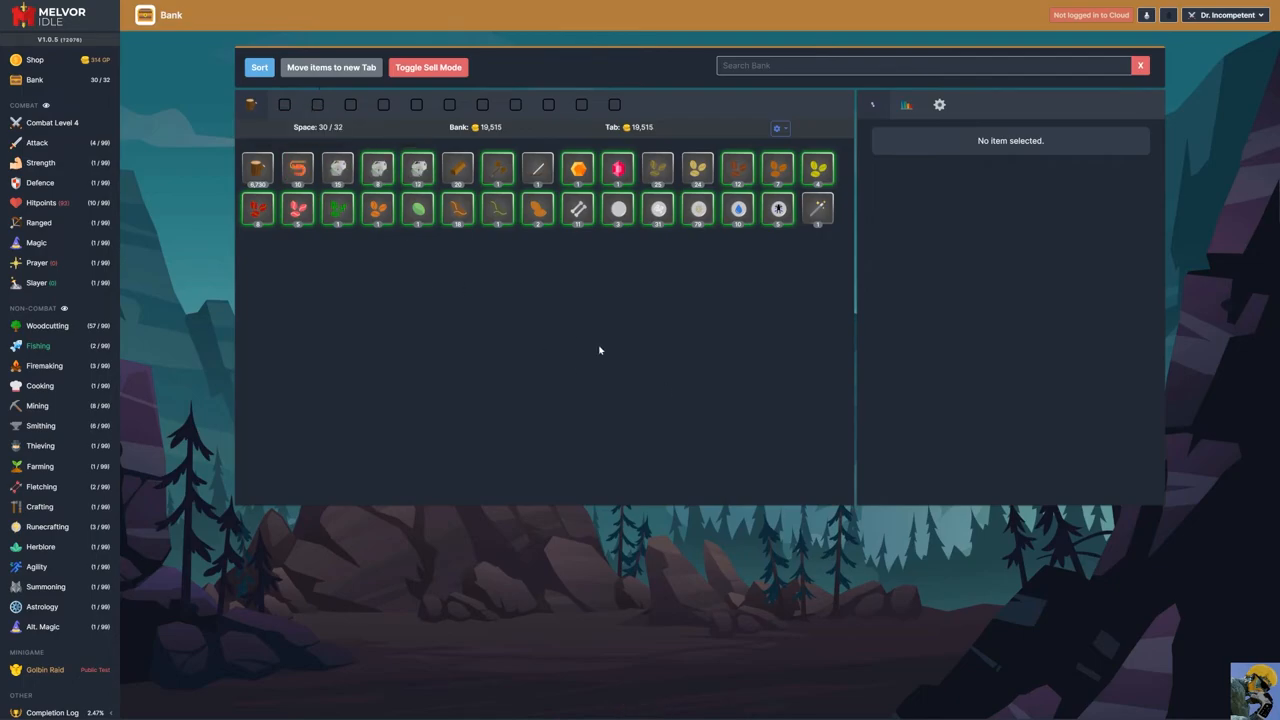
mouse_move(576, 360)
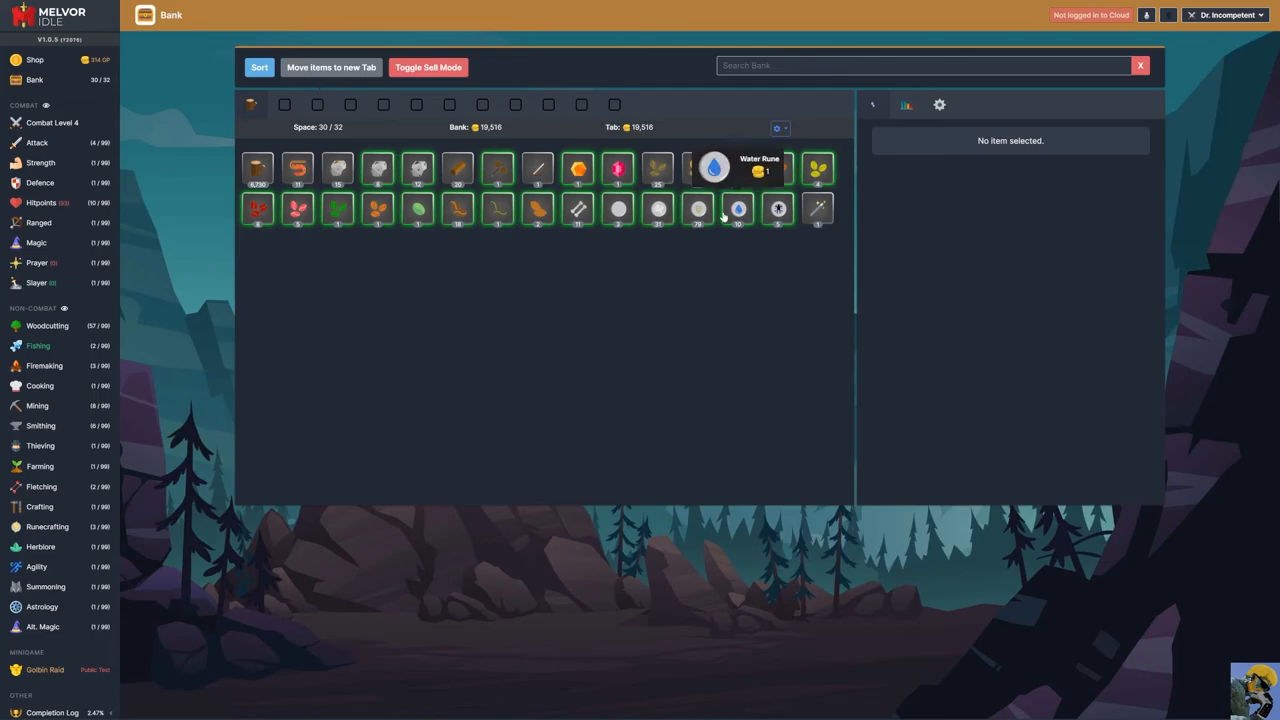
mouse_move(600, 344)
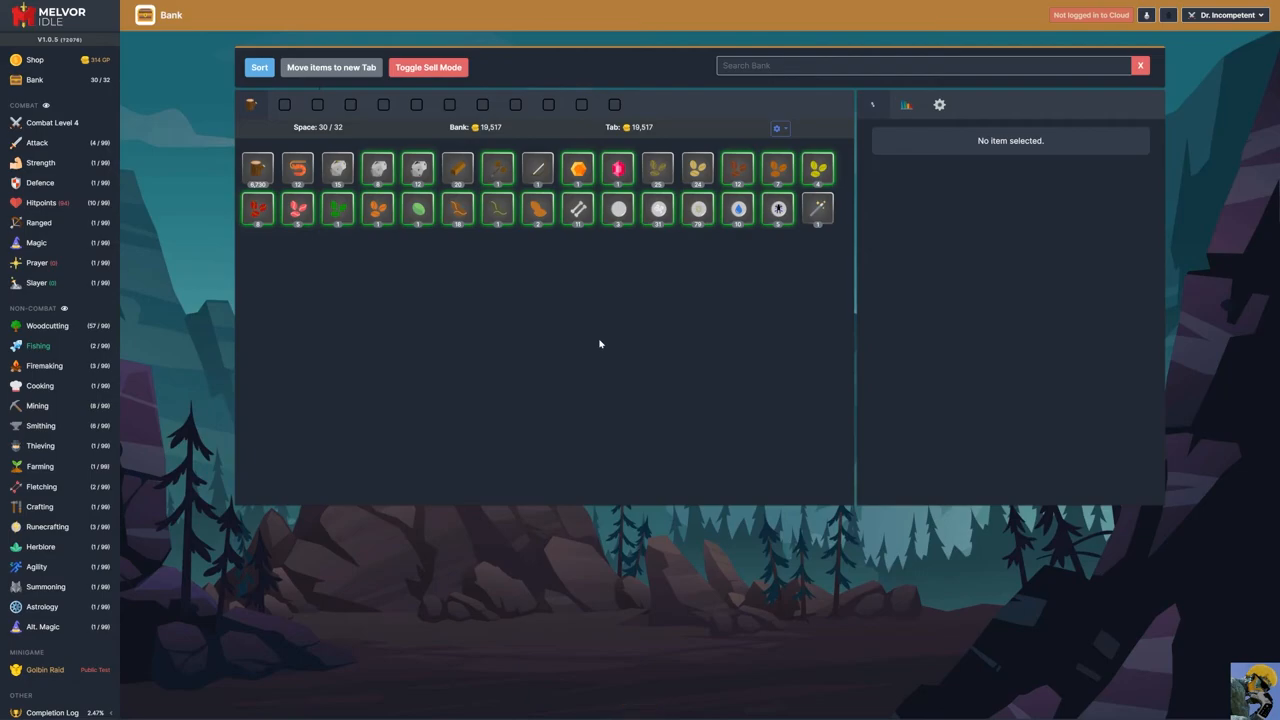
mouse_move(586, 316)
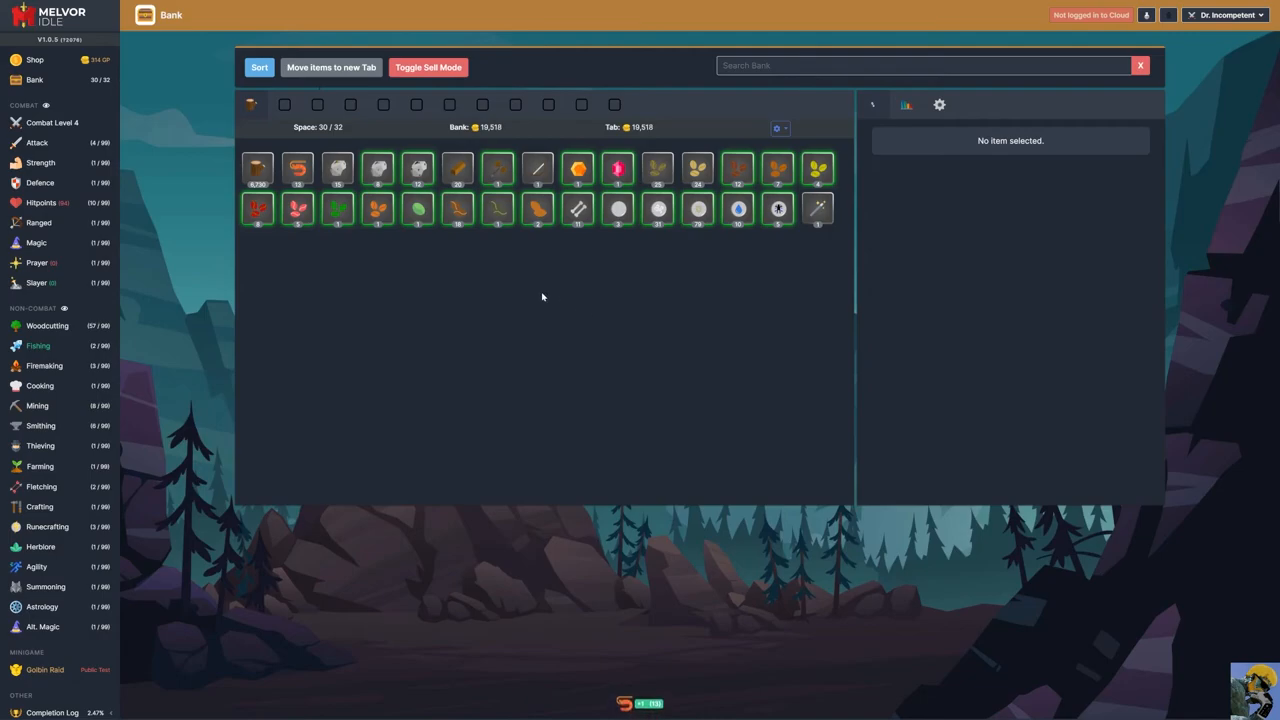
mouse_move(336, 210)
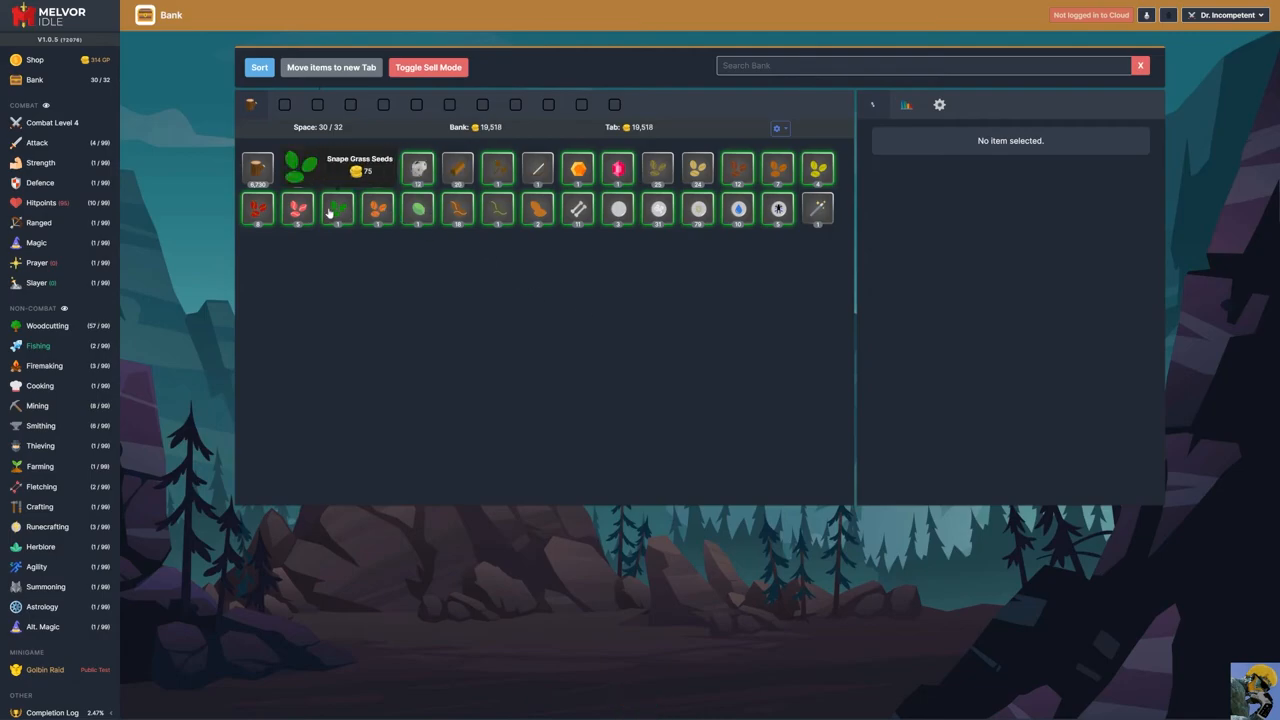
mouse_move(280, 362)
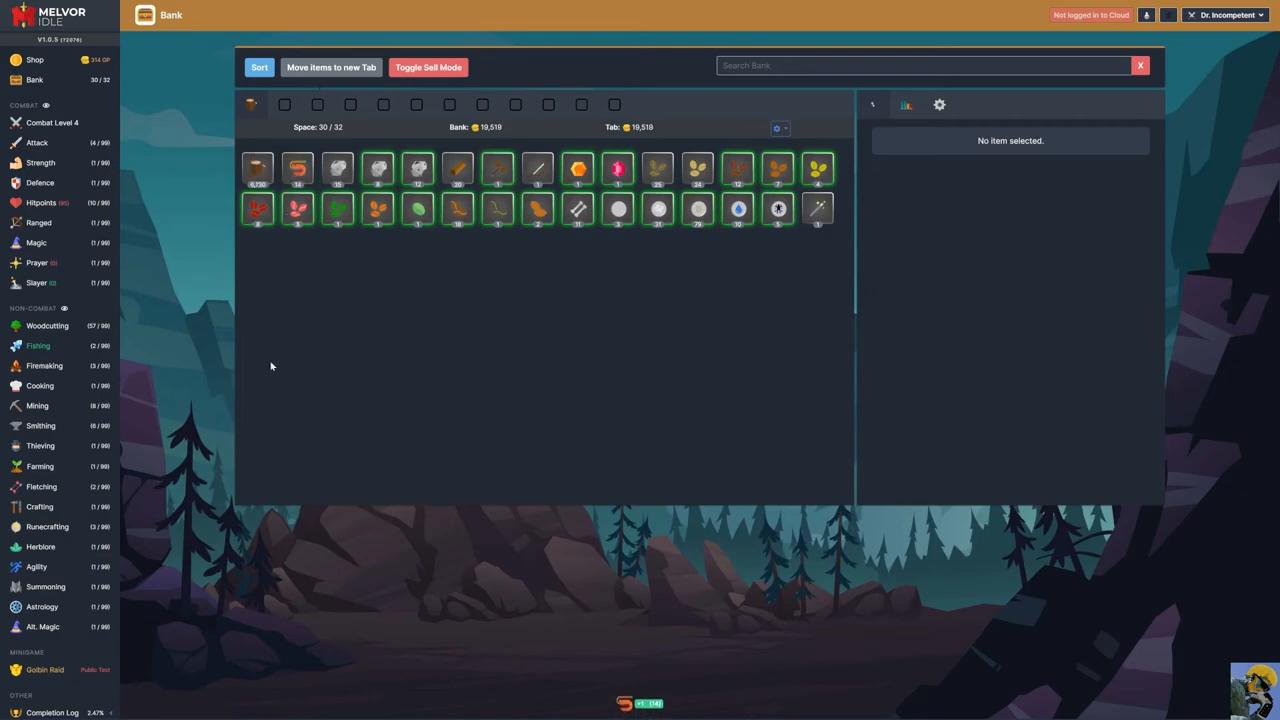
mouse_move(256, 352)
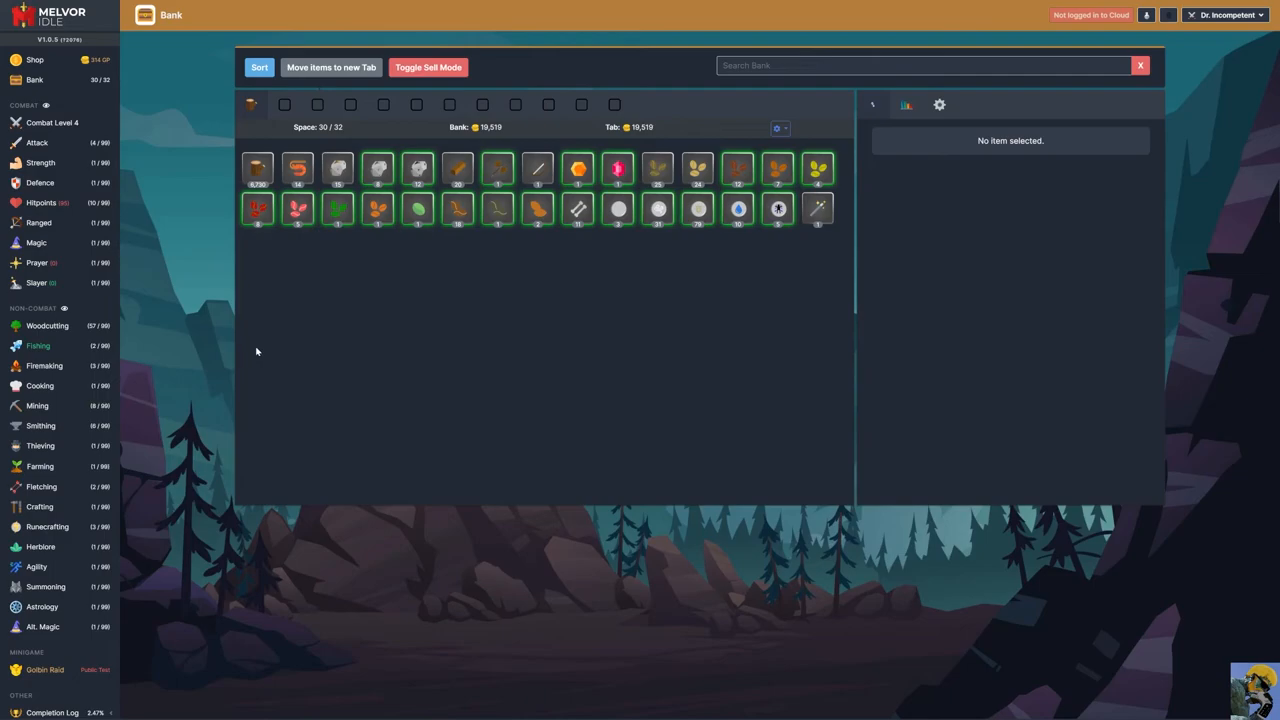
mouse_move(256, 352)
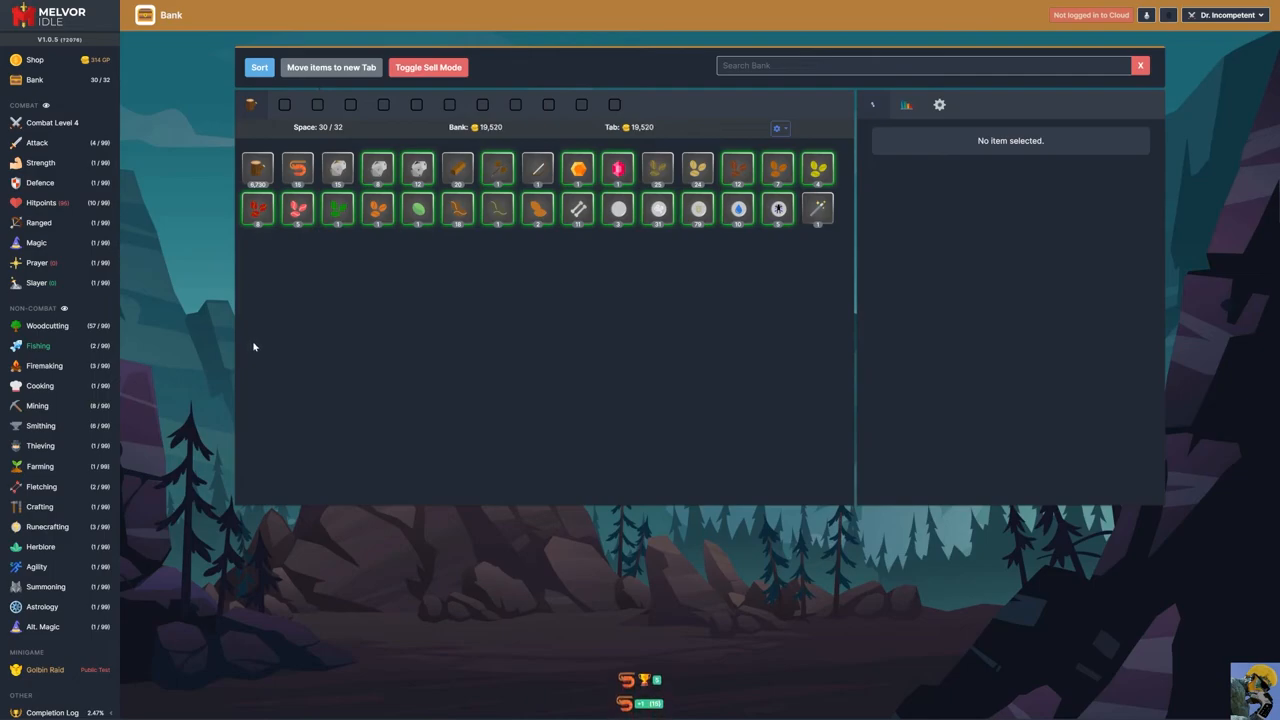
mouse_move(308, 324)
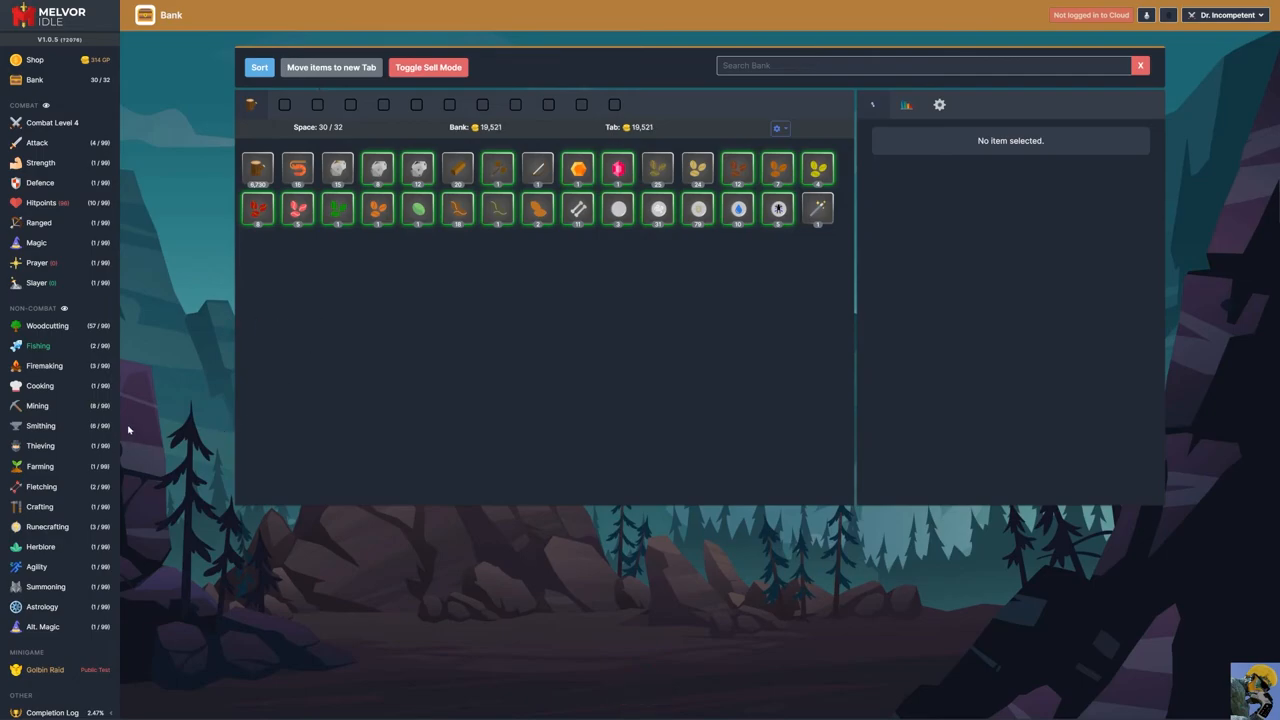
left_click(40, 466)
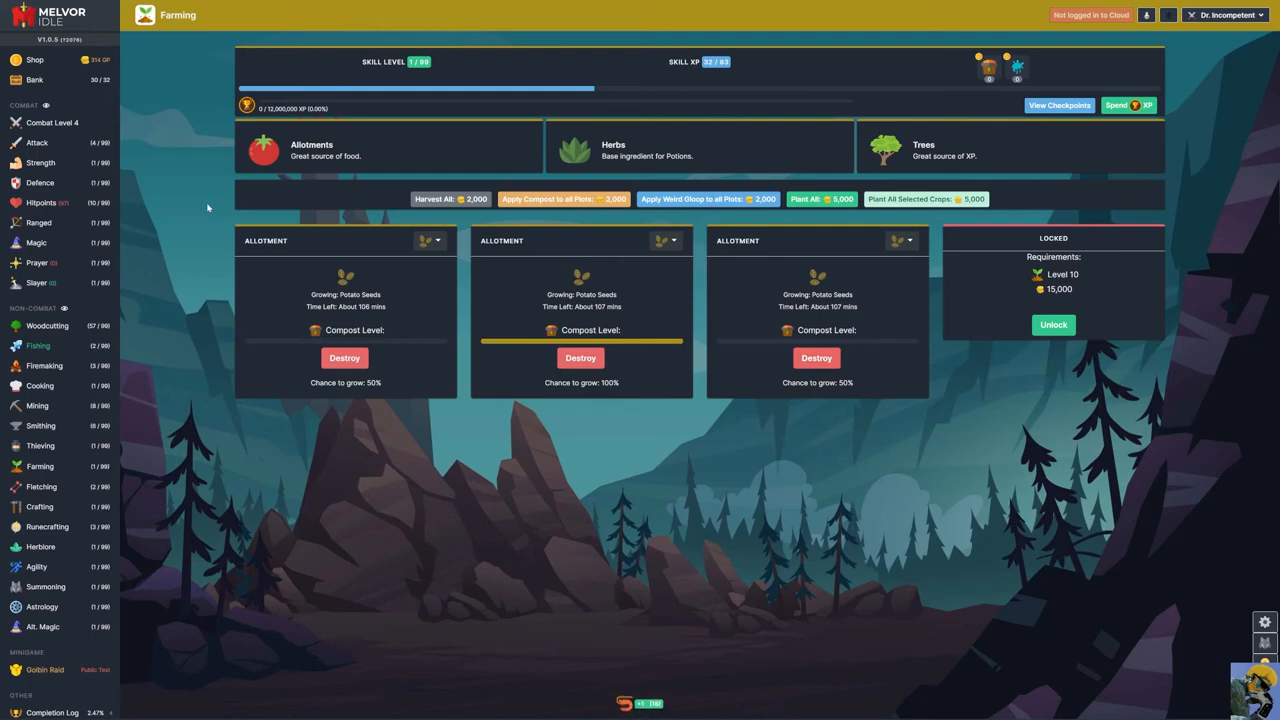
mouse_move(38, 344)
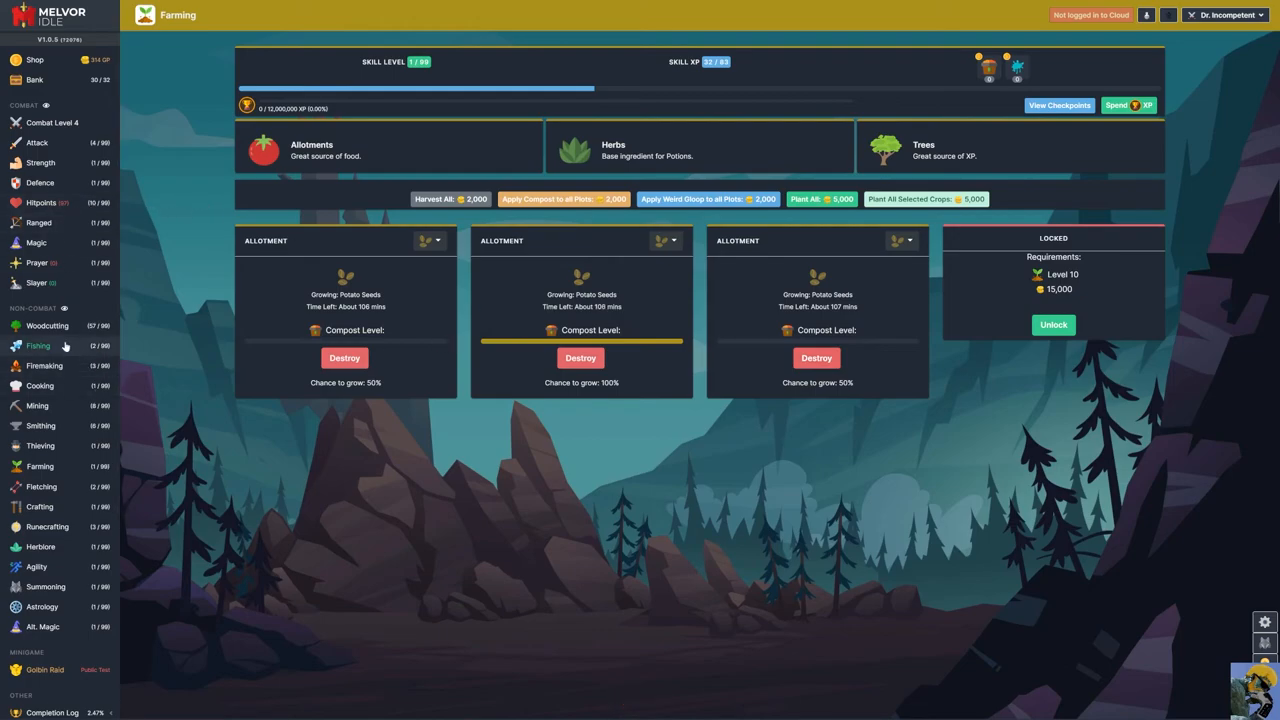
left_click(38, 344)
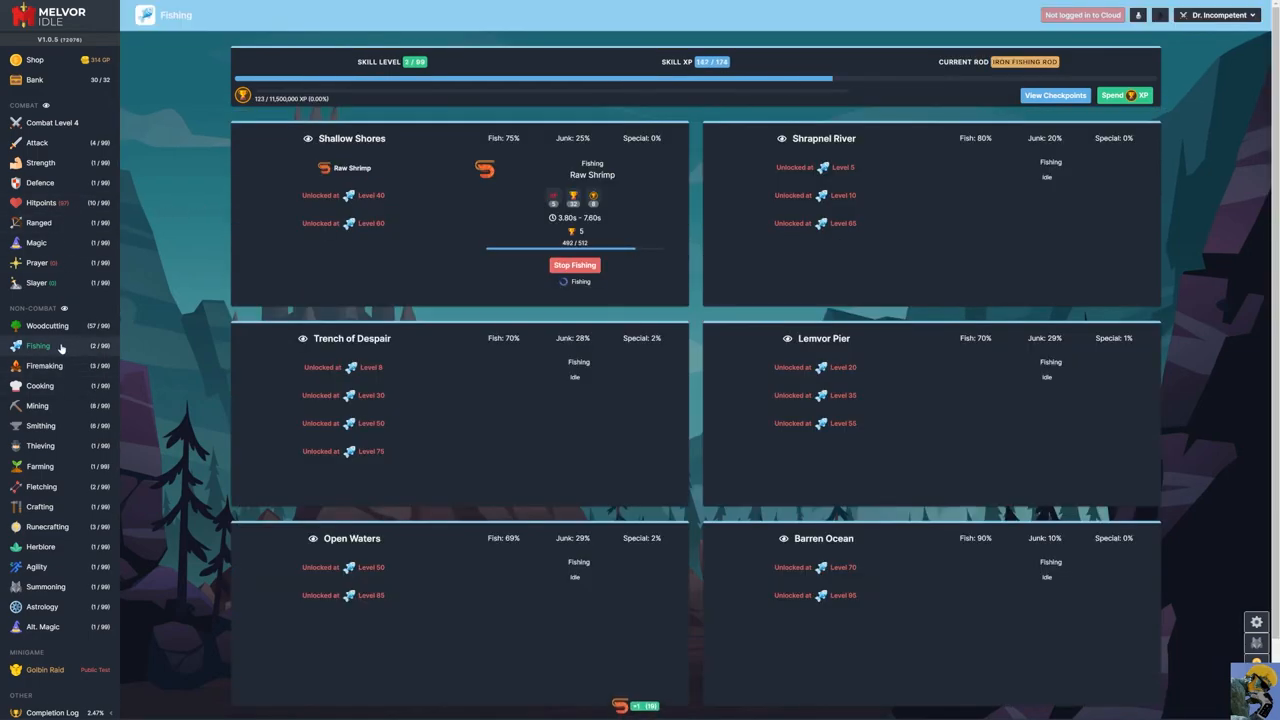
left_click(34, 80)
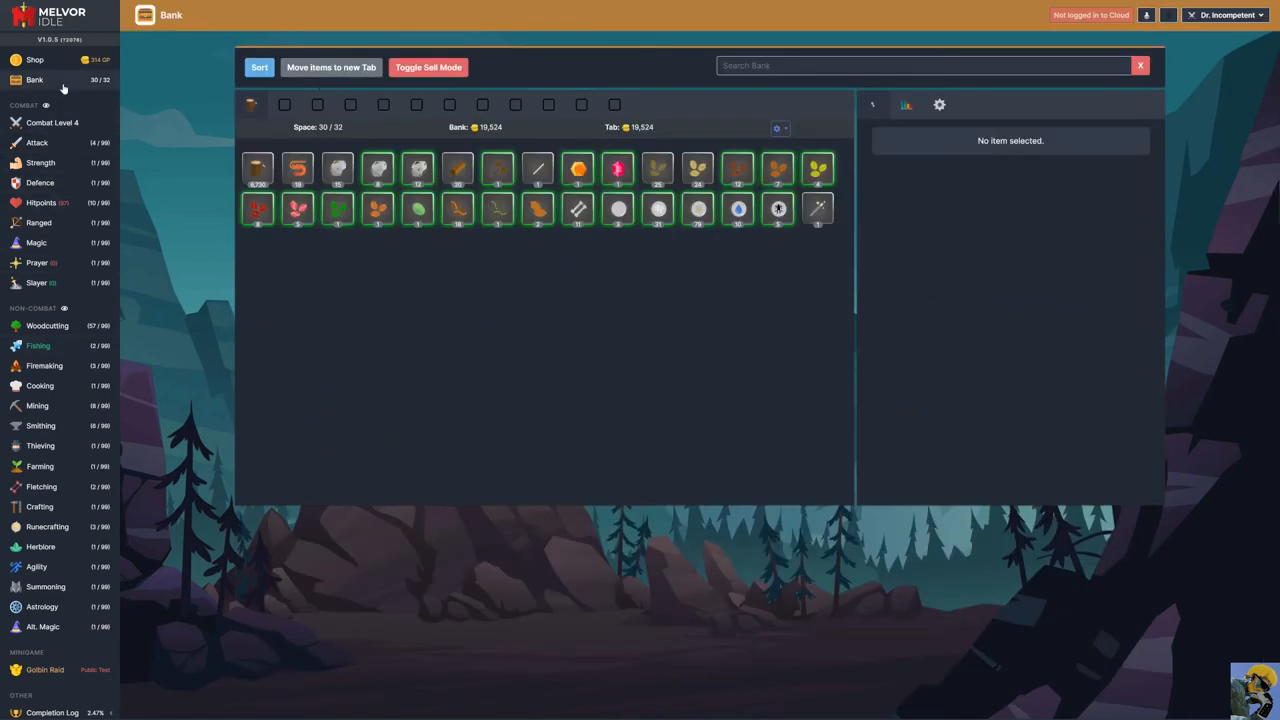
left_click(34, 60)
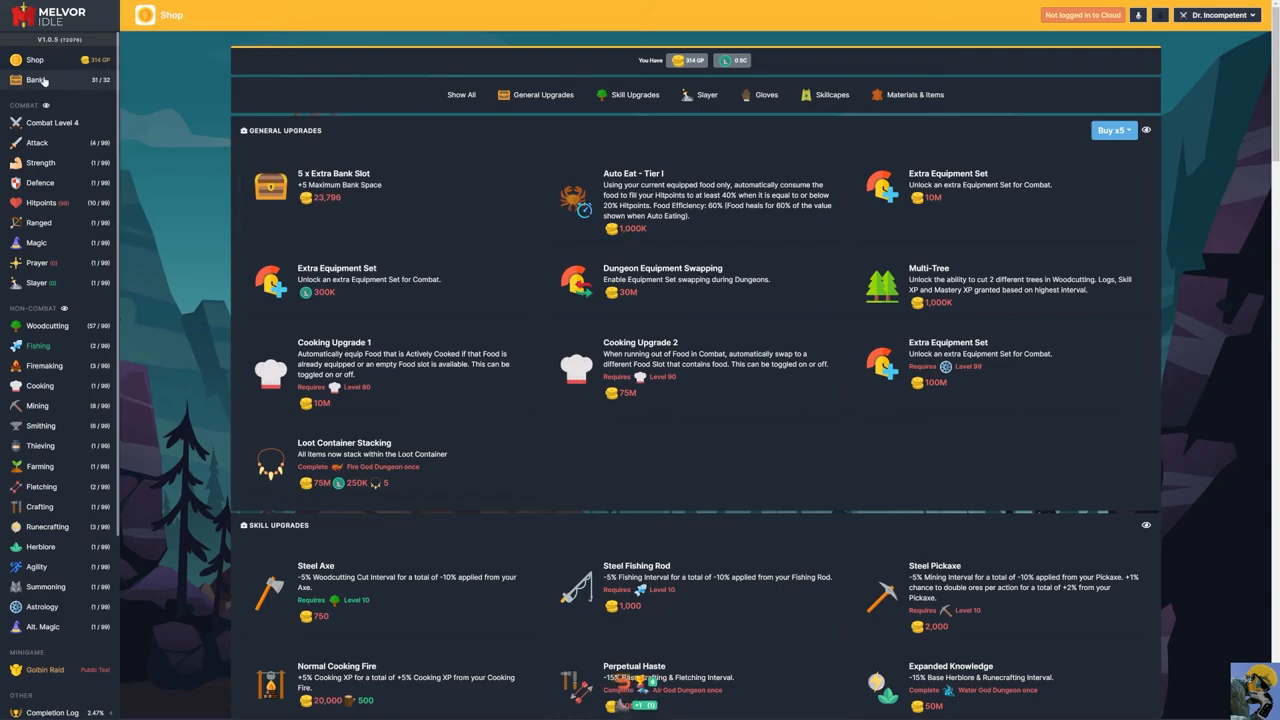
left_click(36, 80)
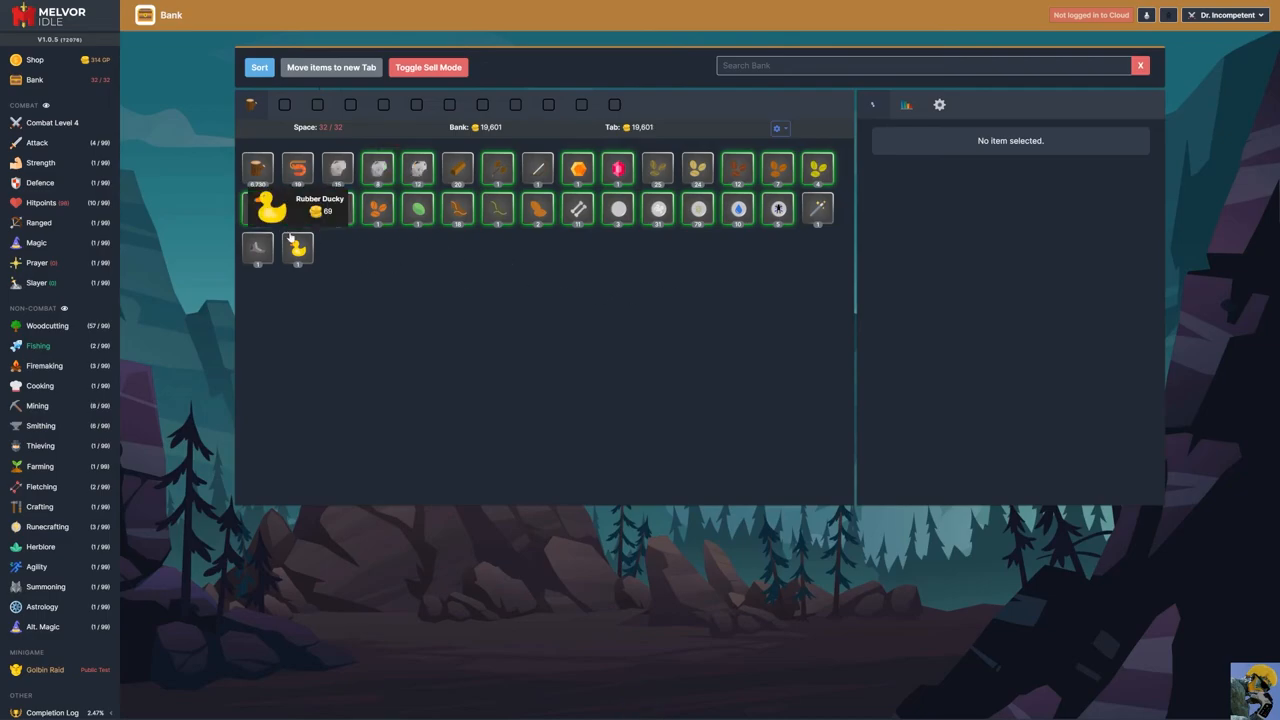
- Sell the Rubber Ducky, the fished-up Old Boot and the Garum Seeds, dropping the bank to 29/32
left_click(270, 208)
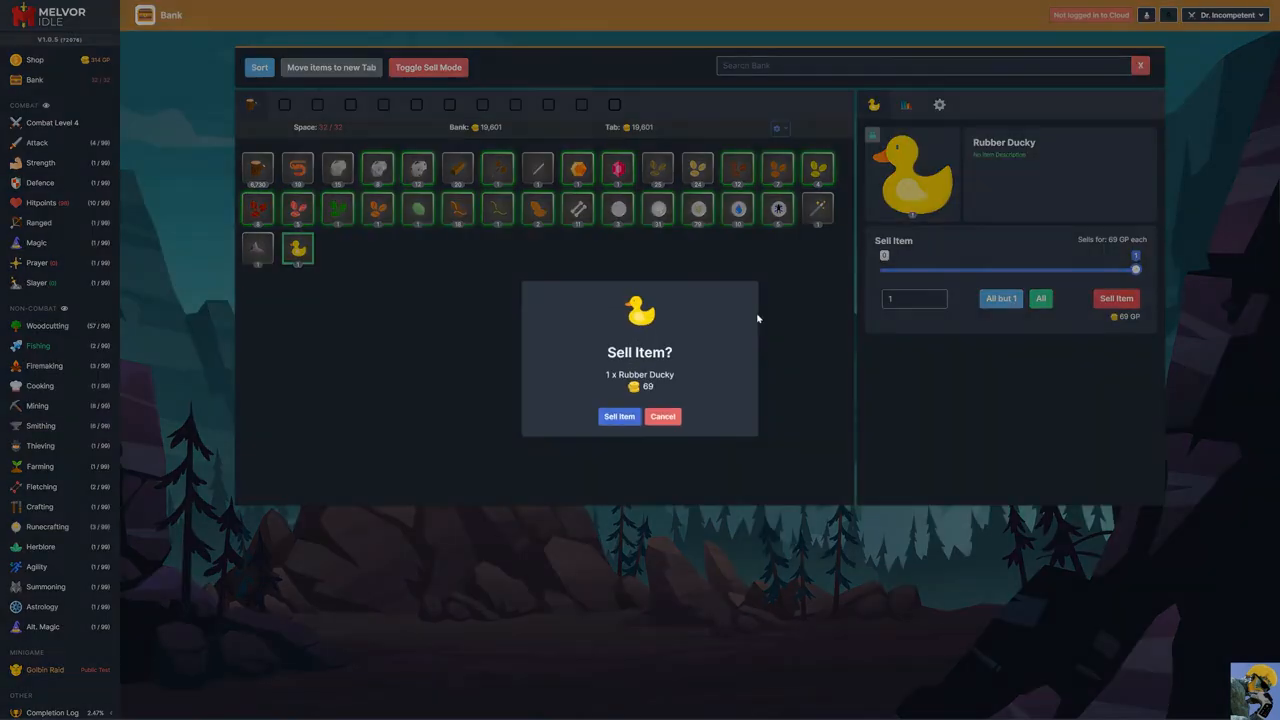
left_click(618, 416)
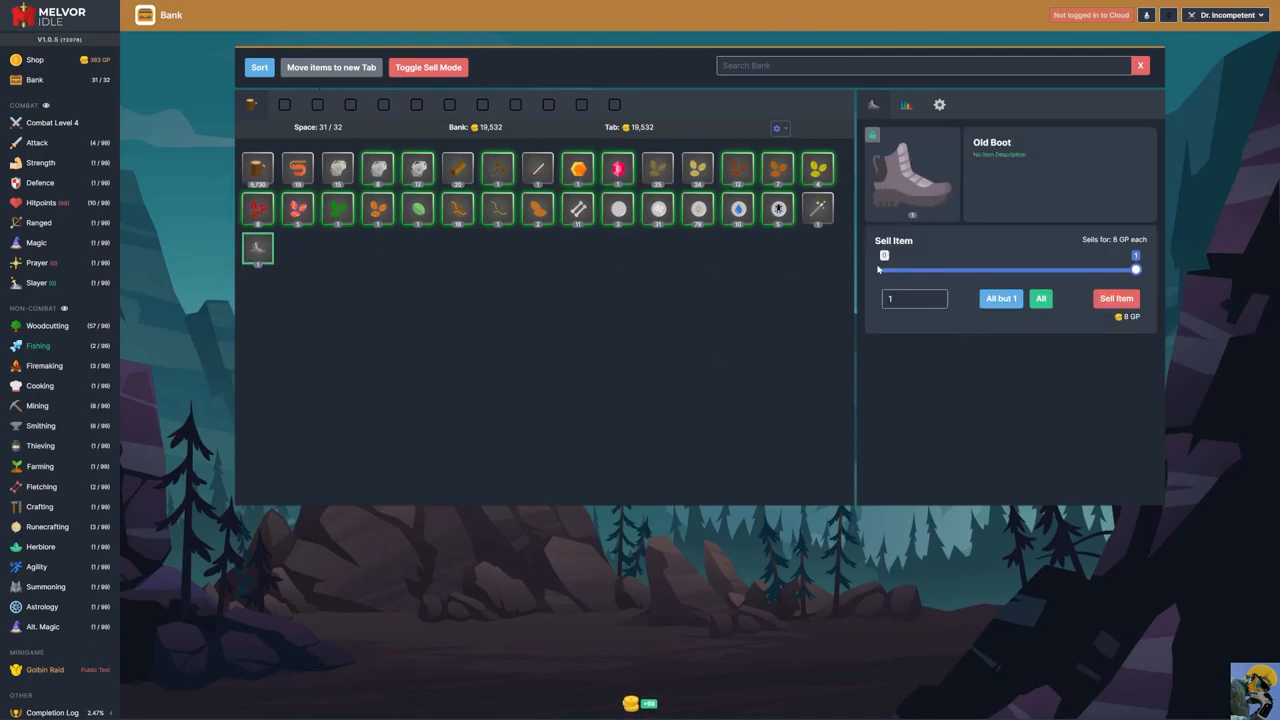
left_click(1116, 298)
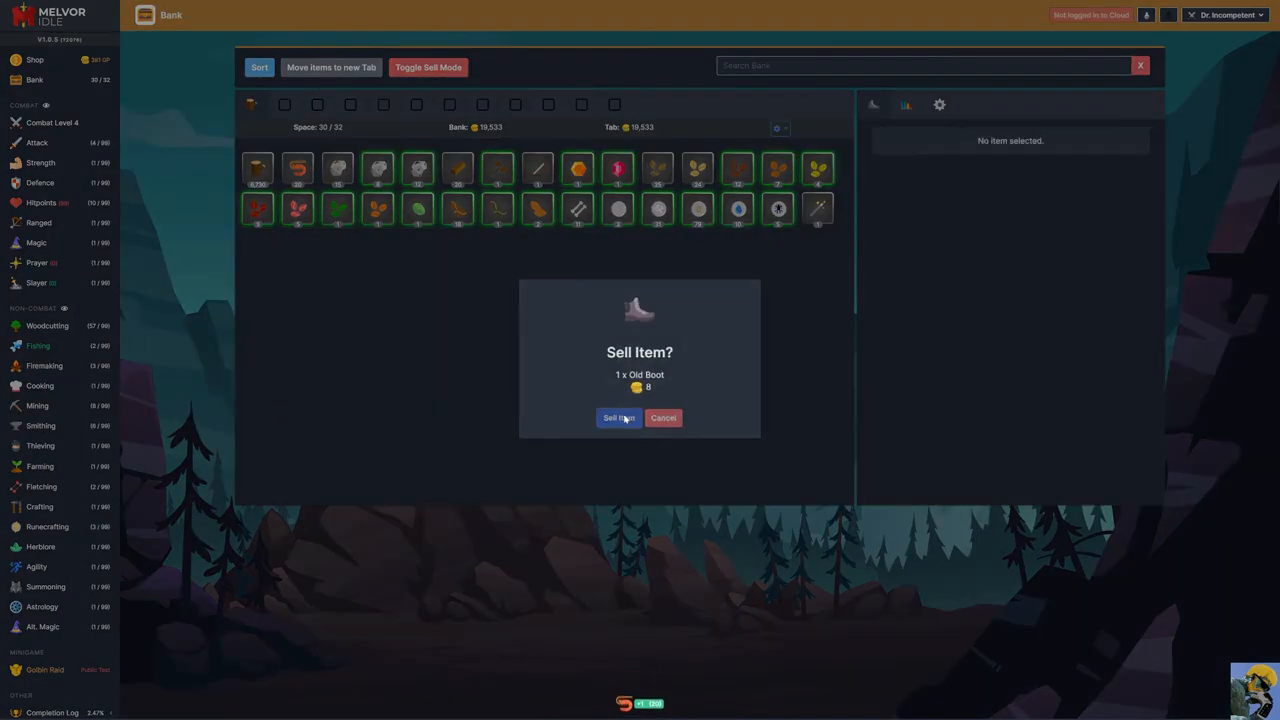
left_click(618, 418)
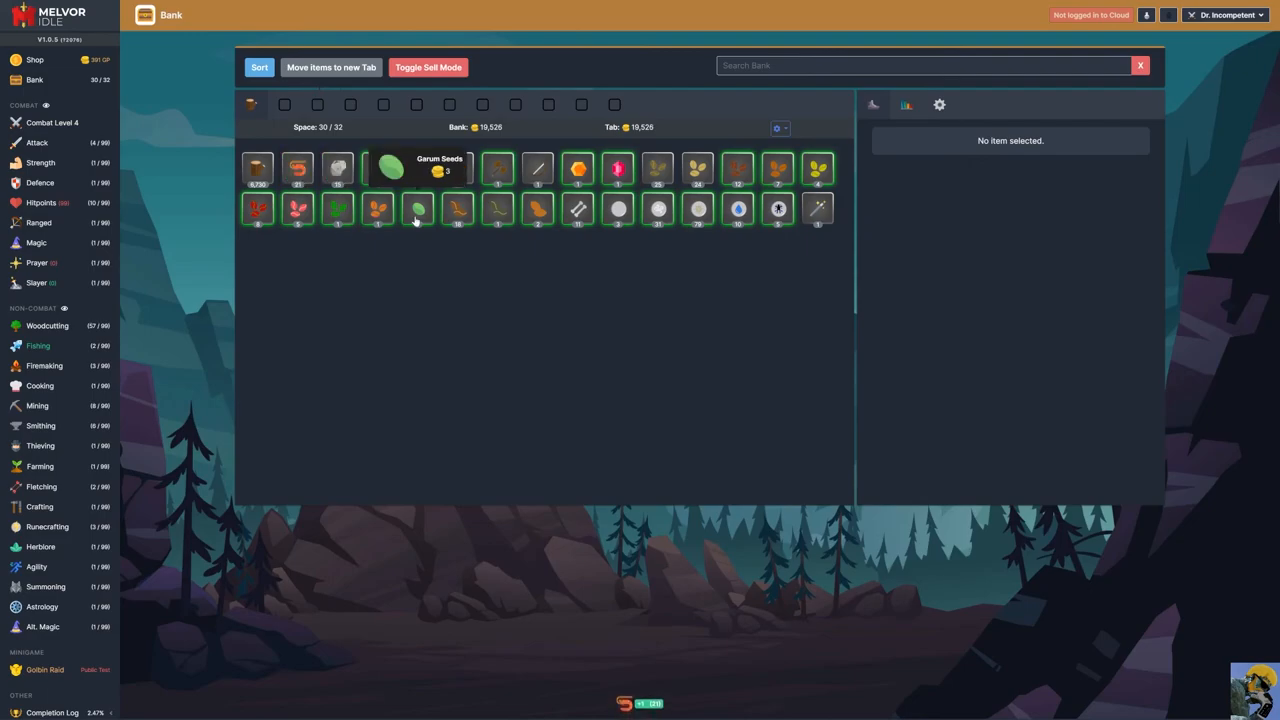
left_click(388, 168)
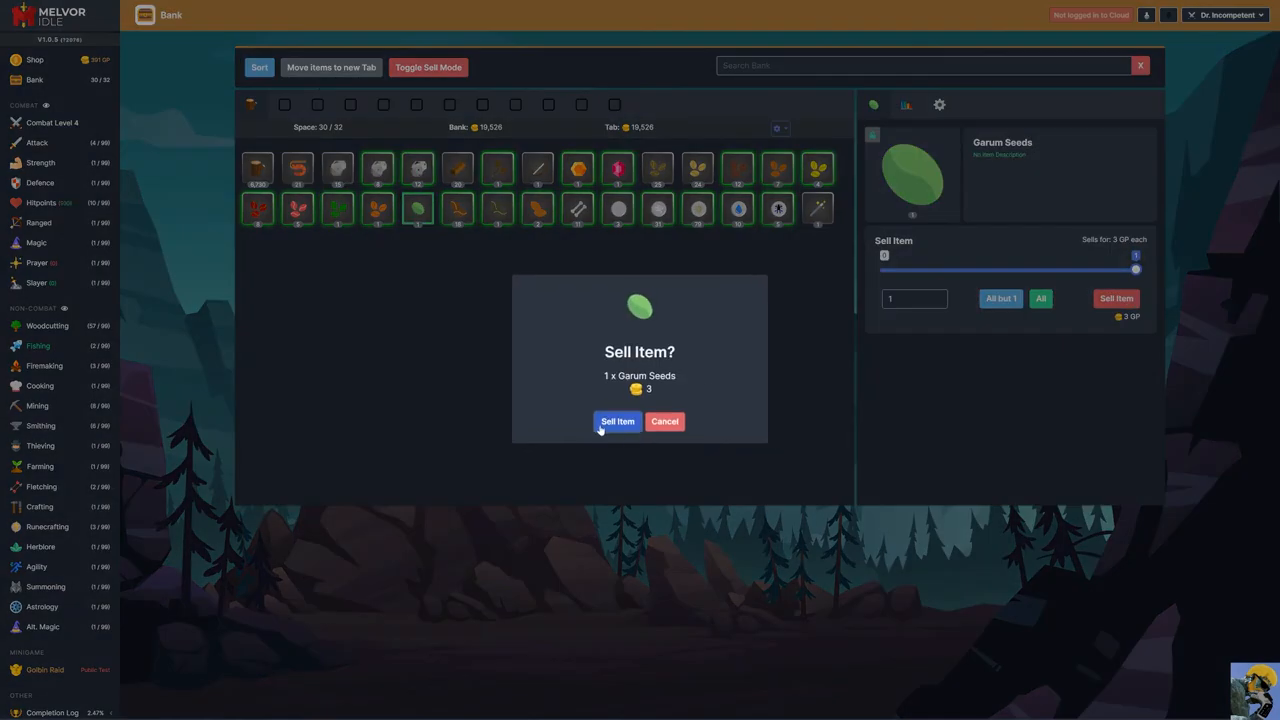
left_click(616, 420)
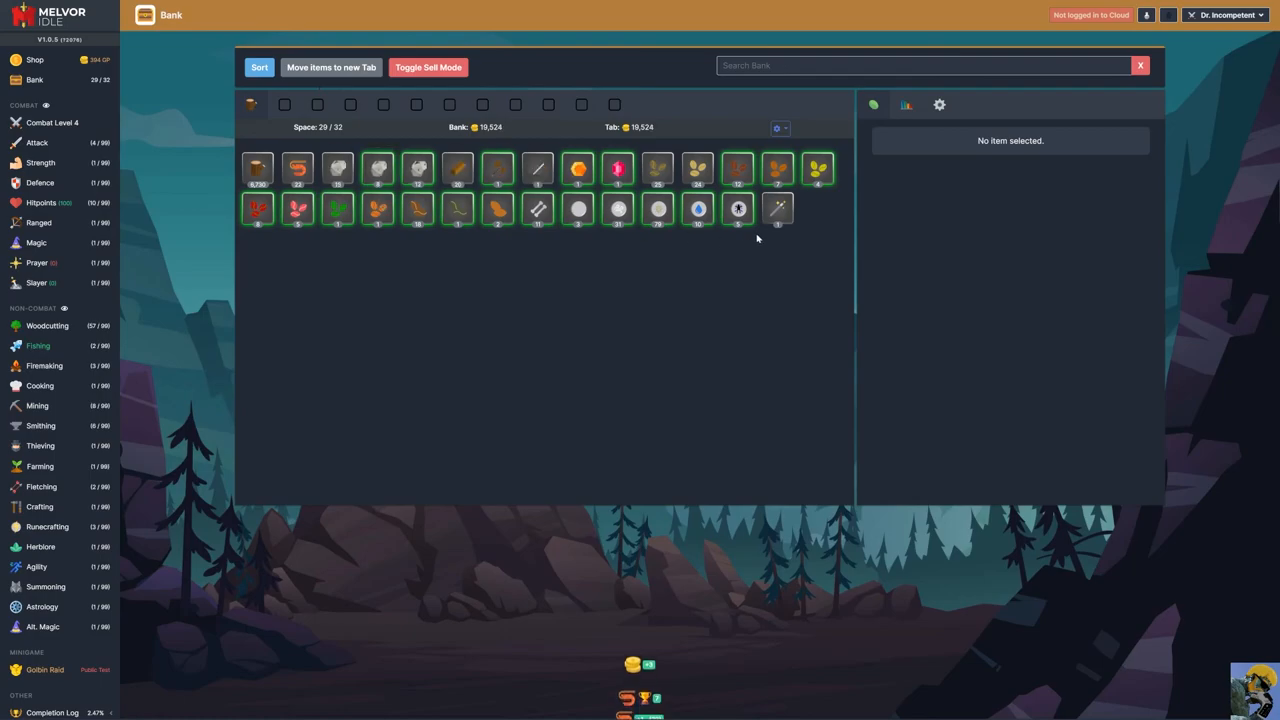
mouse_move(738, 168)
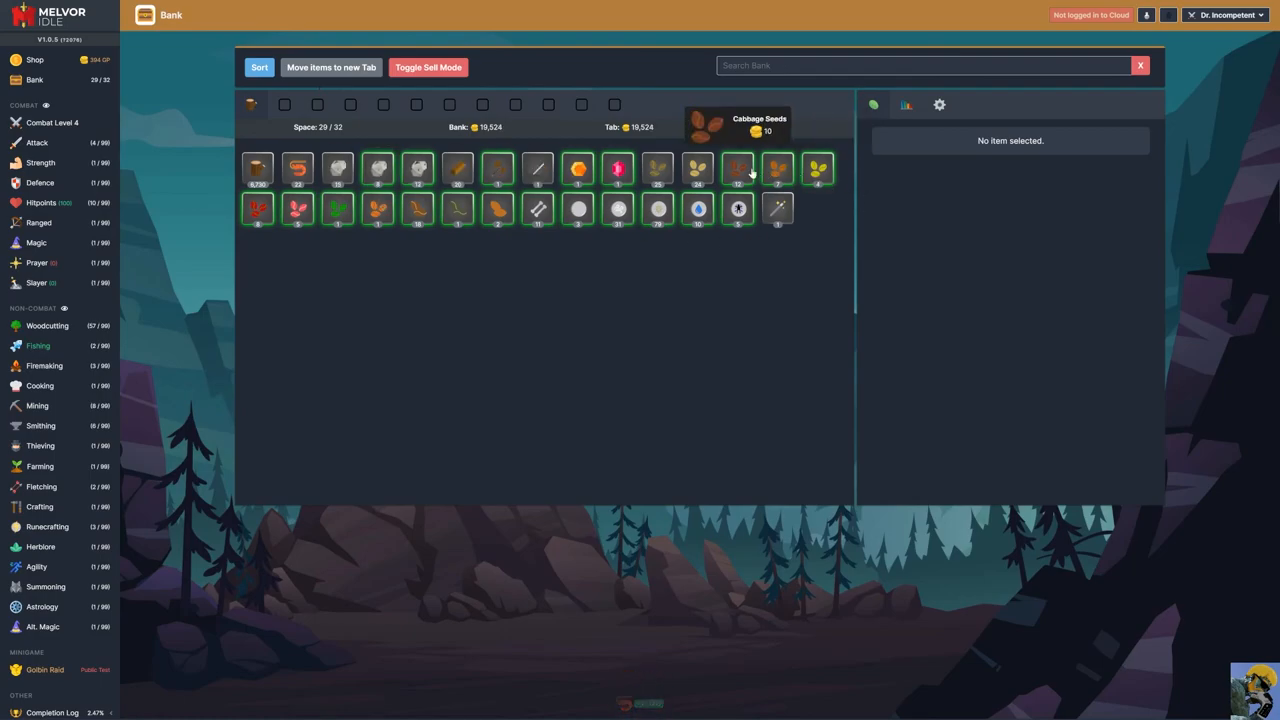
mouse_move(748, 174)
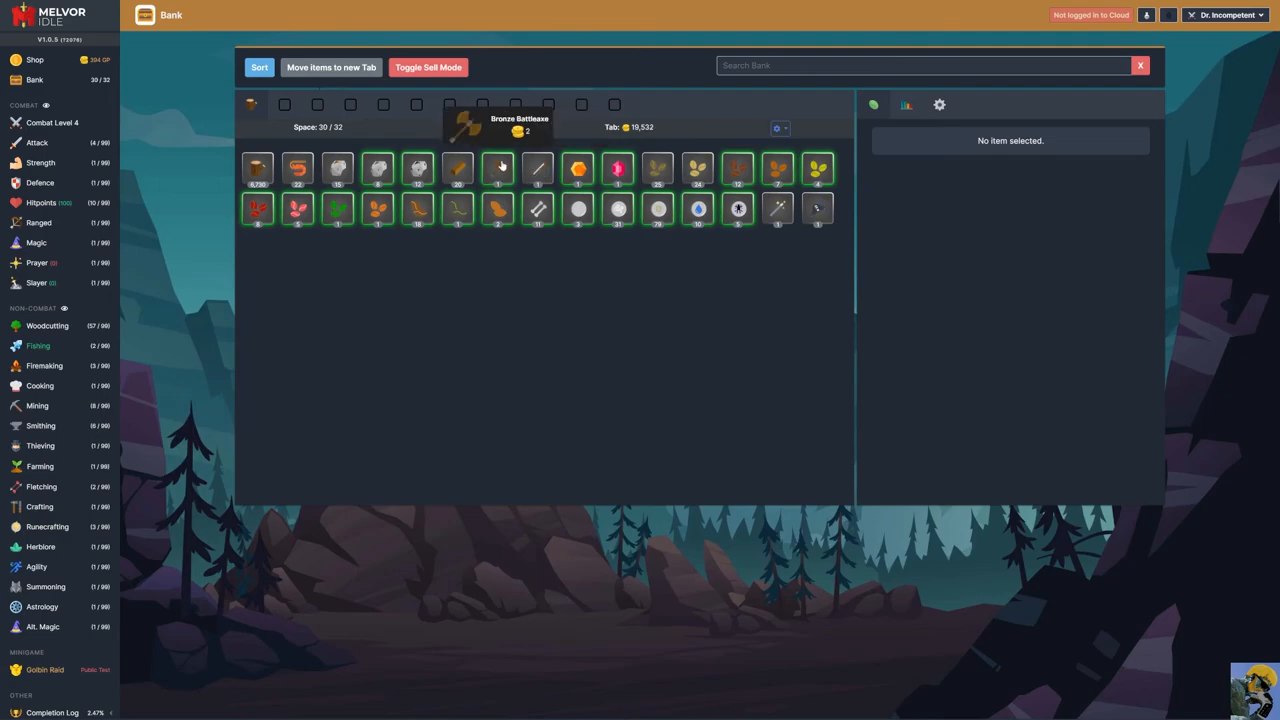
mouse_move(600, 170)
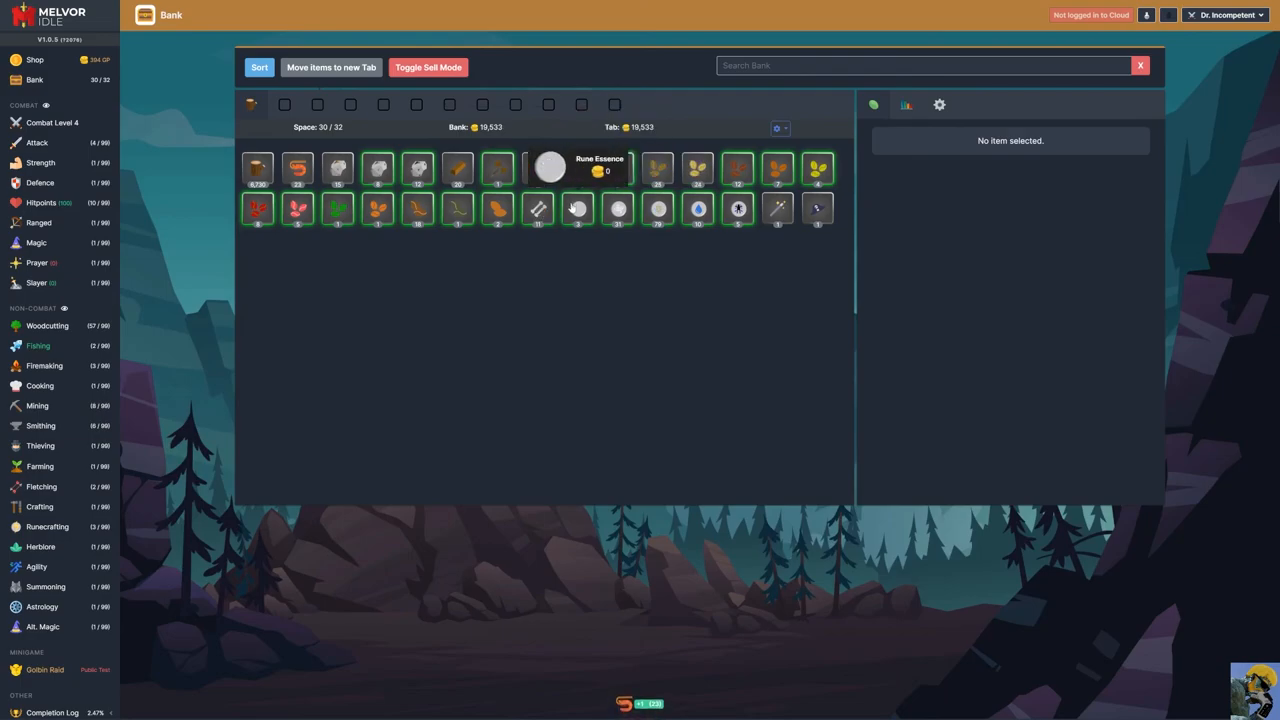
mouse_move(572, 128)
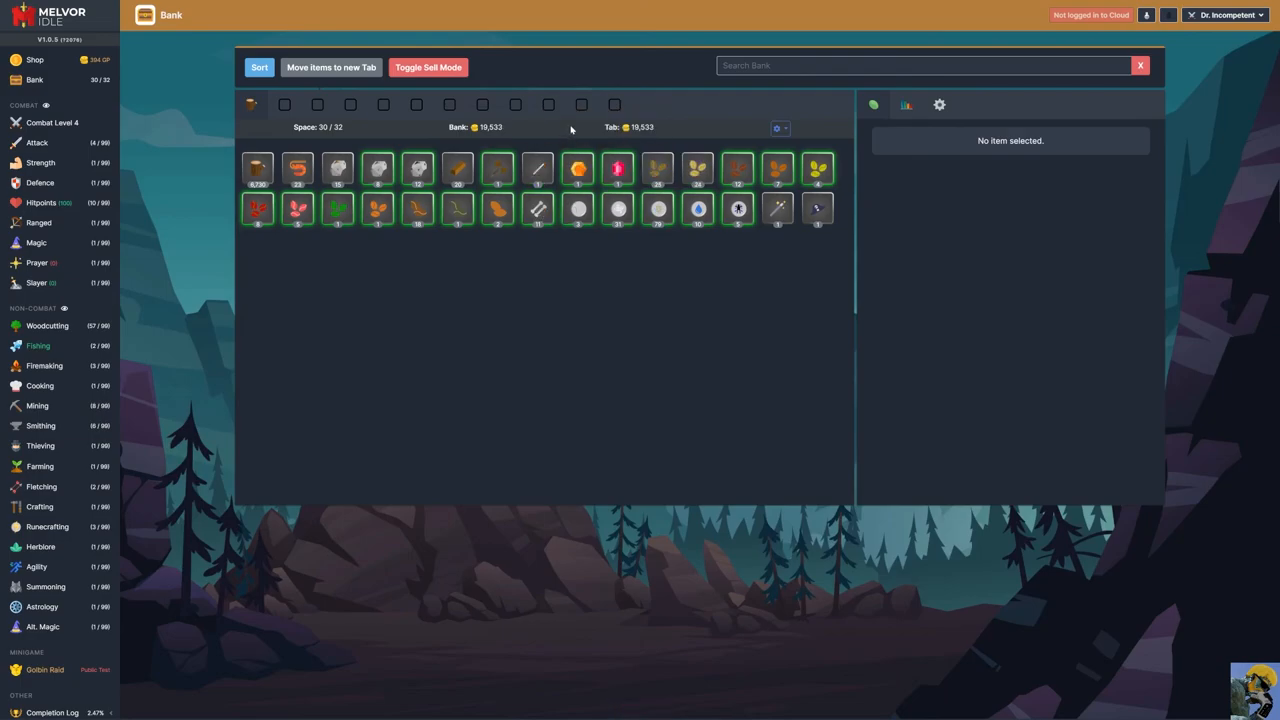
- Sell all the Strawberry Seeds and the Carrot Seeds from the bank
left_click(818, 208)
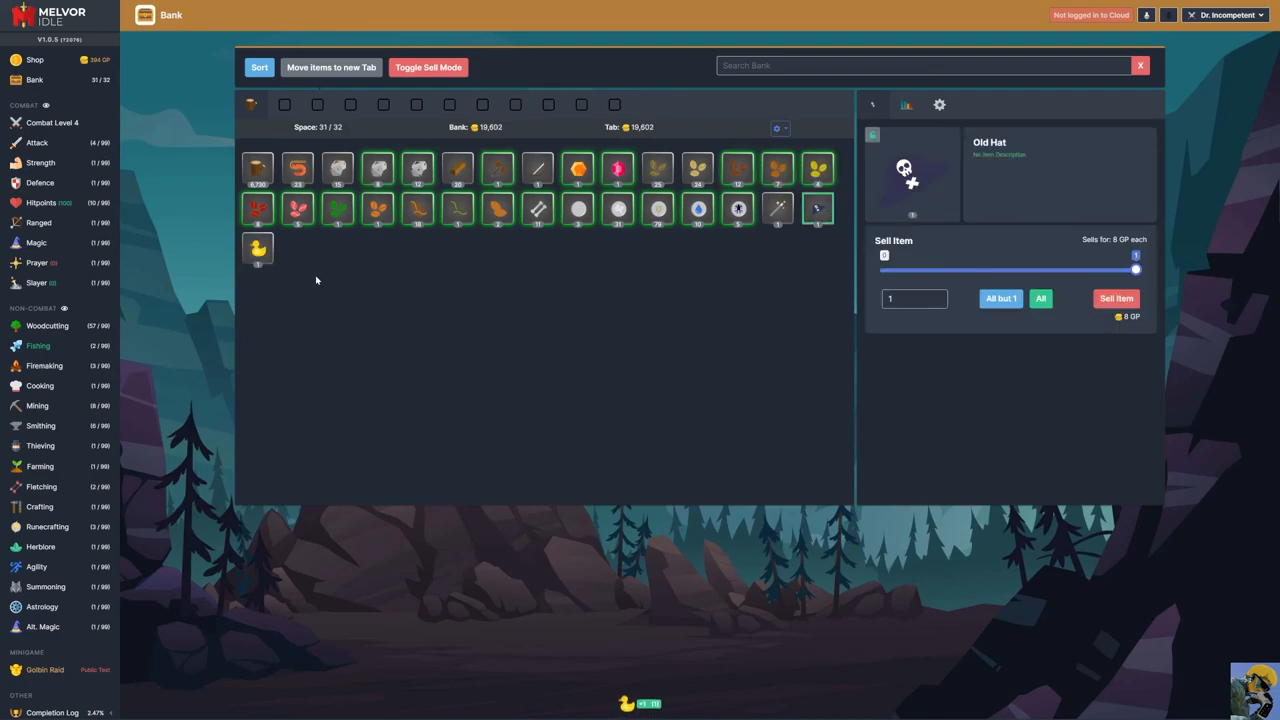
left_click(256, 208)
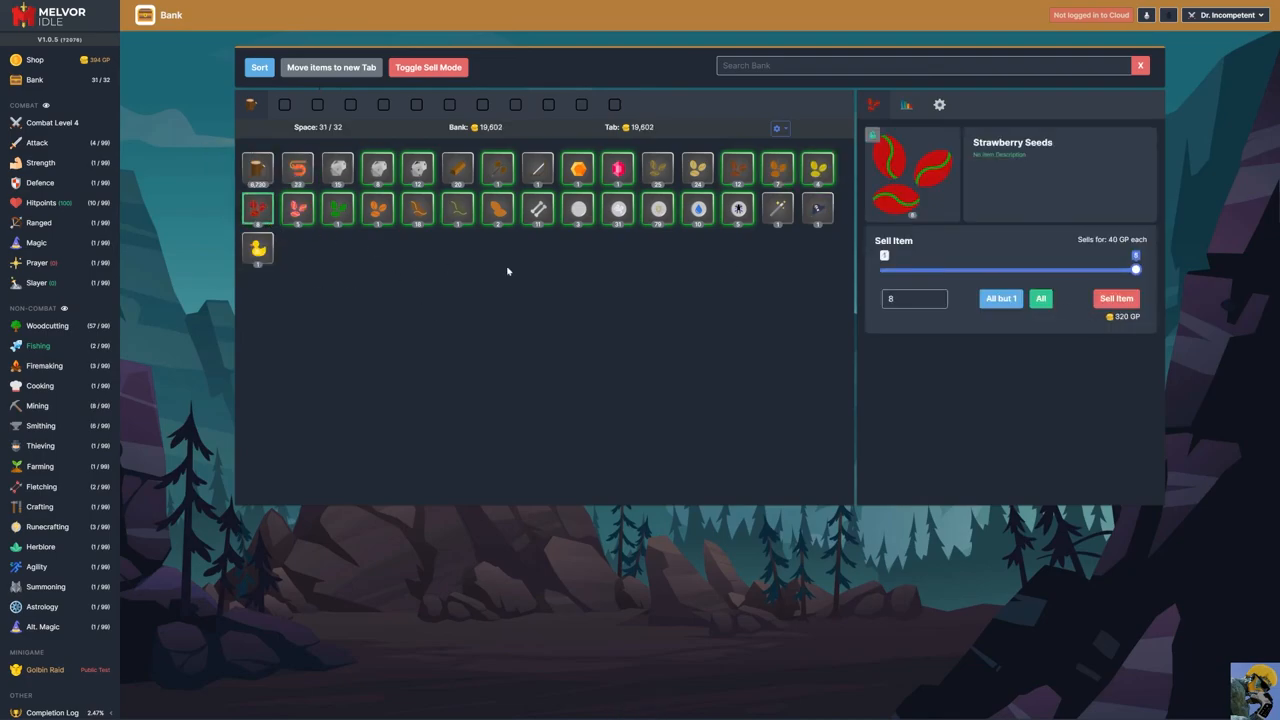
left_click(1116, 298)
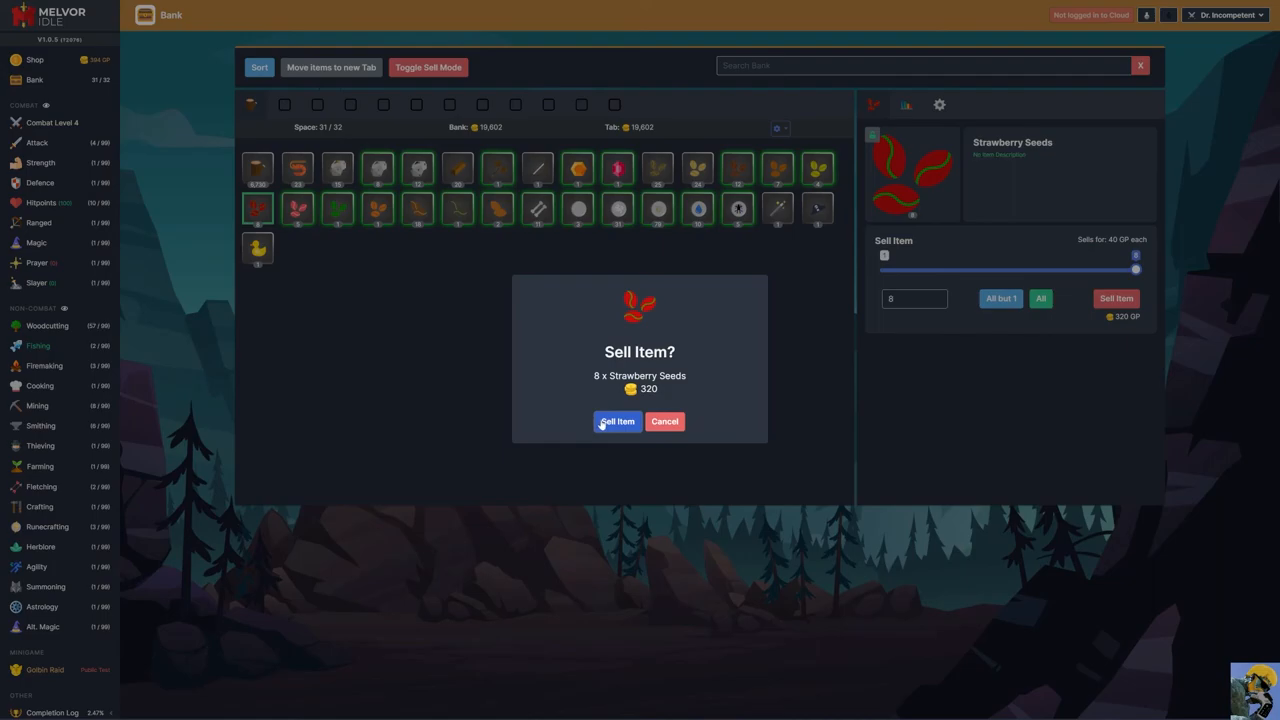
left_click(616, 420)
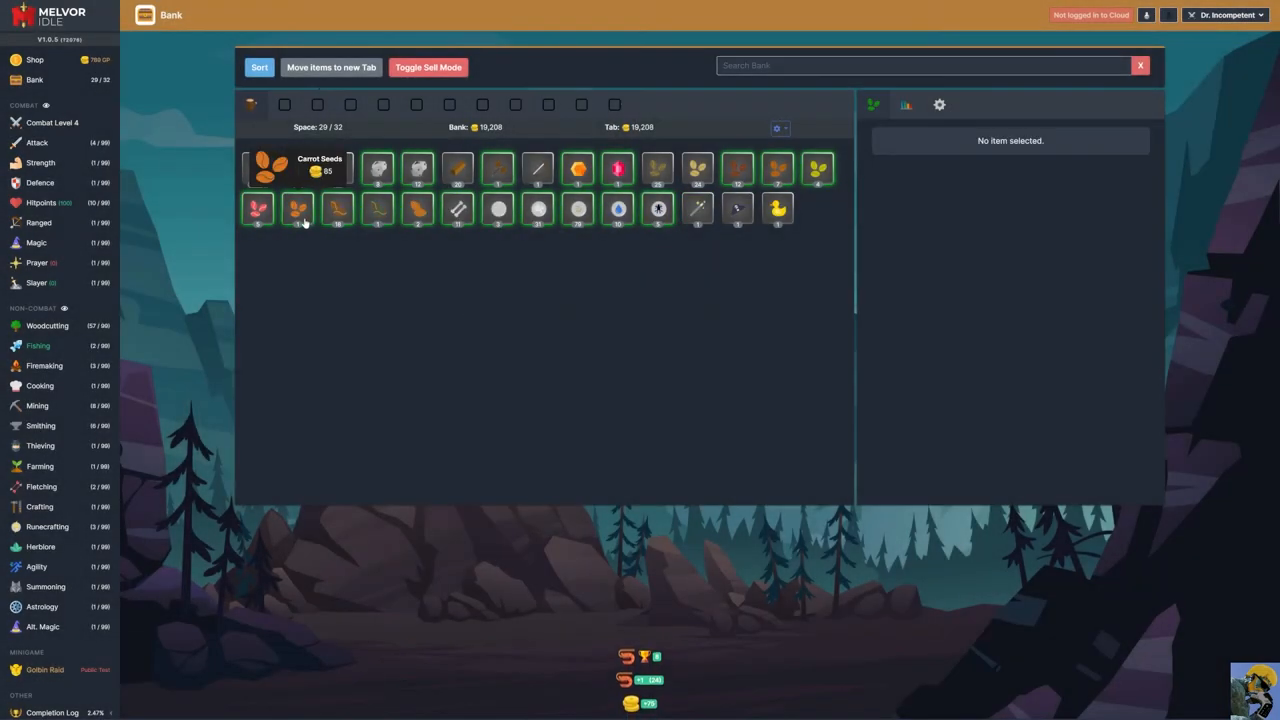
left_click(268, 168)
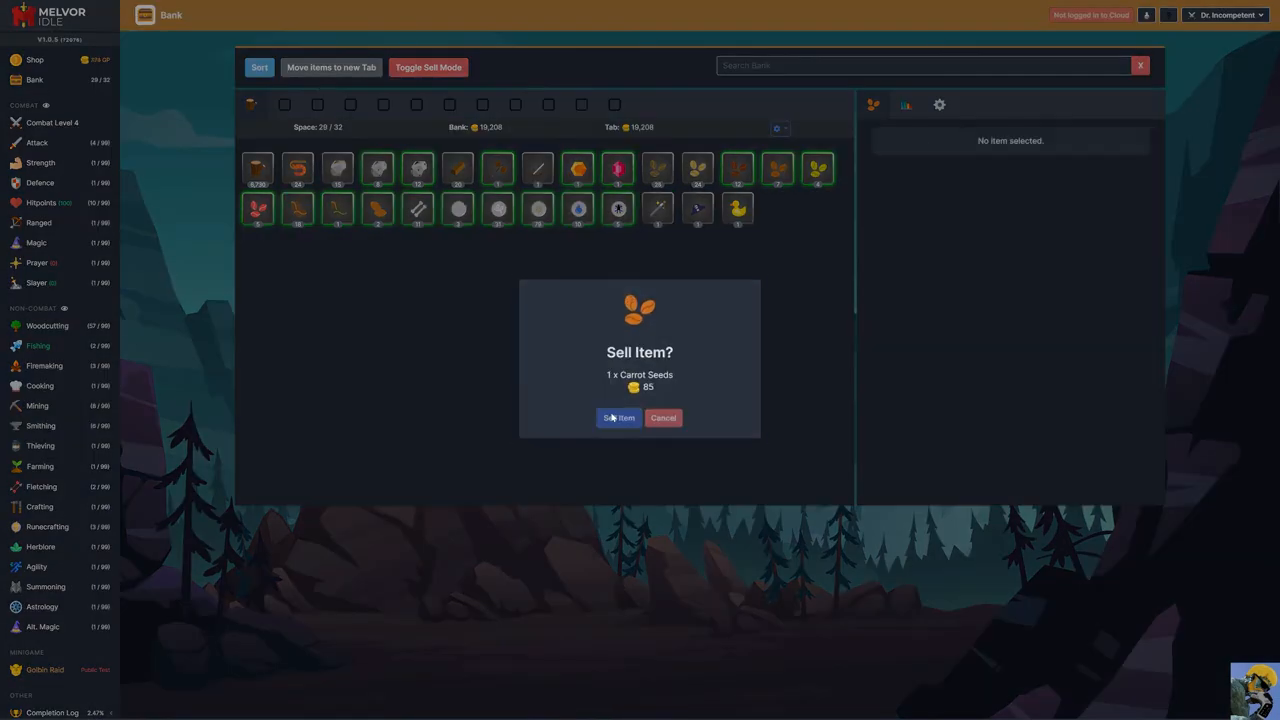
left_click(618, 418)
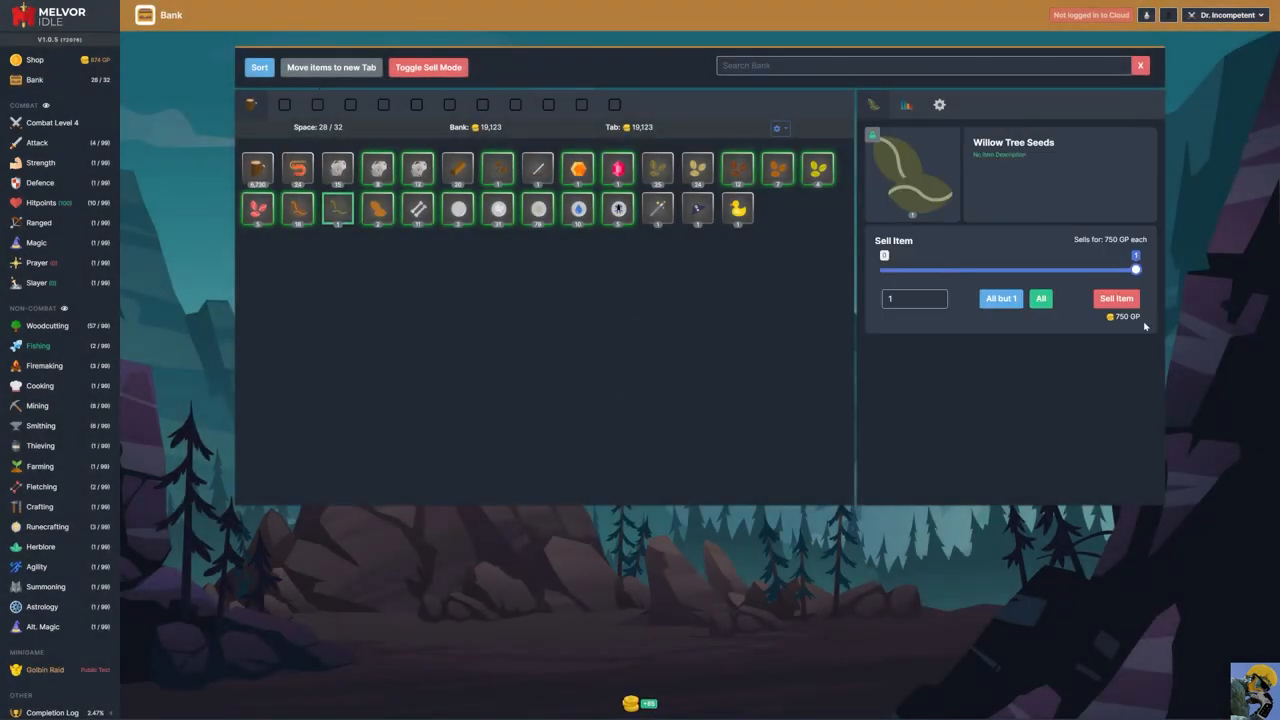
- Check the Oak Tree Seeds stack, then sell all five Cherry Seeds
left_click(296, 208)
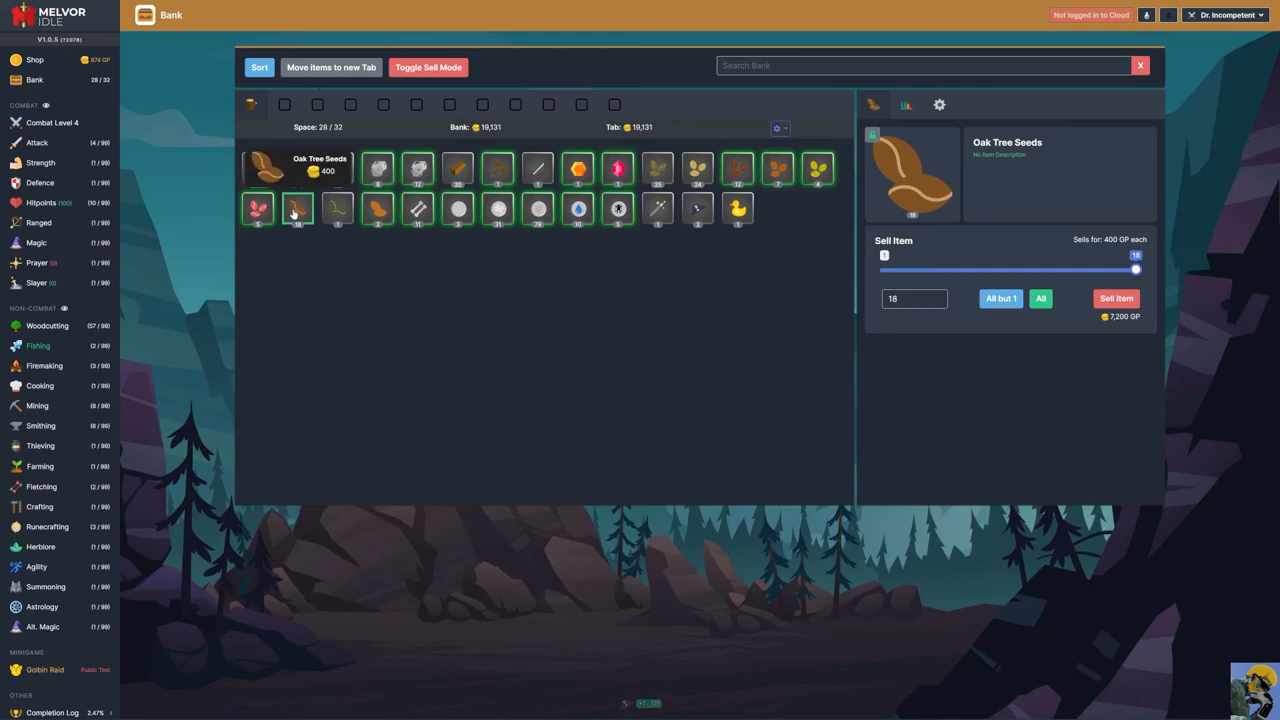
left_click(258, 208)
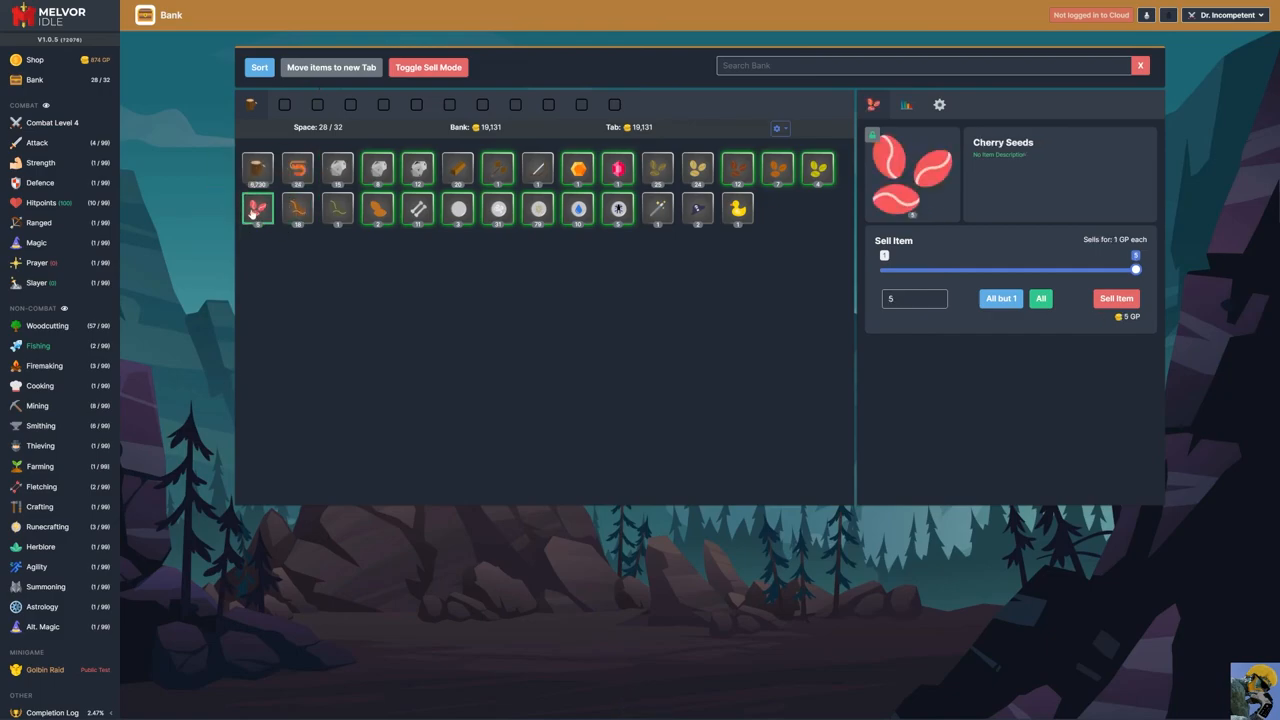
left_click(1116, 298)
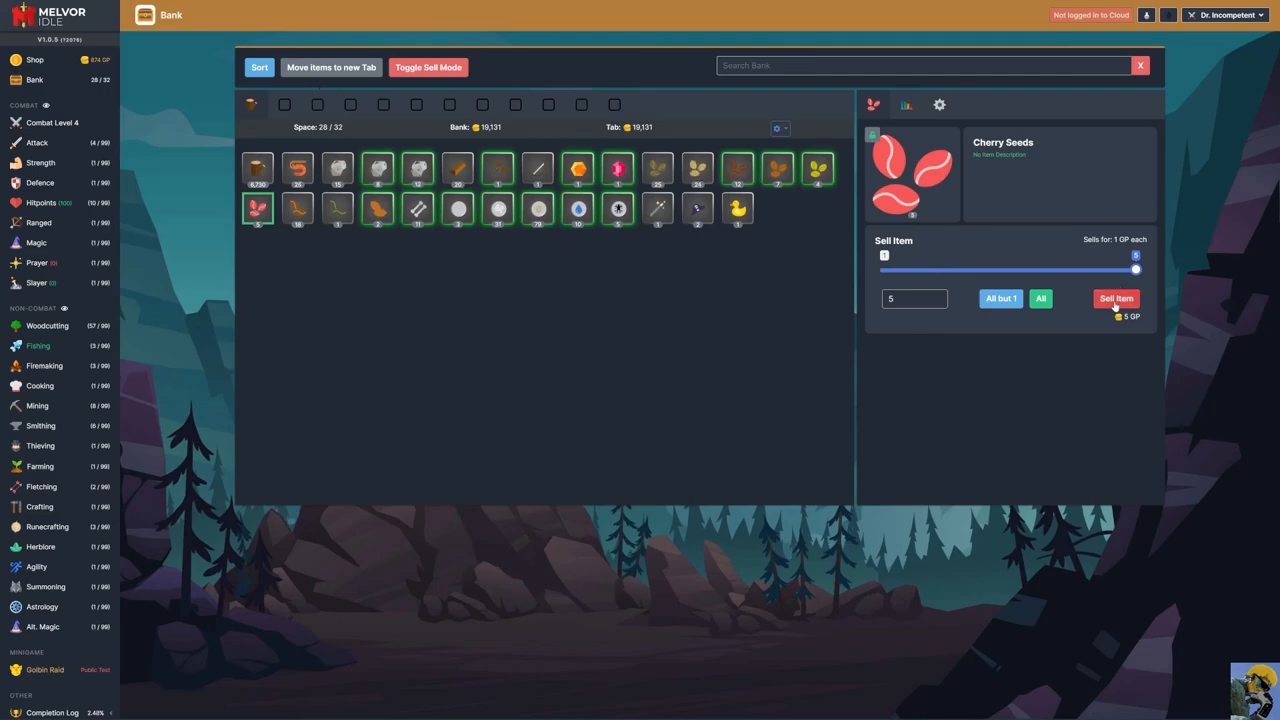
left_click(1116, 298)
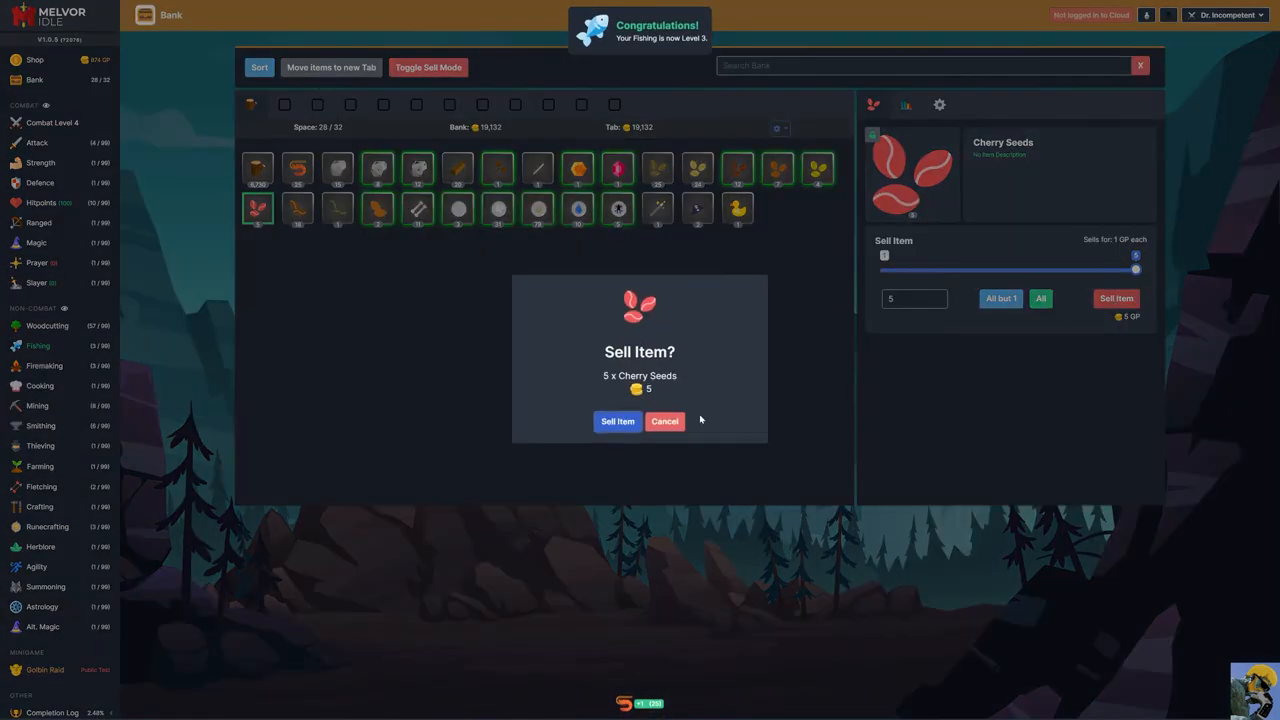
left_click(616, 420)
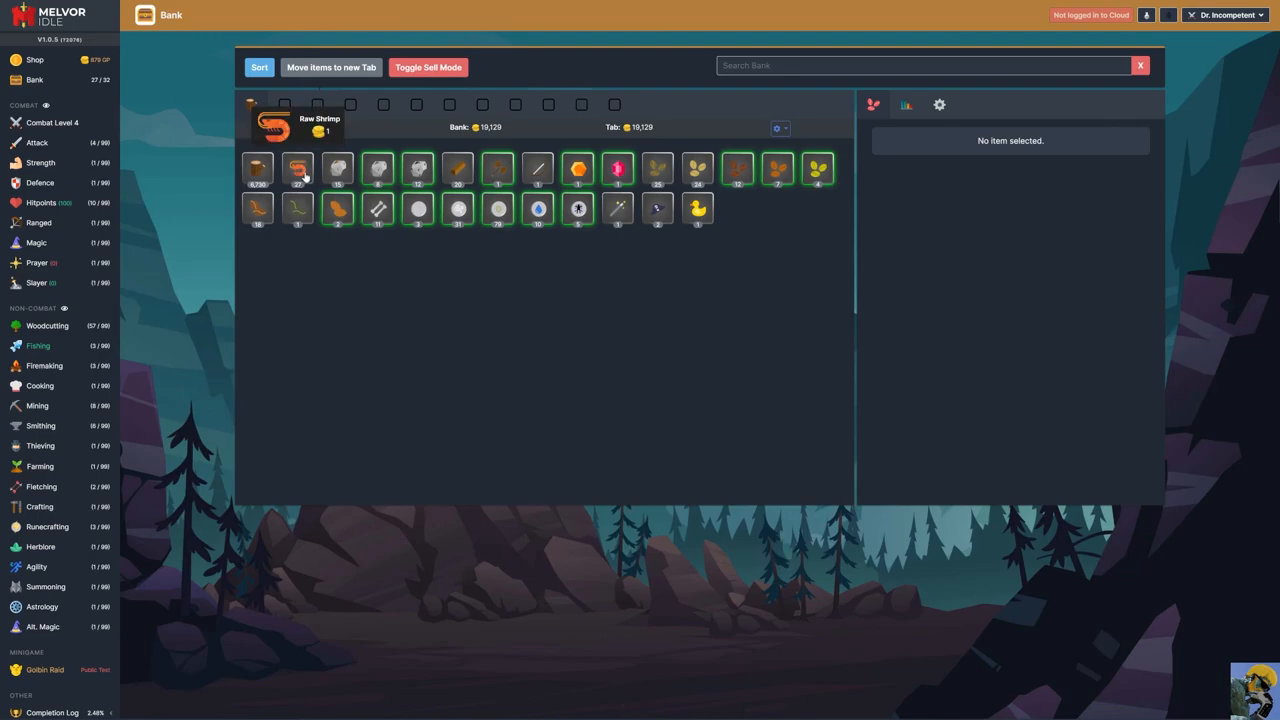
mouse_move(292, 176)
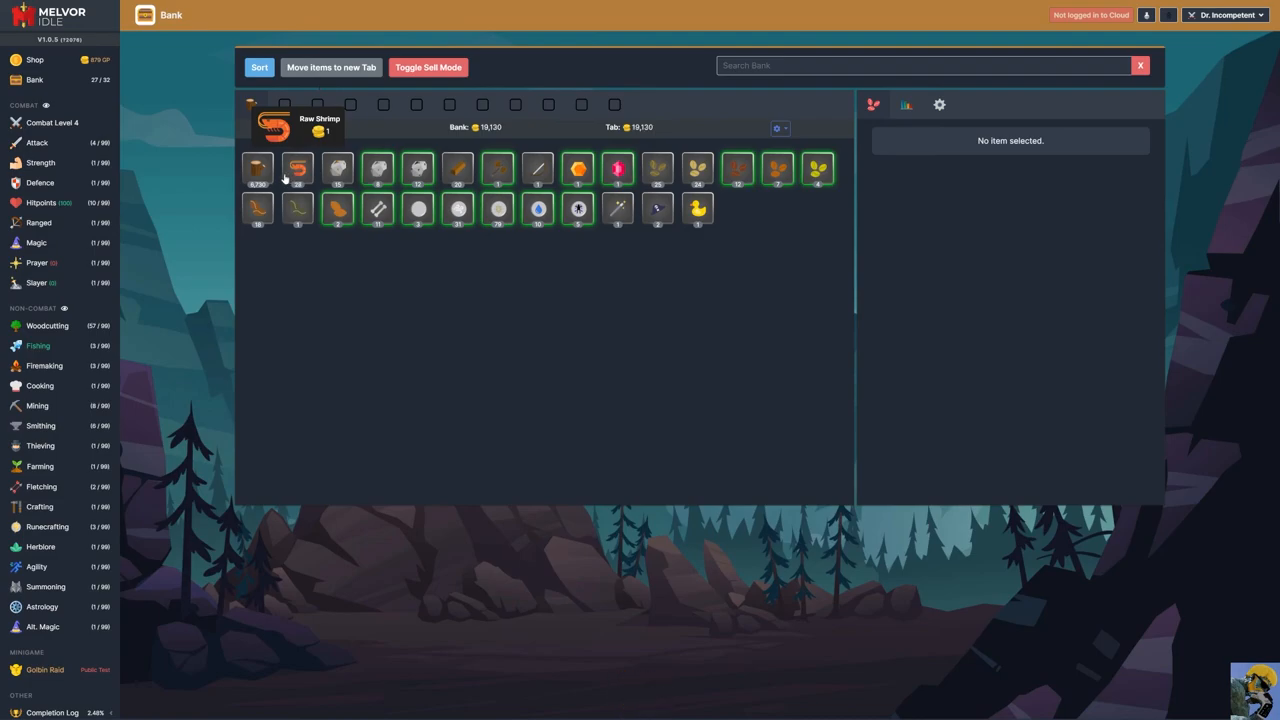
mouse_move(356, 184)
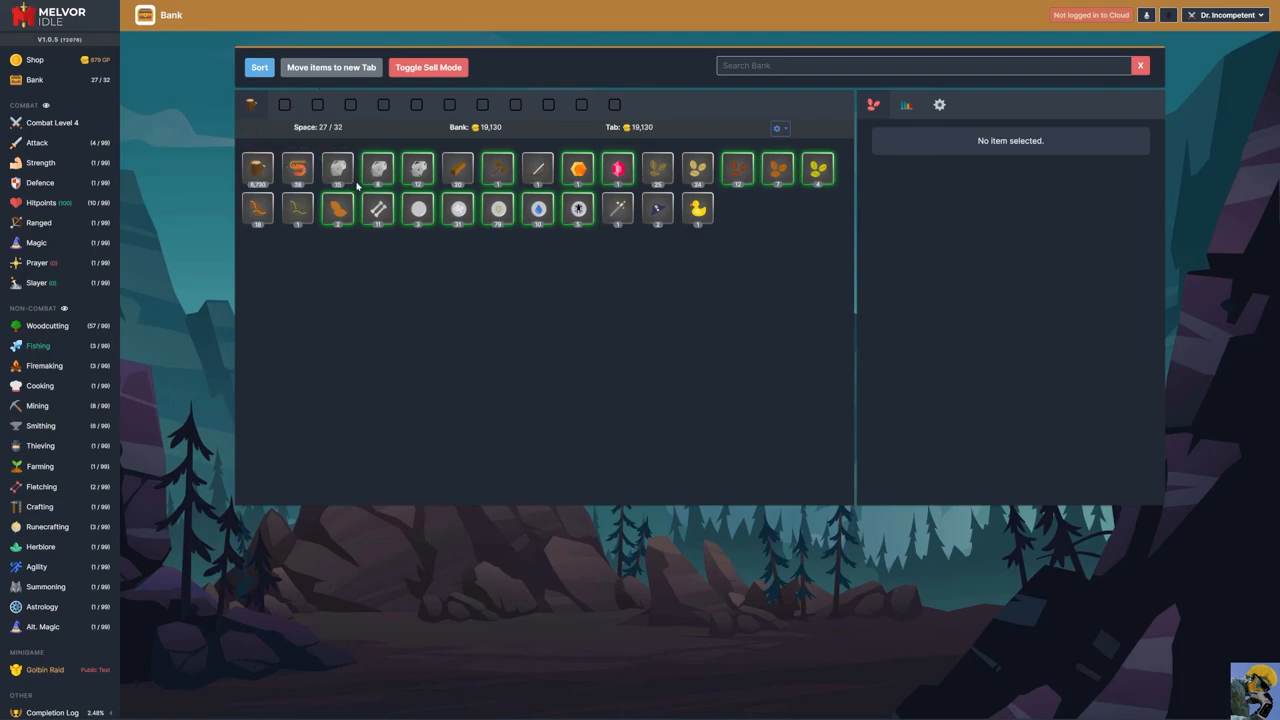